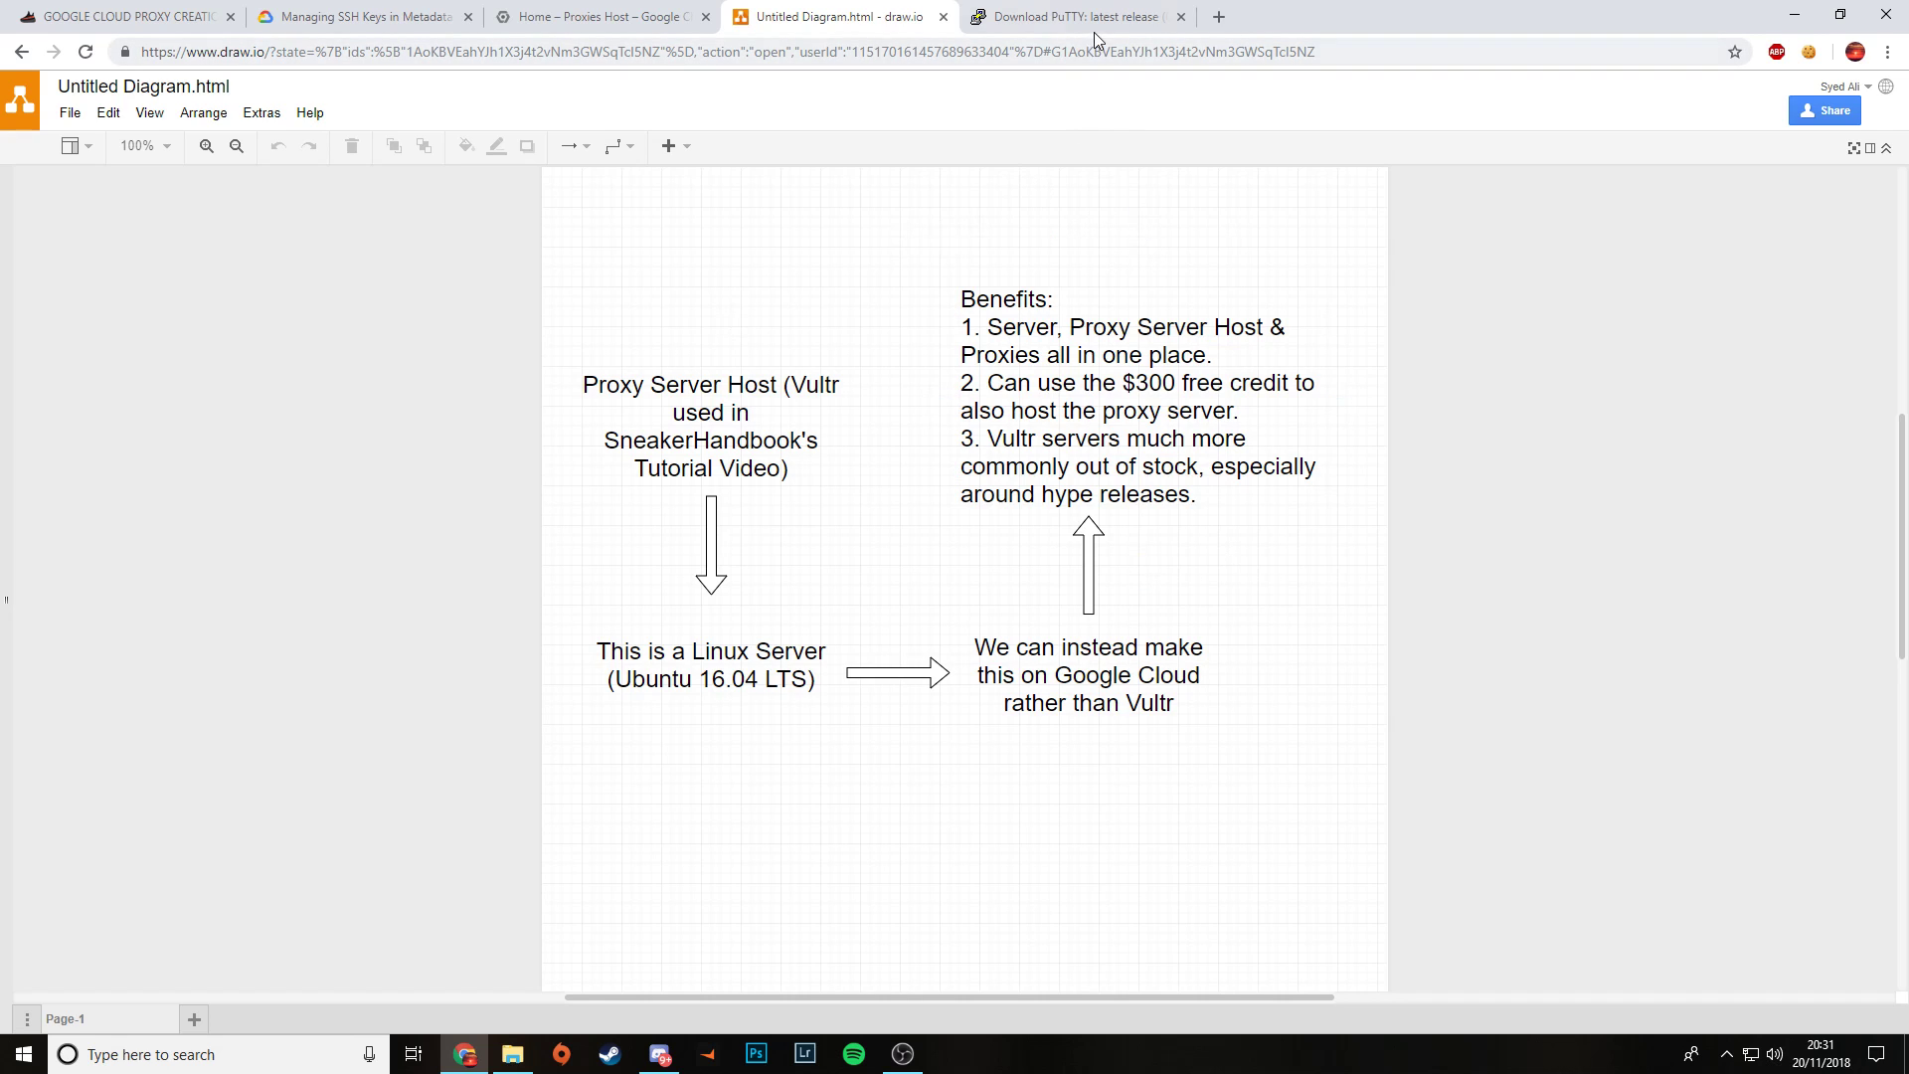
# Step: Download putty-64bit-0.70-installer.msi (MSI 64-bit) from the PuTTY download page
pyautogui.click(1076, 16)
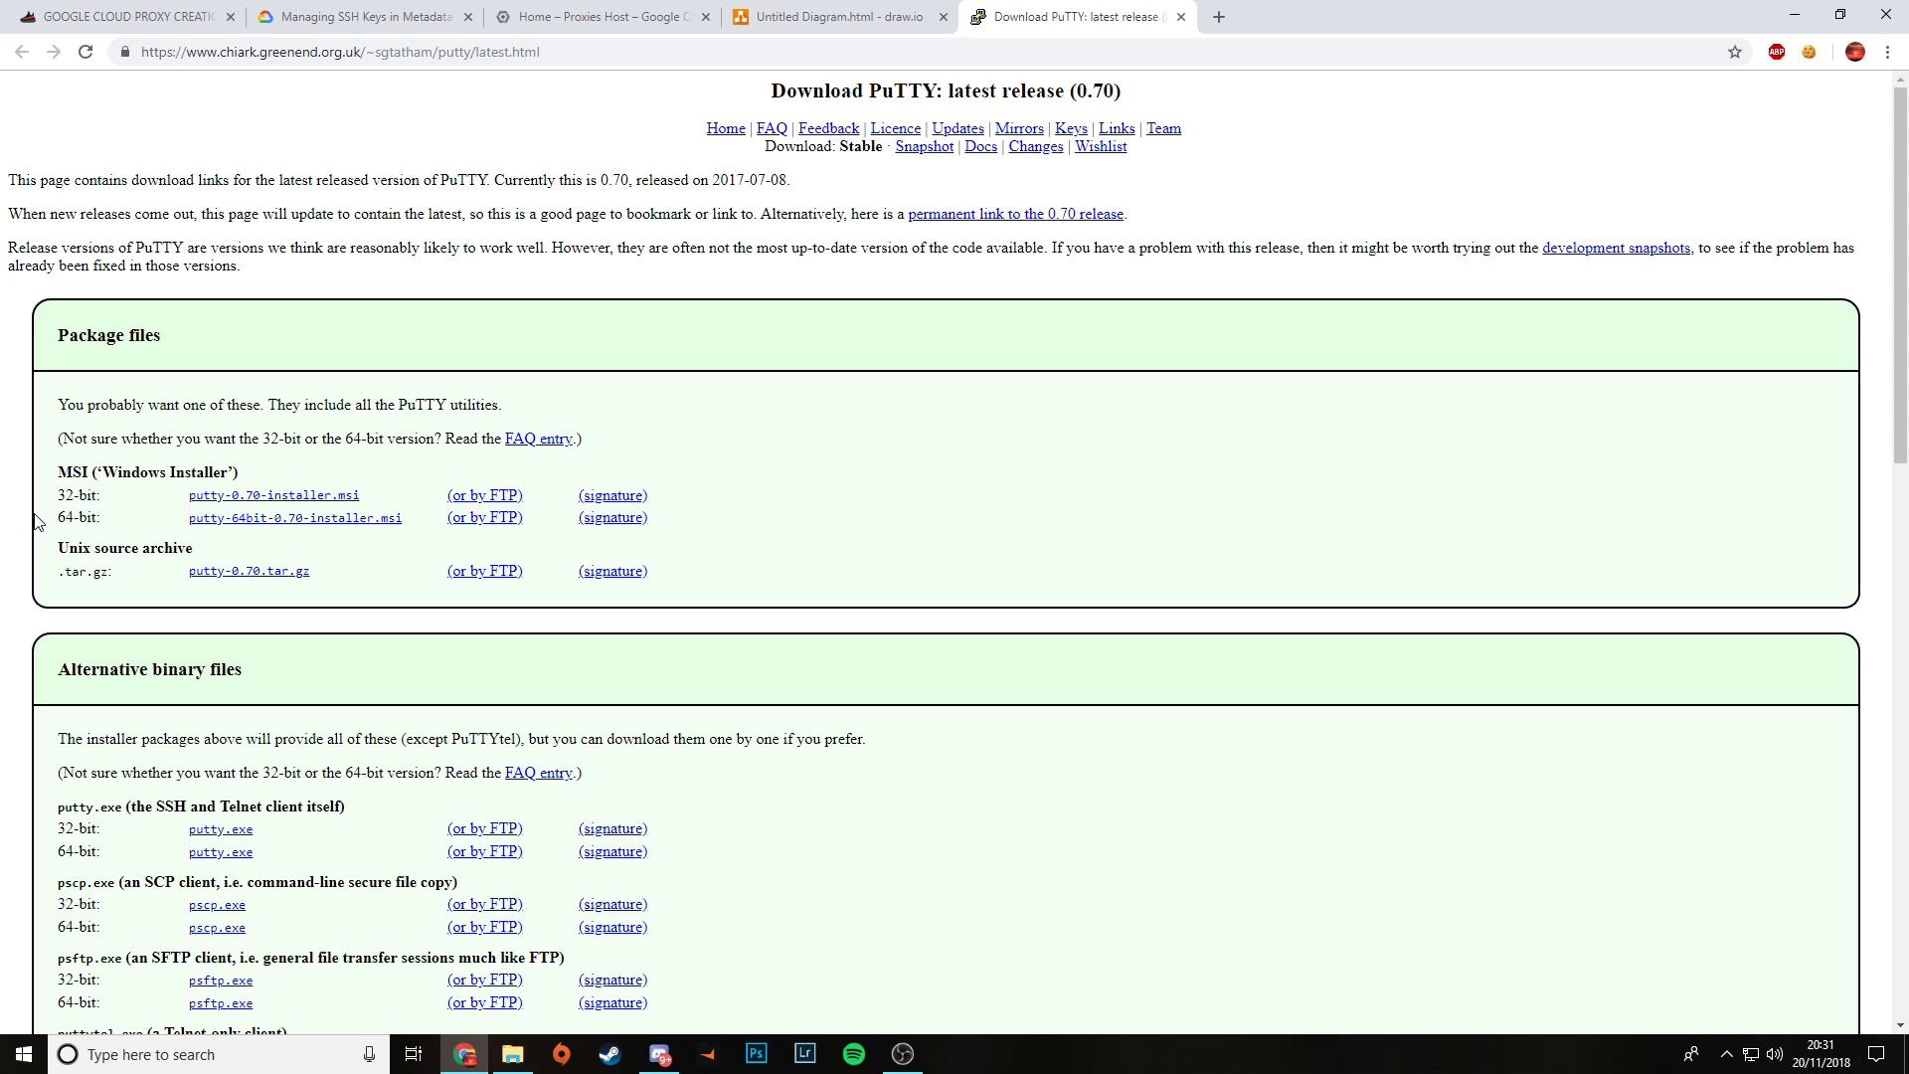
pyautogui.moveTo(352, 526)
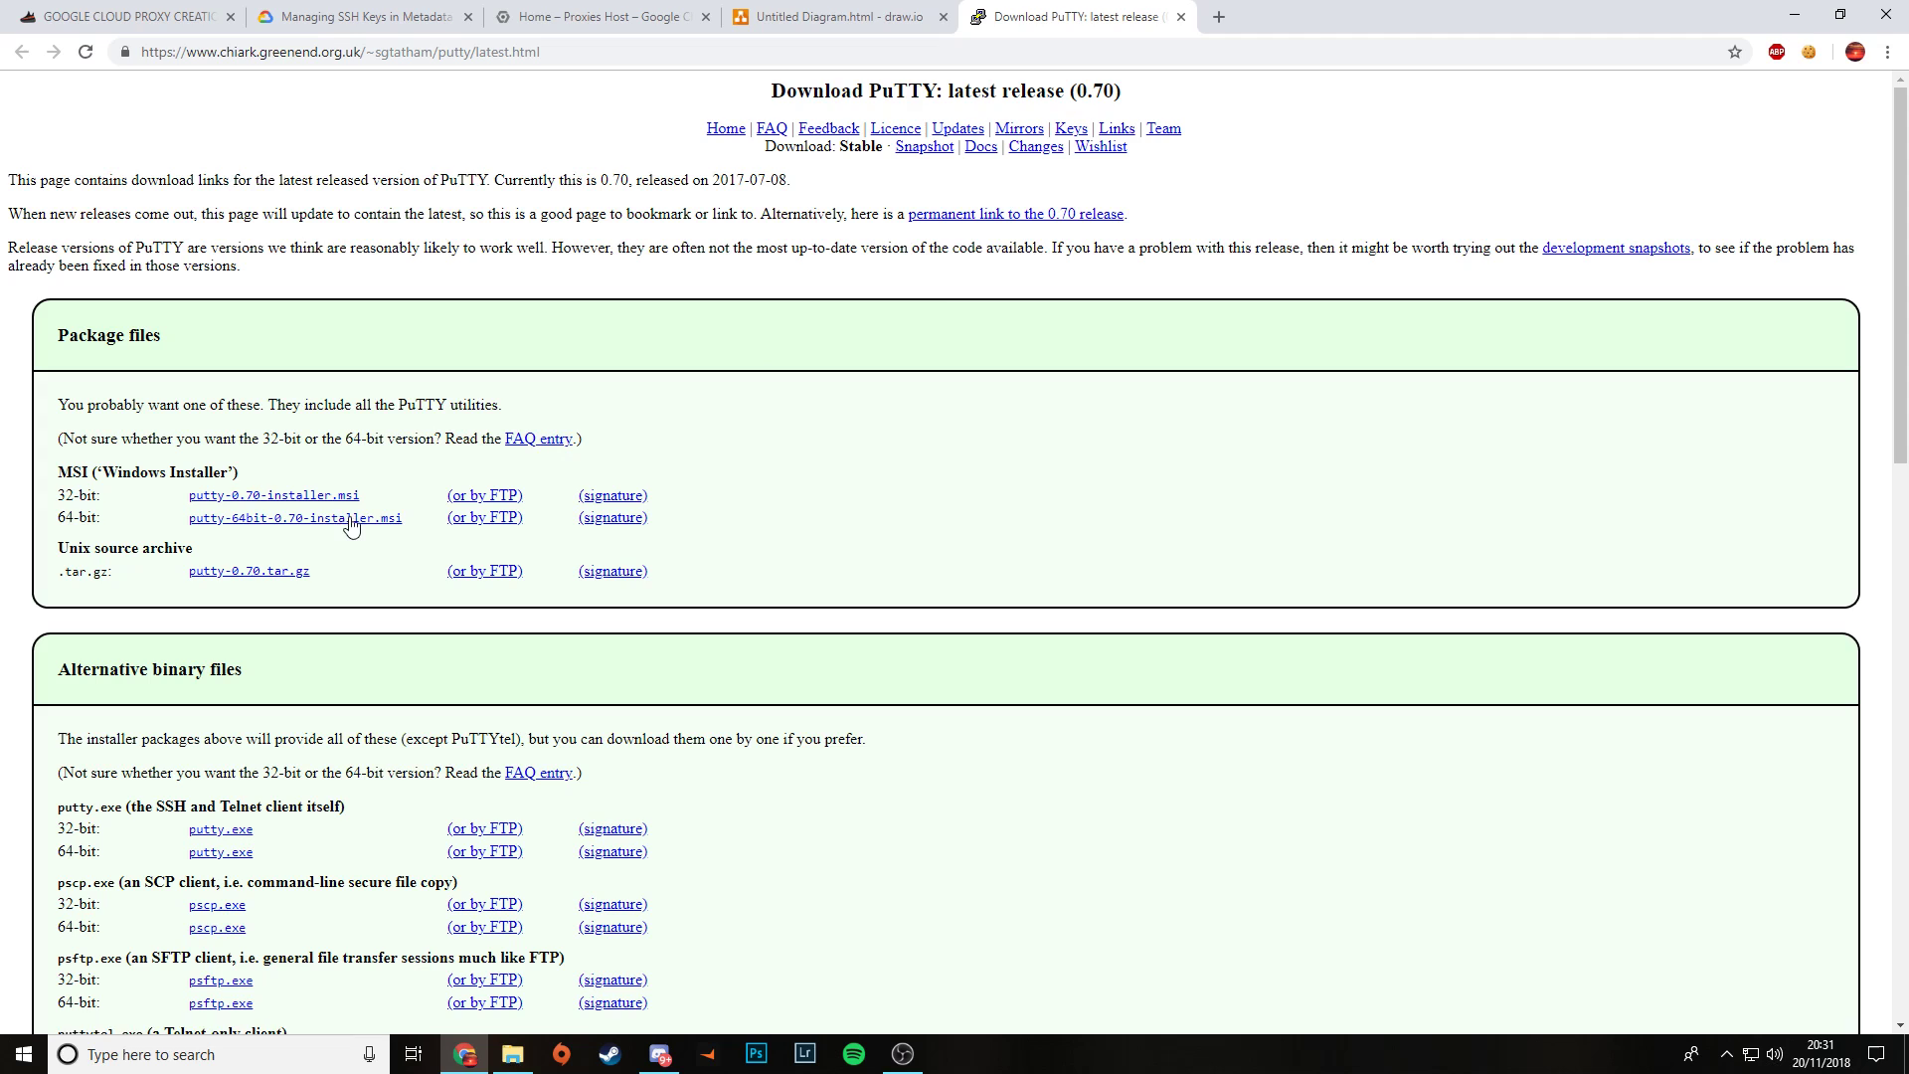
pyautogui.click(294, 517)
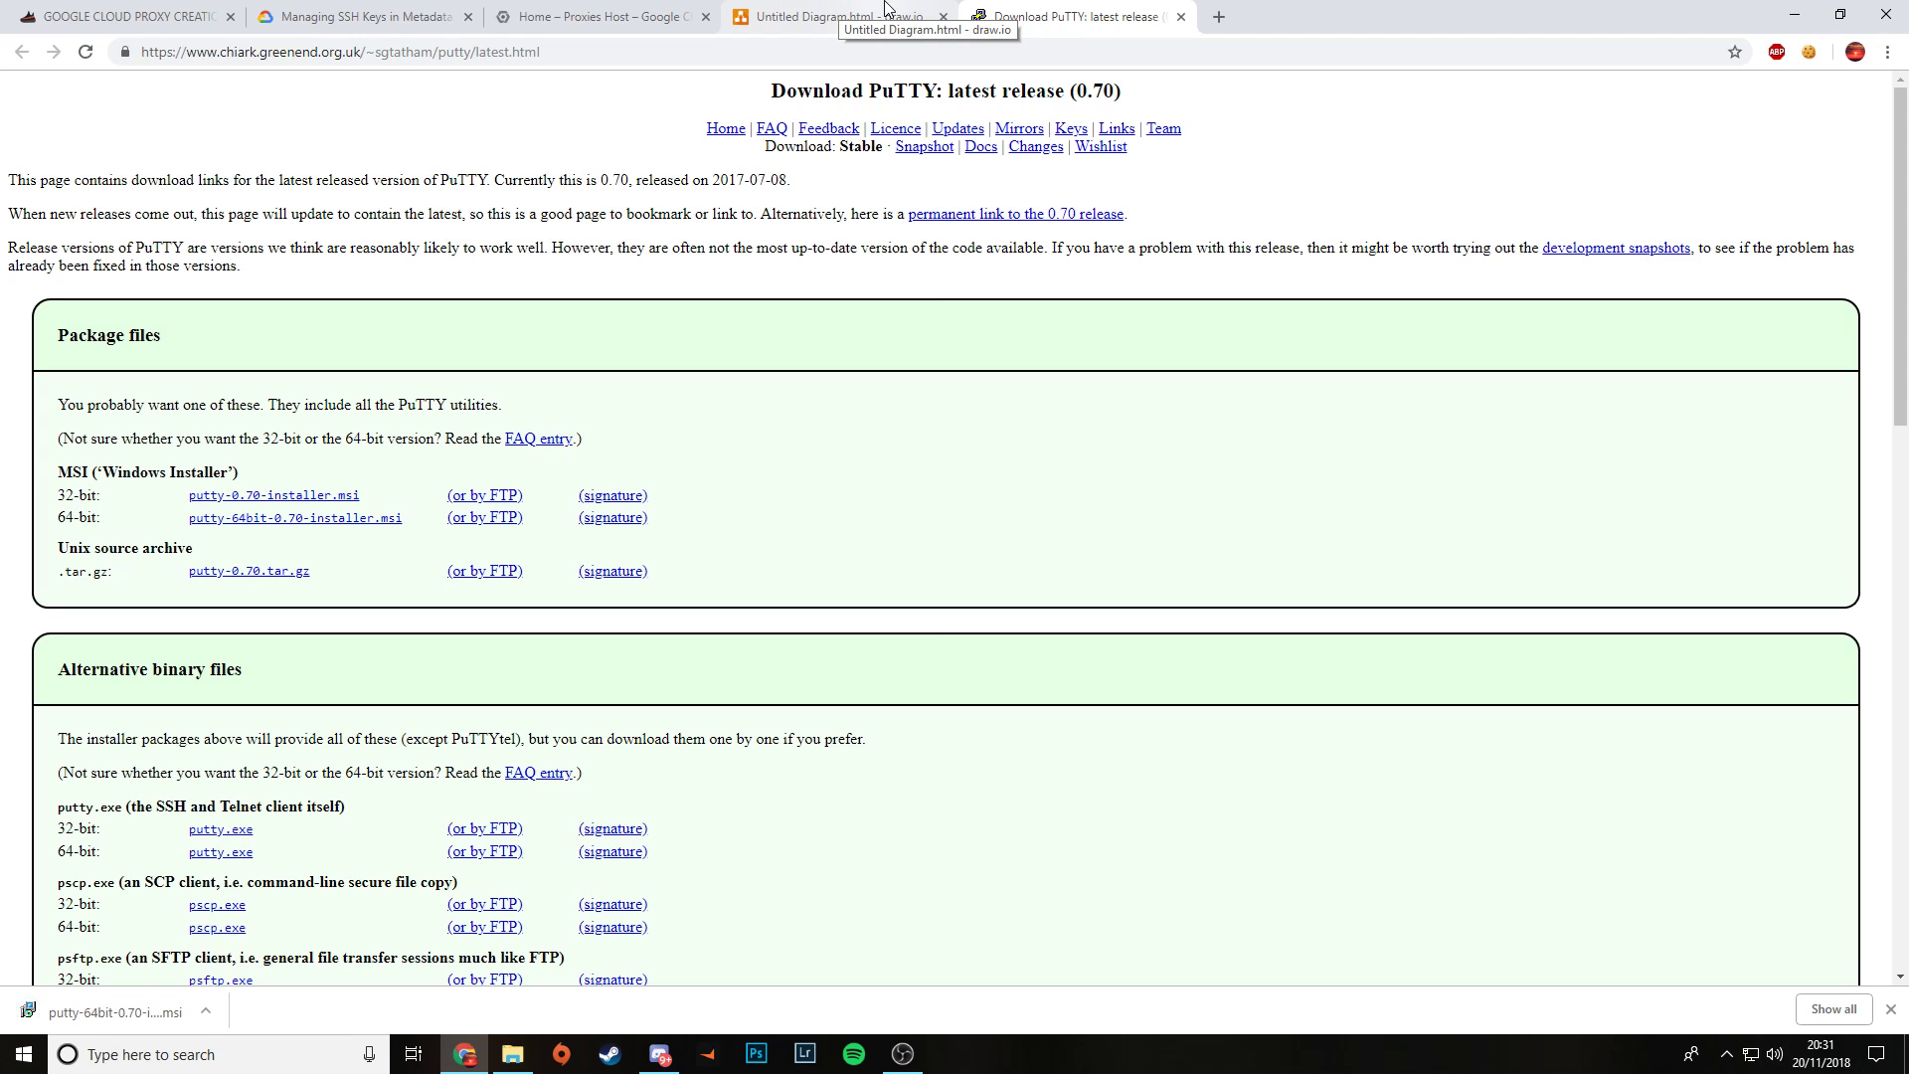
pyautogui.click(837, 16)
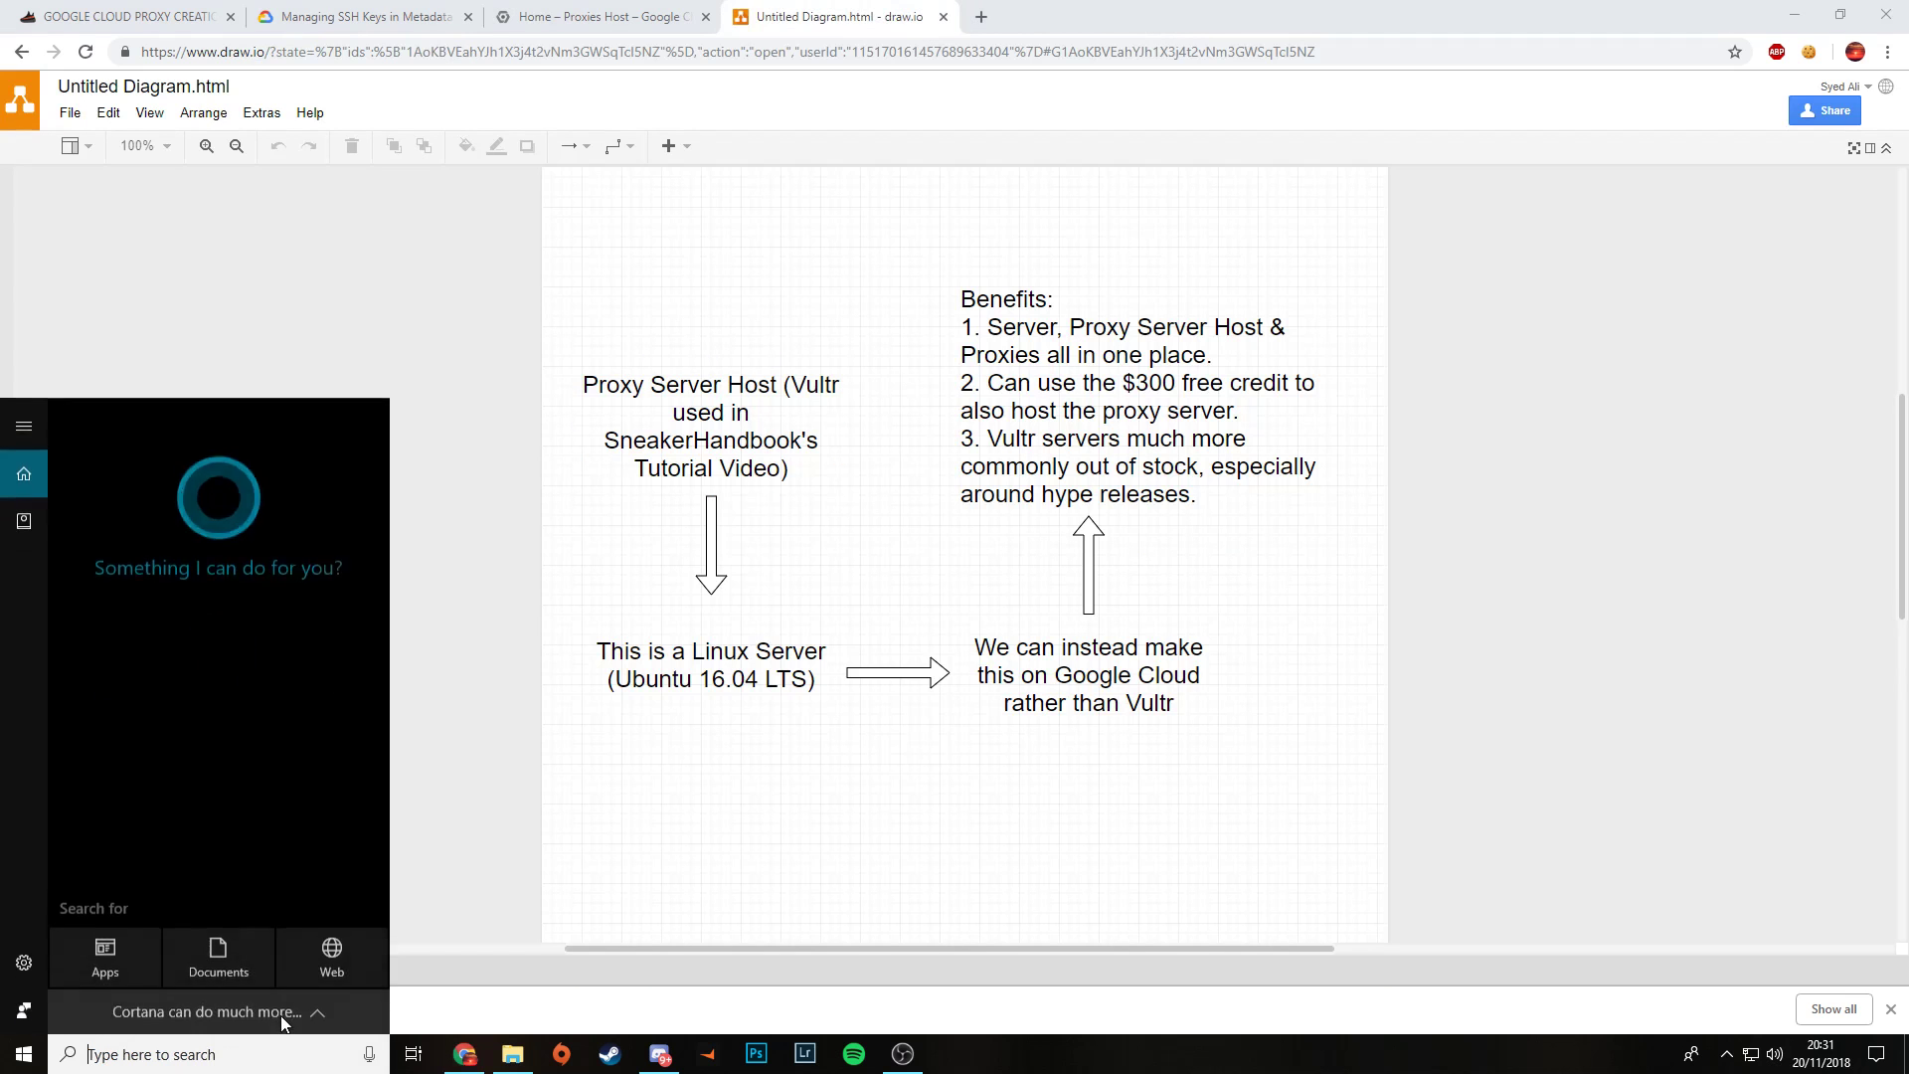
pyautogui.write('putty')
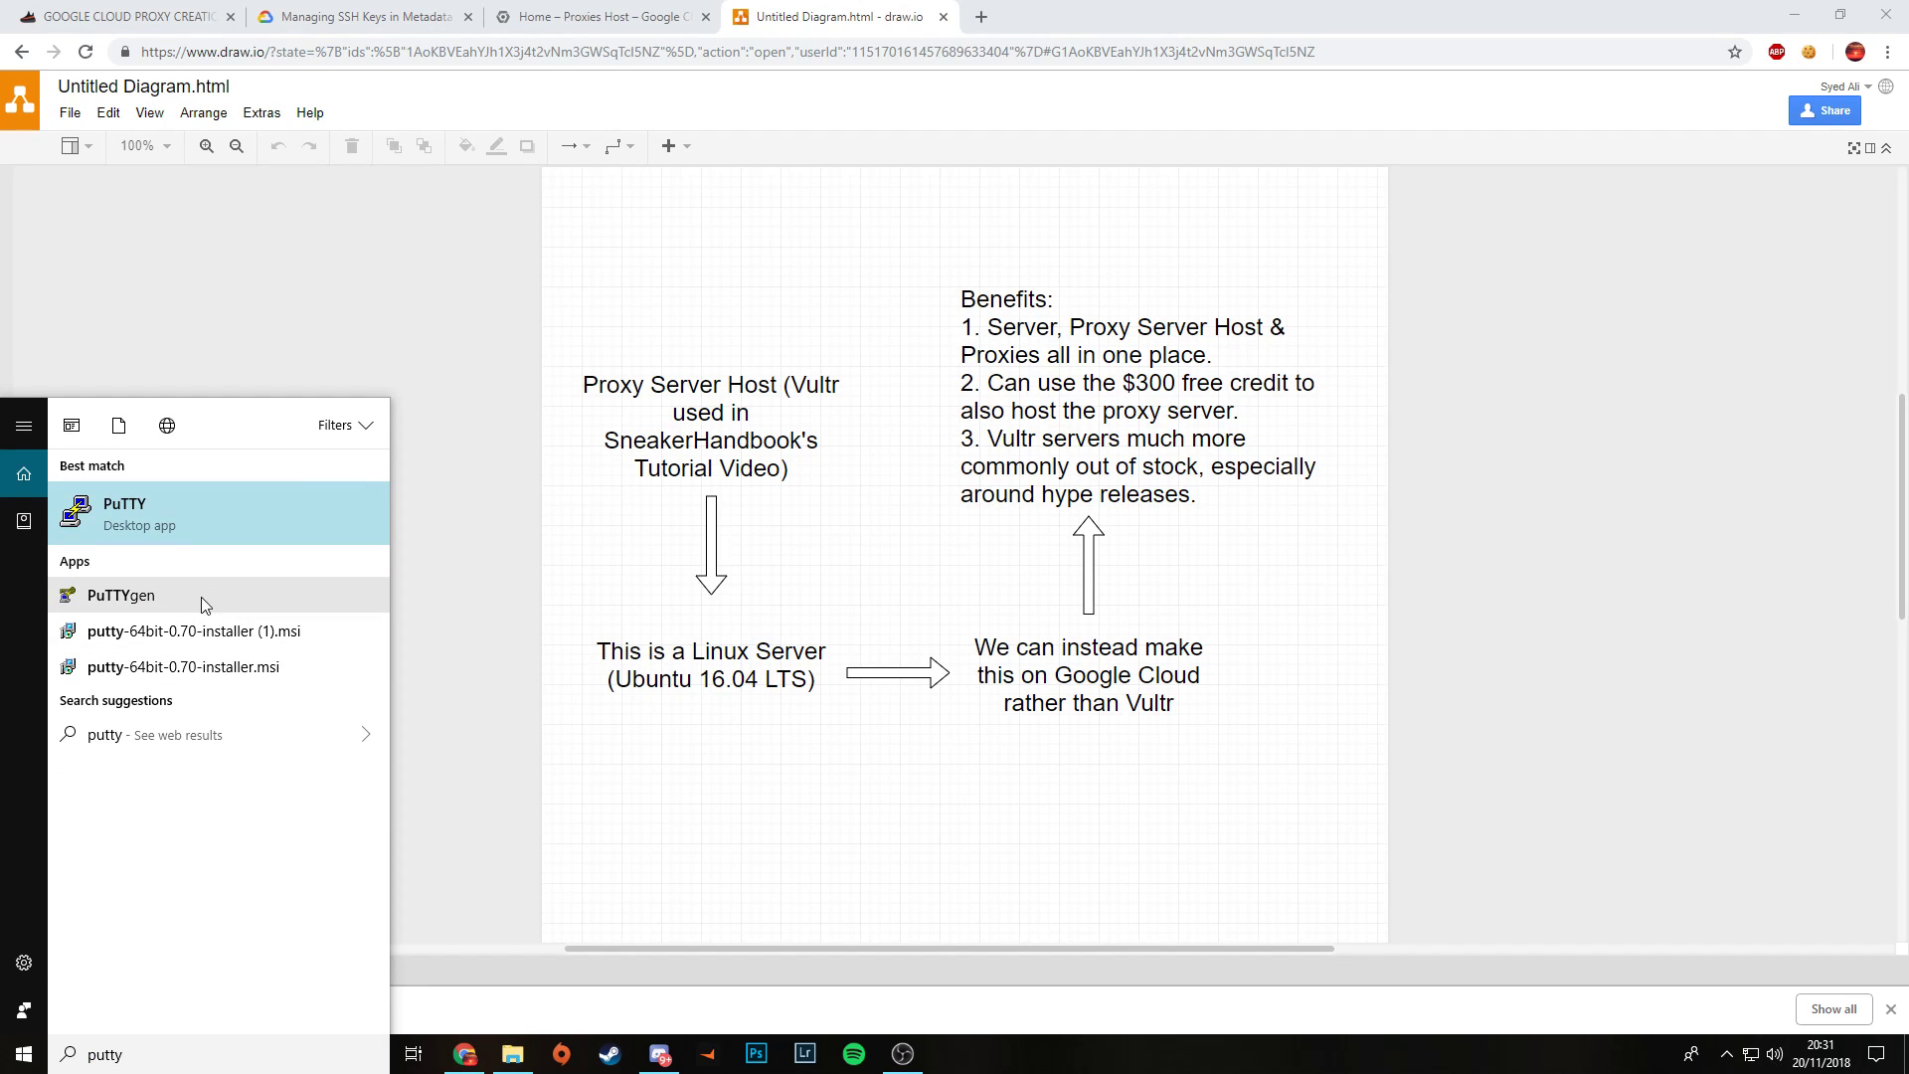
pyautogui.moveTo(216, 608)
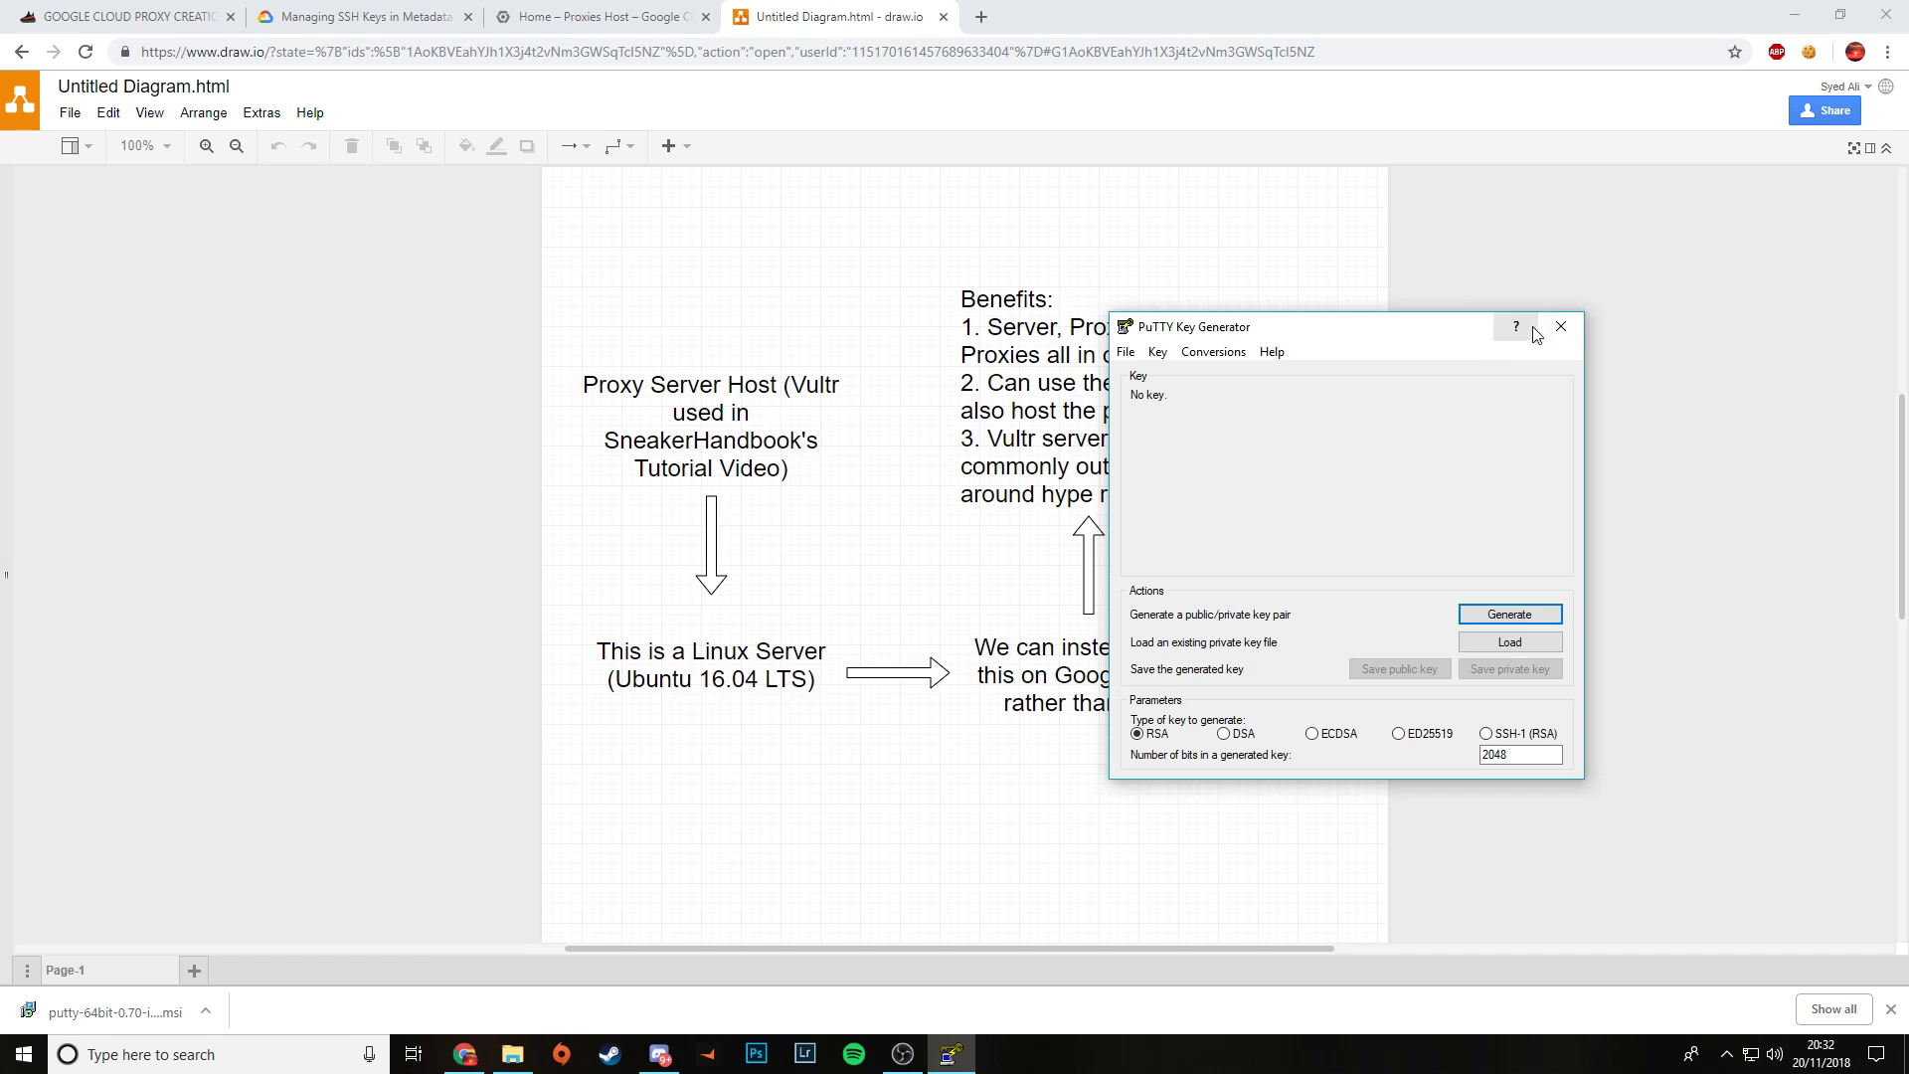
pyautogui.click(1560, 326)
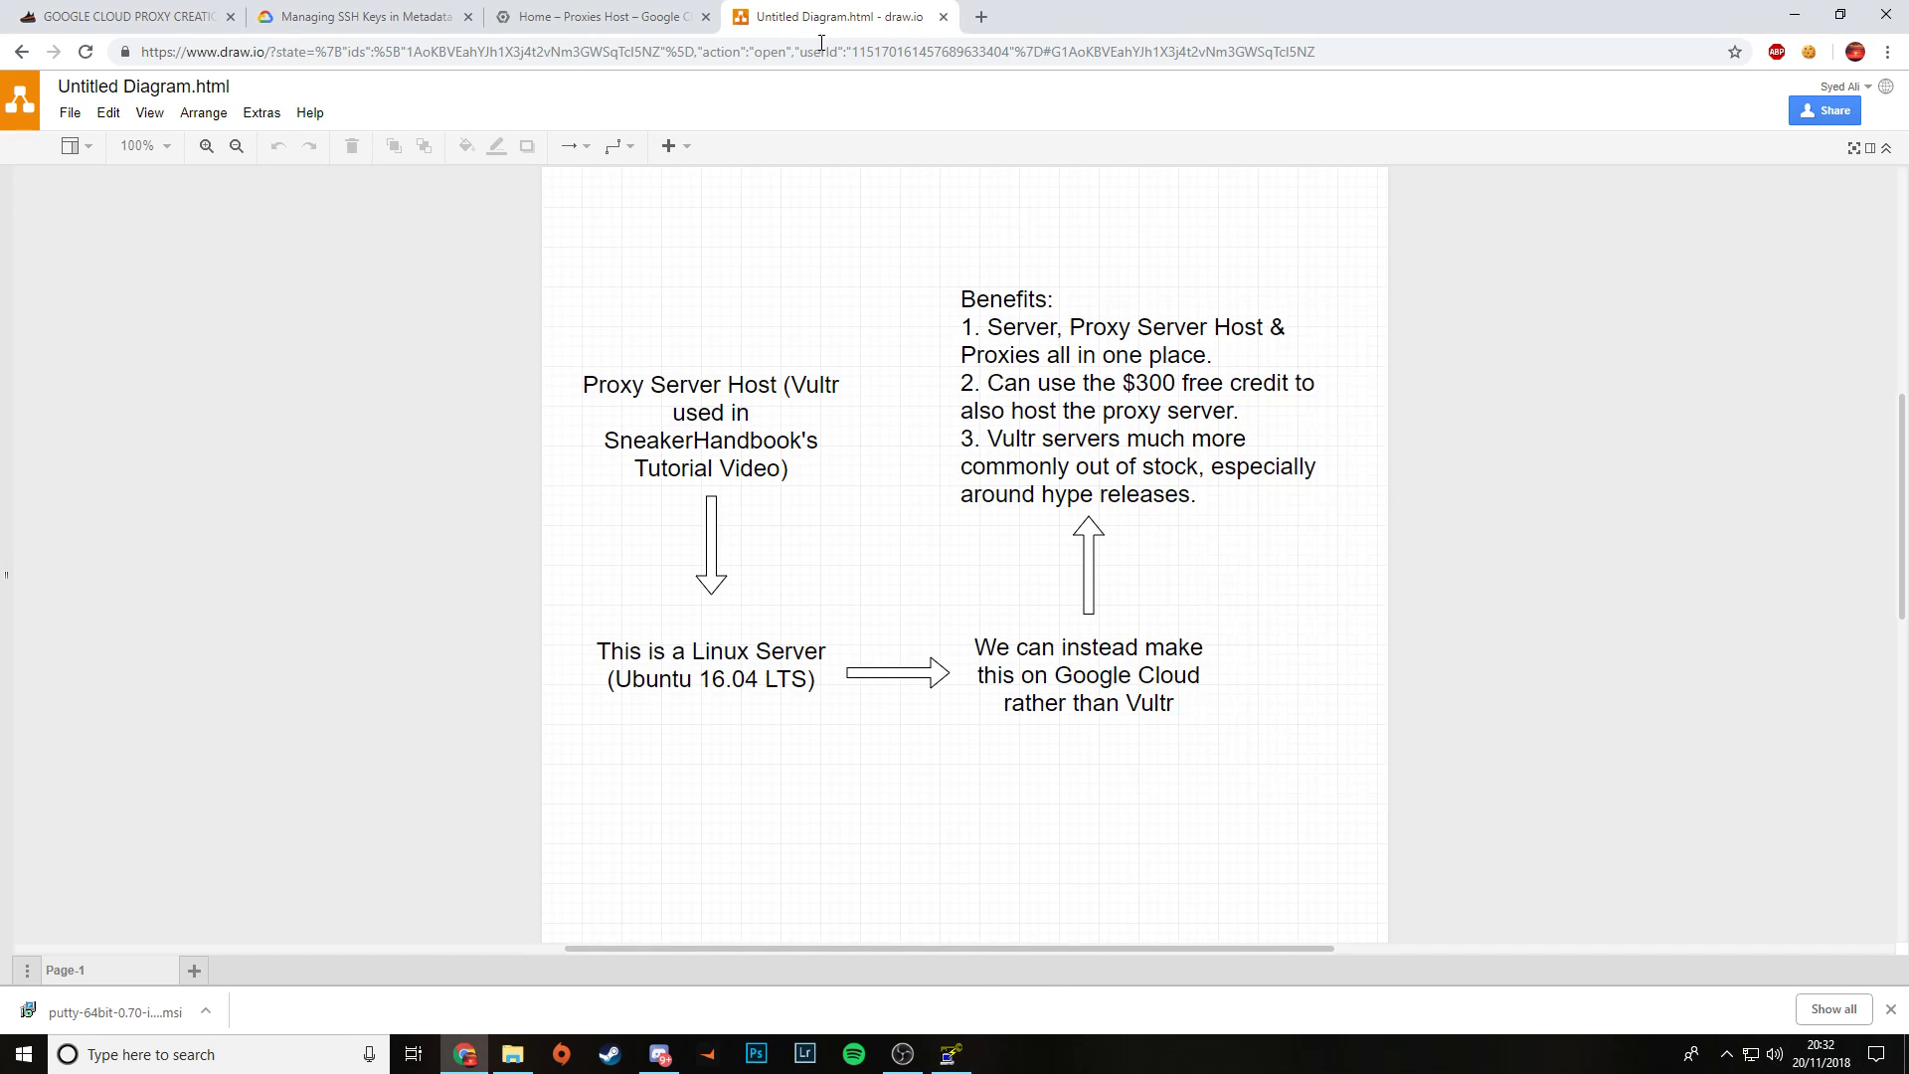
# Step: Review the project list in the console and keep Proxies Host as the active project
pyautogui.click(597, 15)
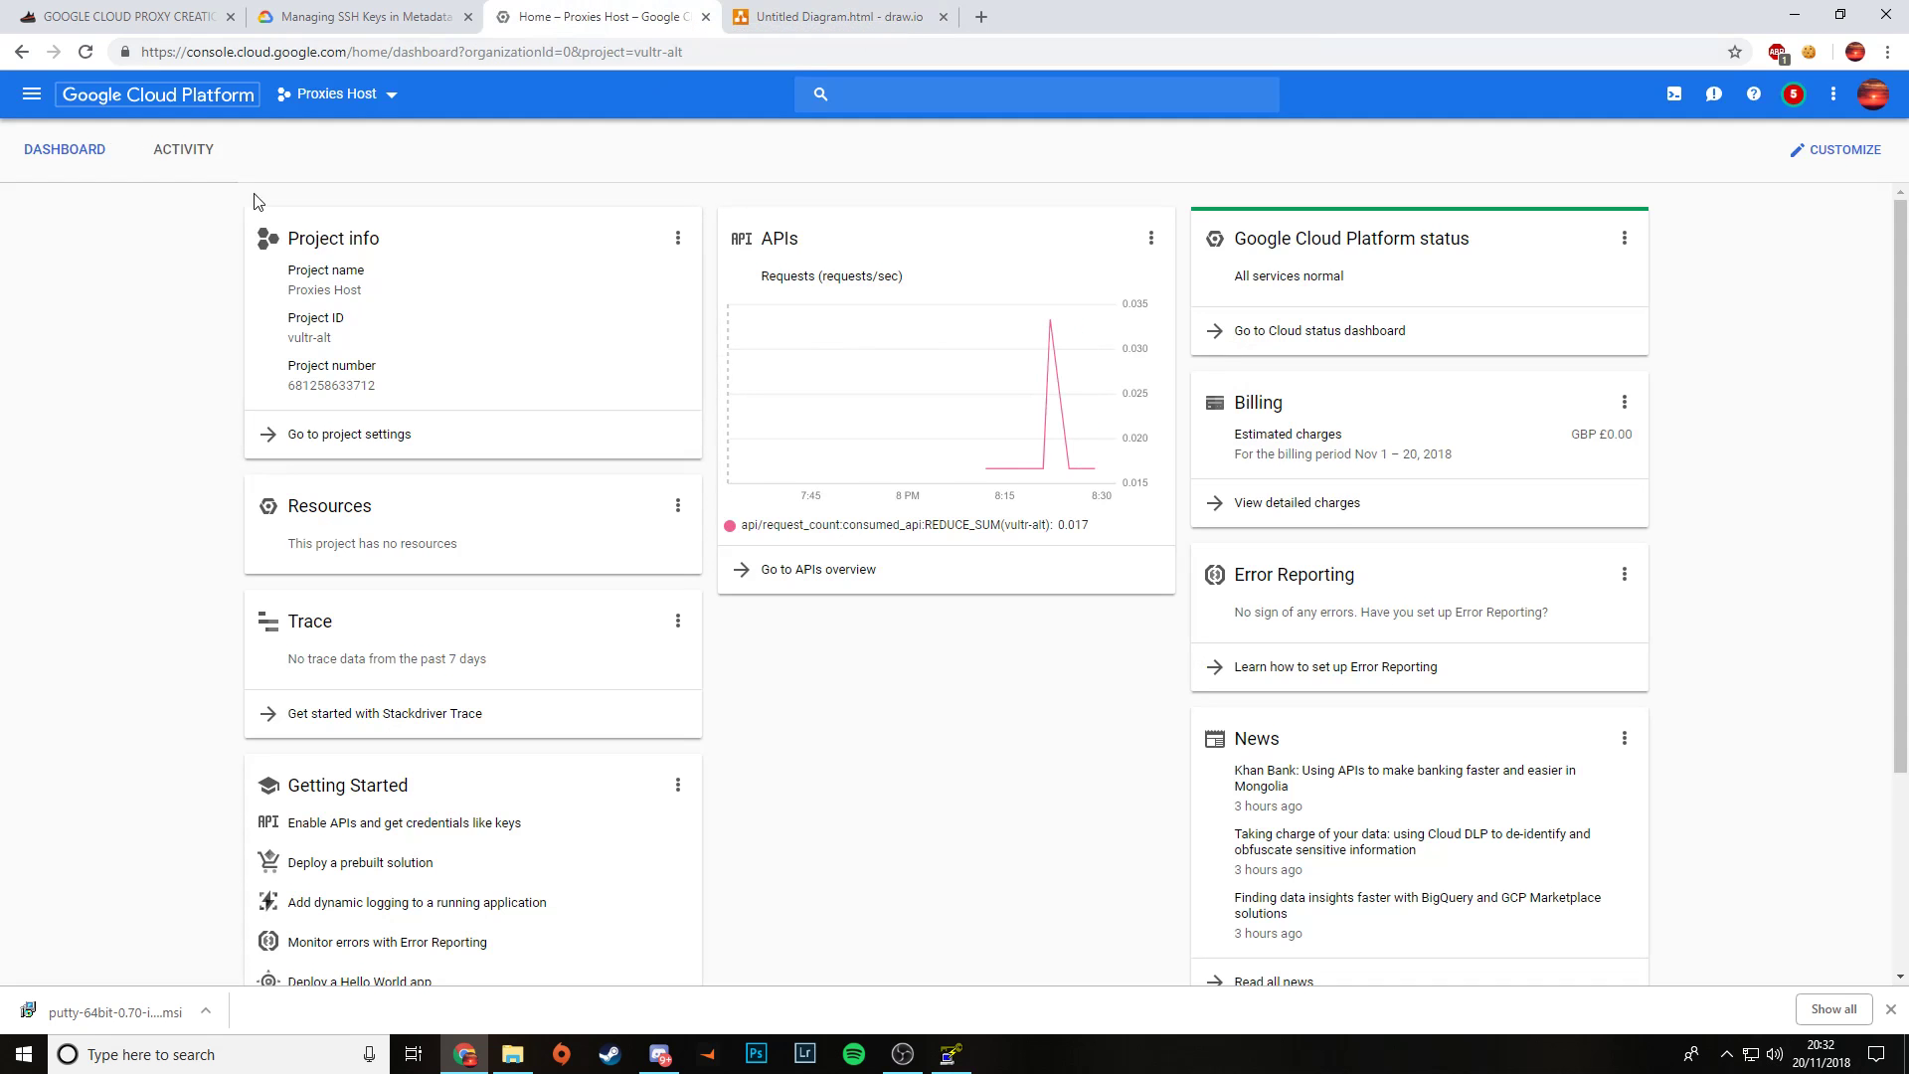
pyautogui.moveTo(427, 134)
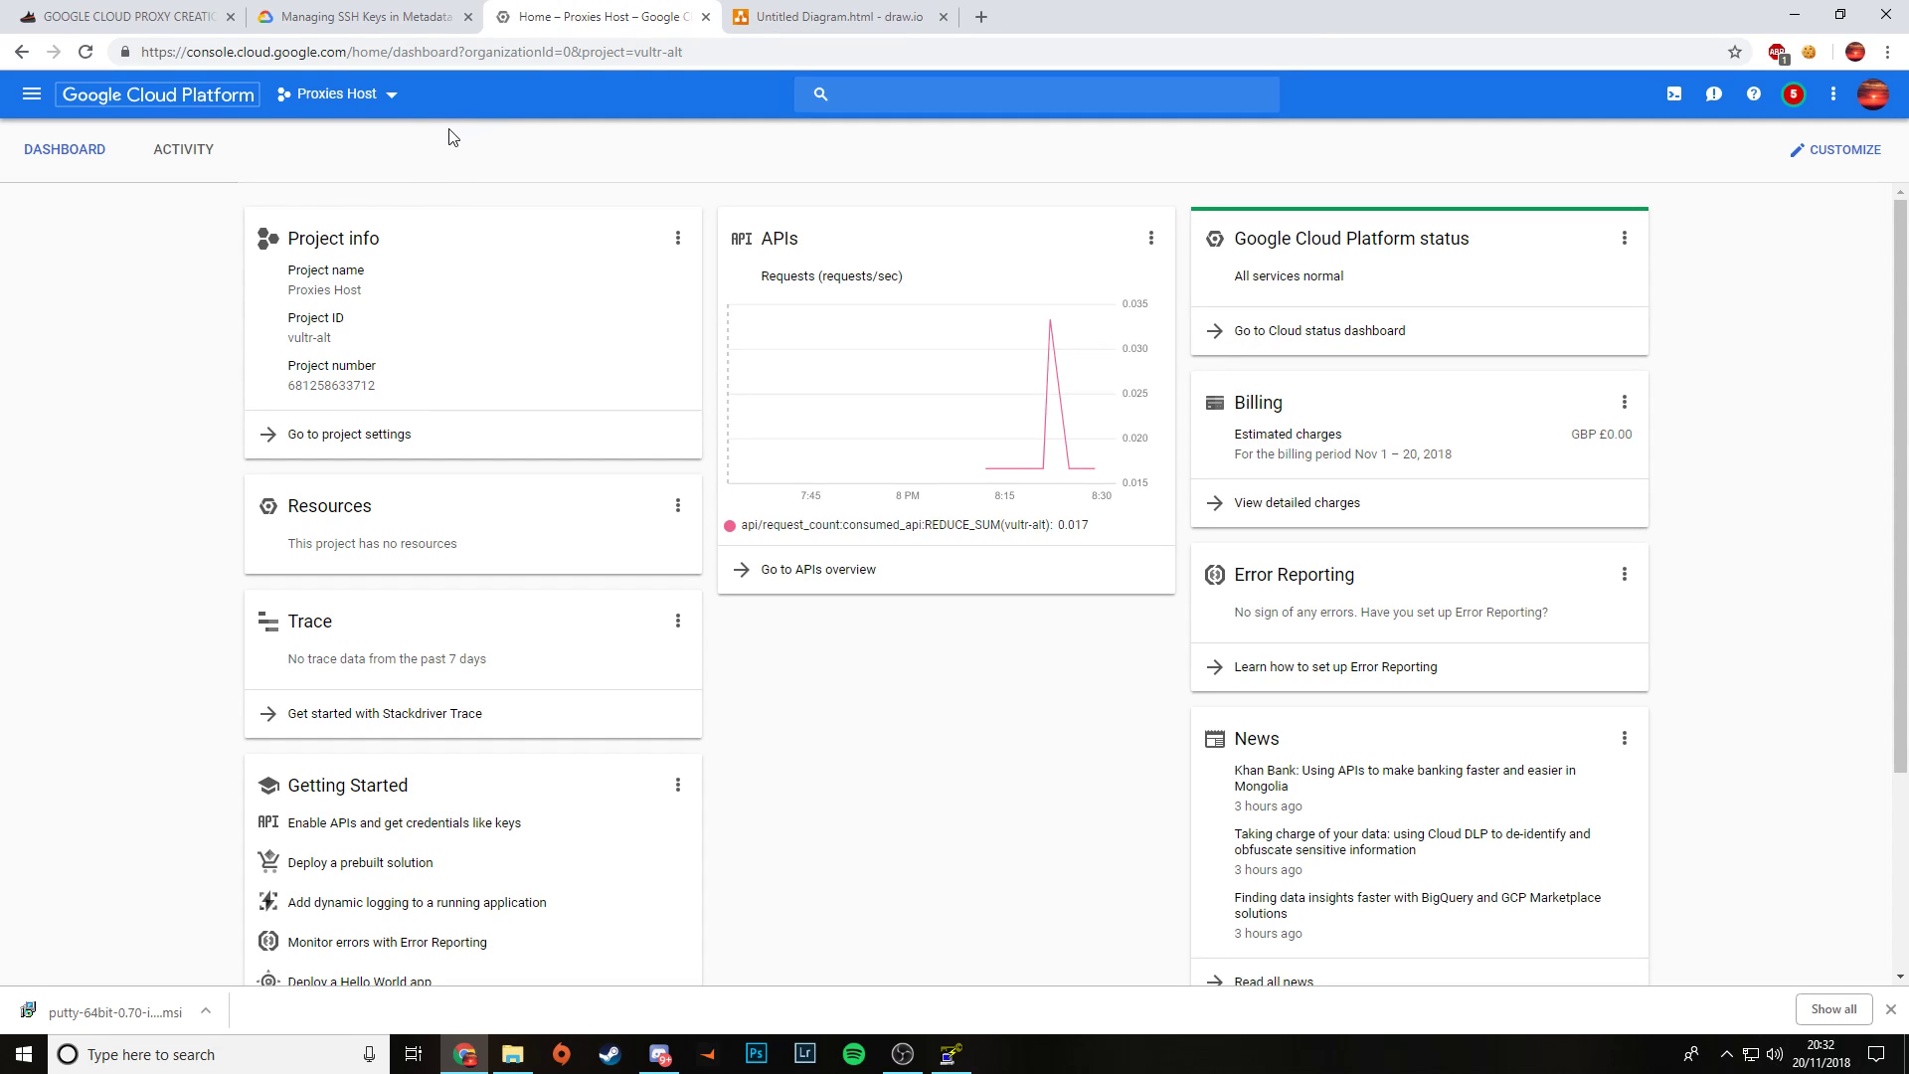
pyautogui.moveTo(405, 98)
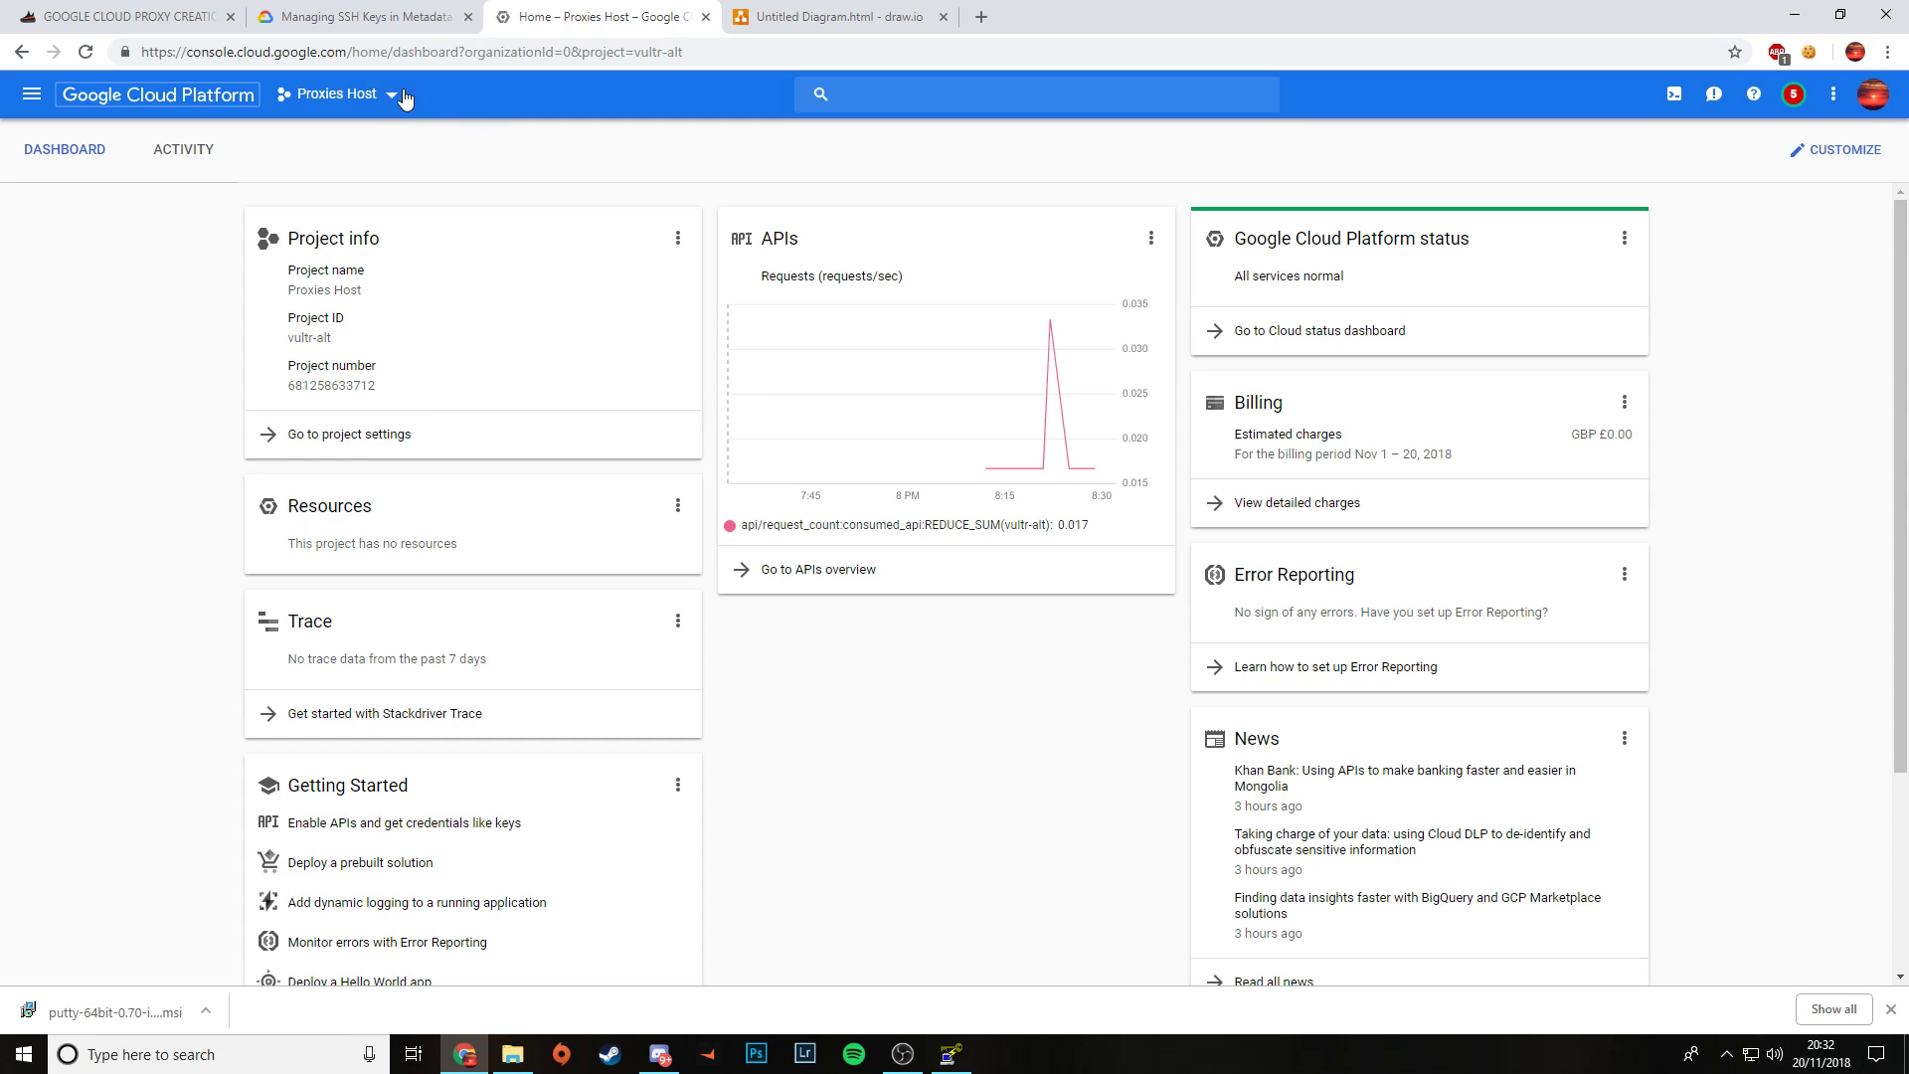
pyautogui.click(390, 96)
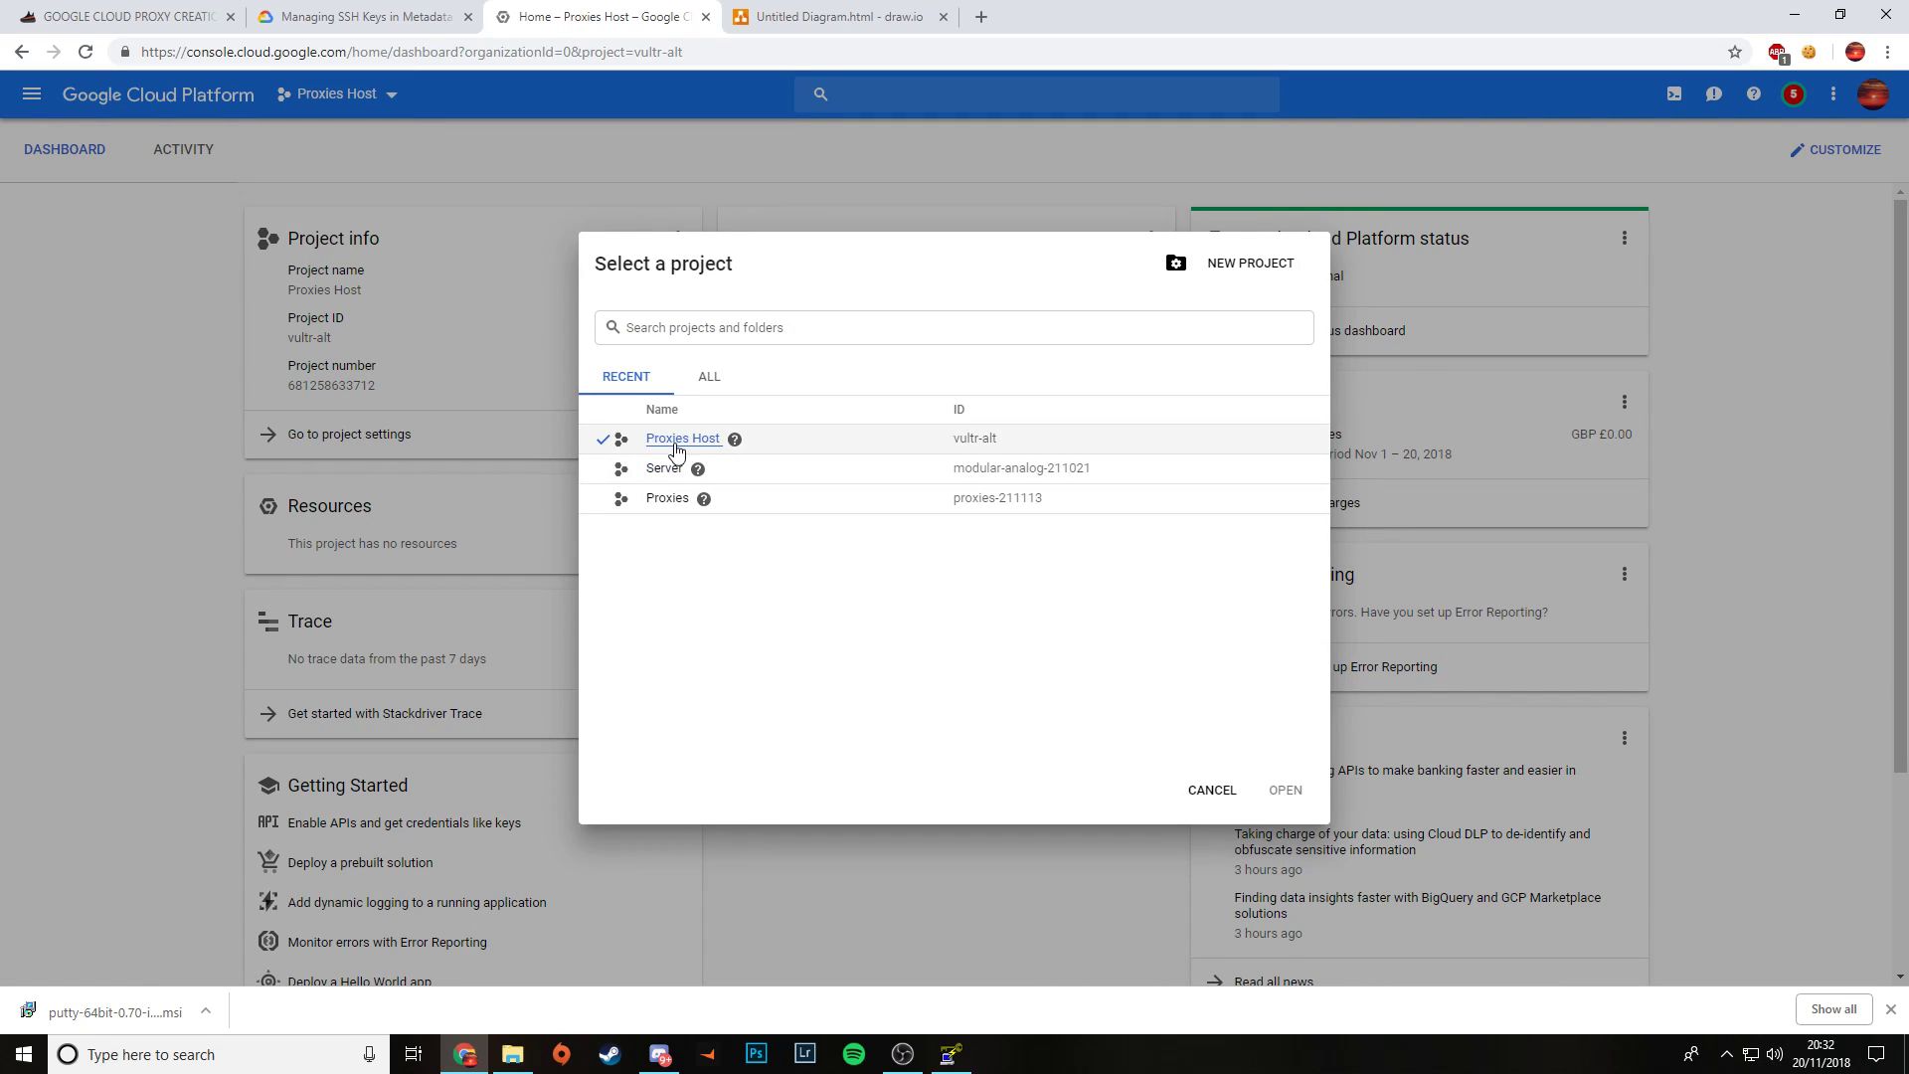
pyautogui.moveTo(667, 498)
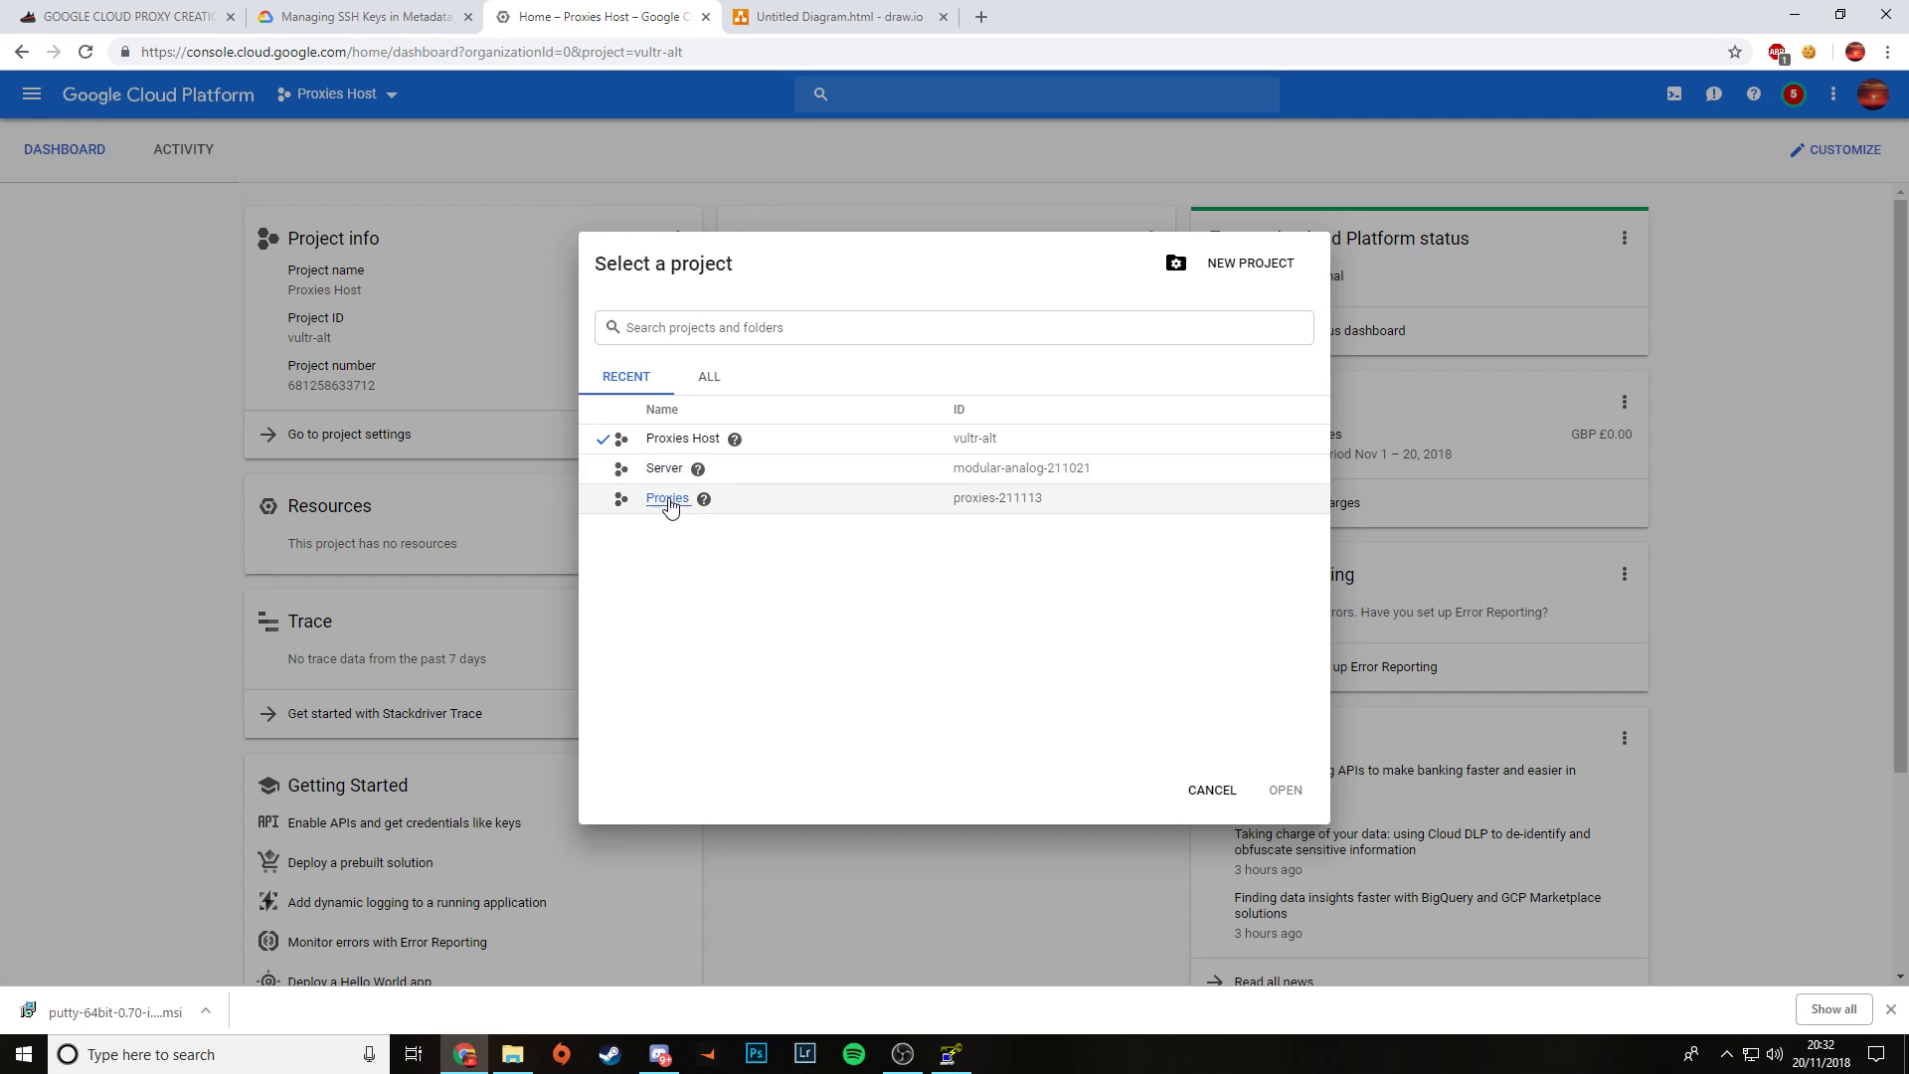
pyautogui.moveTo(682, 438)
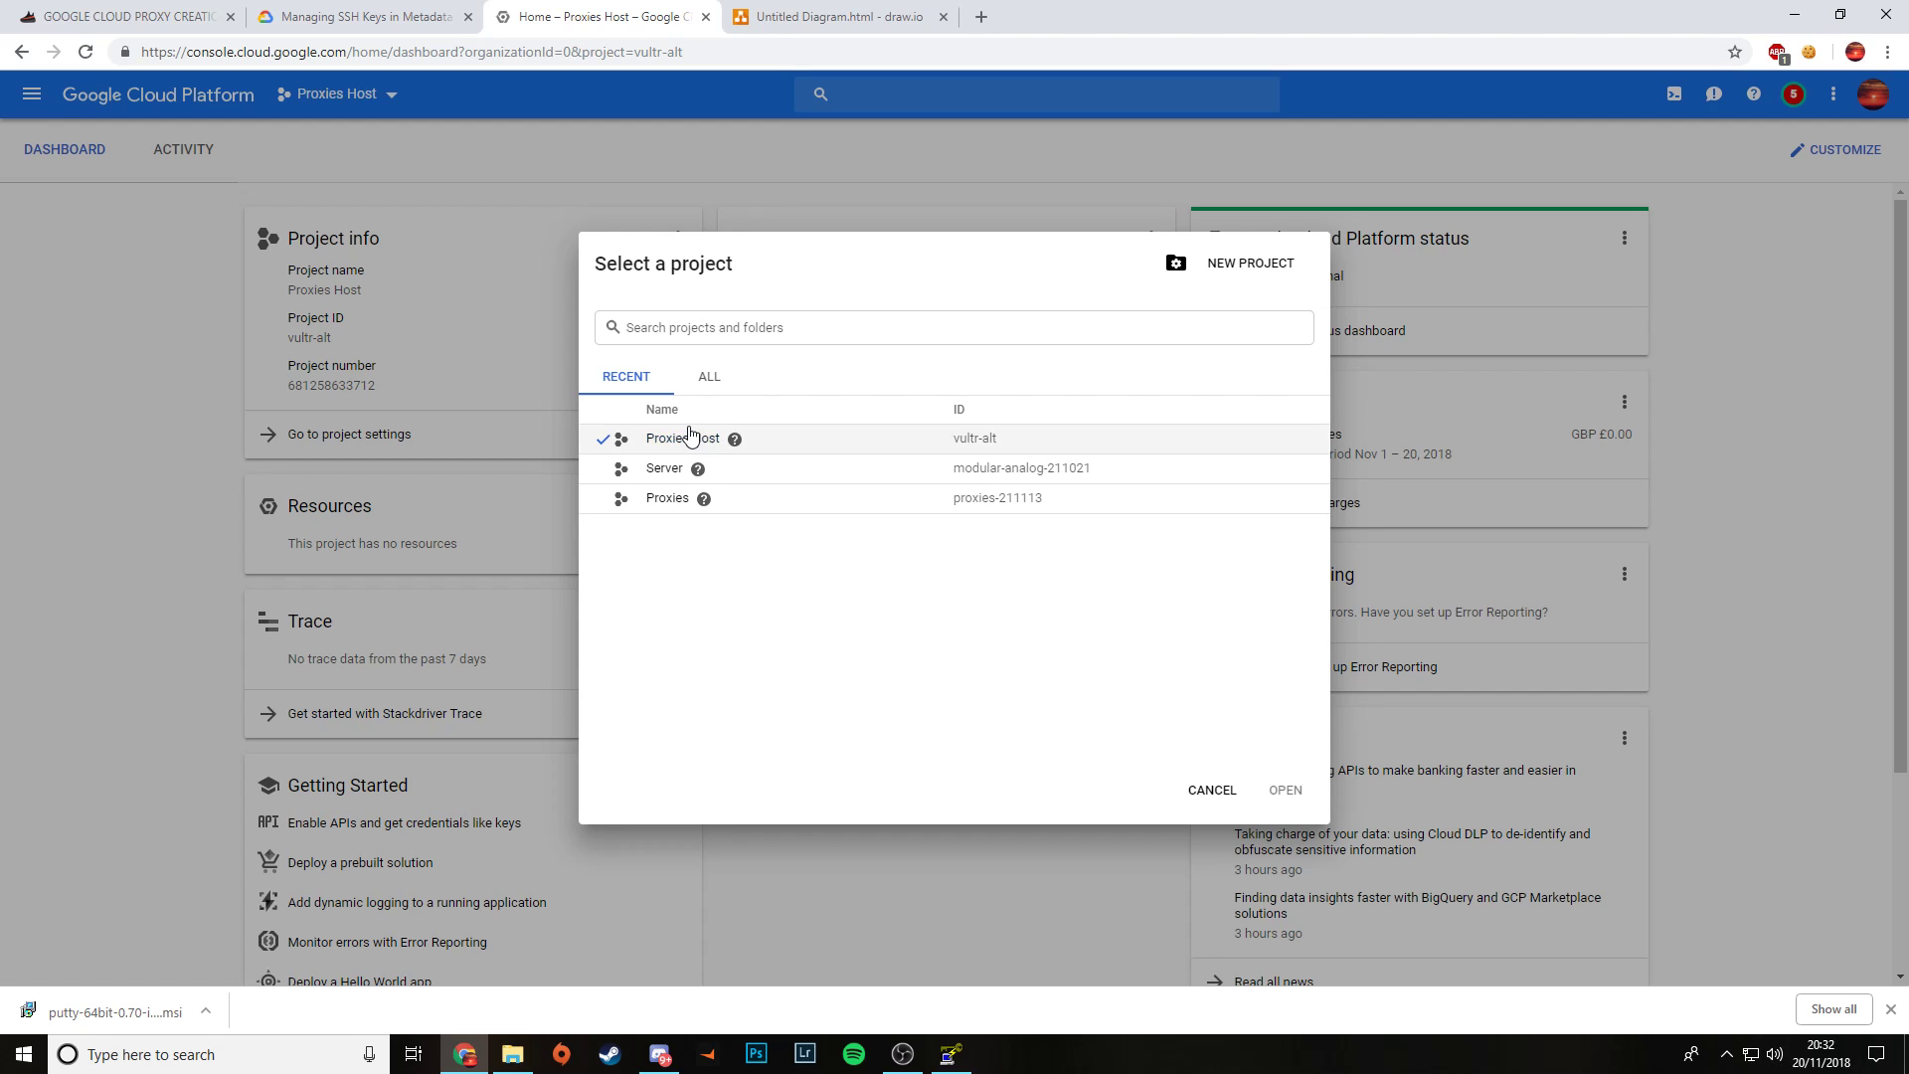
pyautogui.moveTo(468, 424)
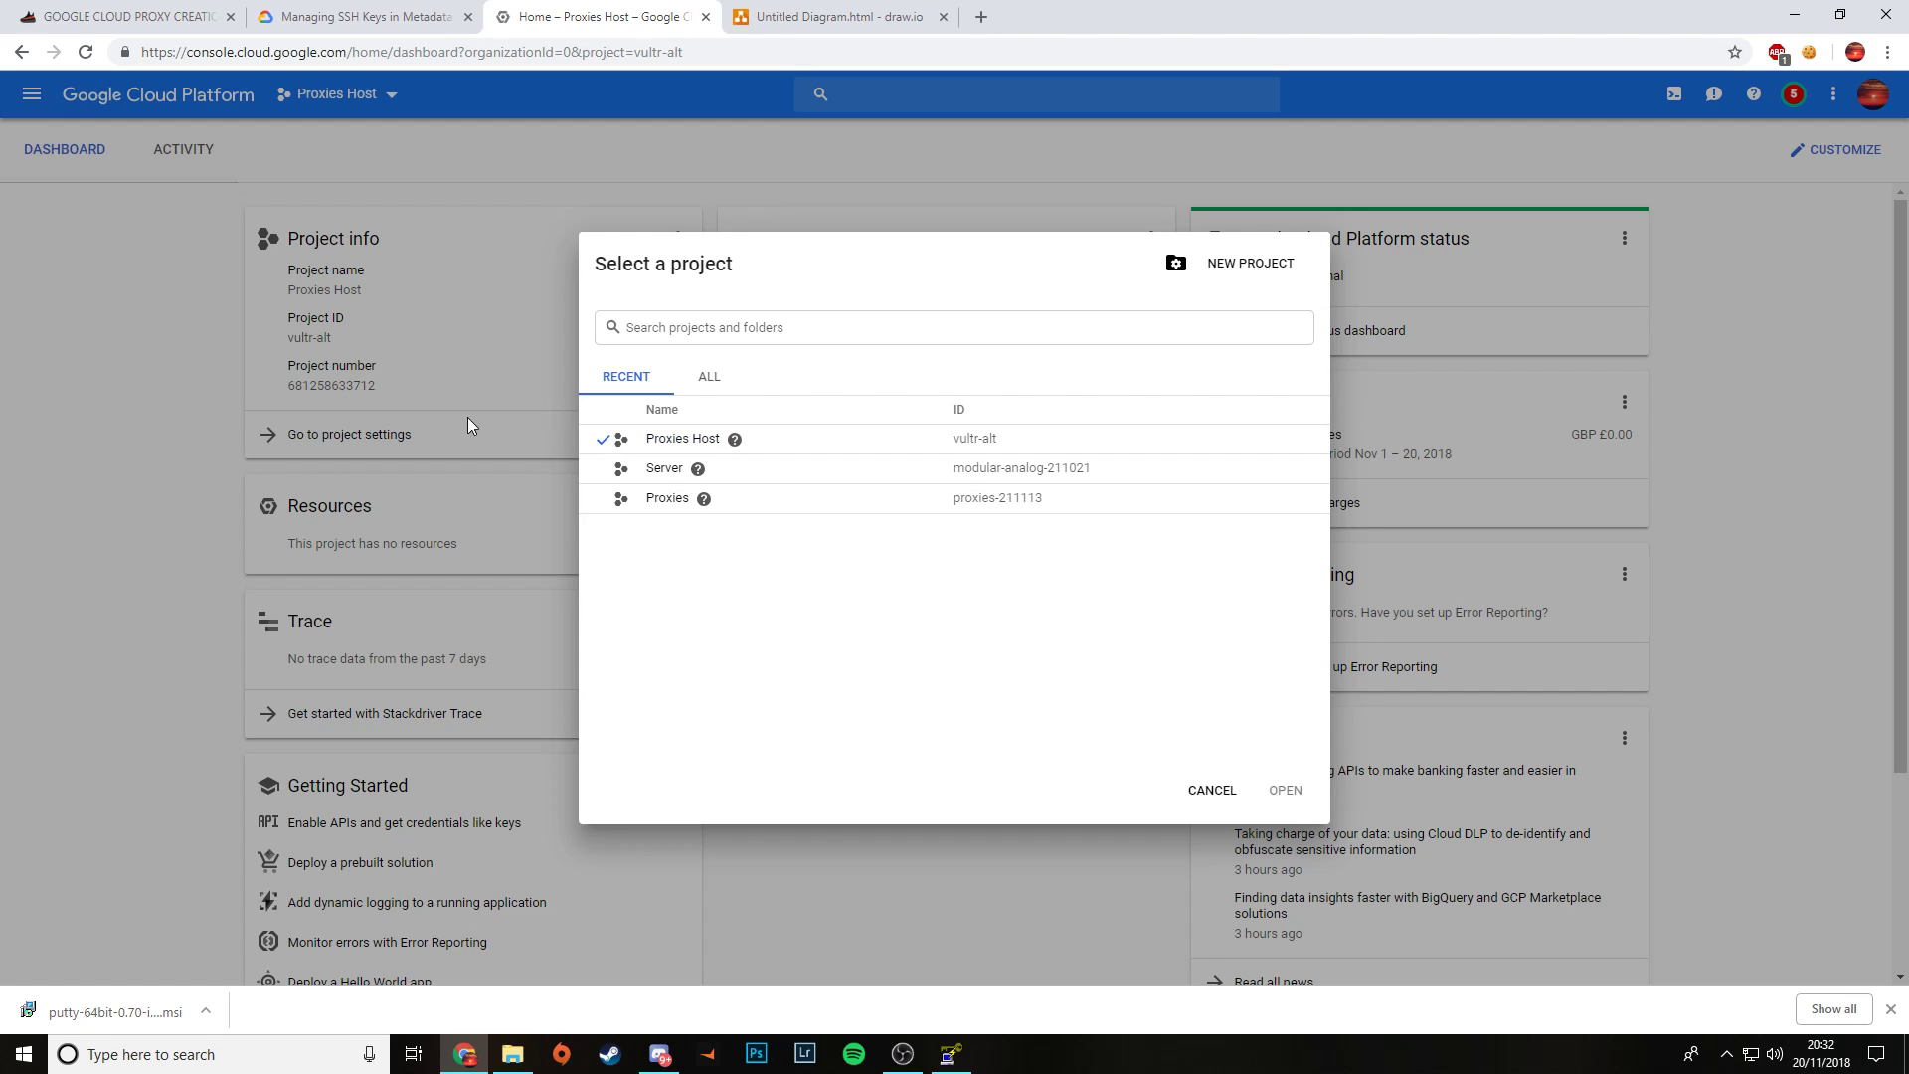
pyautogui.click(1210, 788)
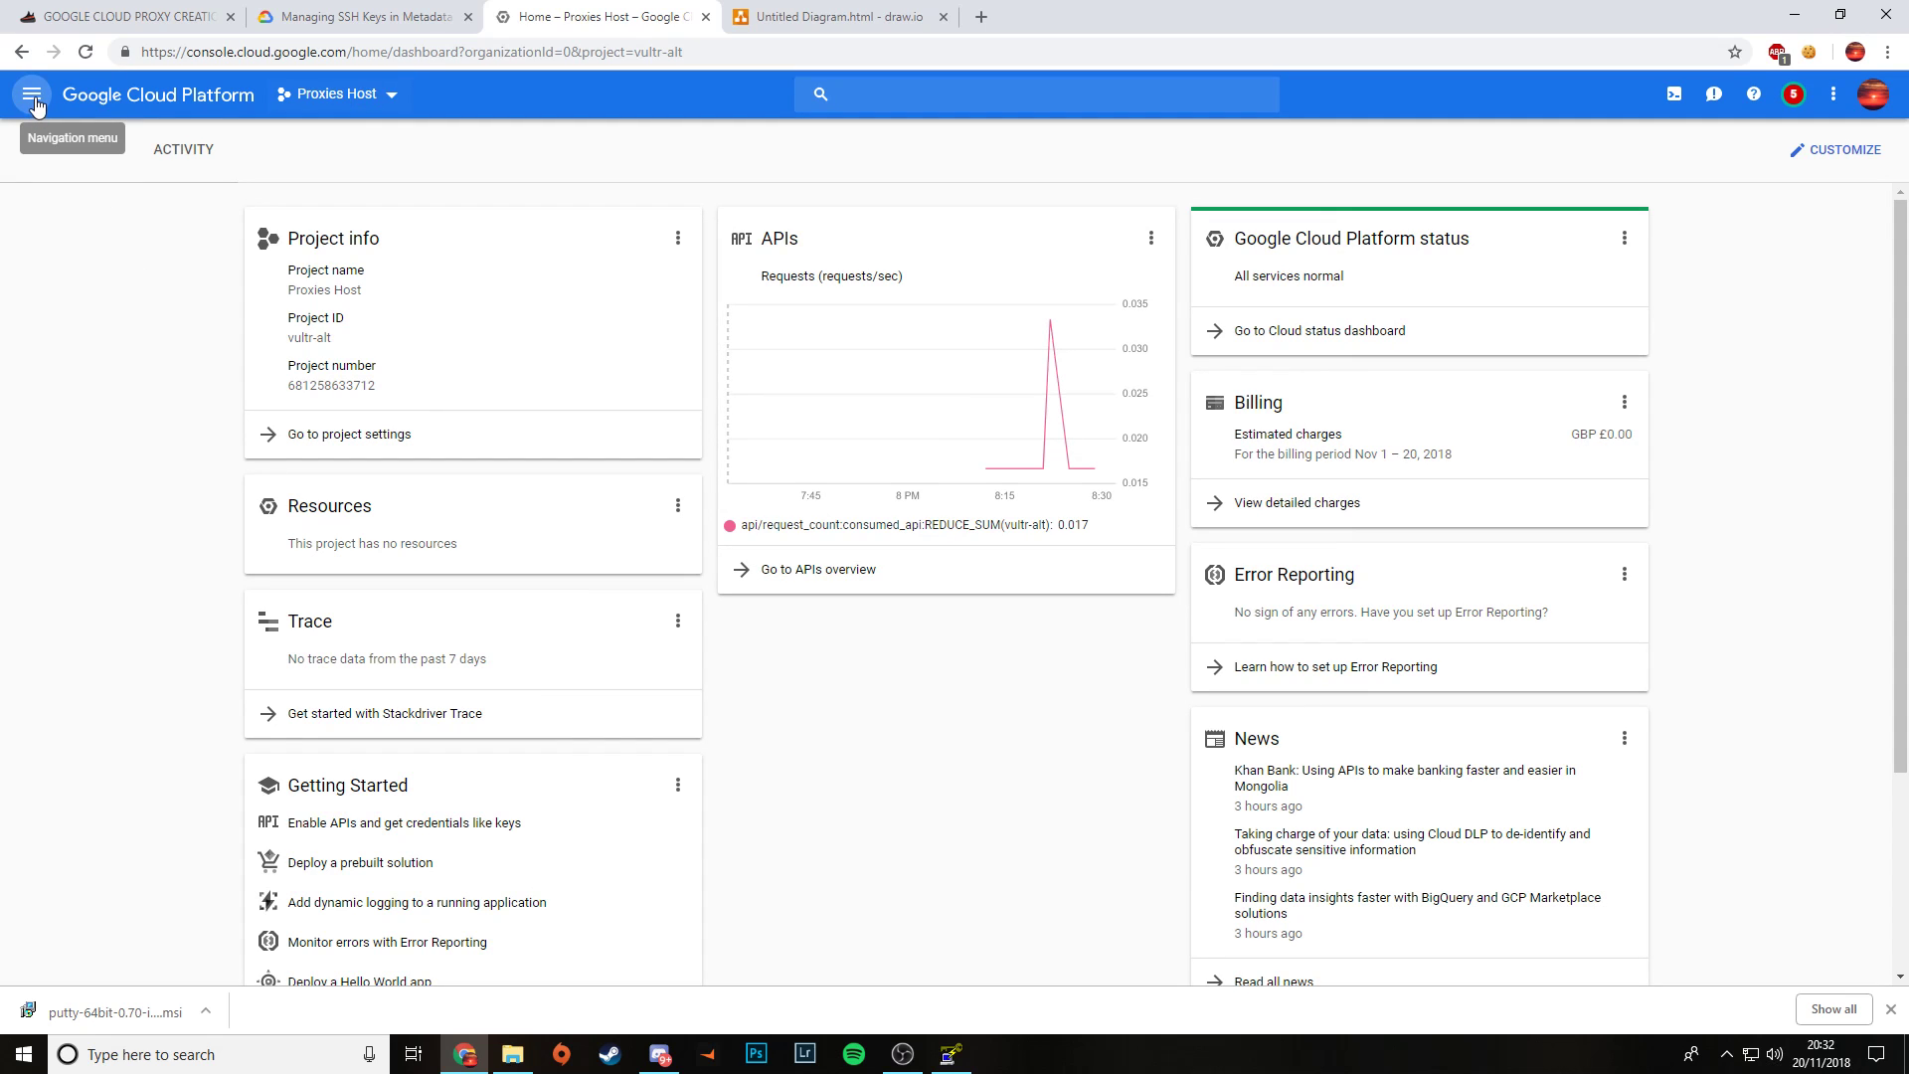
# Step: Start a new VM instance from Compute Engine's VM instances page
pyautogui.click(32, 95)
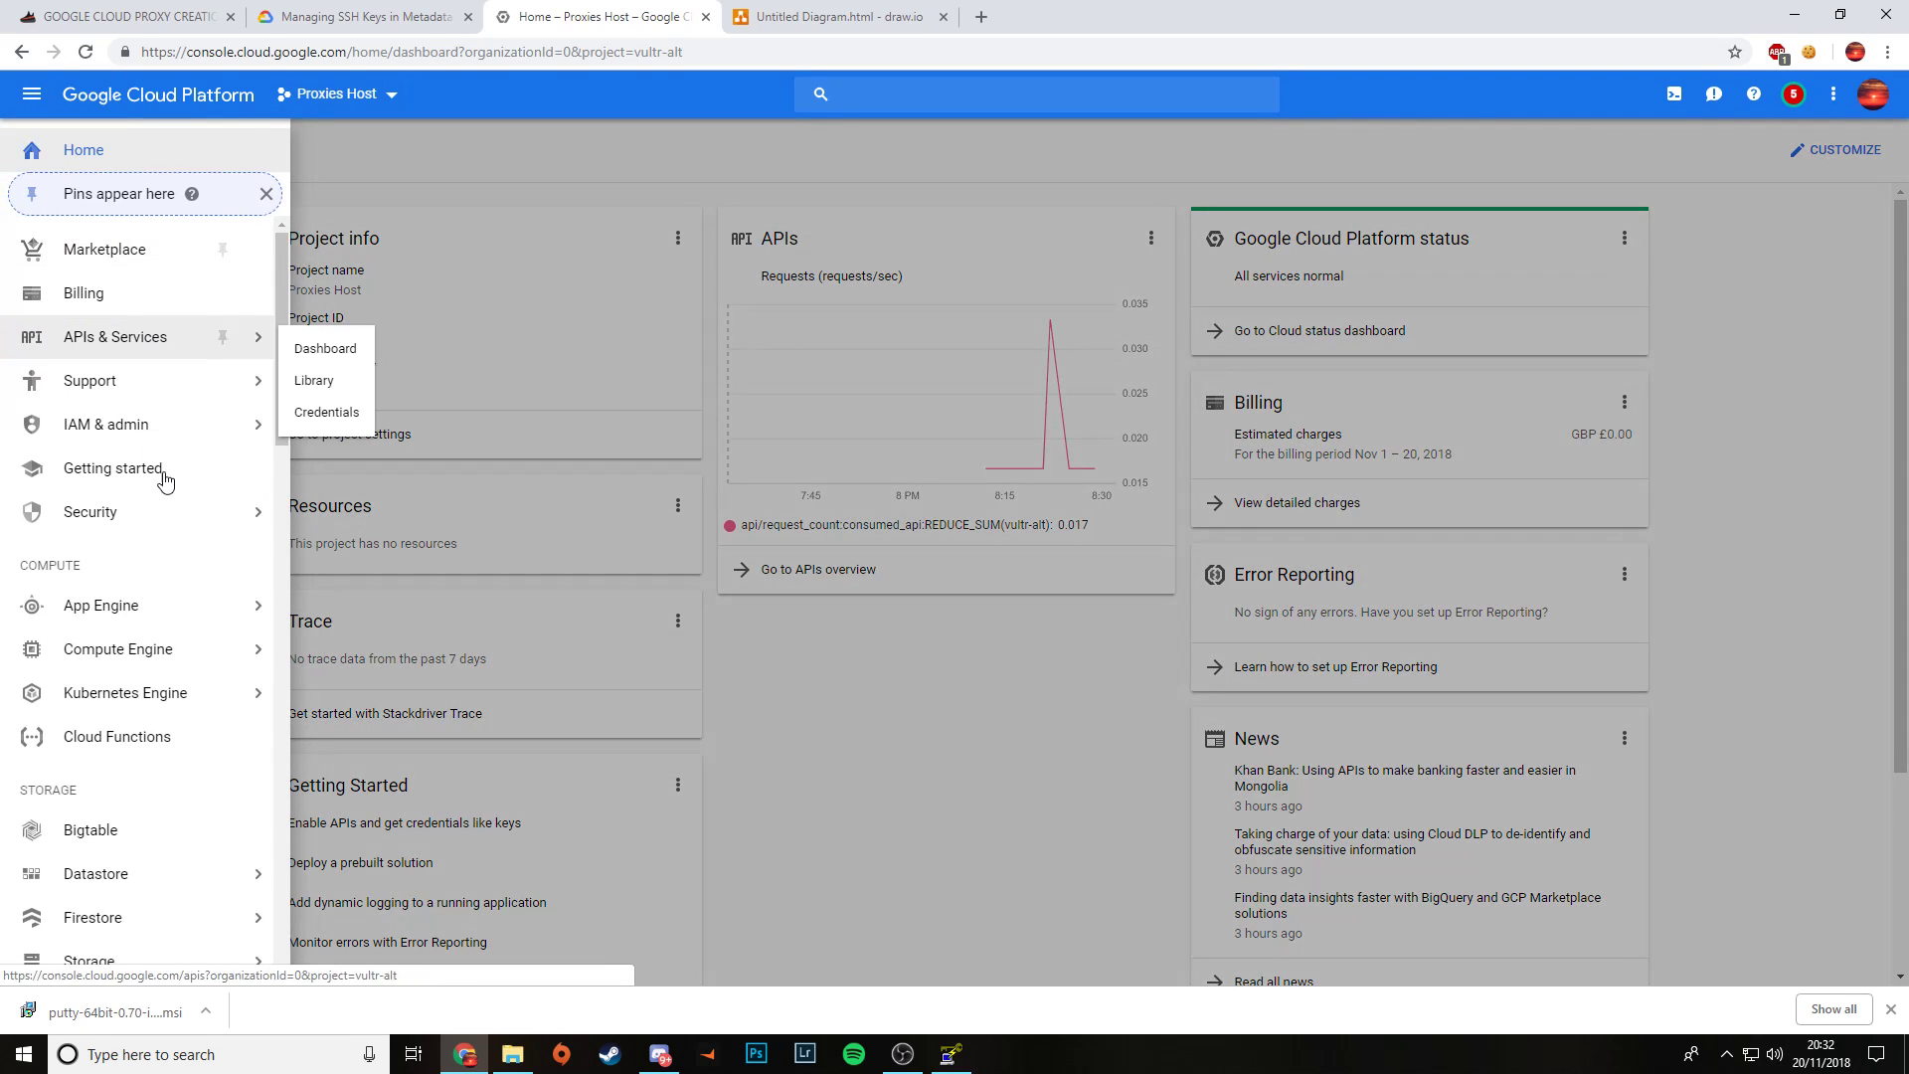
pyautogui.click(118, 649)
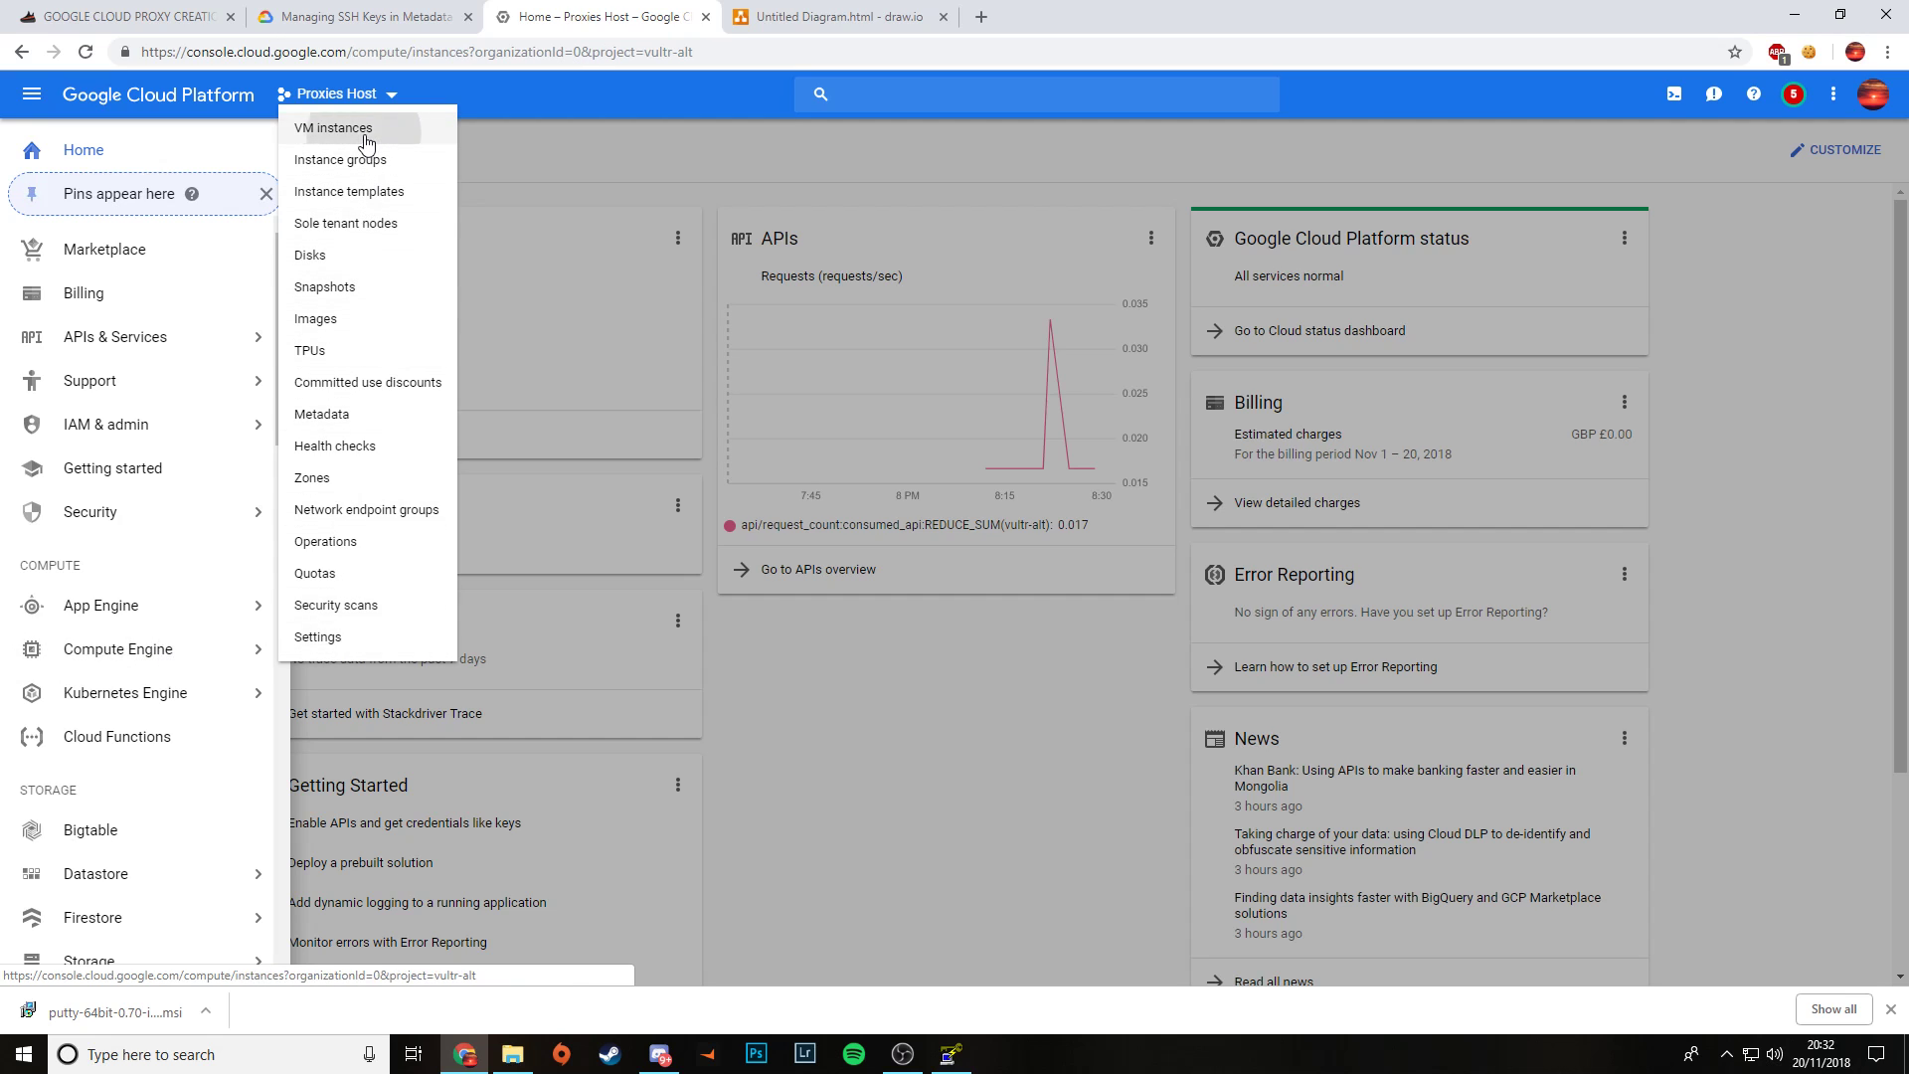
pyautogui.click(332, 126)
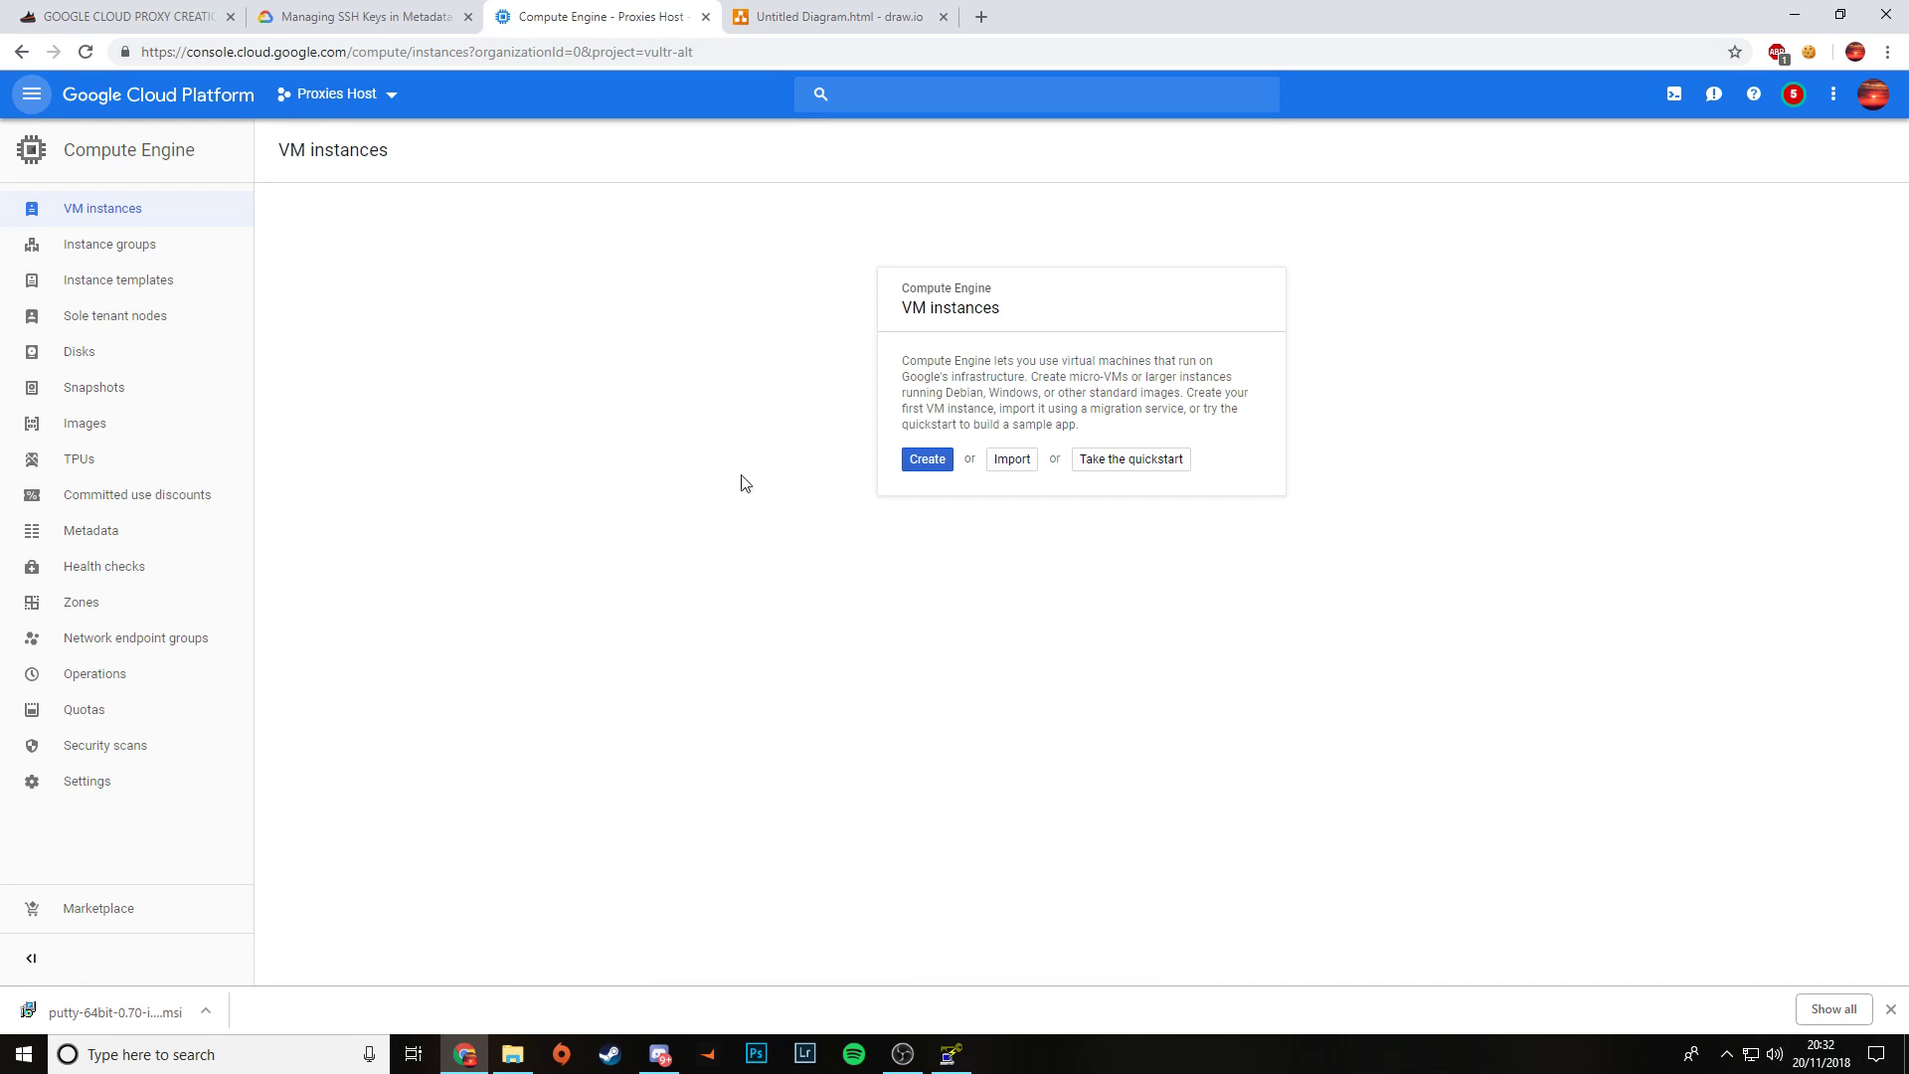
pyautogui.moveTo(918, 481)
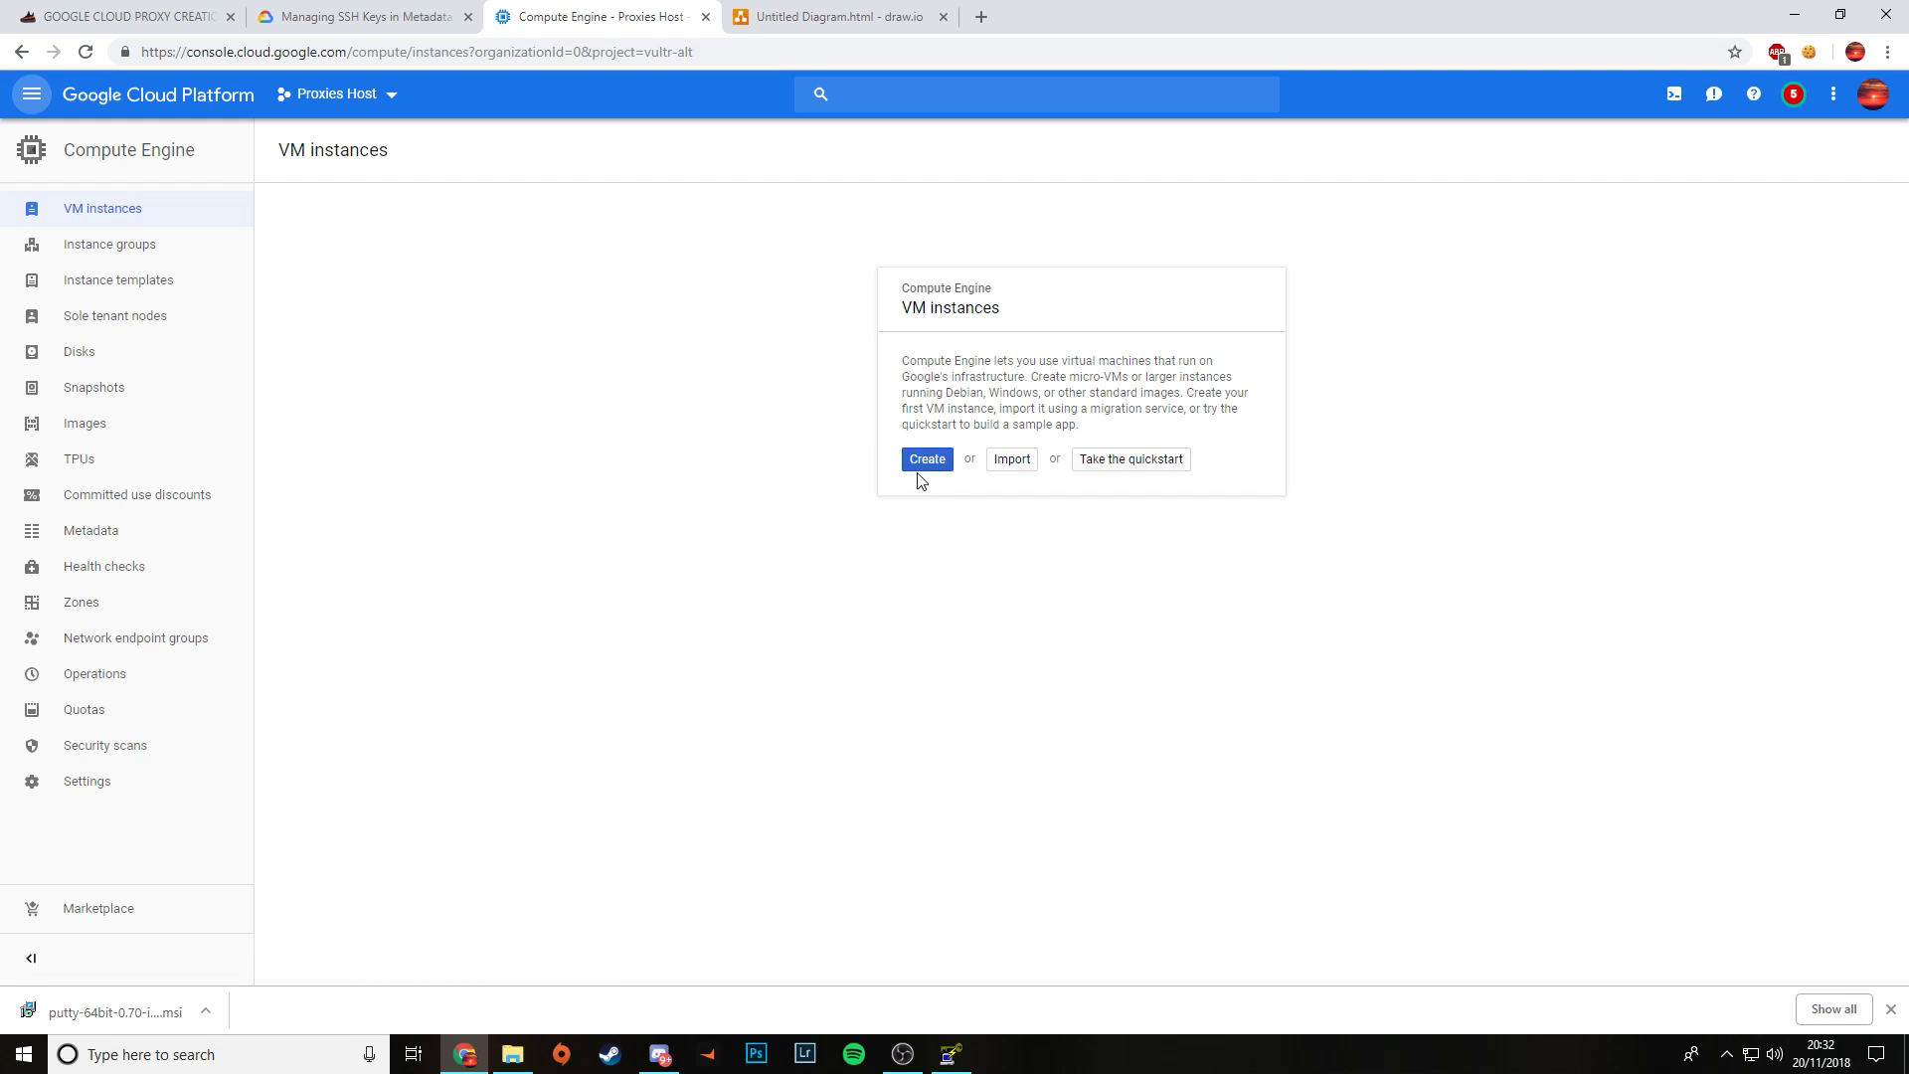
pyautogui.click(927, 459)
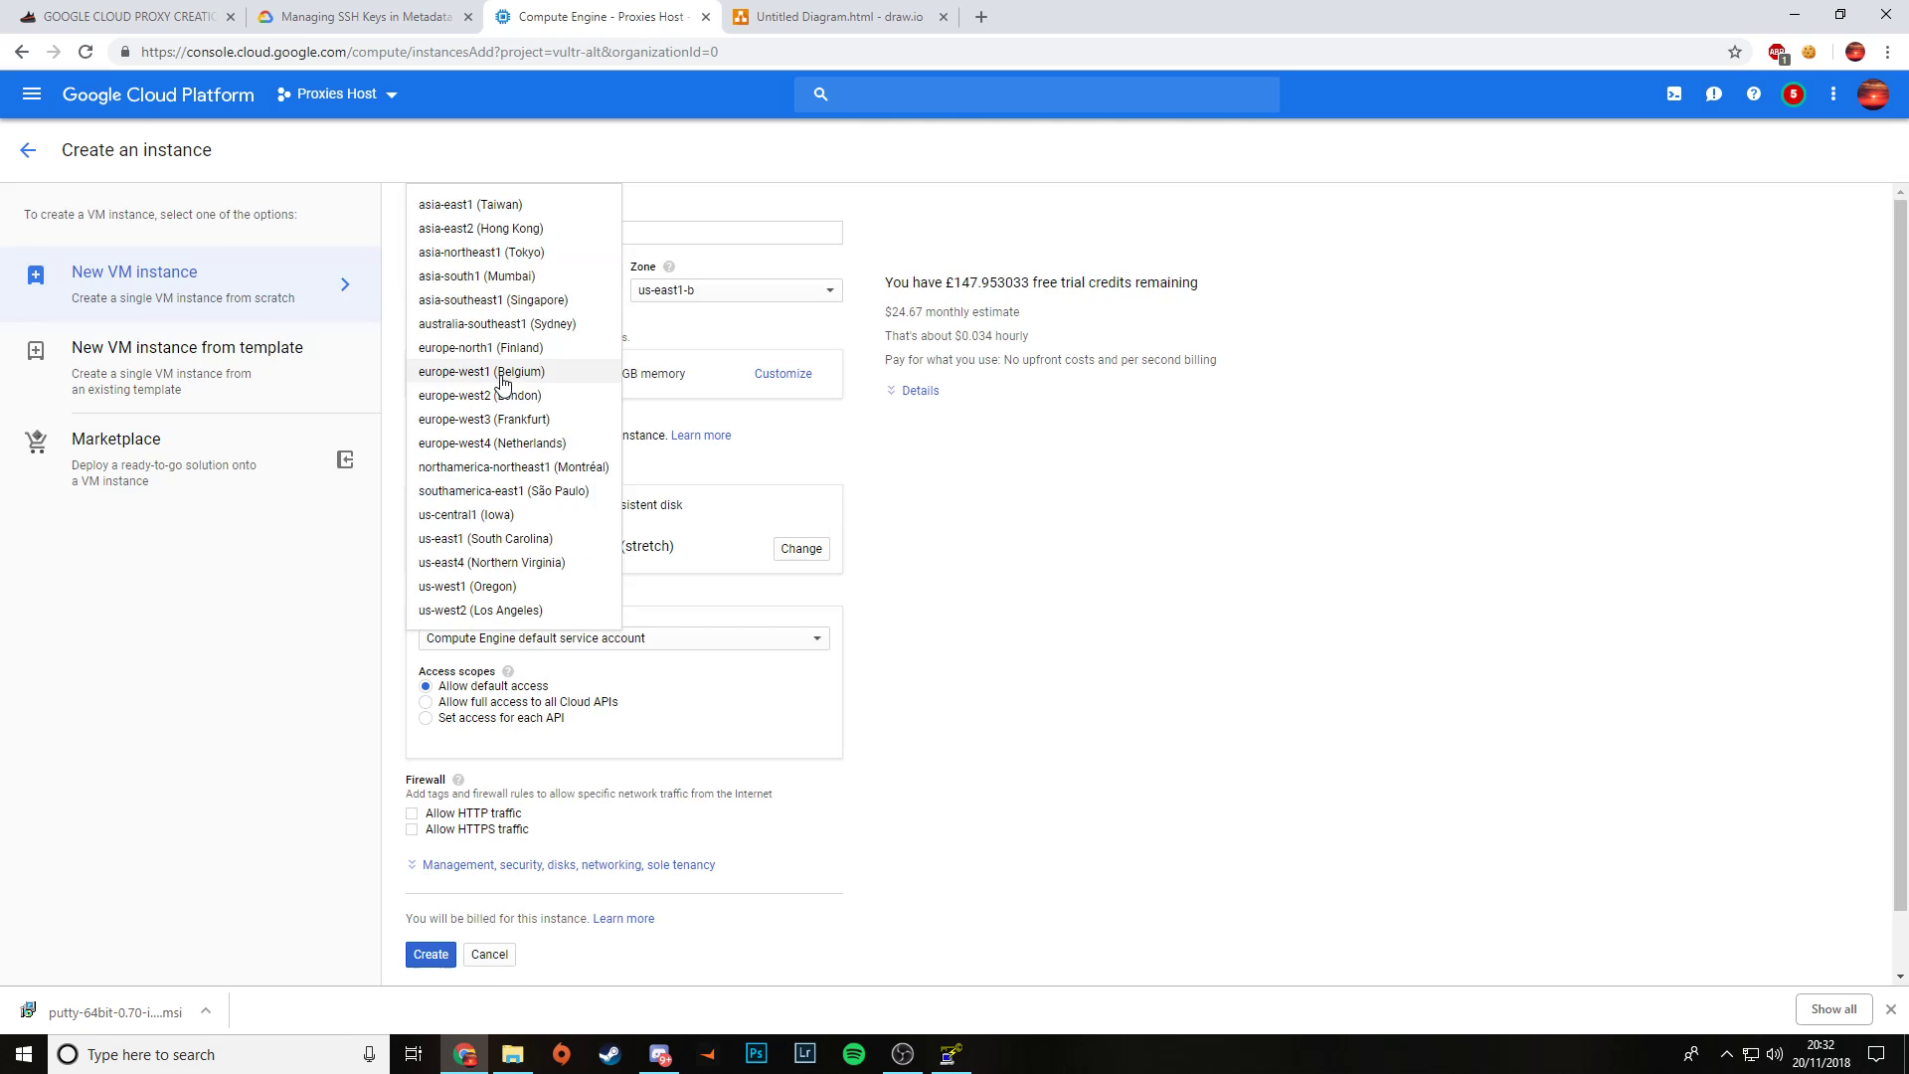
# Step: Set region europe-west2 (London), Ubuntu 16.04 LTS boot disk, and allow HTTP traffic
pyautogui.click(800, 548)
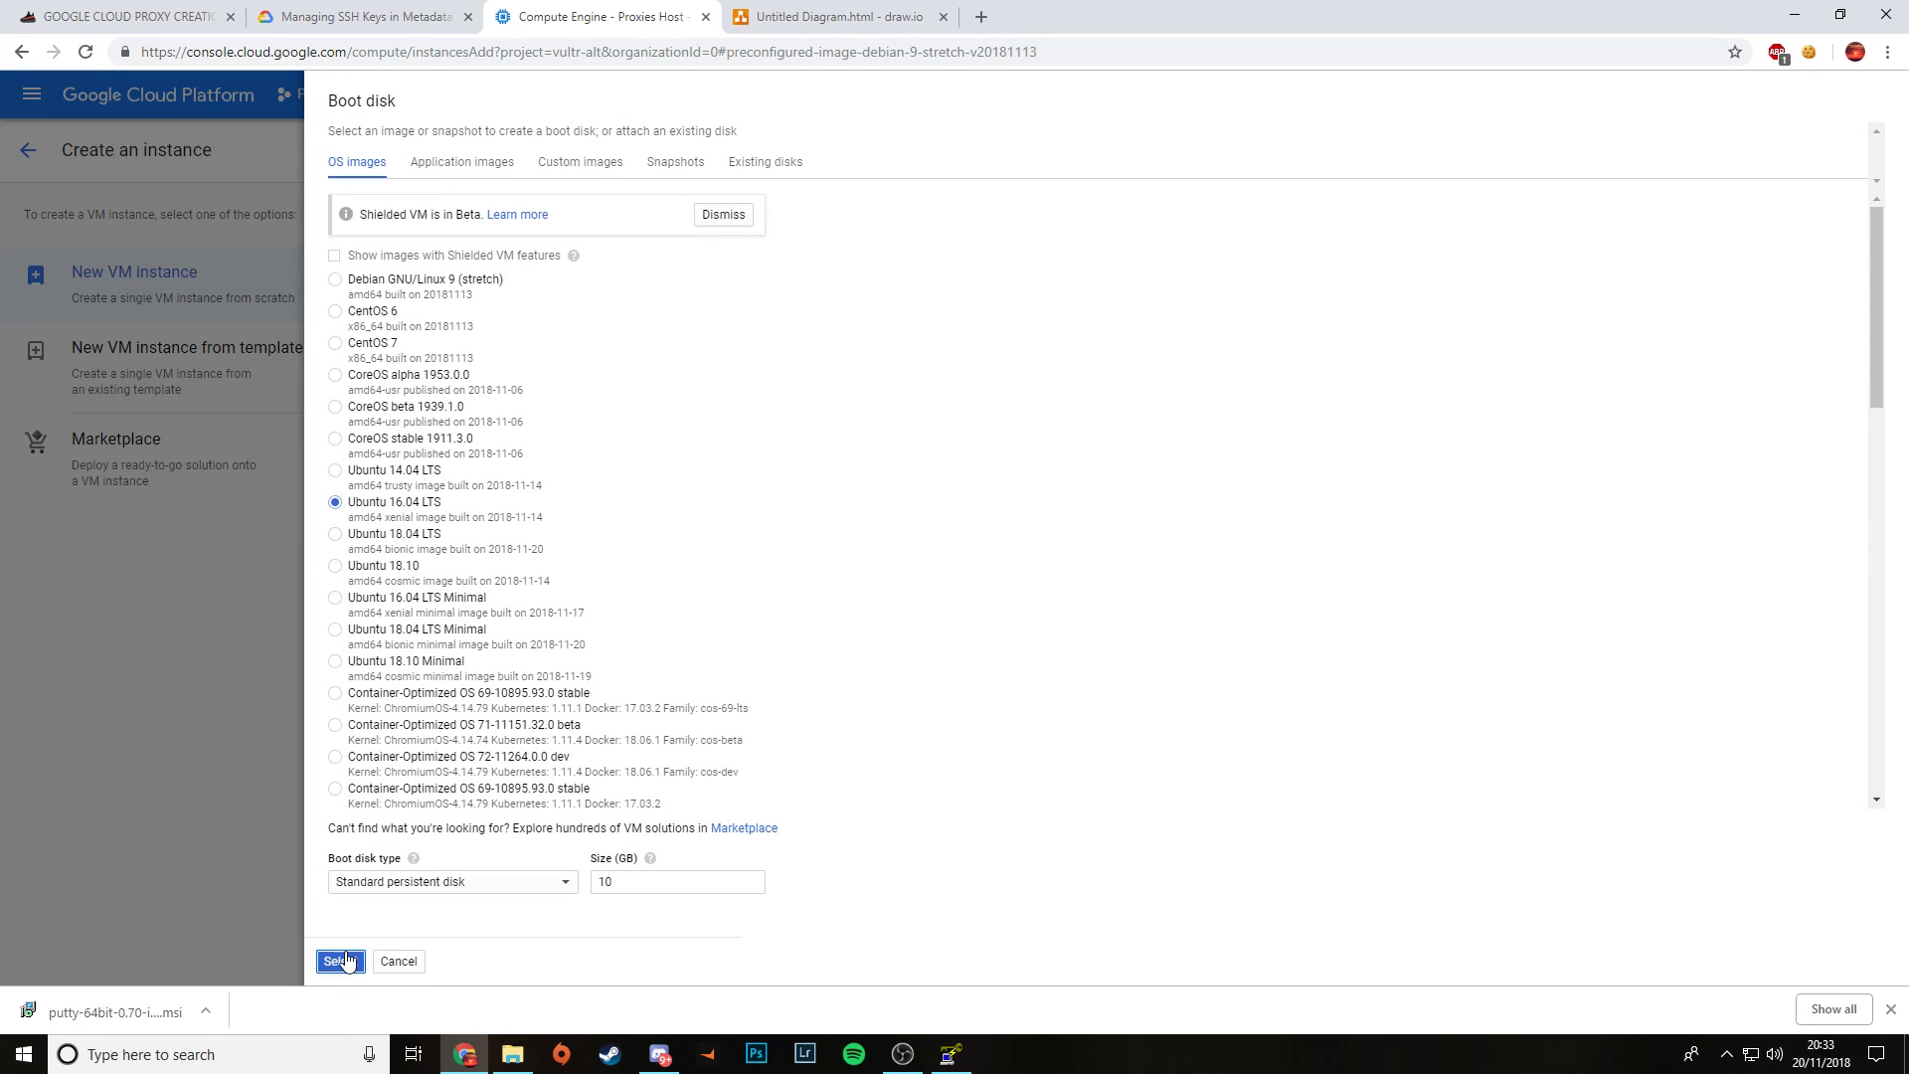
pyautogui.click(340, 960)
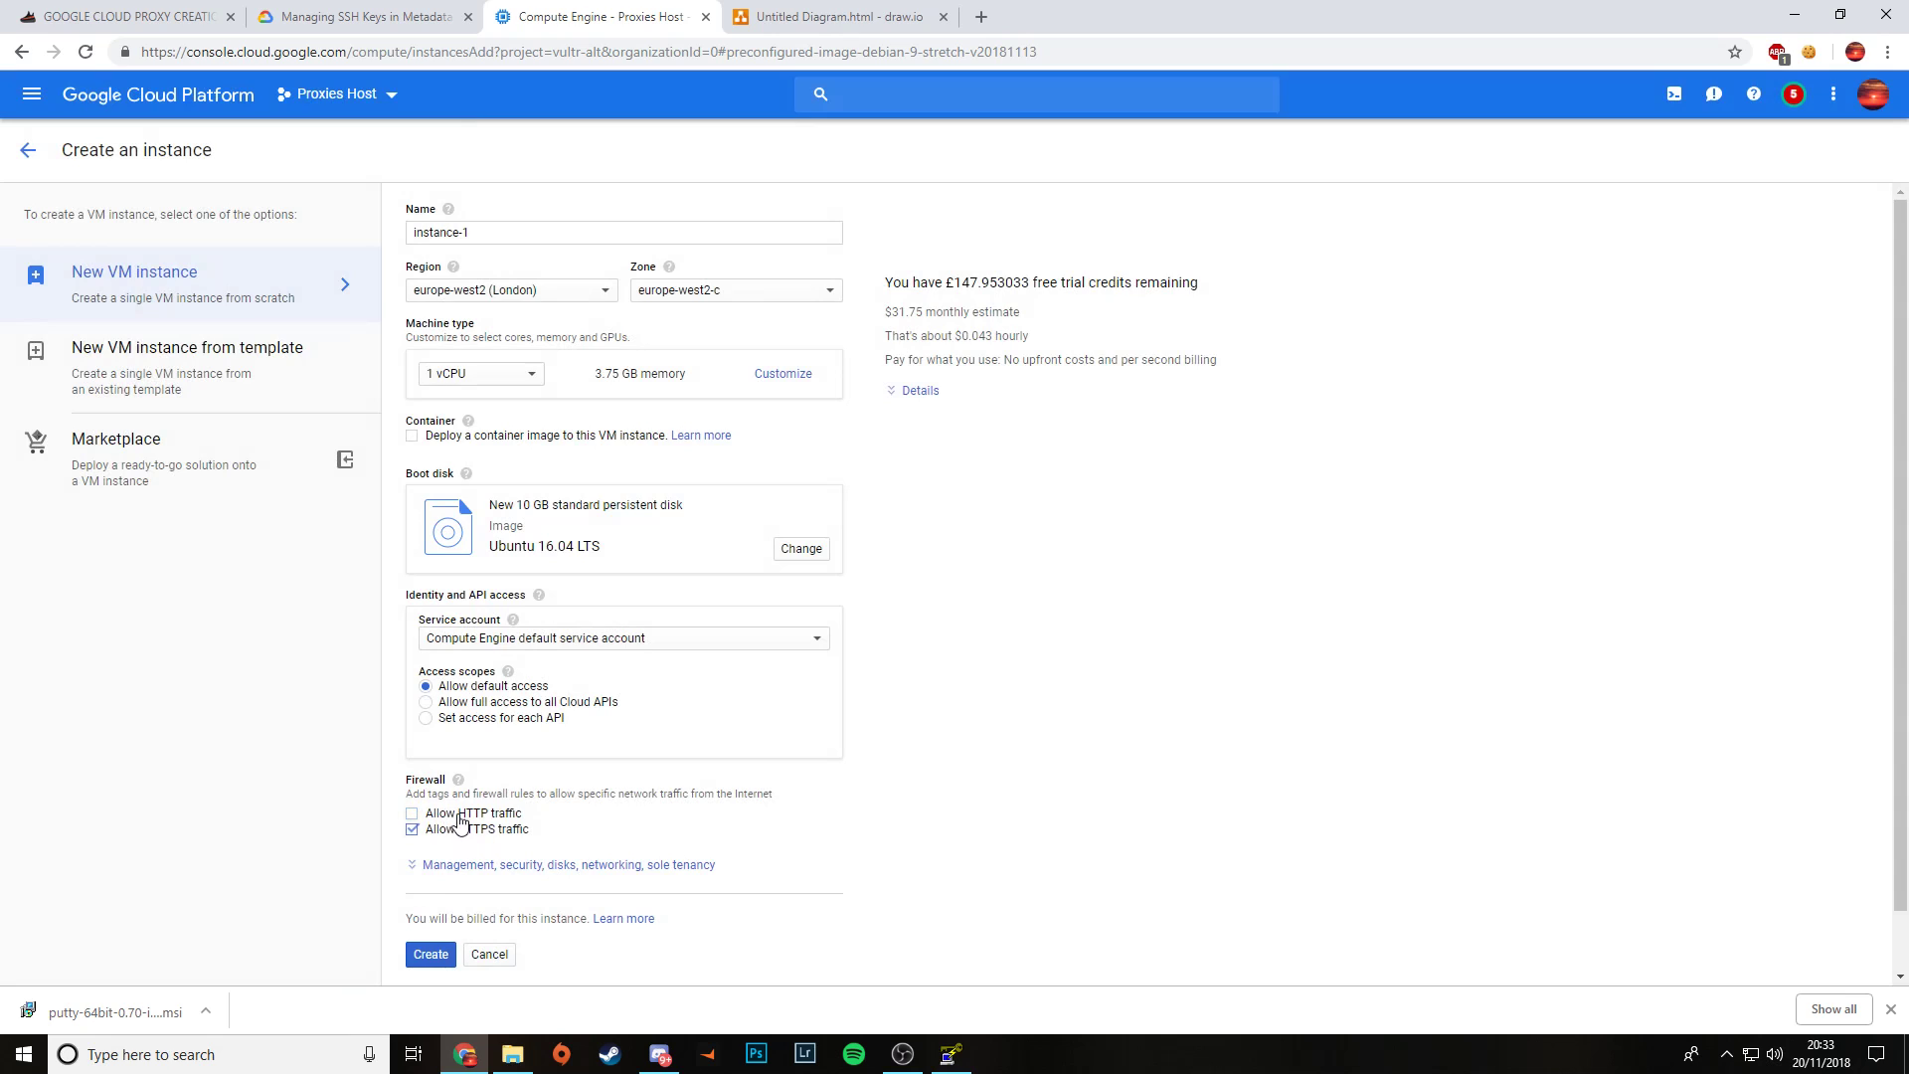
pyautogui.click(412, 813)
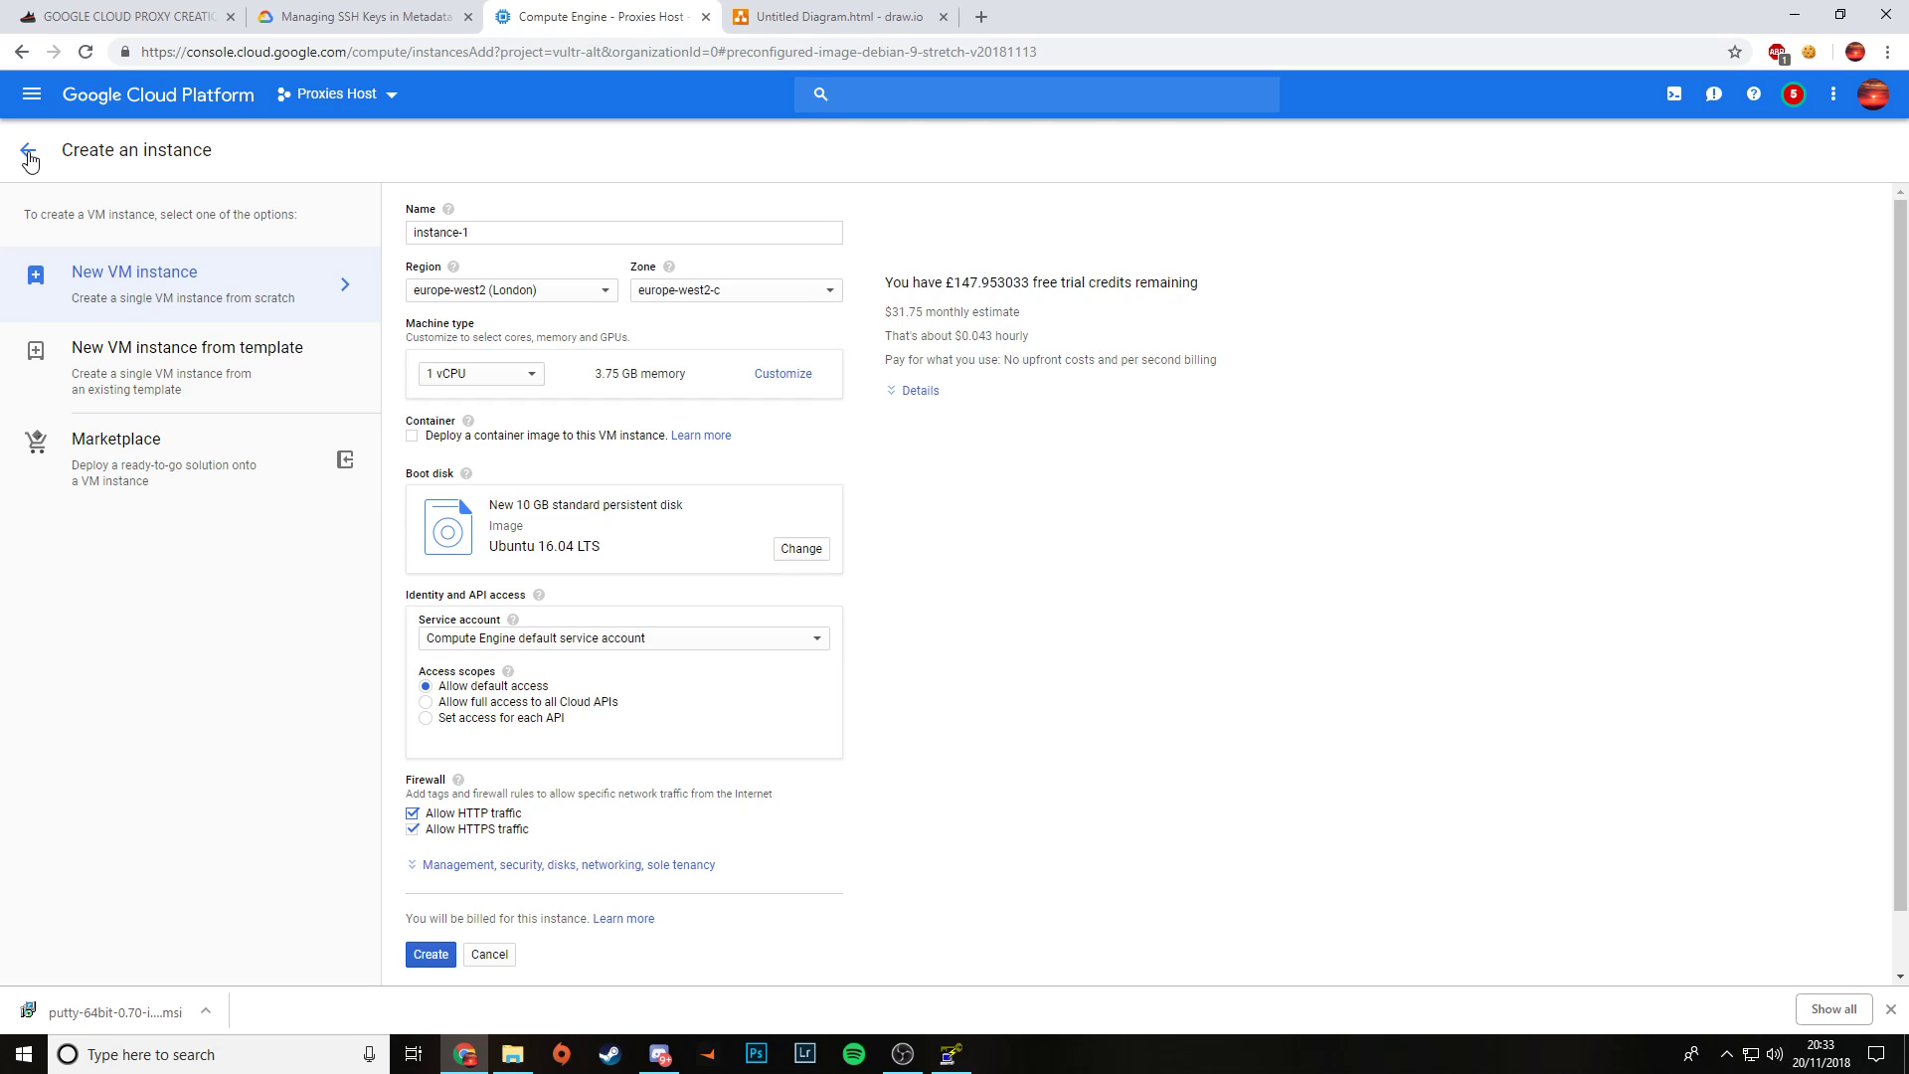
pyautogui.moveTo(33, 156)
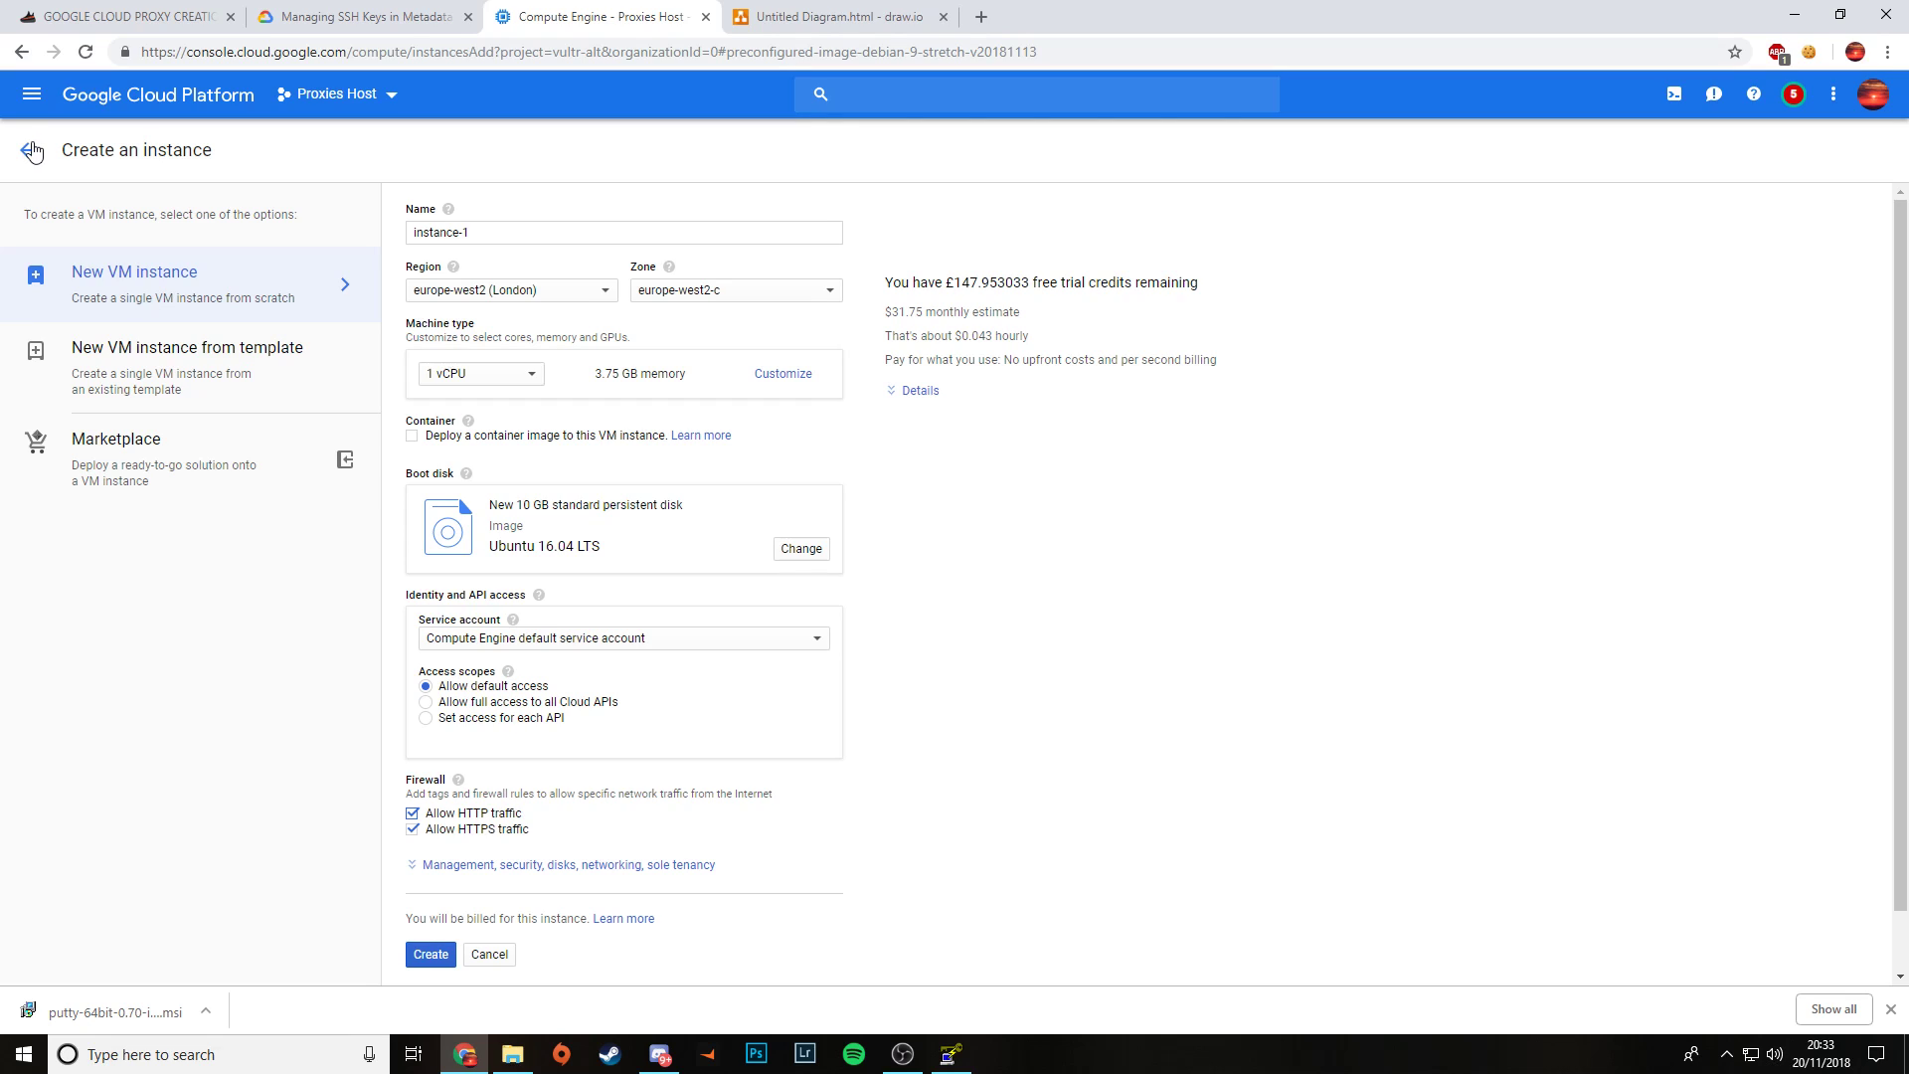
pyautogui.moveTo(26, 155)
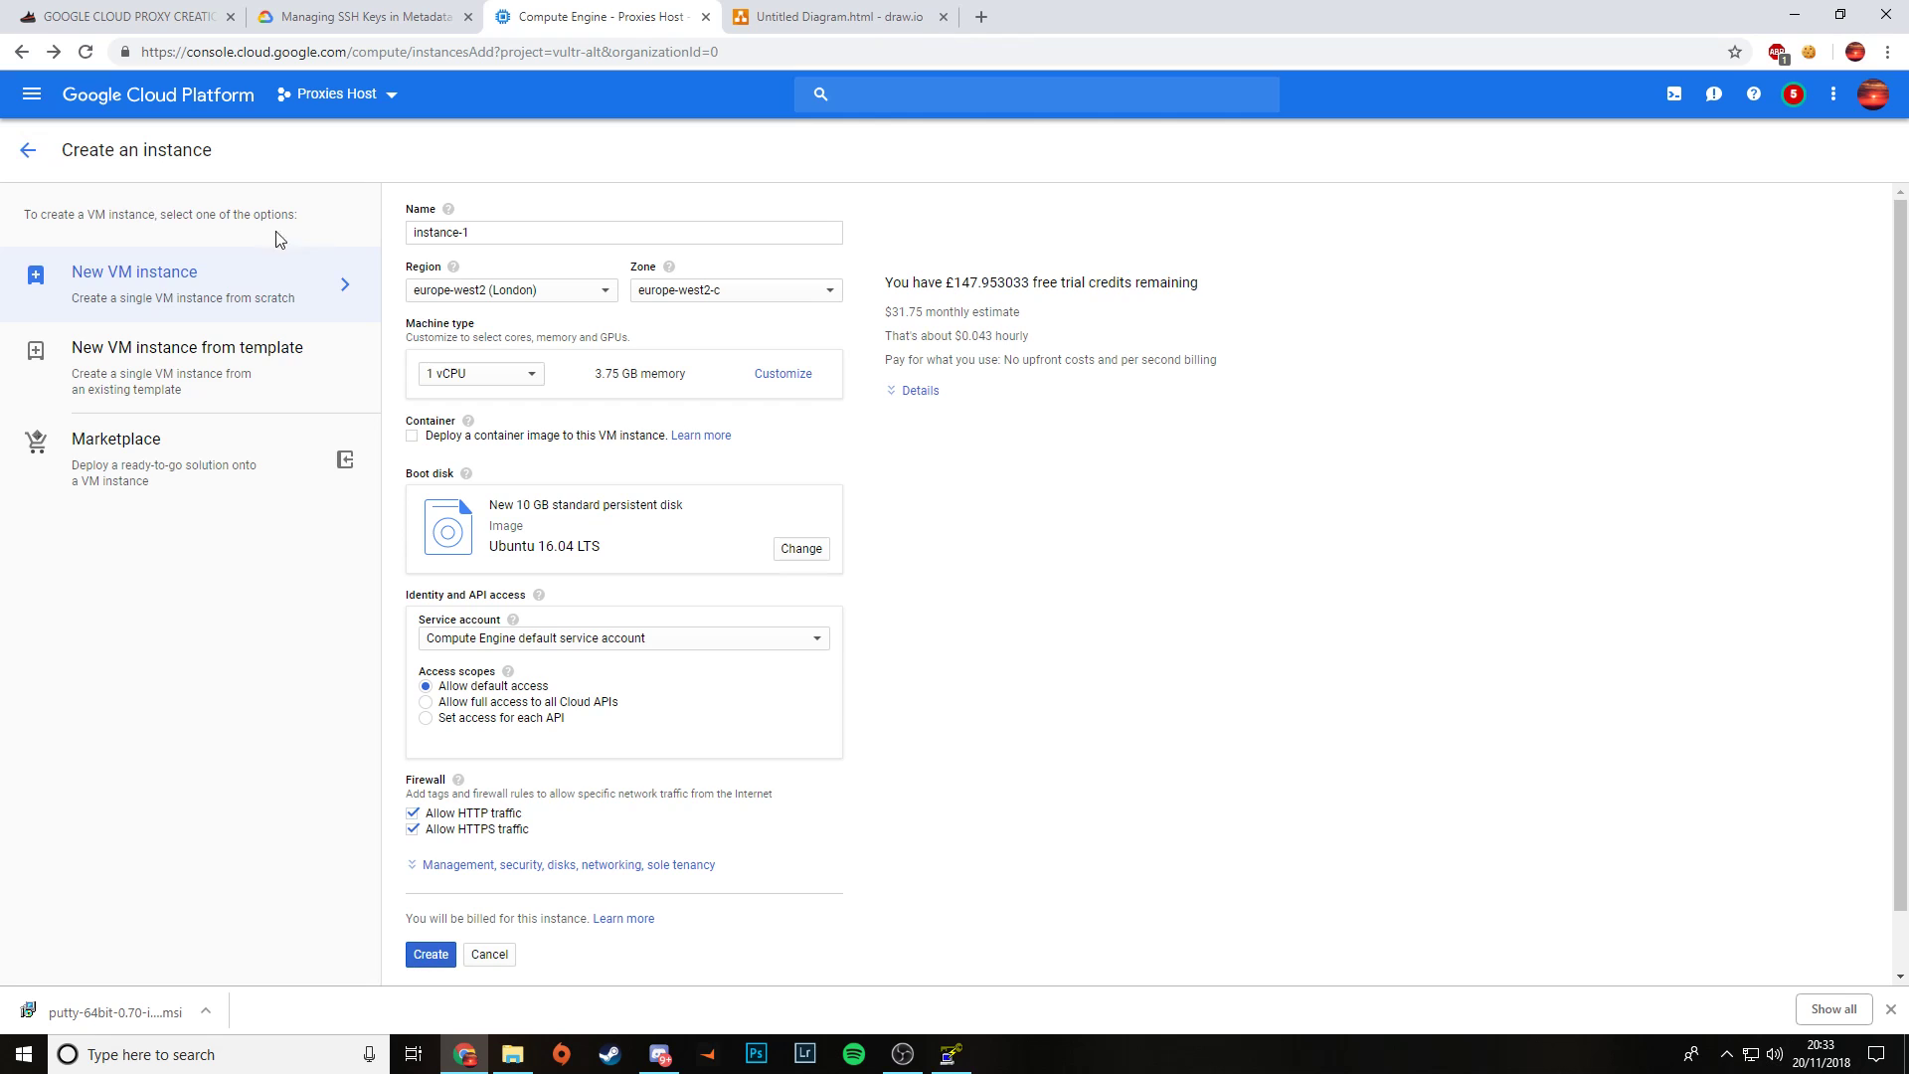
# Step: Begin adding a project SSH key under Compute Engine Metadata, focusing the empty key field
pyautogui.click(26, 150)
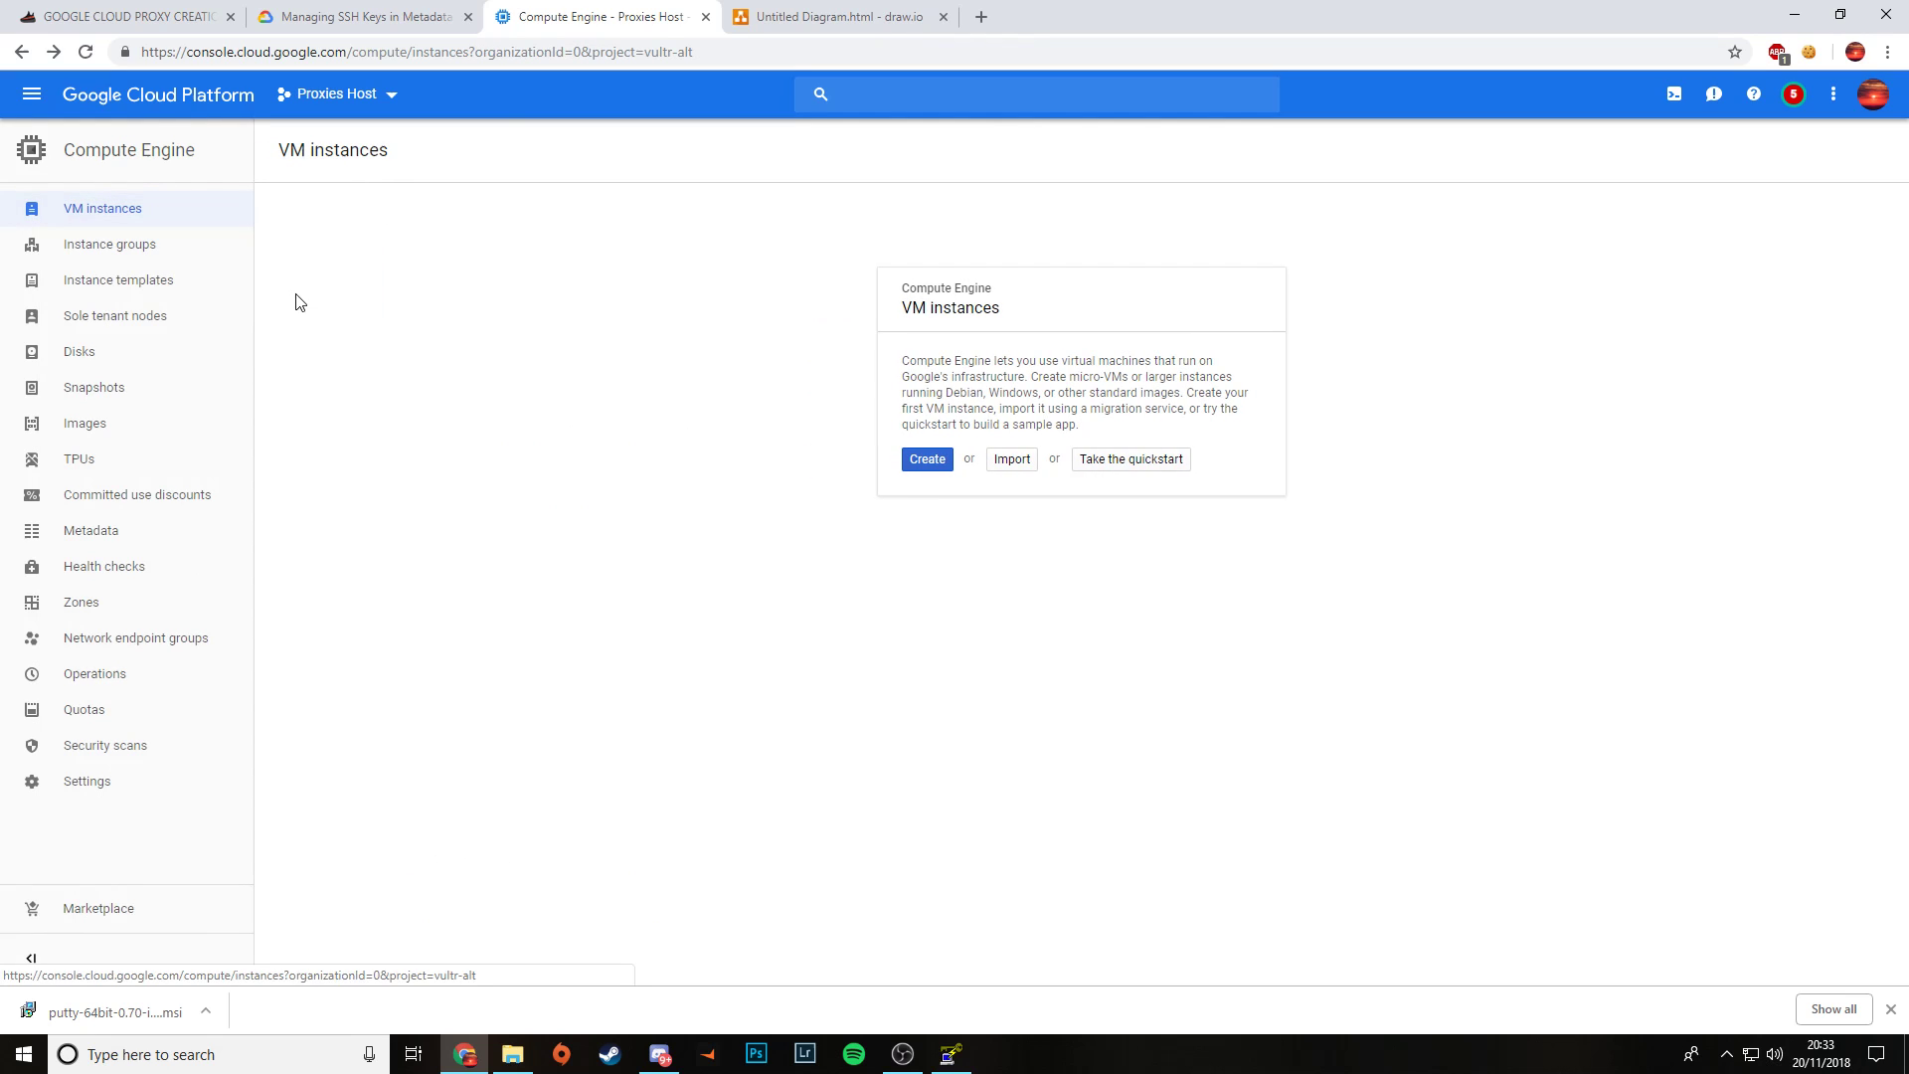
pyautogui.moveTo(91, 530)
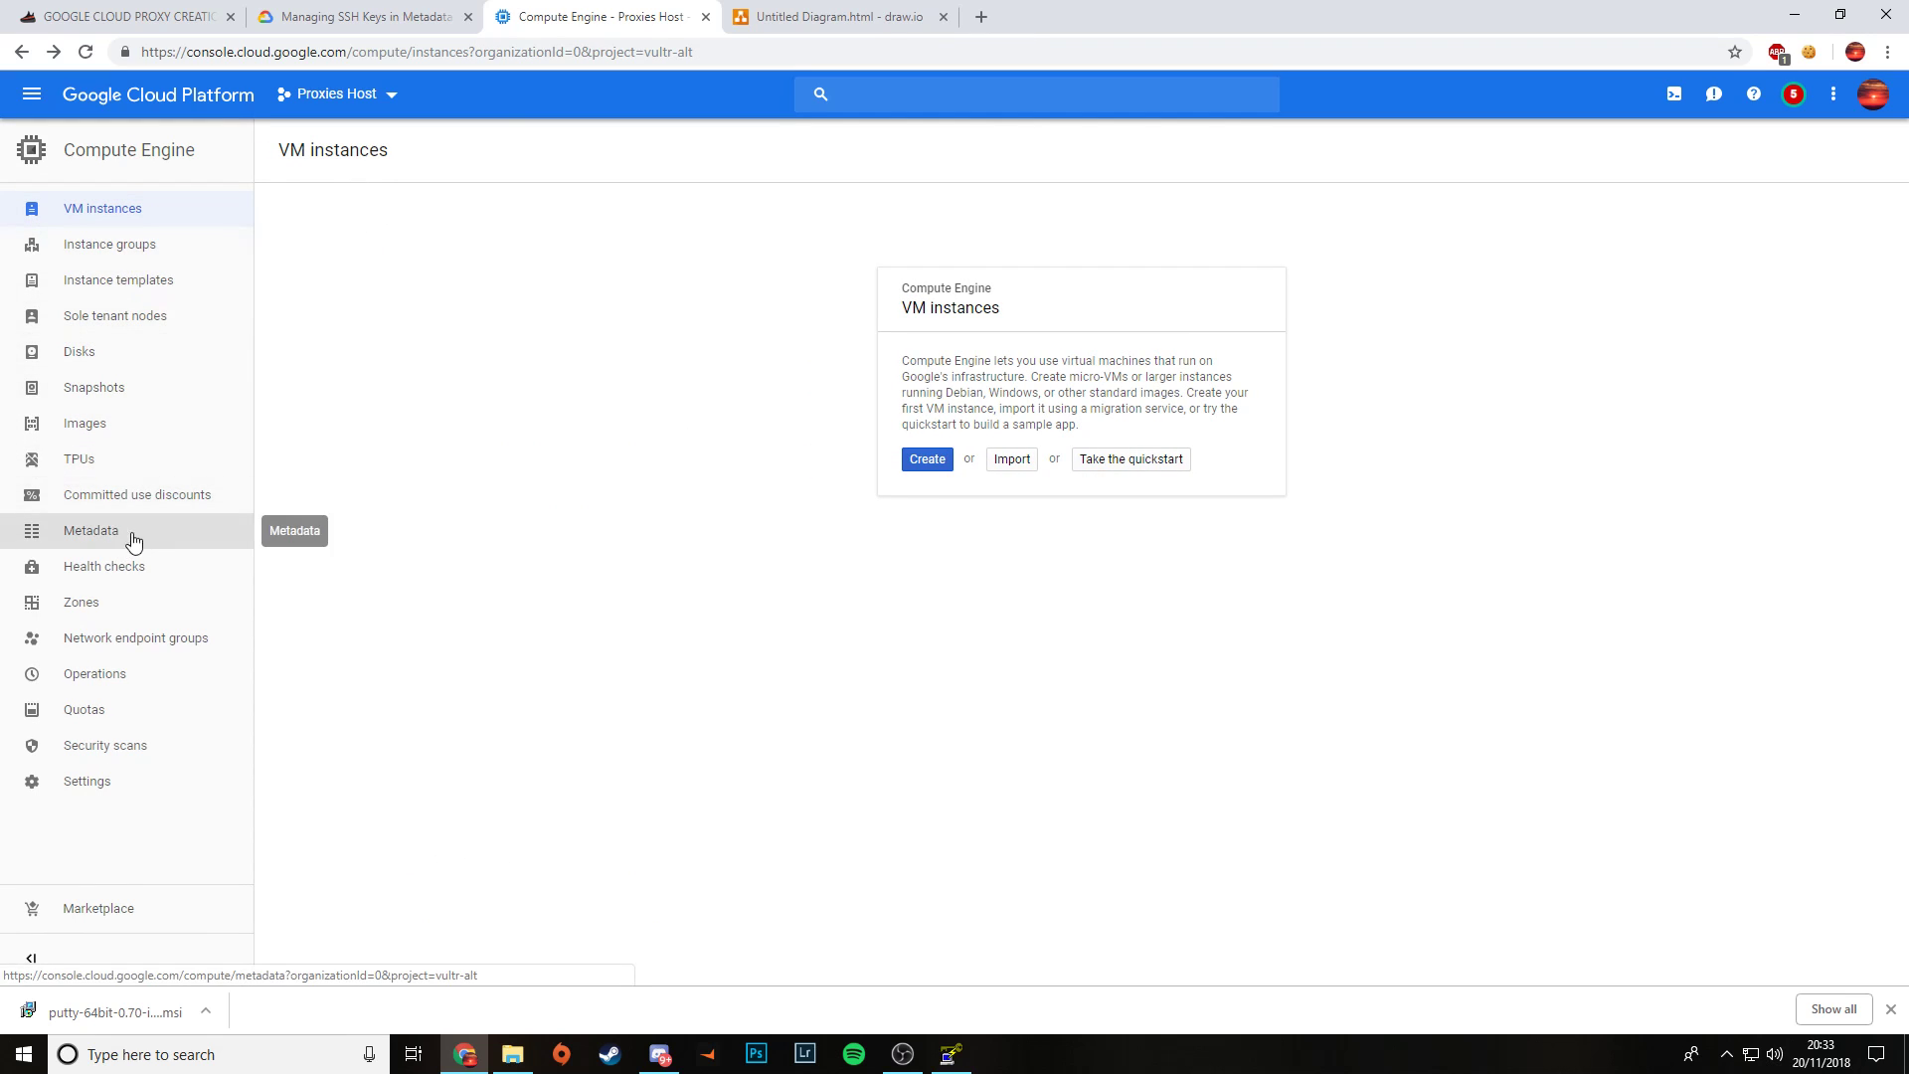
pyautogui.click(90, 530)
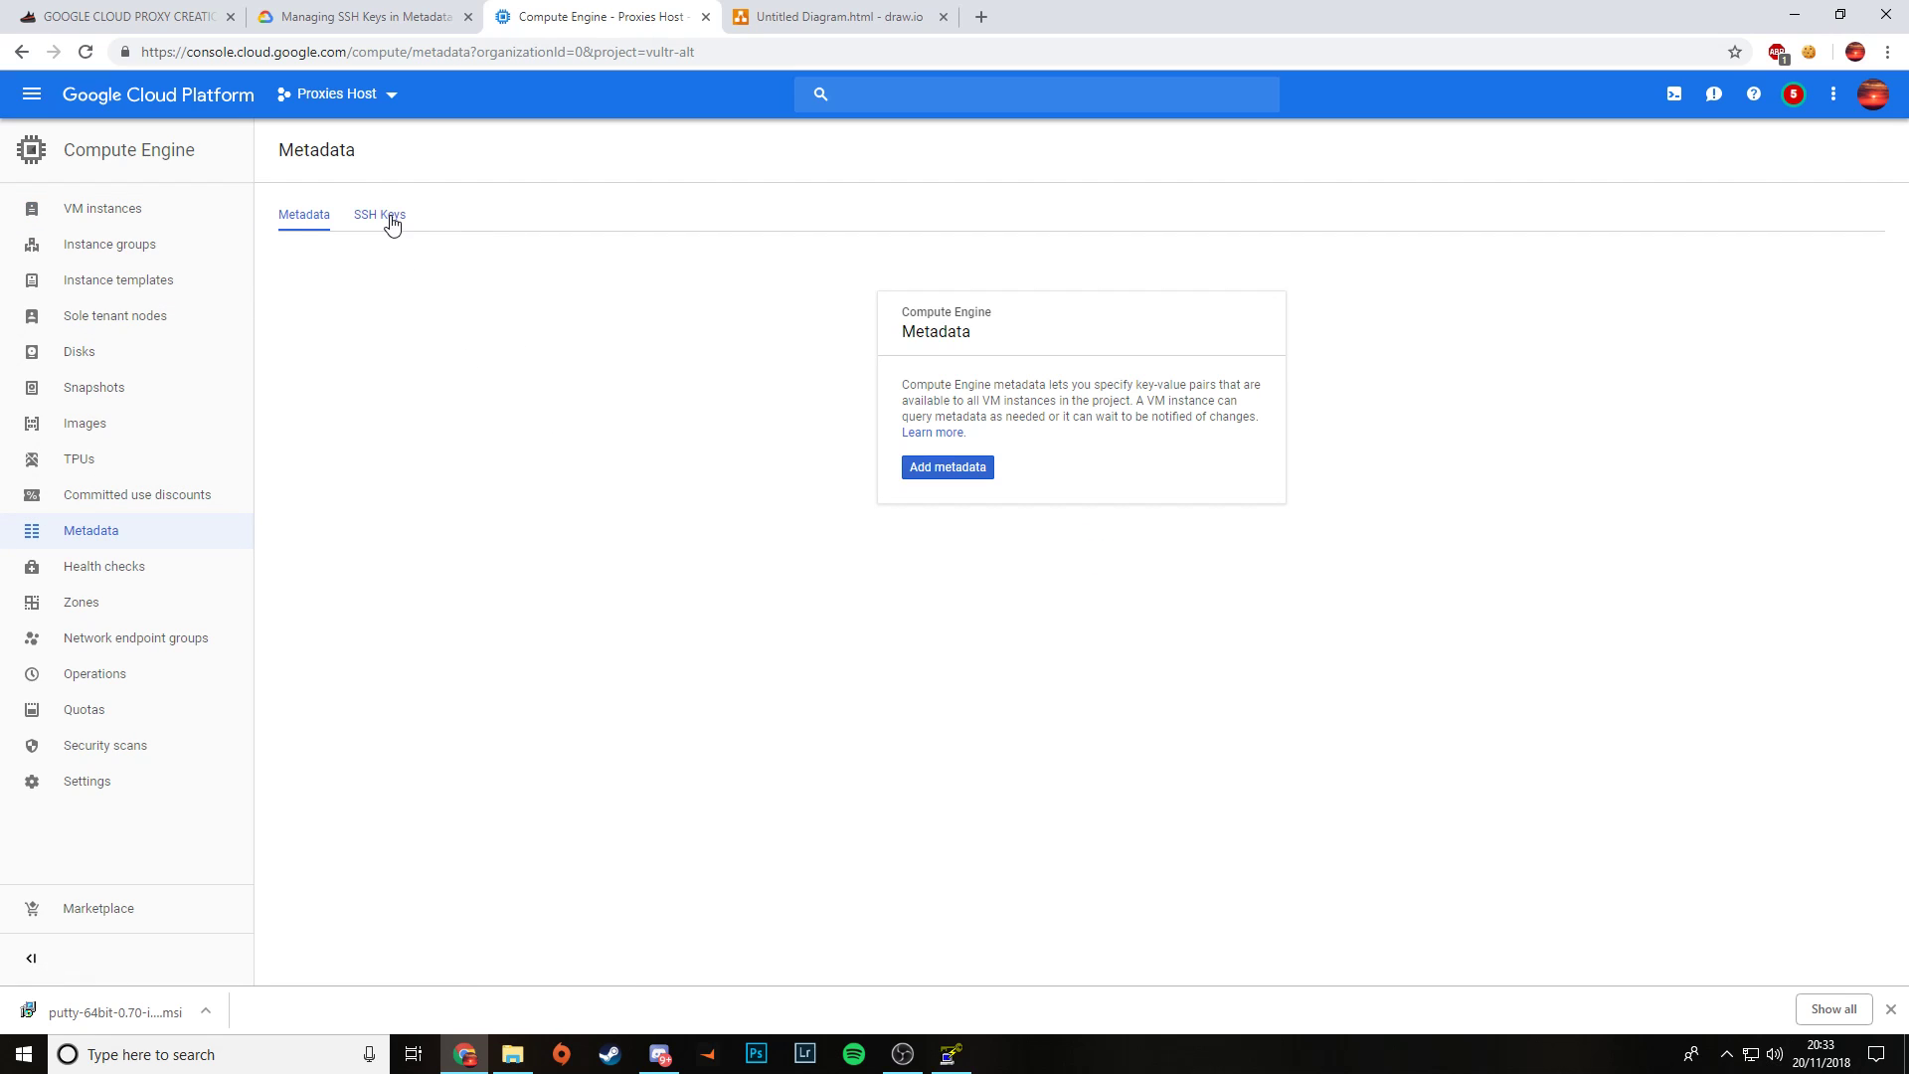
pyautogui.click(380, 214)
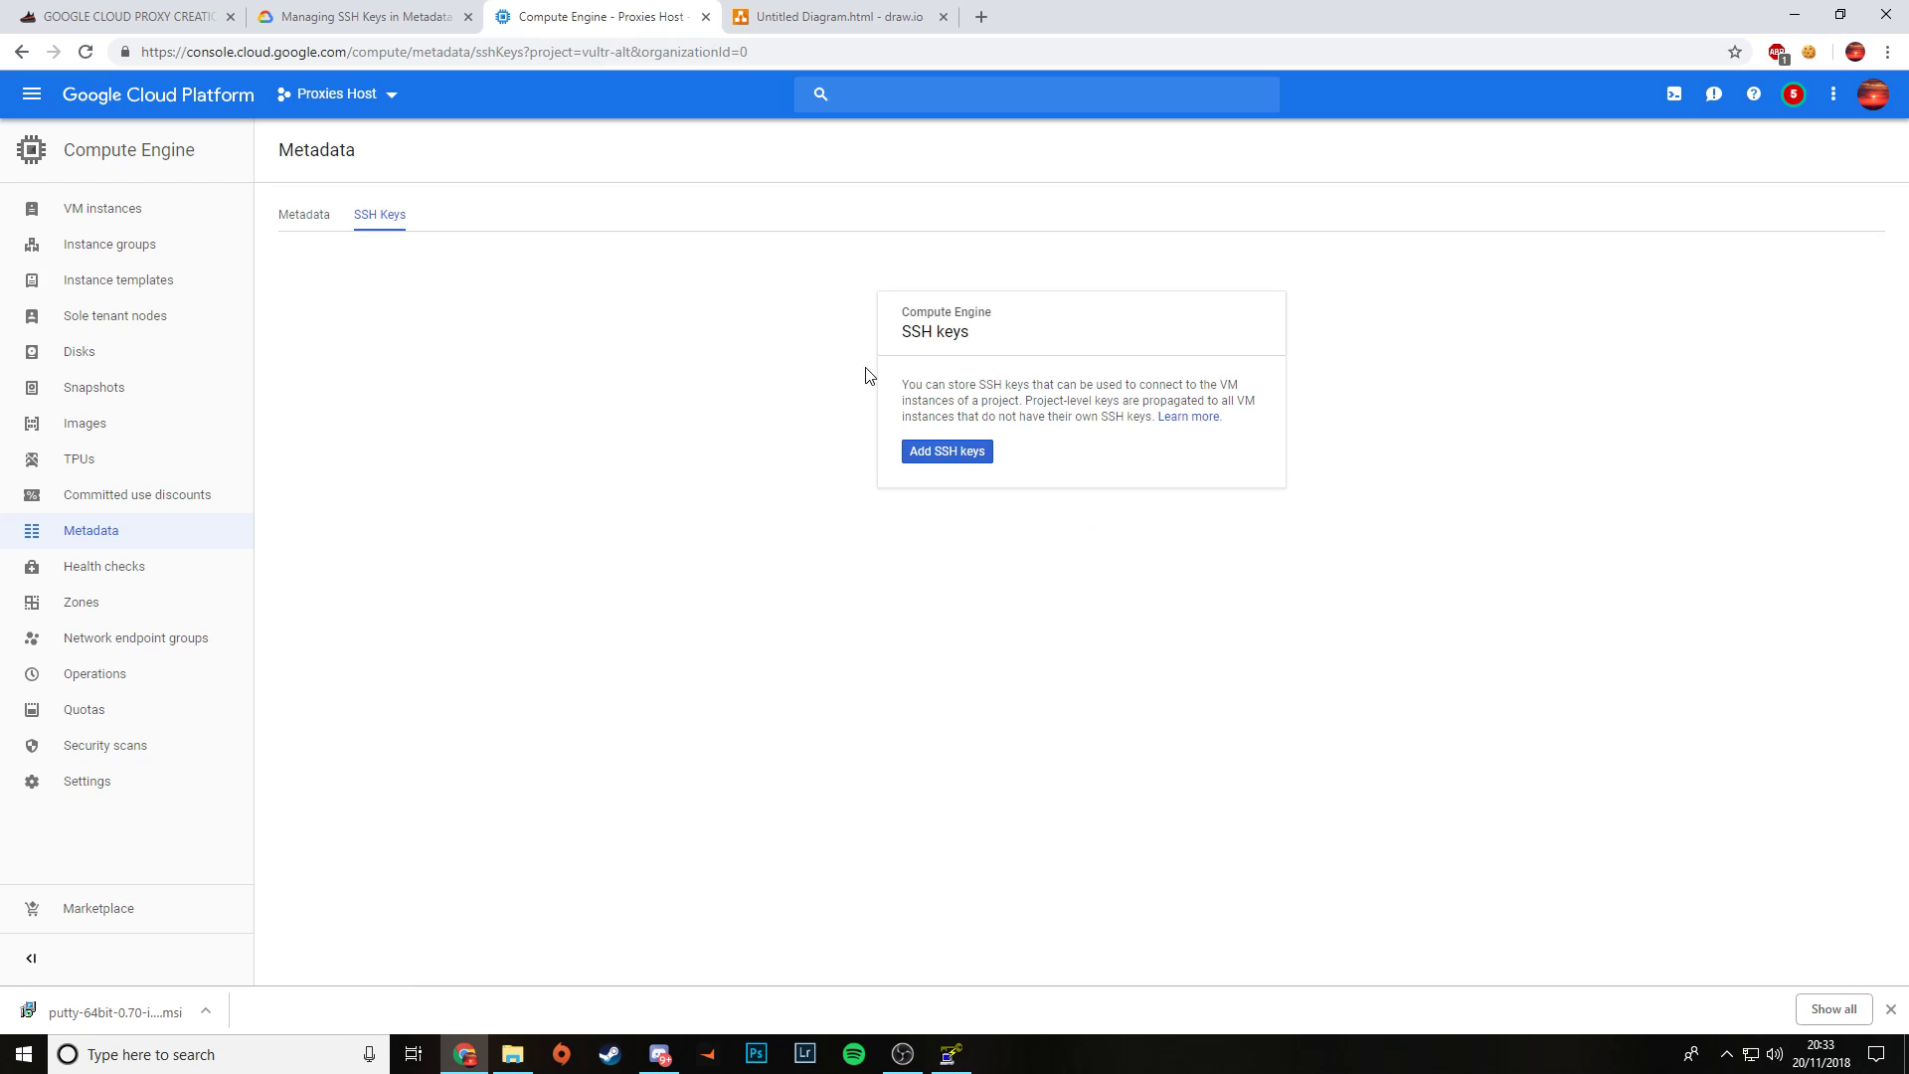
pyautogui.moveTo(992, 326)
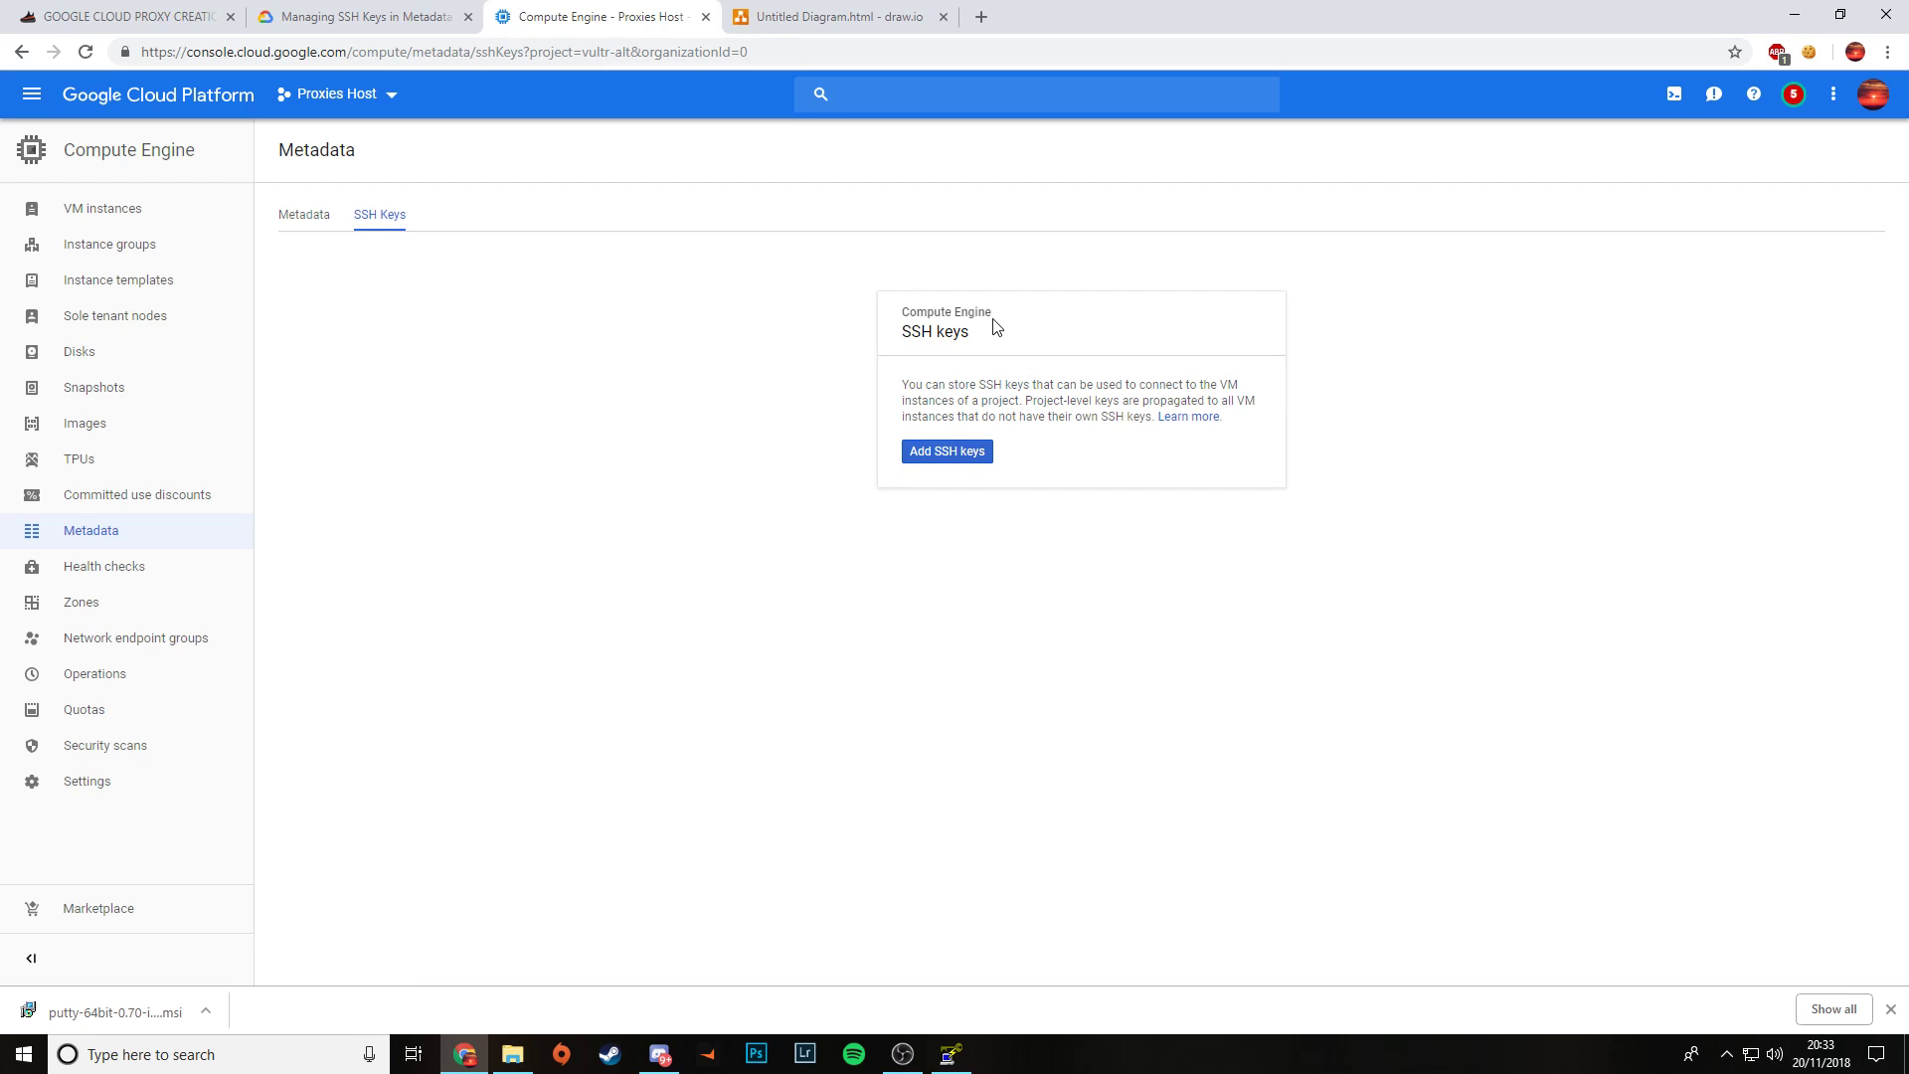
pyautogui.moveTo(337, 156)
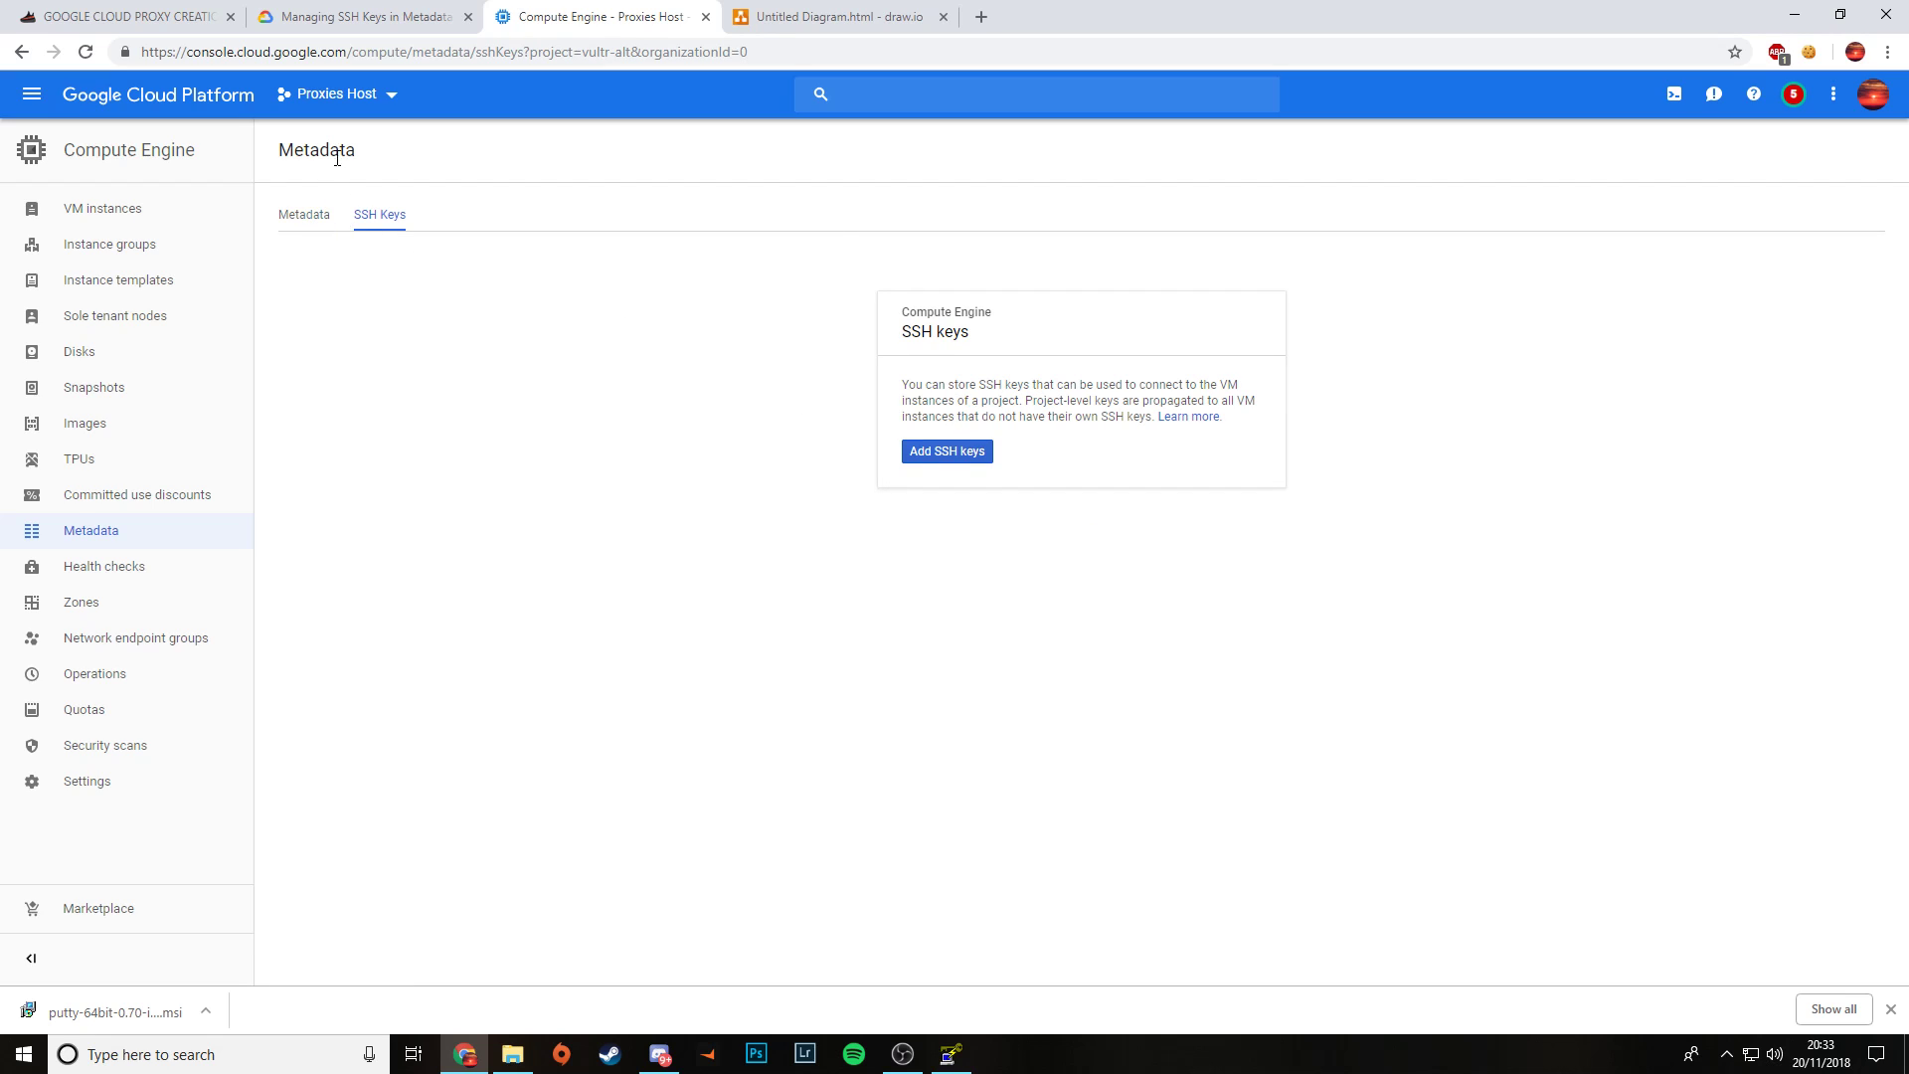
pyautogui.moveTo(378, 215)
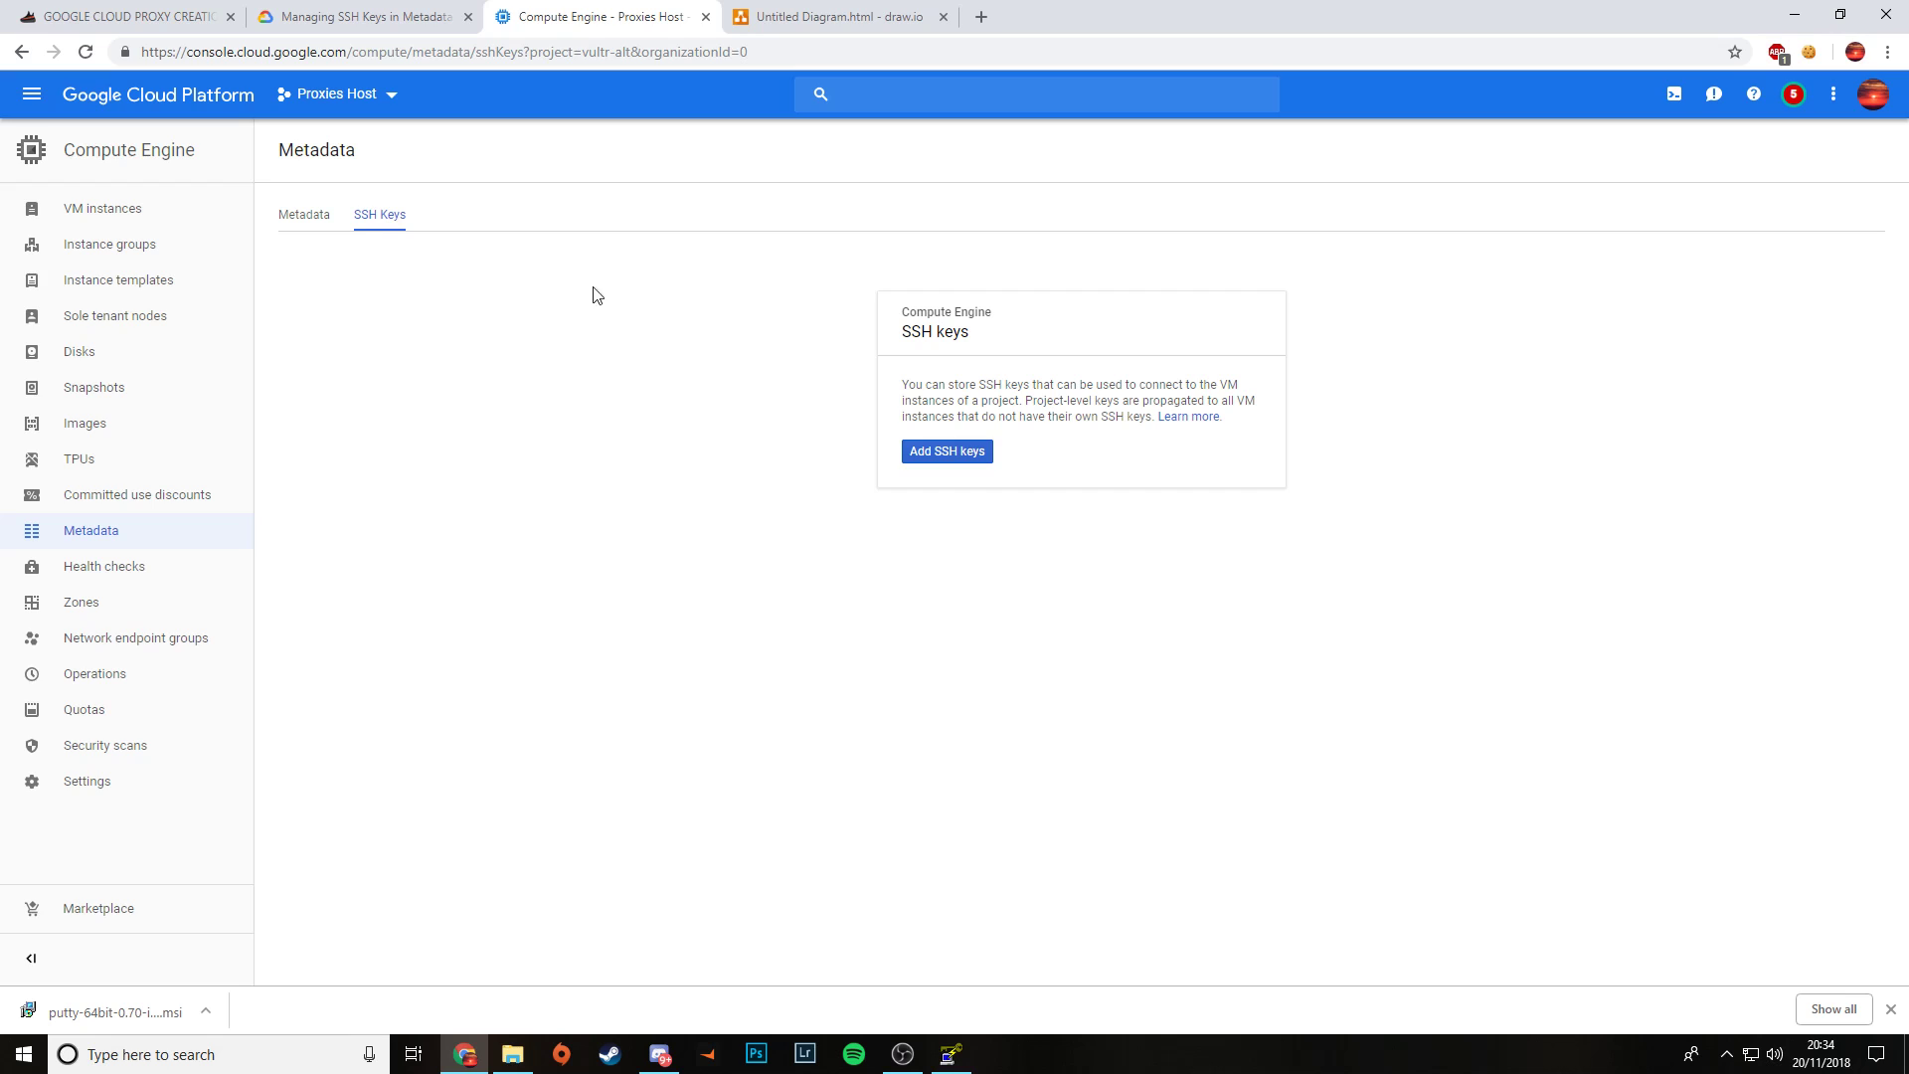
pyautogui.moveTo(947, 452)
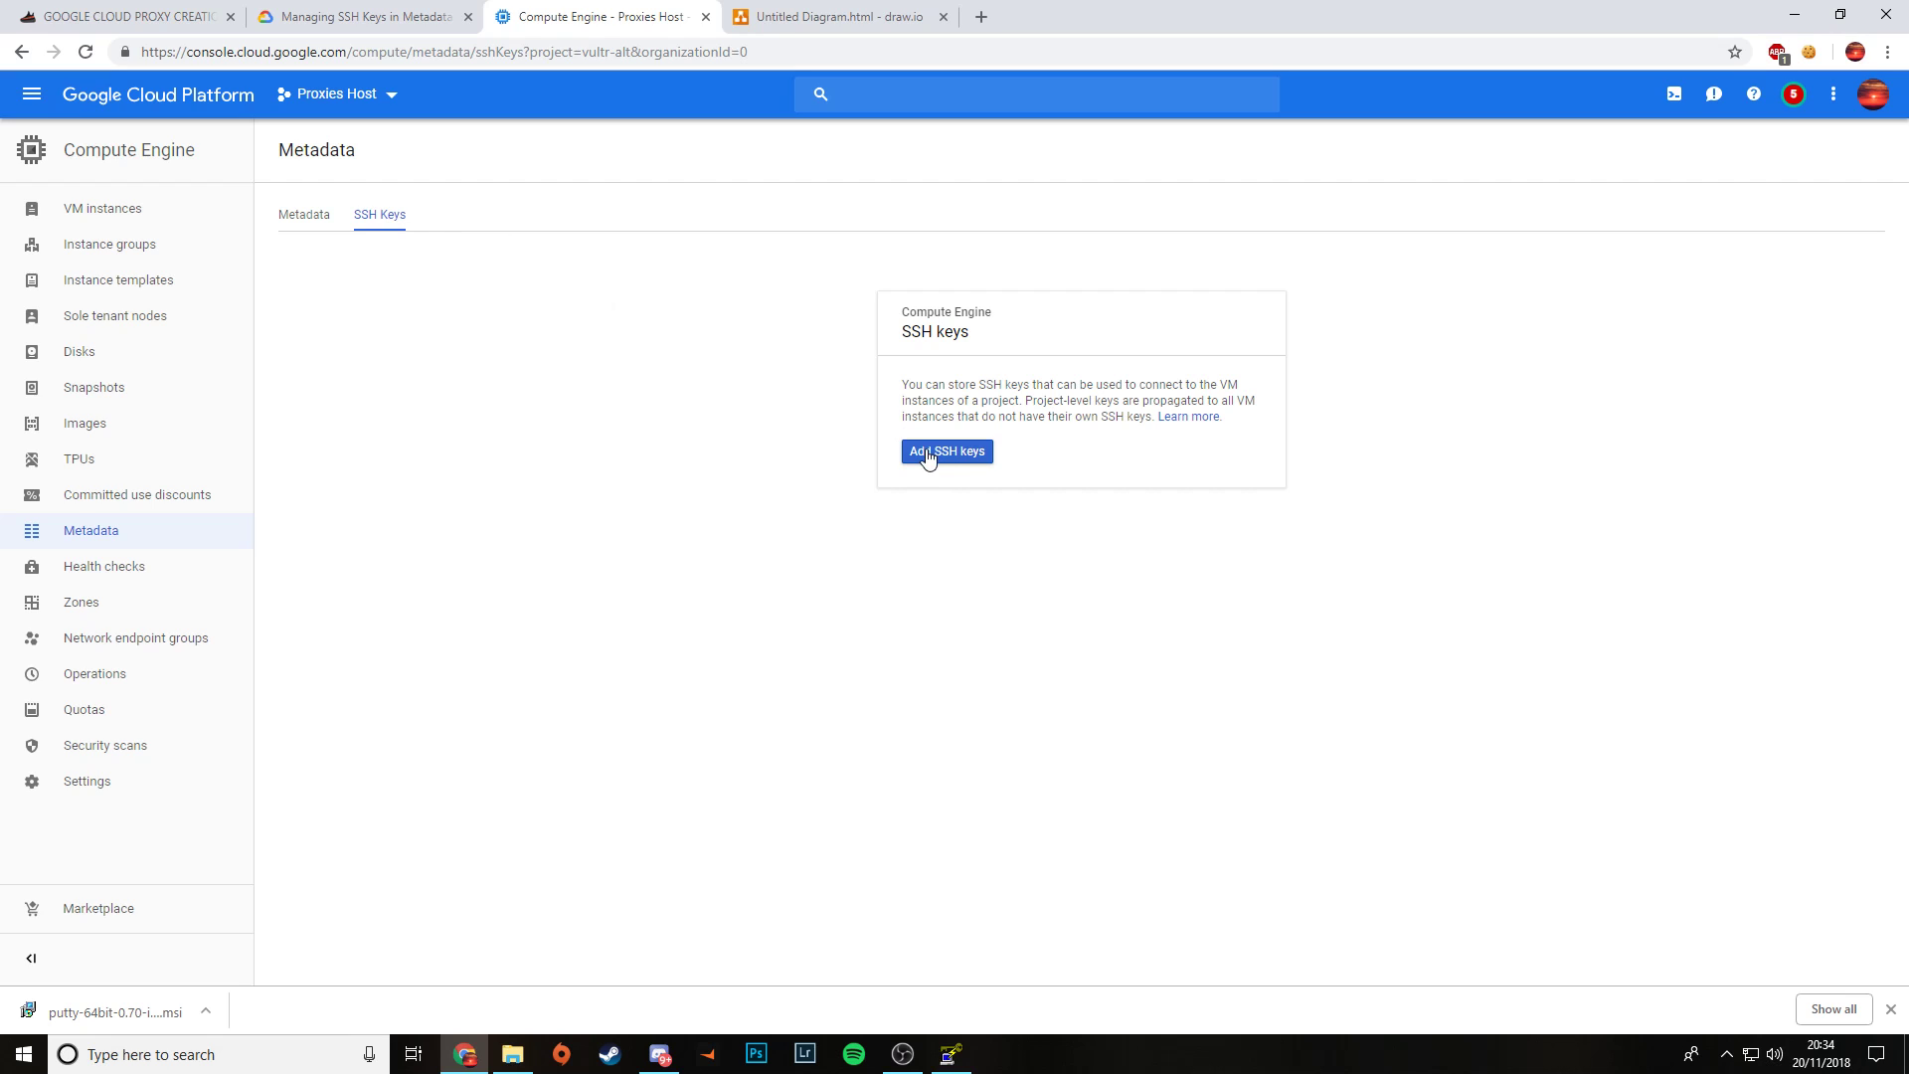
pyautogui.moveTo(950, 456)
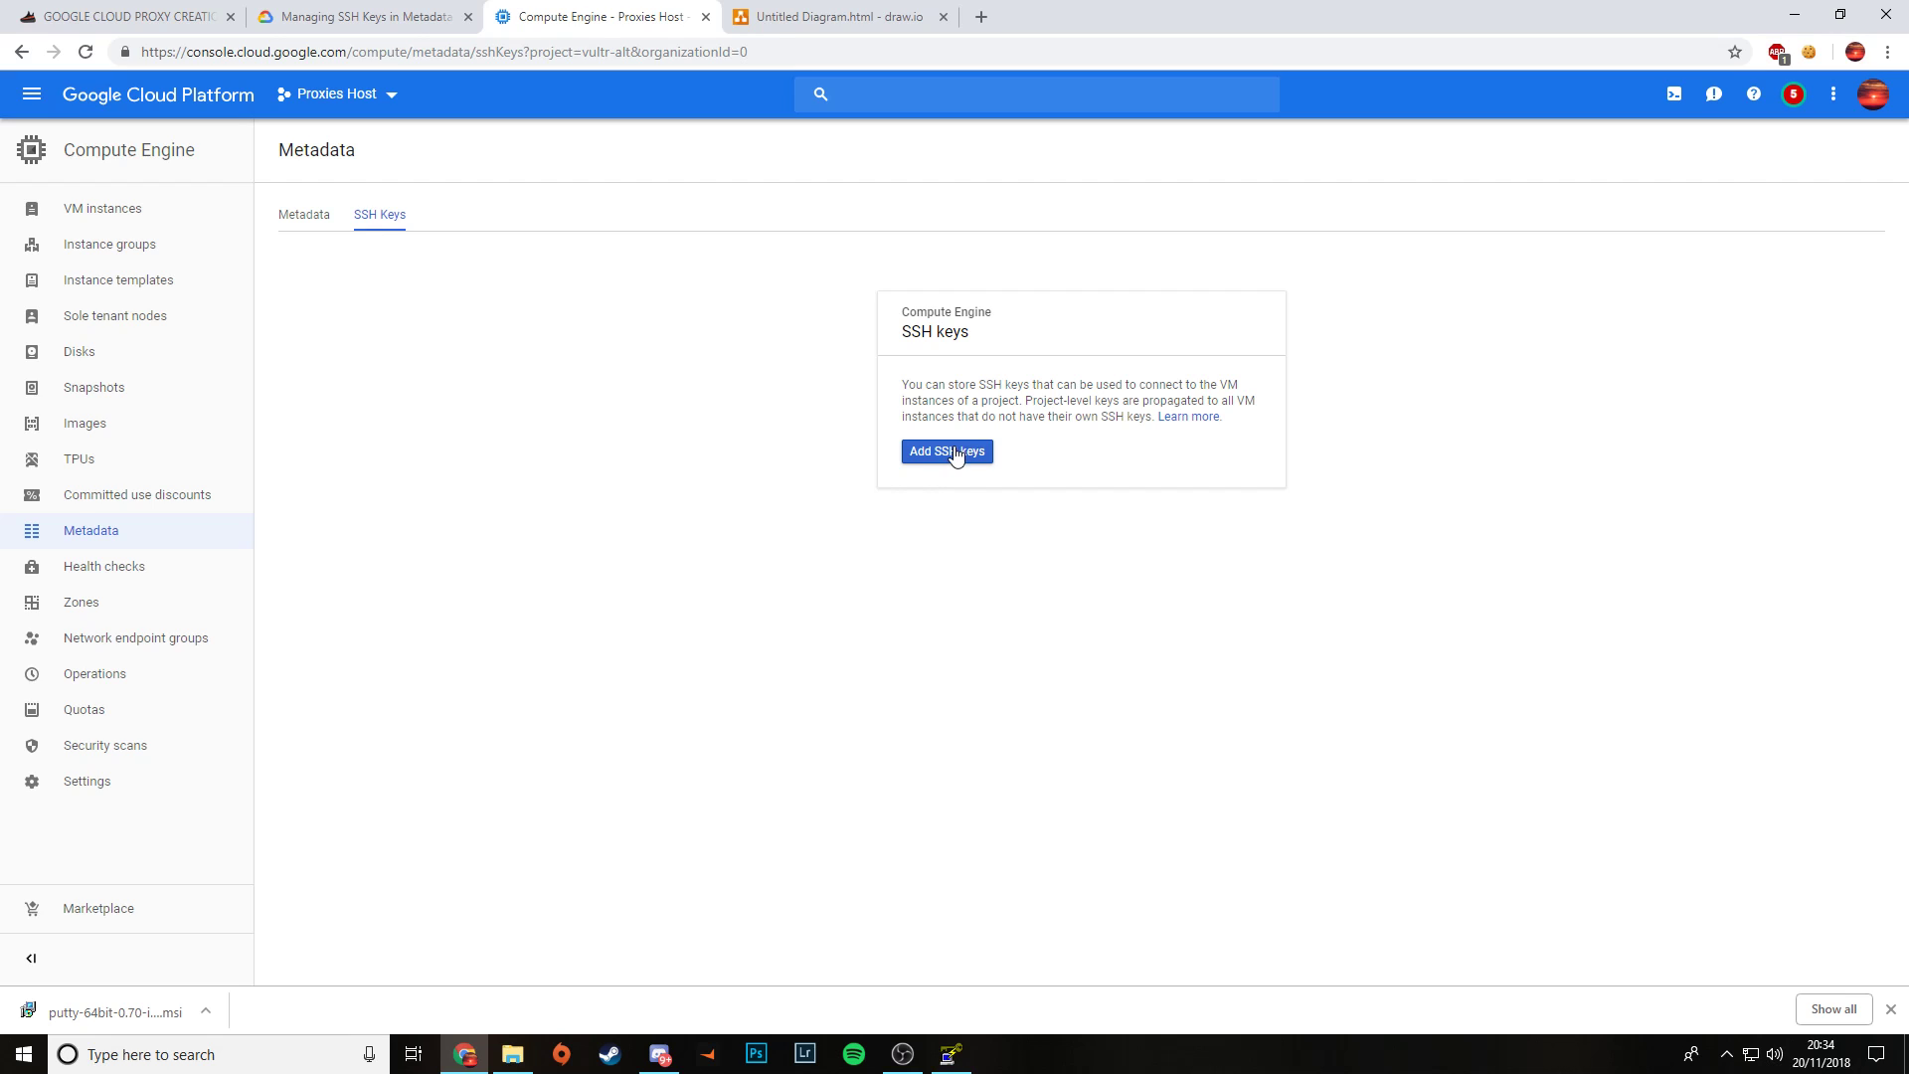
pyautogui.moveTo(938, 549)
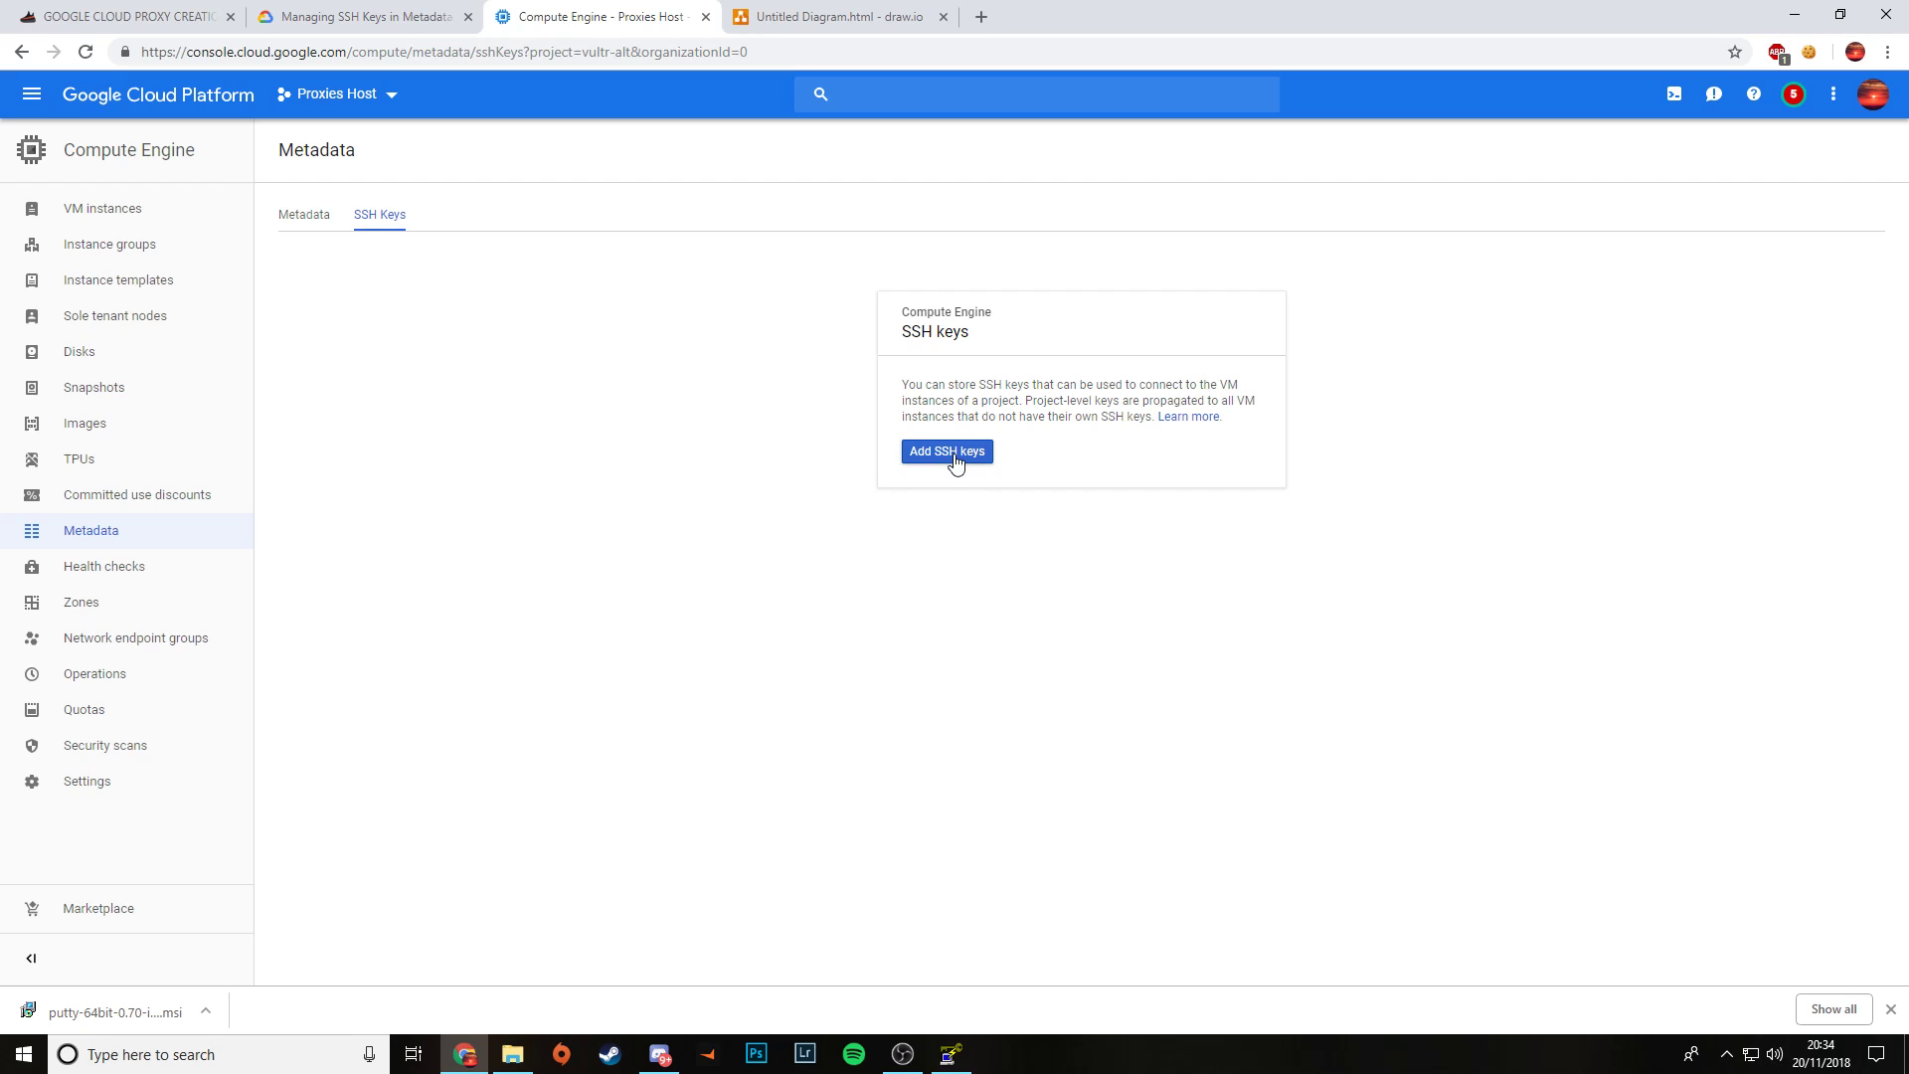
pyautogui.click(946, 450)
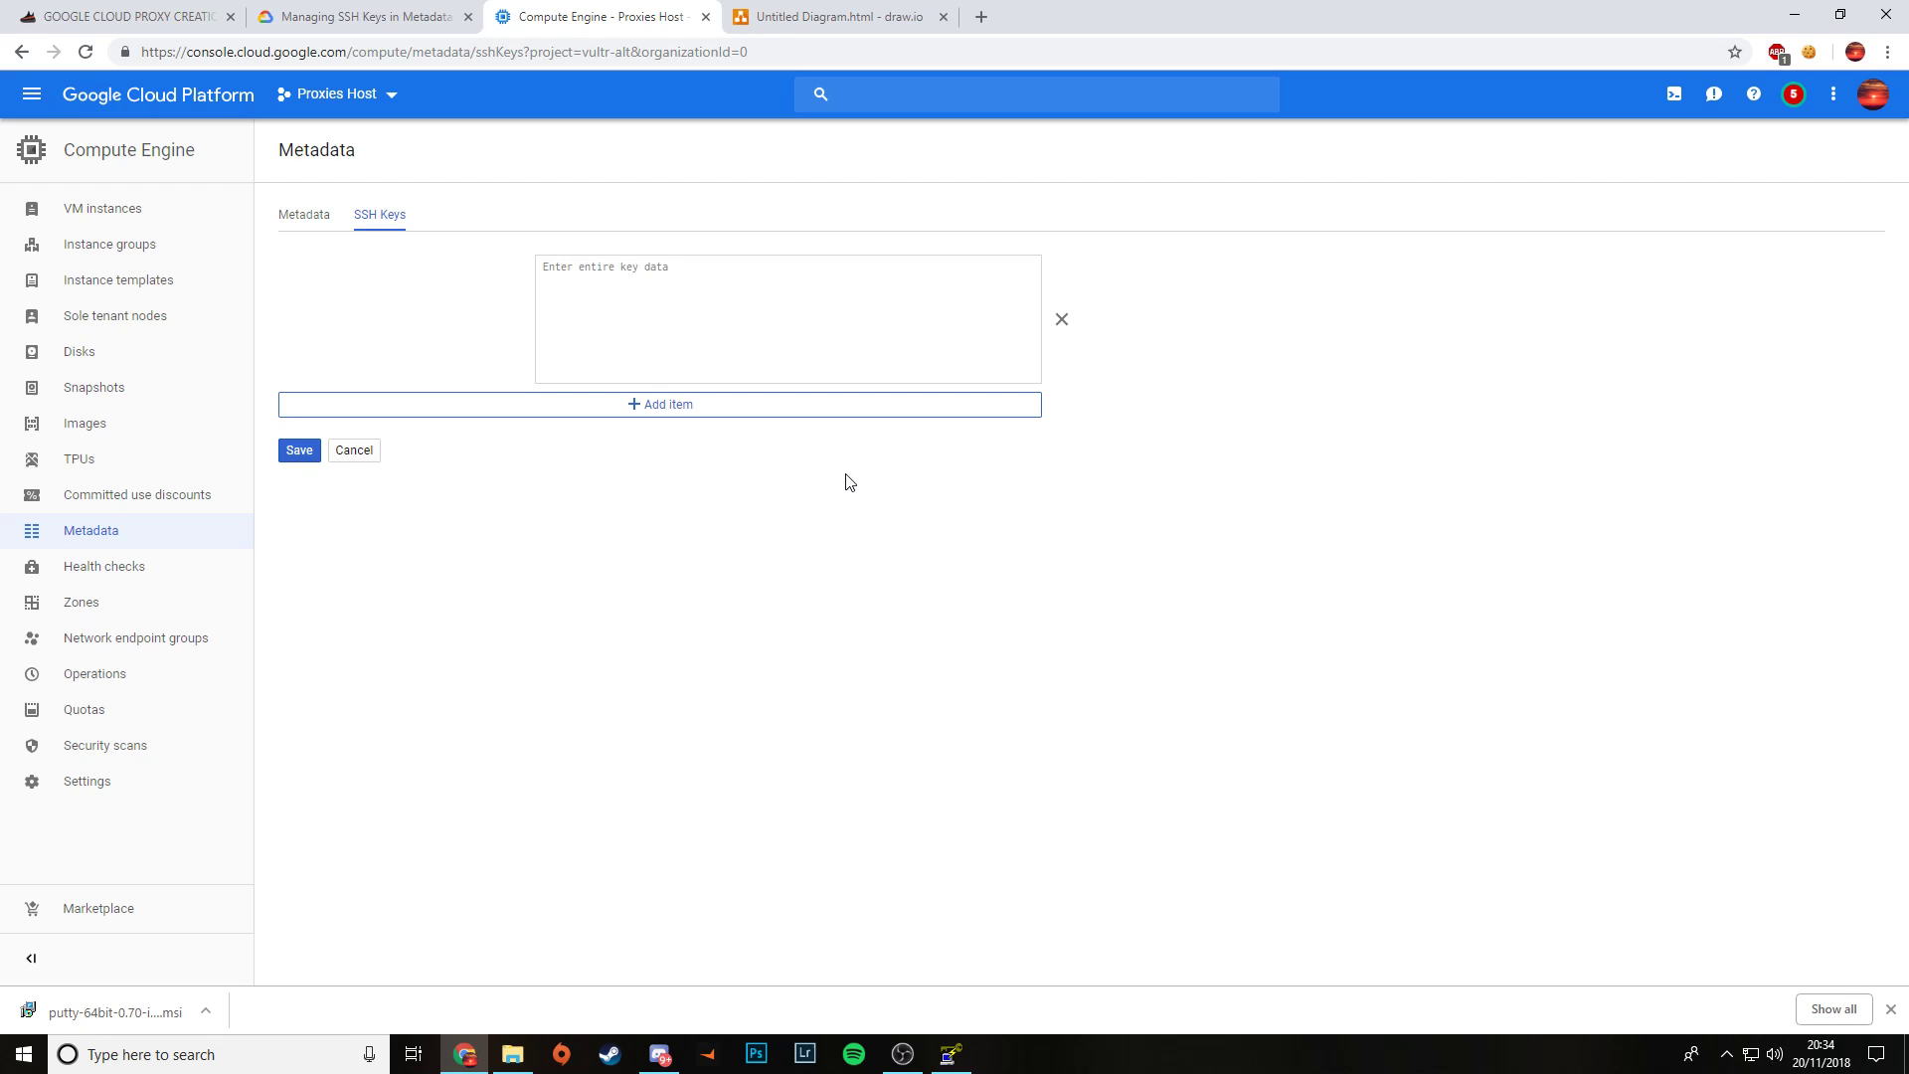
pyautogui.click(787, 319)
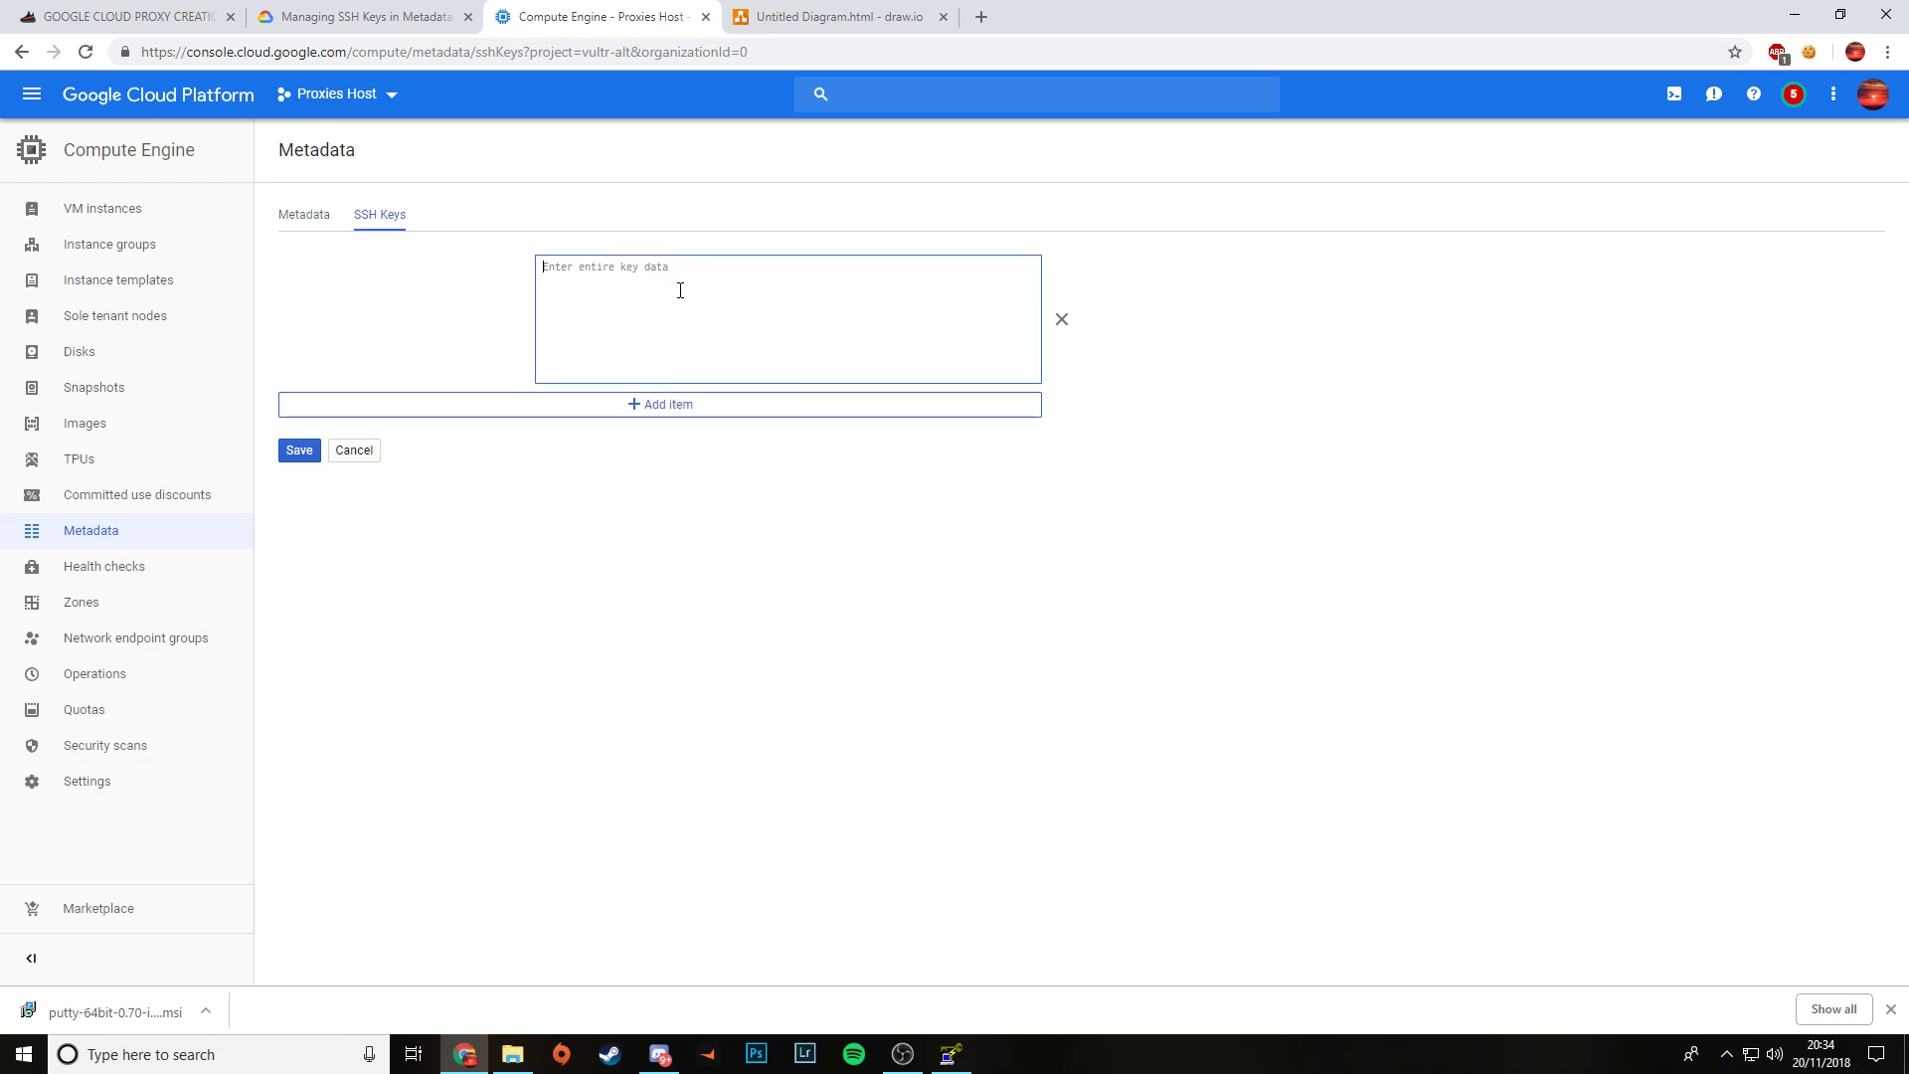
pyautogui.moveTo(982, 958)
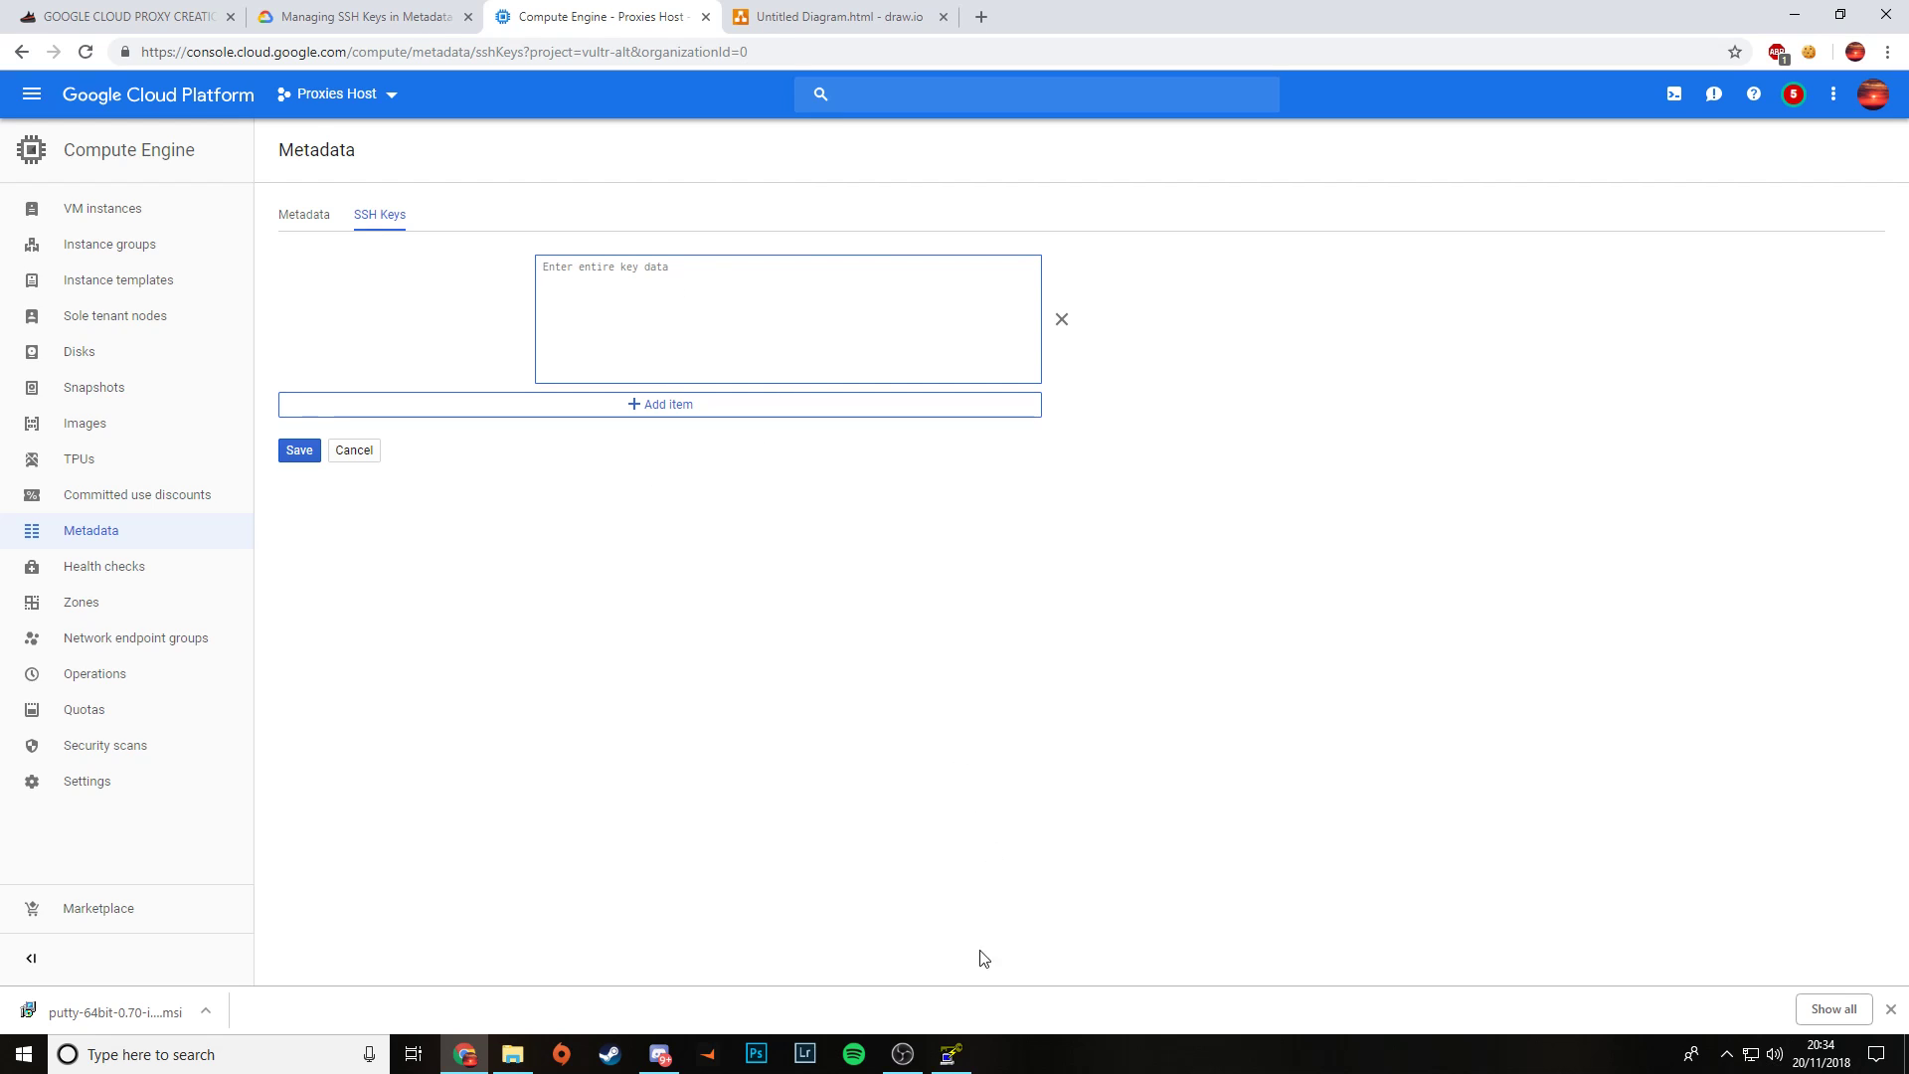
# Step: Generate a new RSA public/private key pair in PuTTYgen
pyautogui.click(948, 1054)
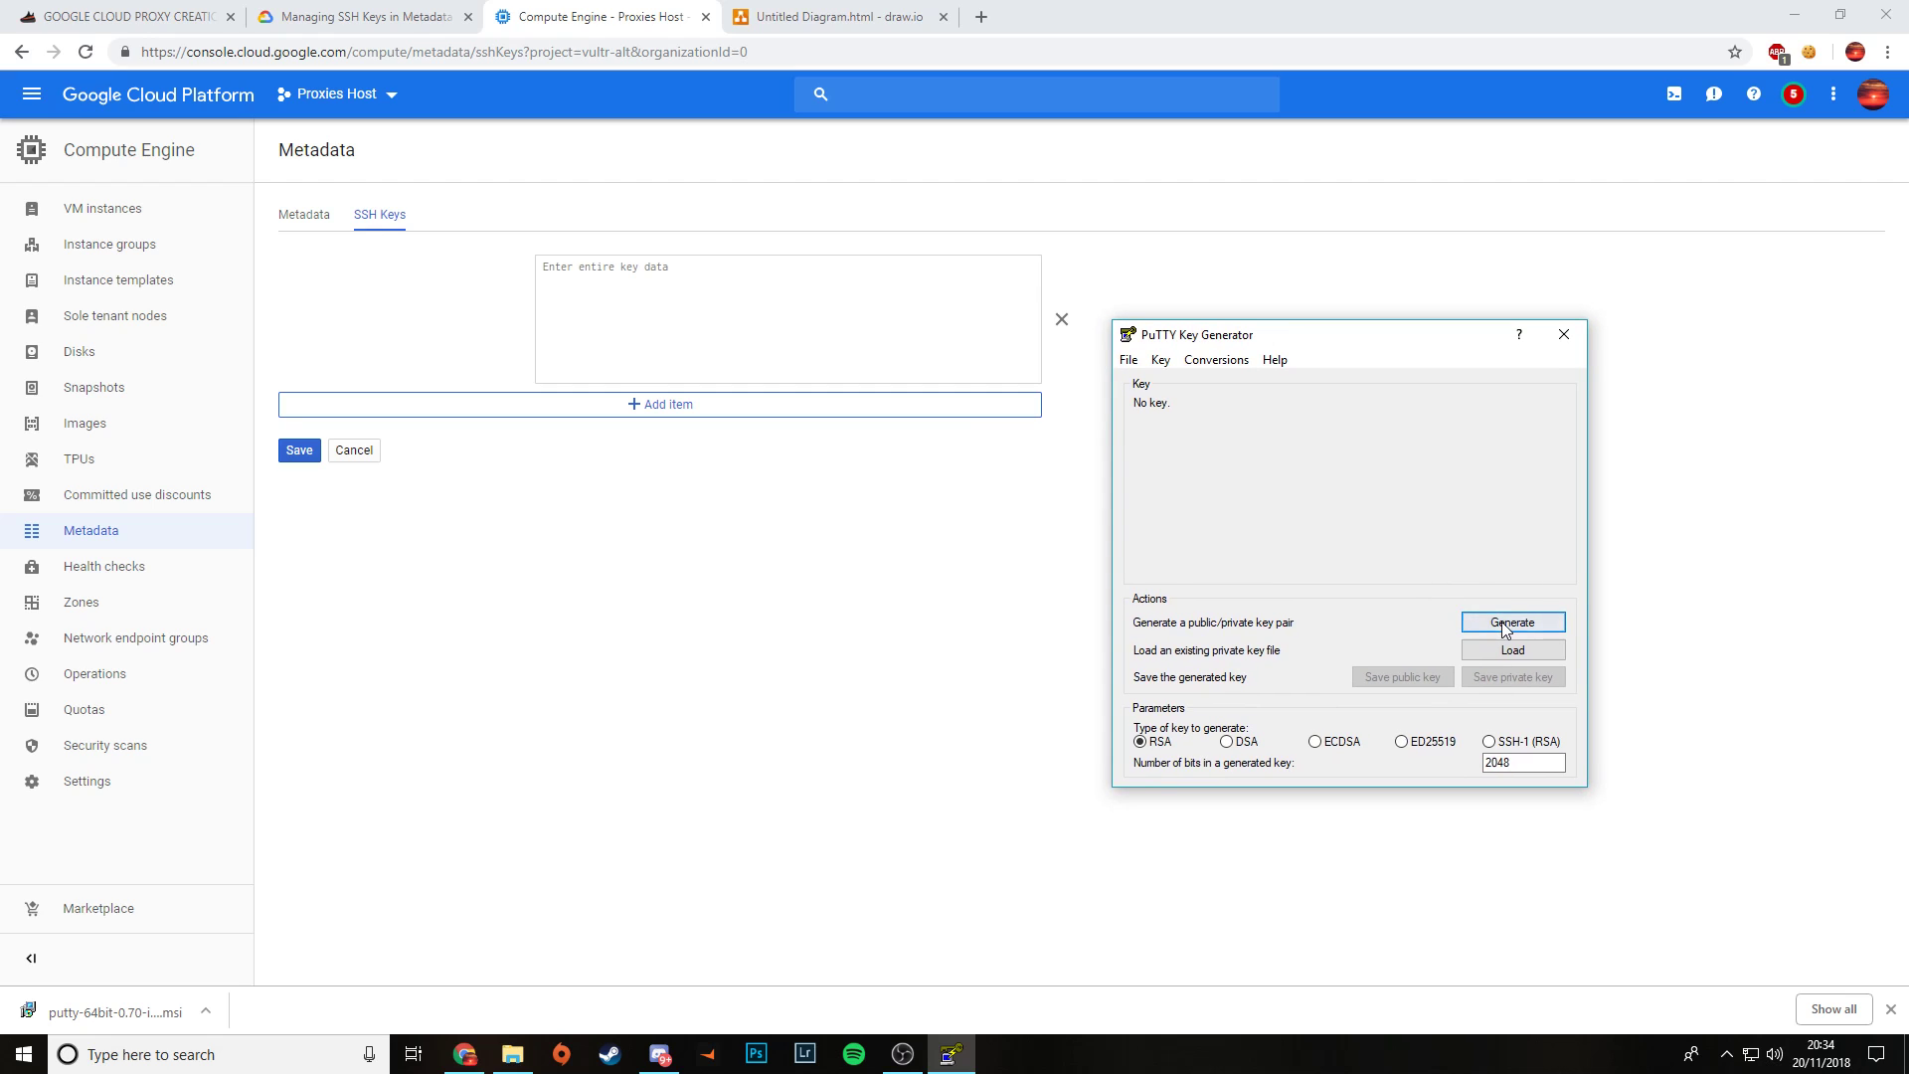
pyautogui.click(1512, 622)
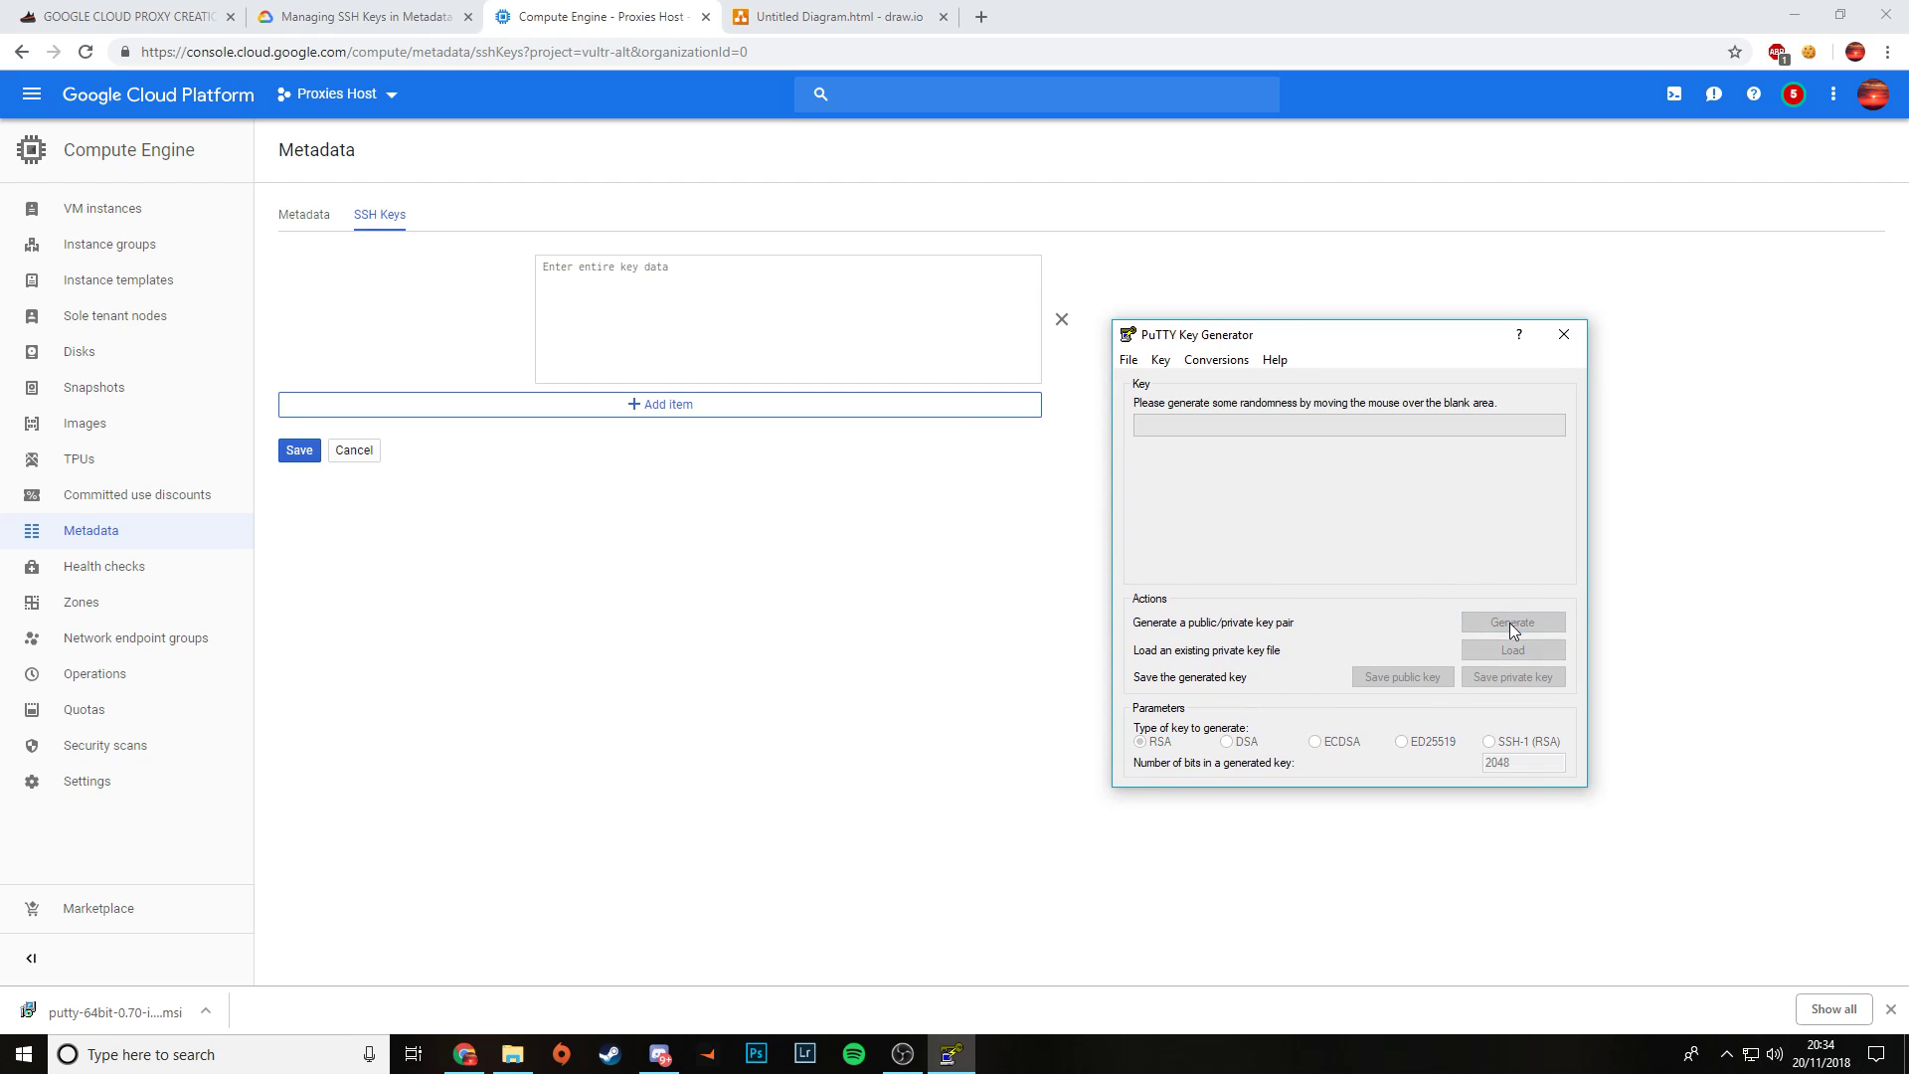
pyautogui.click(1512, 622)
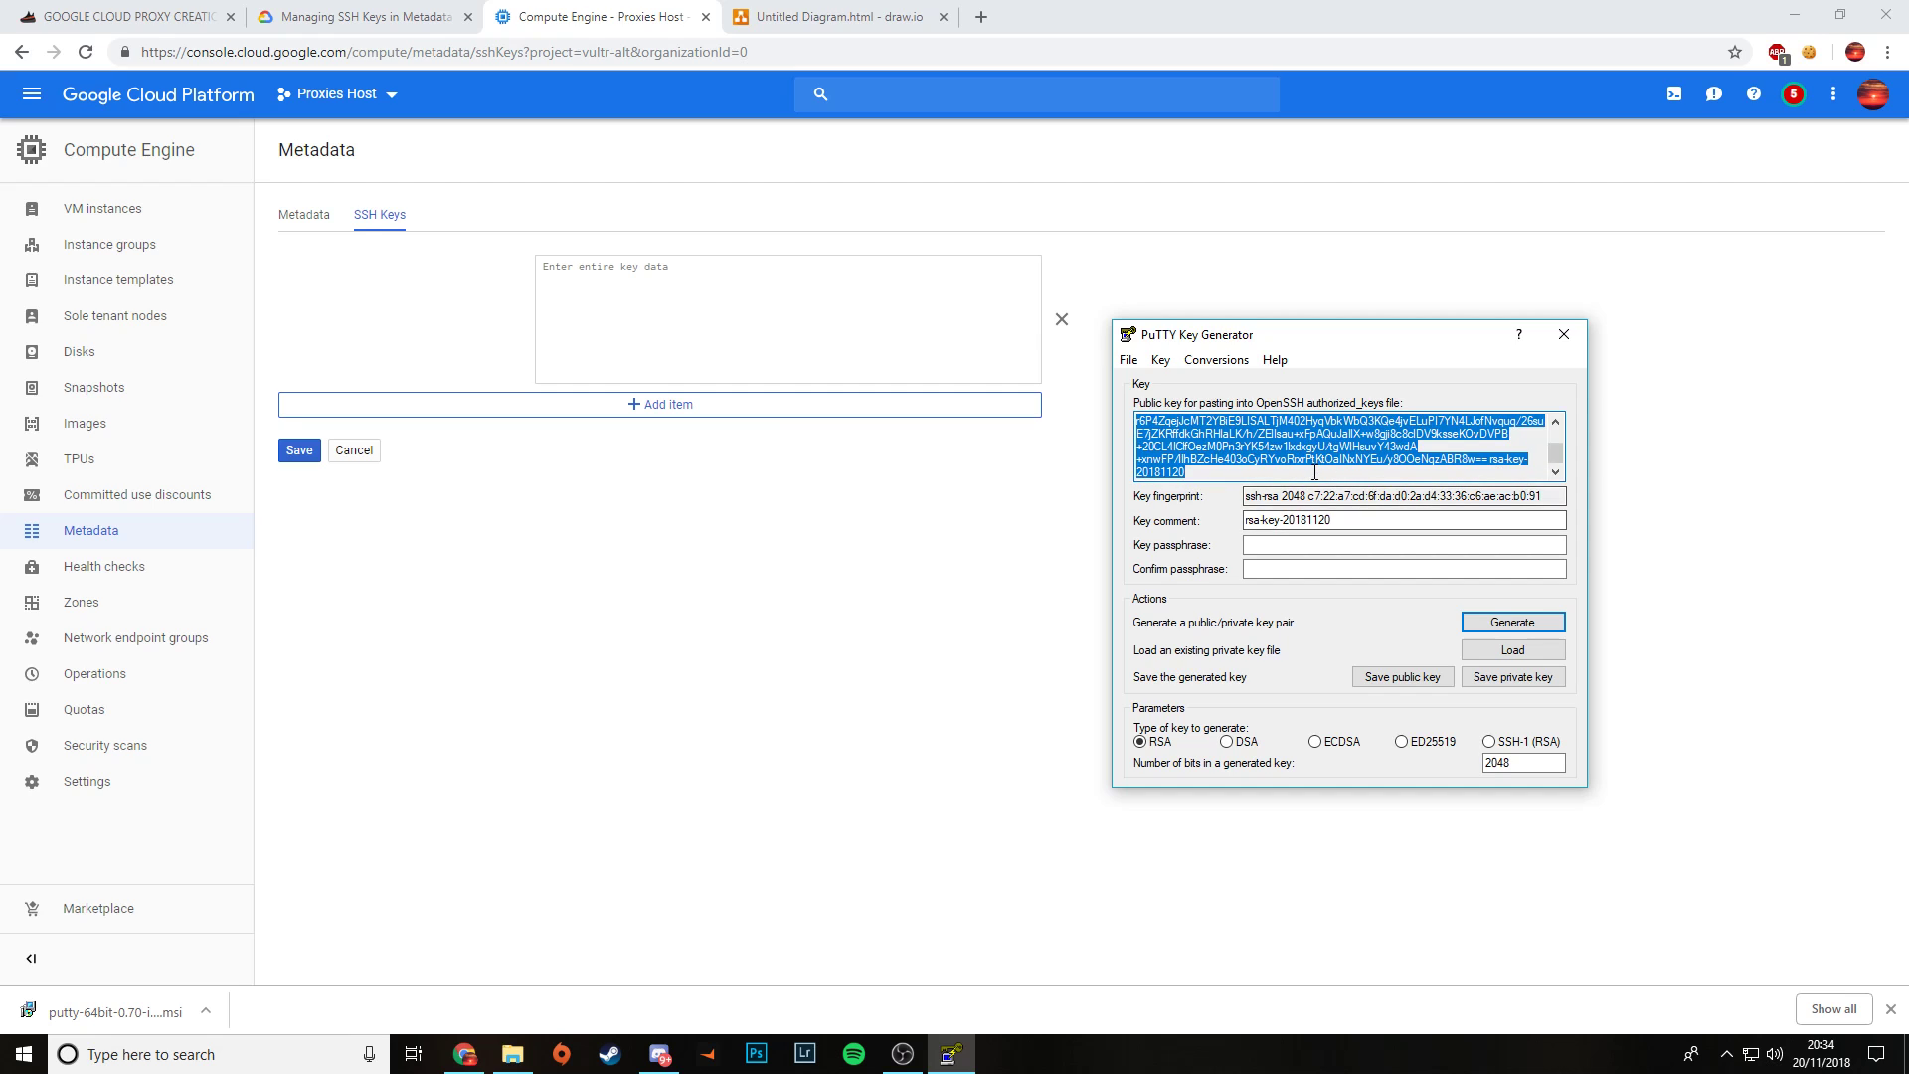
# Step: Set the key comment to root, leave the passphrase empty, and select the public key
pyautogui.click(1283, 498)
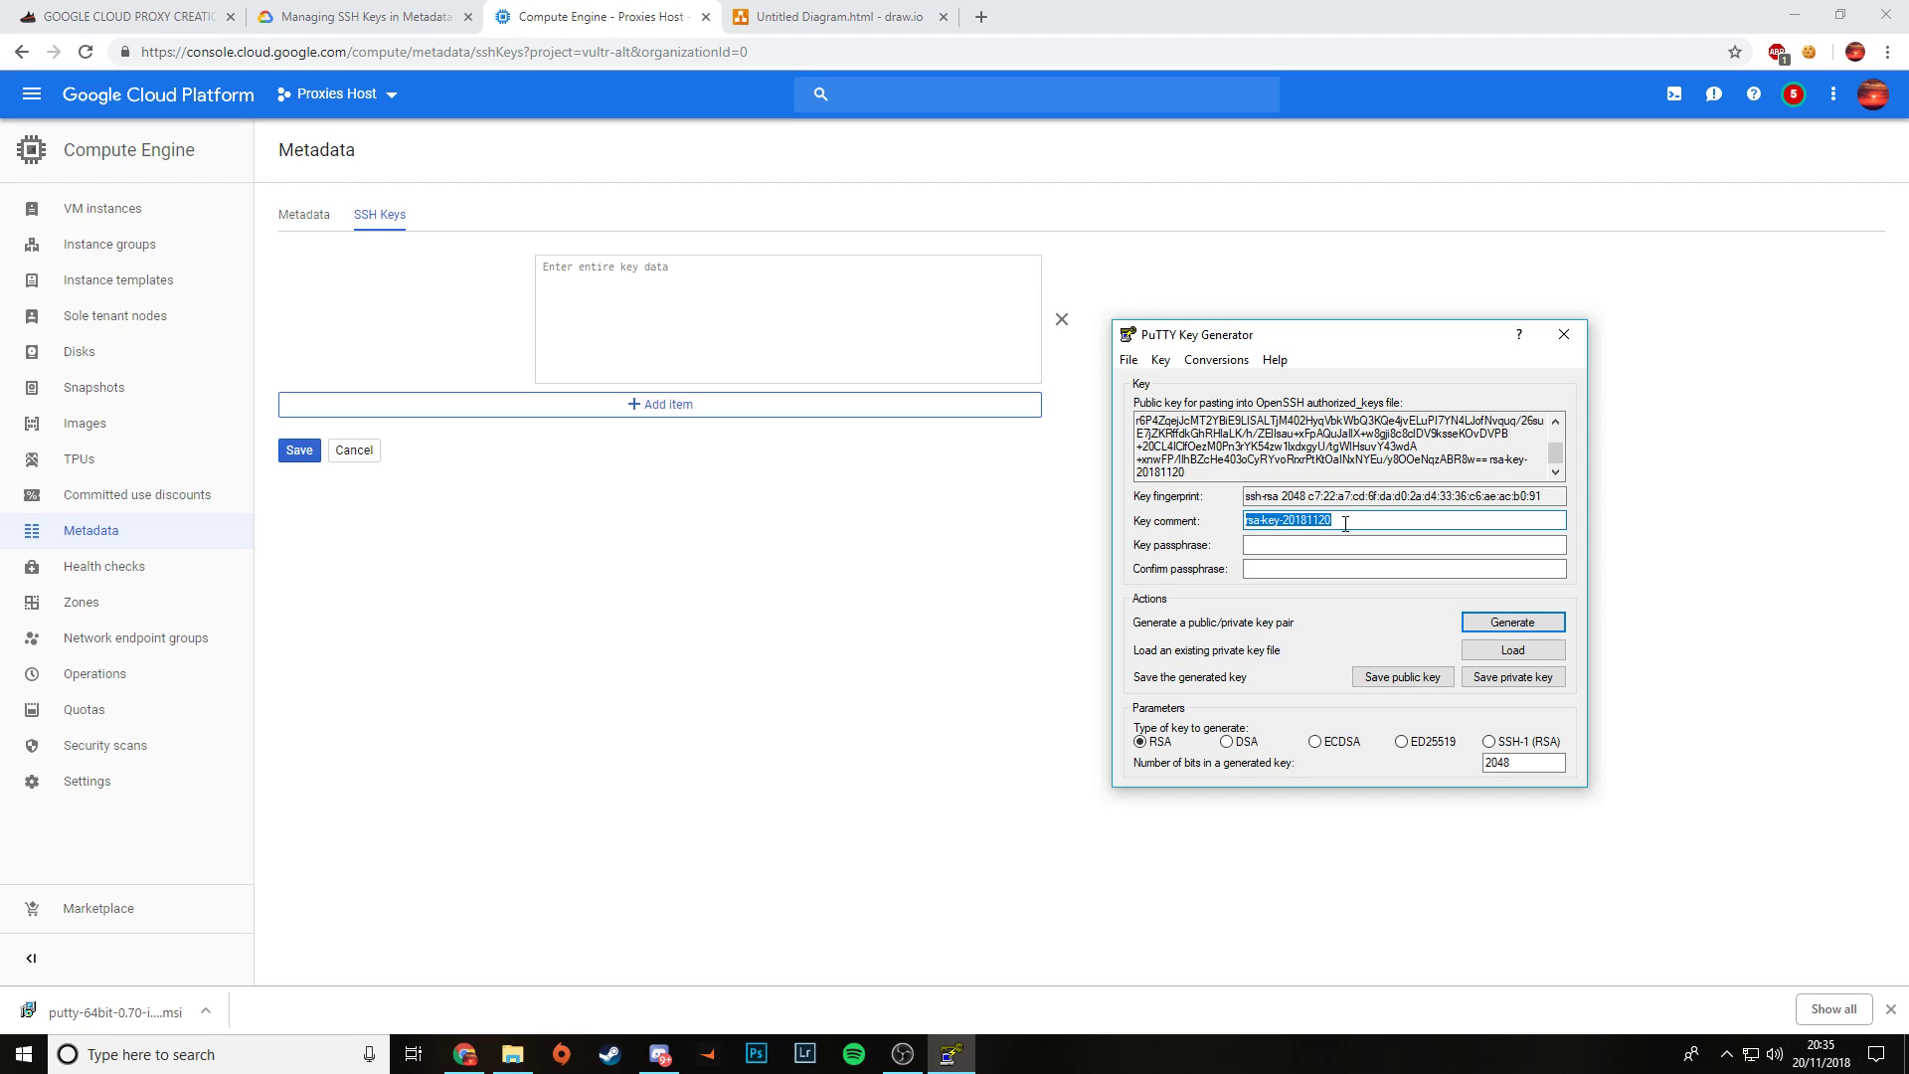
pyautogui.write('root')
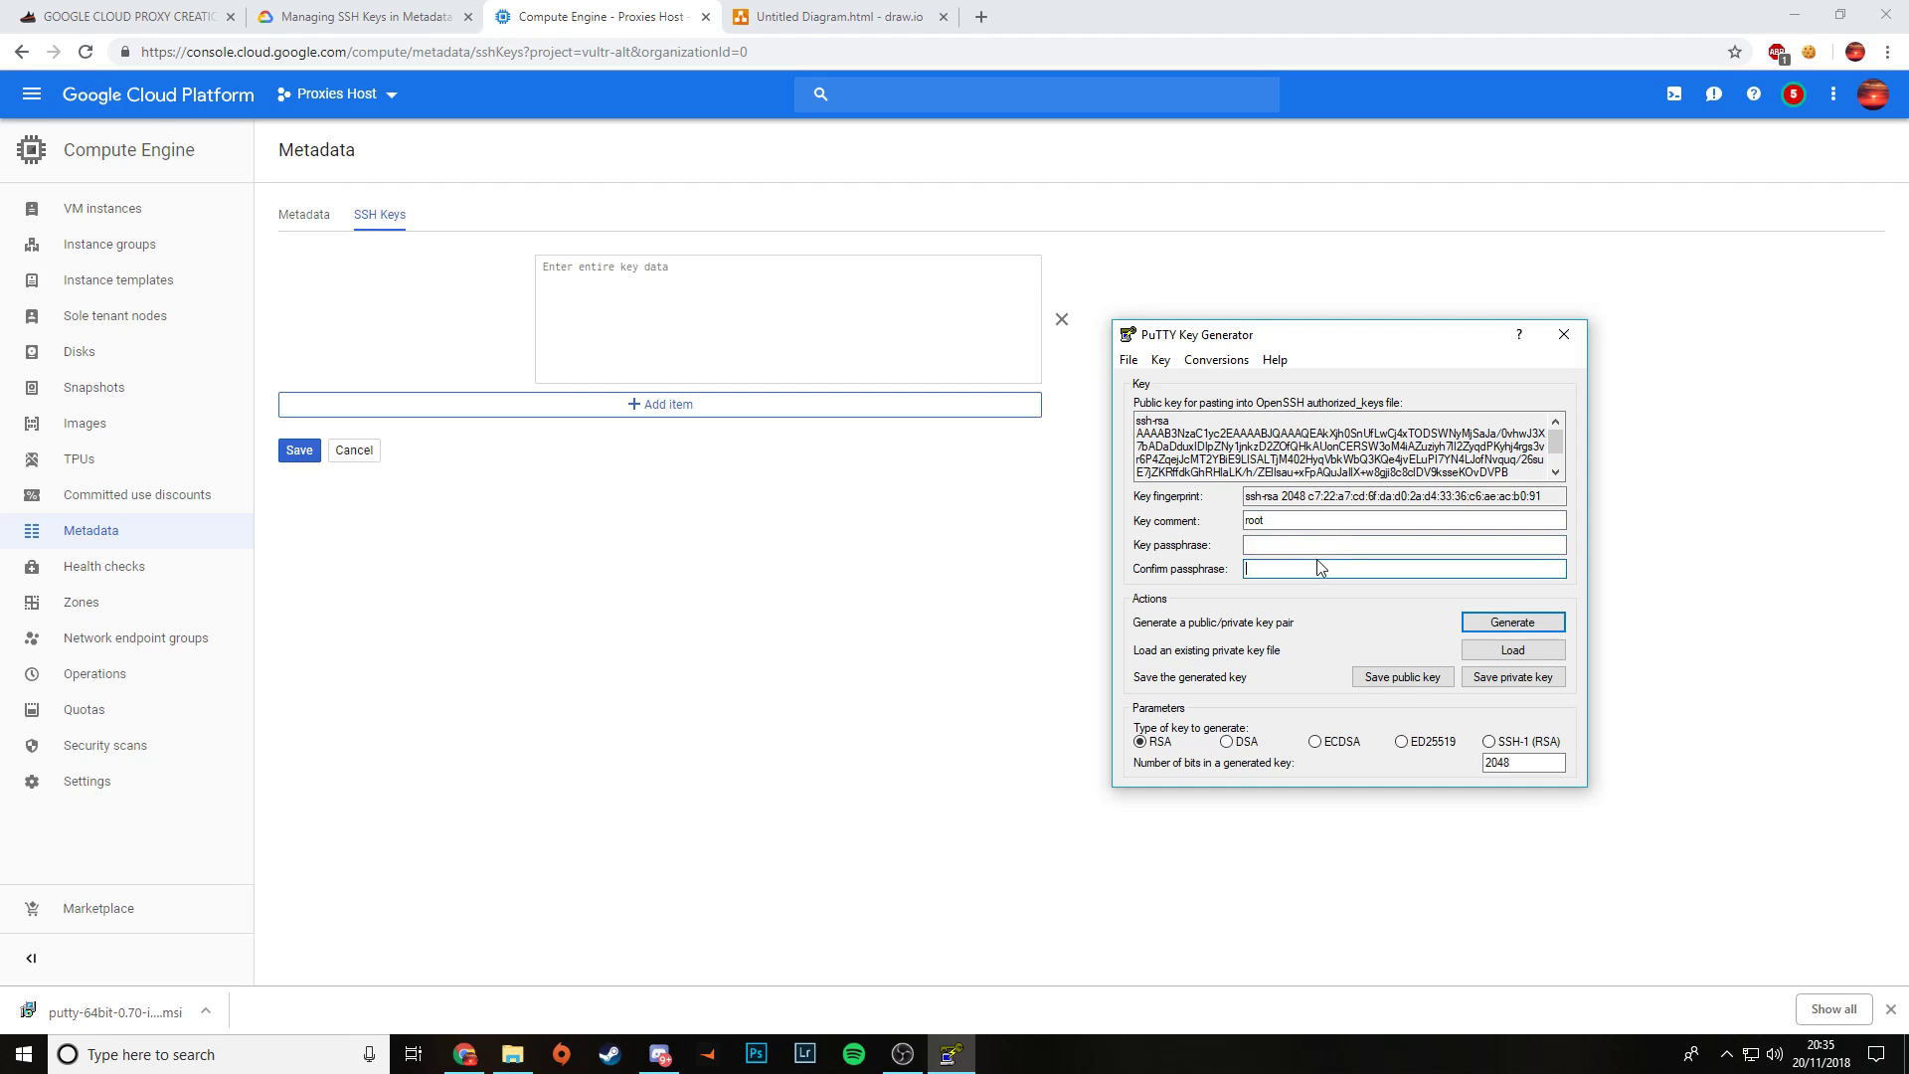
pyautogui.click(1401, 544)
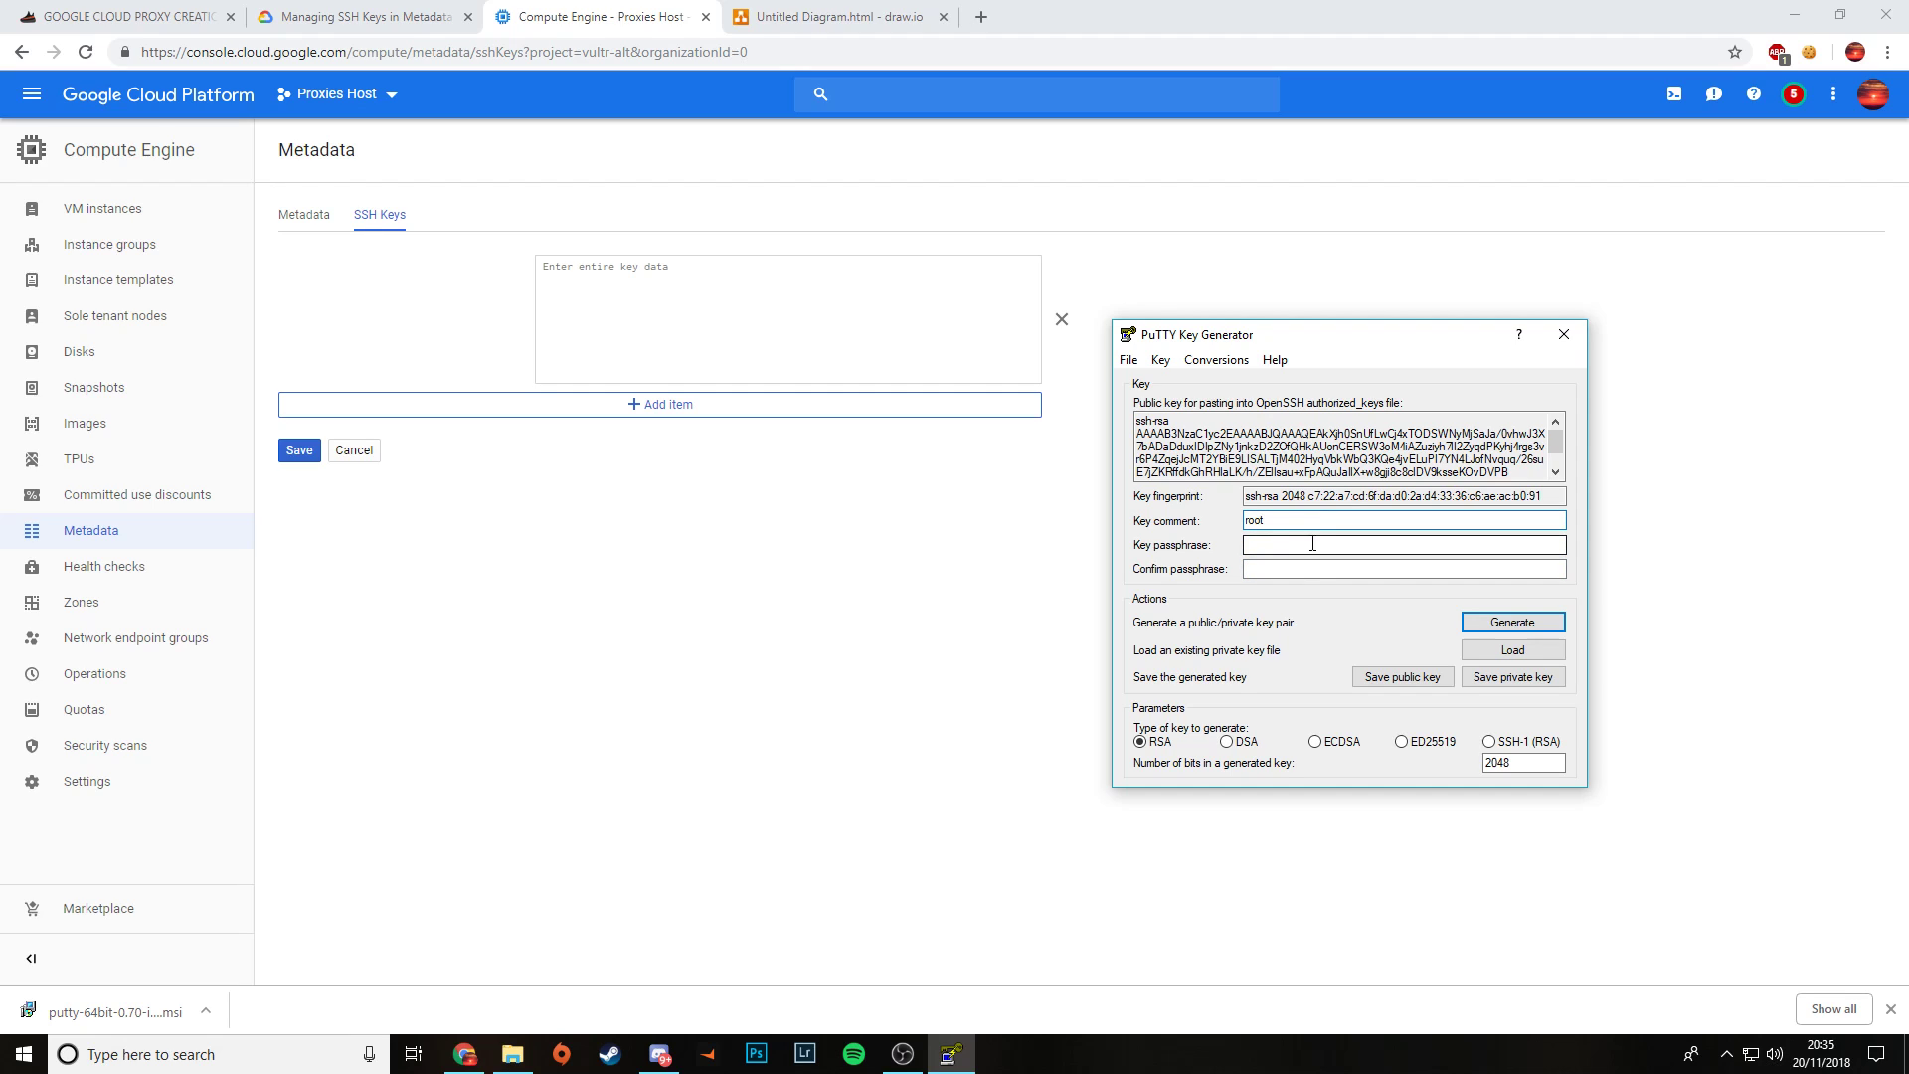
pyautogui.click(1399, 569)
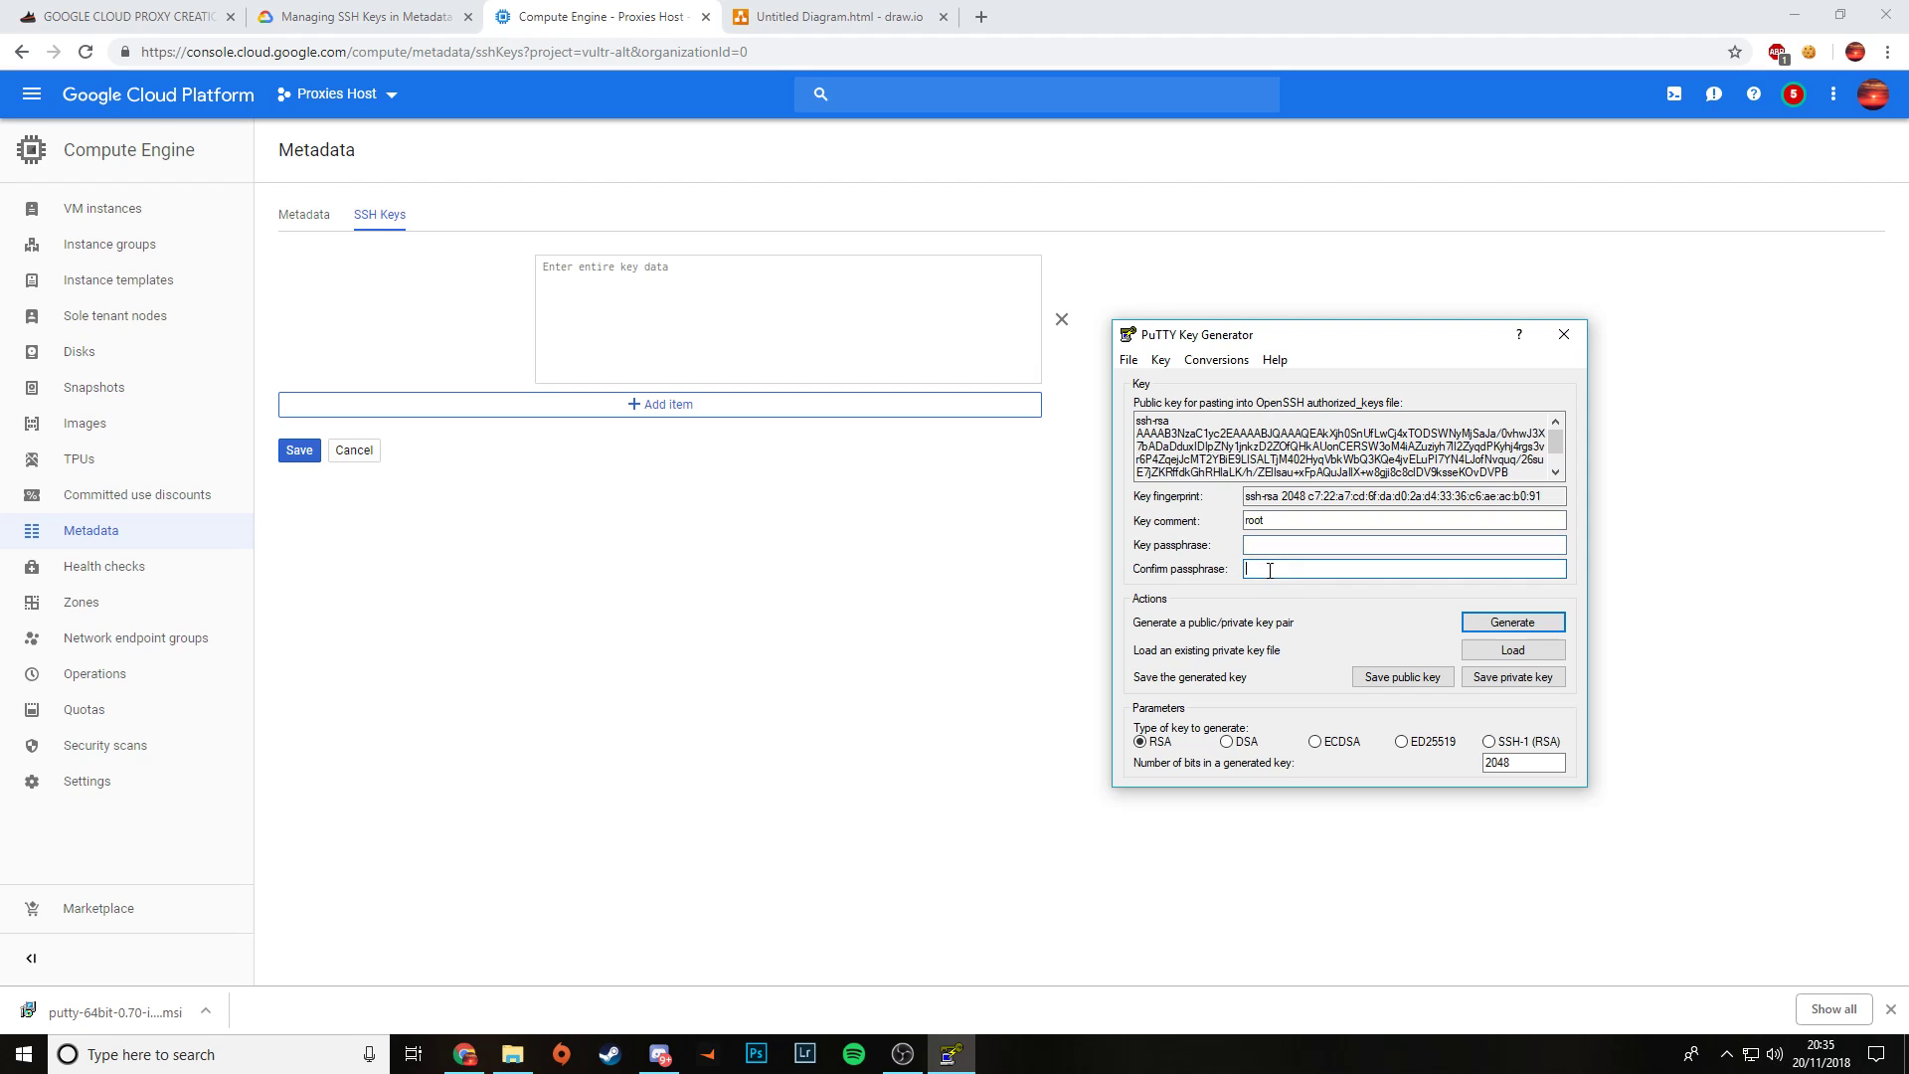
pyautogui.moveTo(1400, 609)
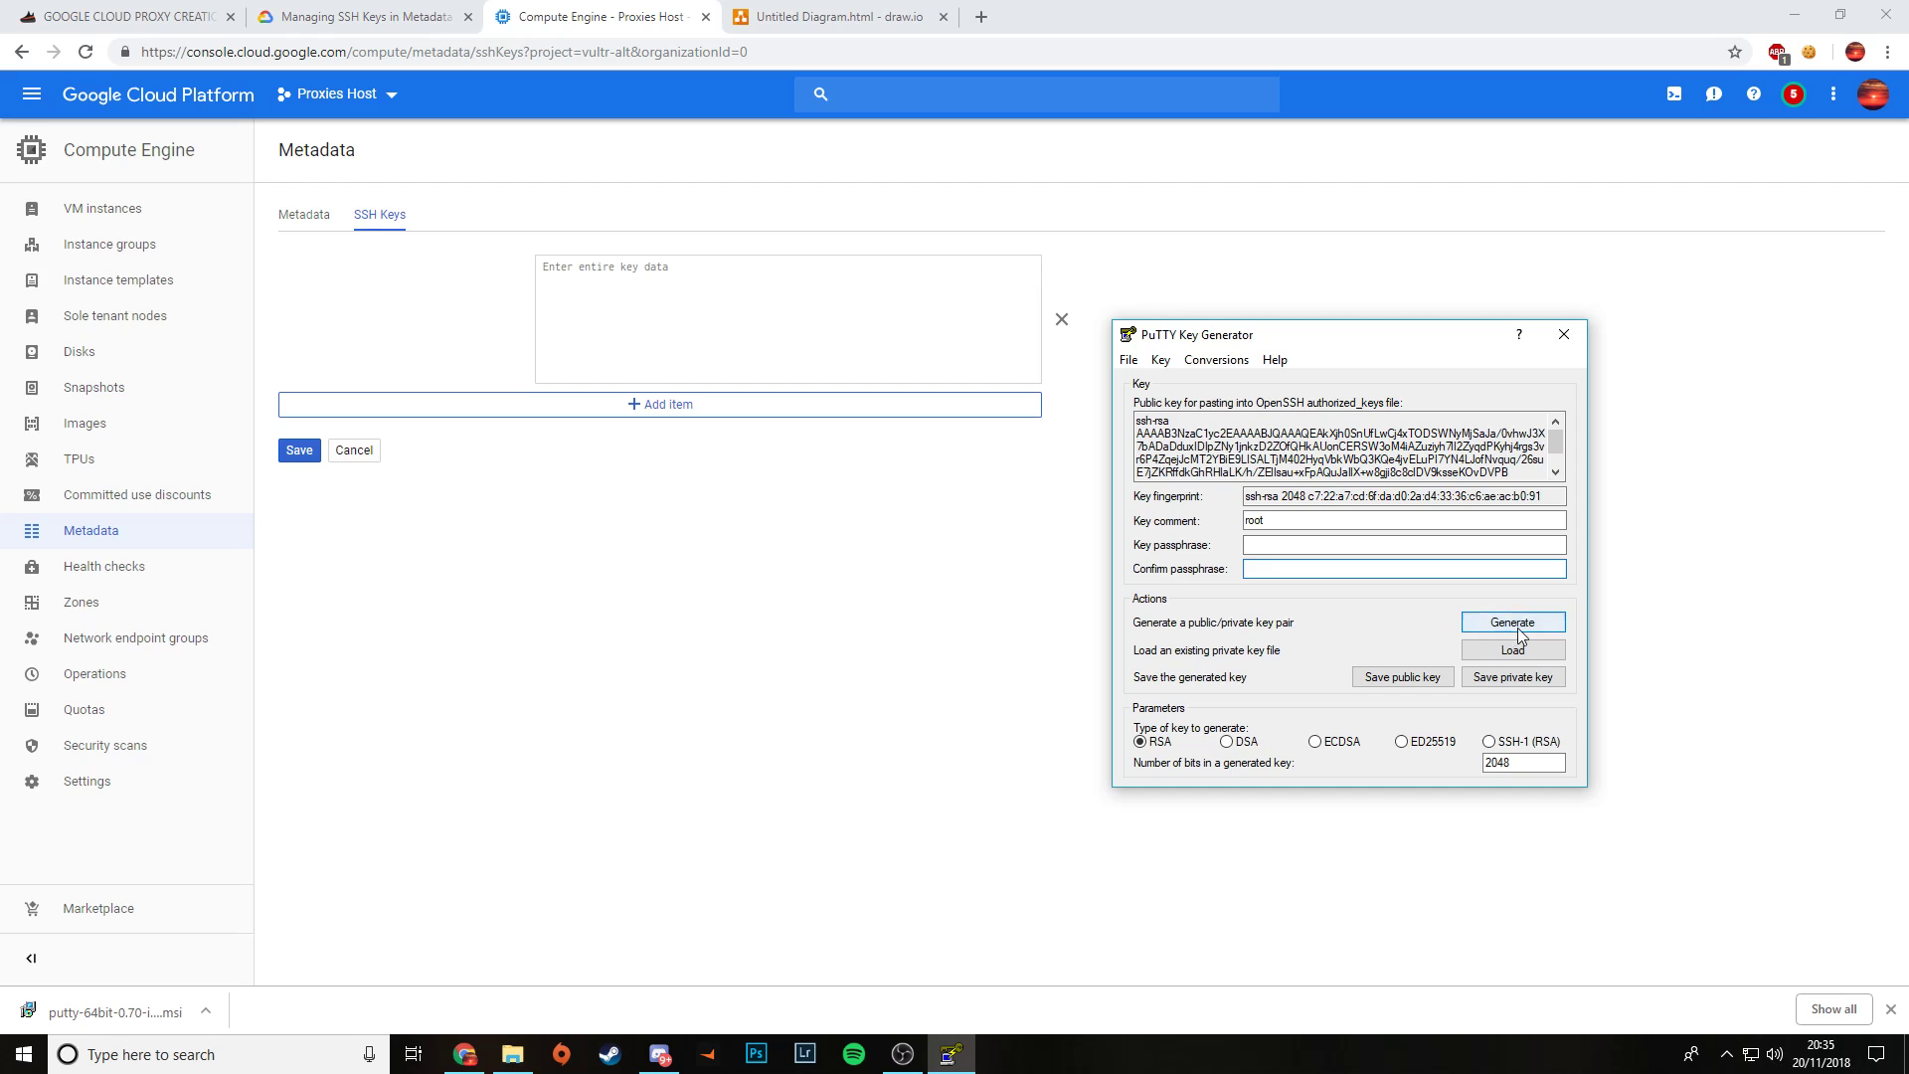
pyautogui.click(1400, 569)
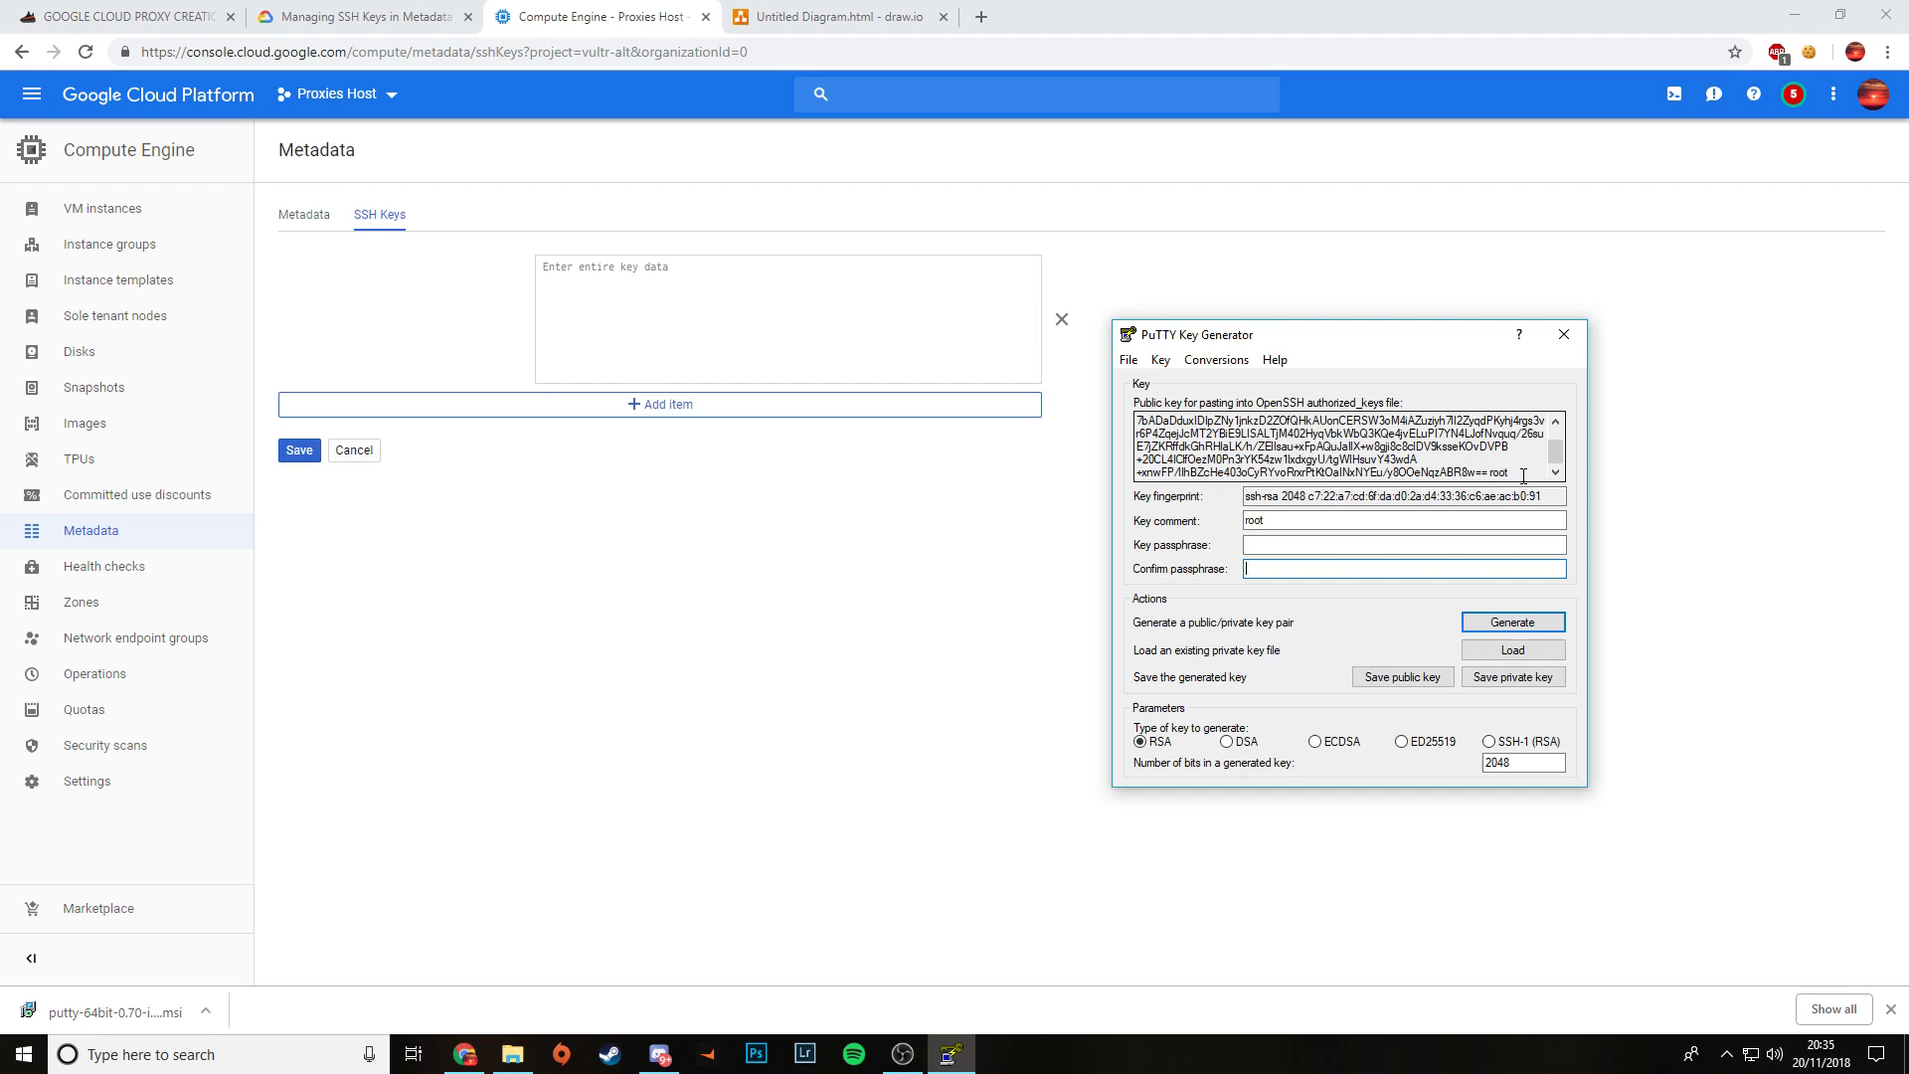
pyautogui.doubleClick(1495, 472)
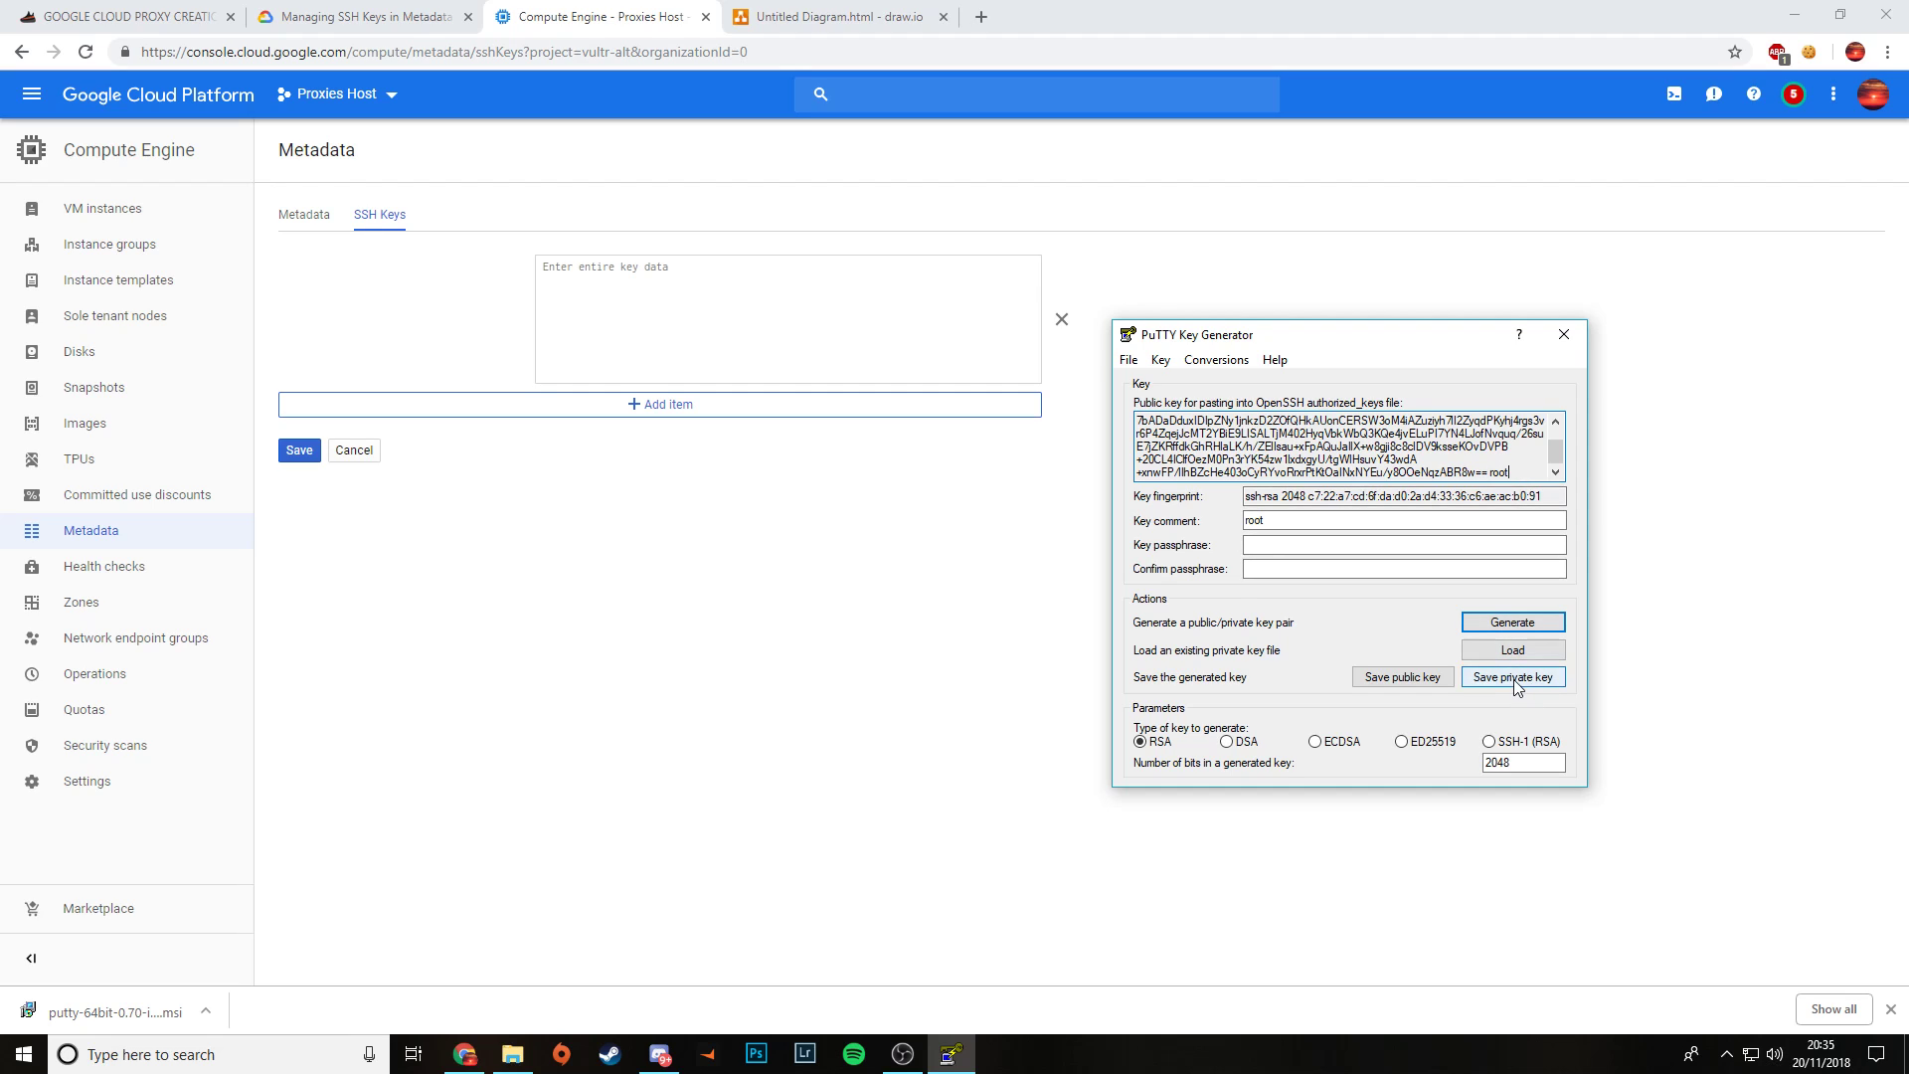
# Step: Save the root private key without a passphrase into the Server and Proxies folder
pyautogui.click(1512, 677)
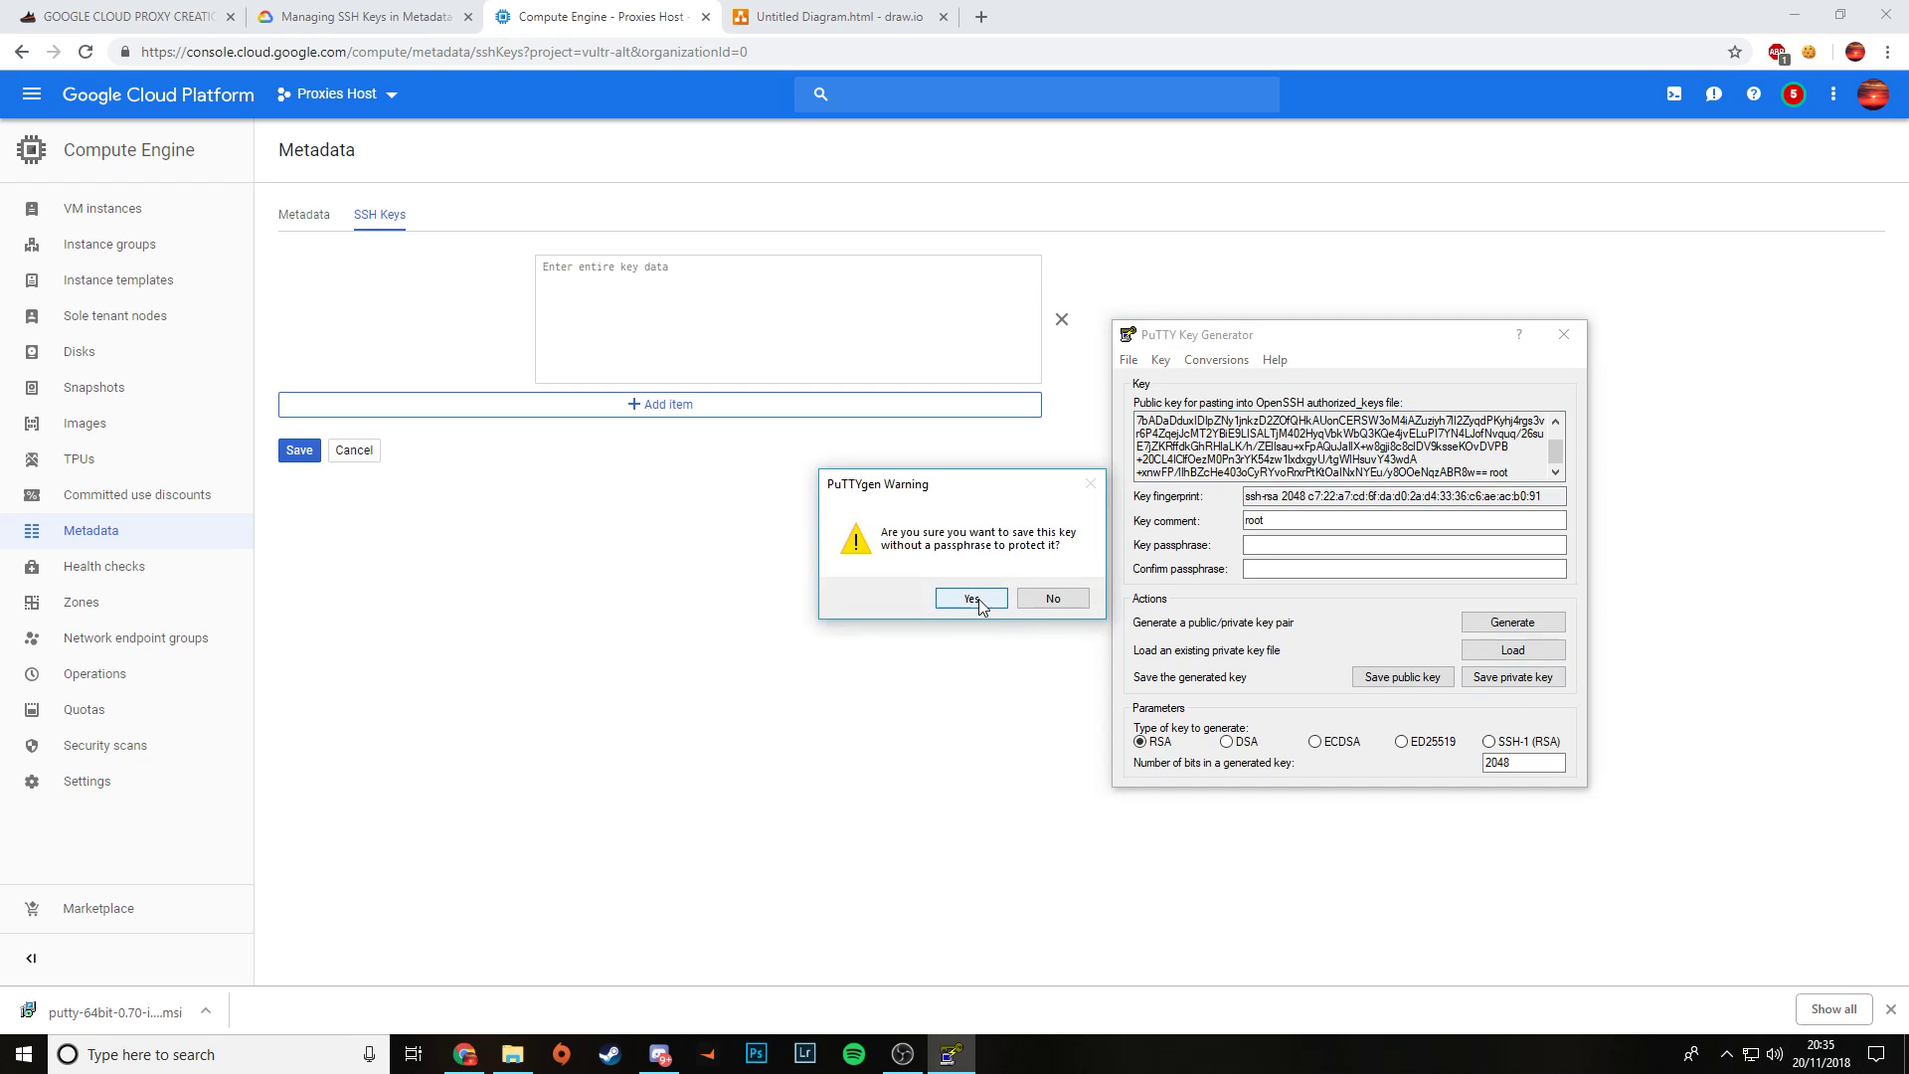
pyautogui.click(971, 598)
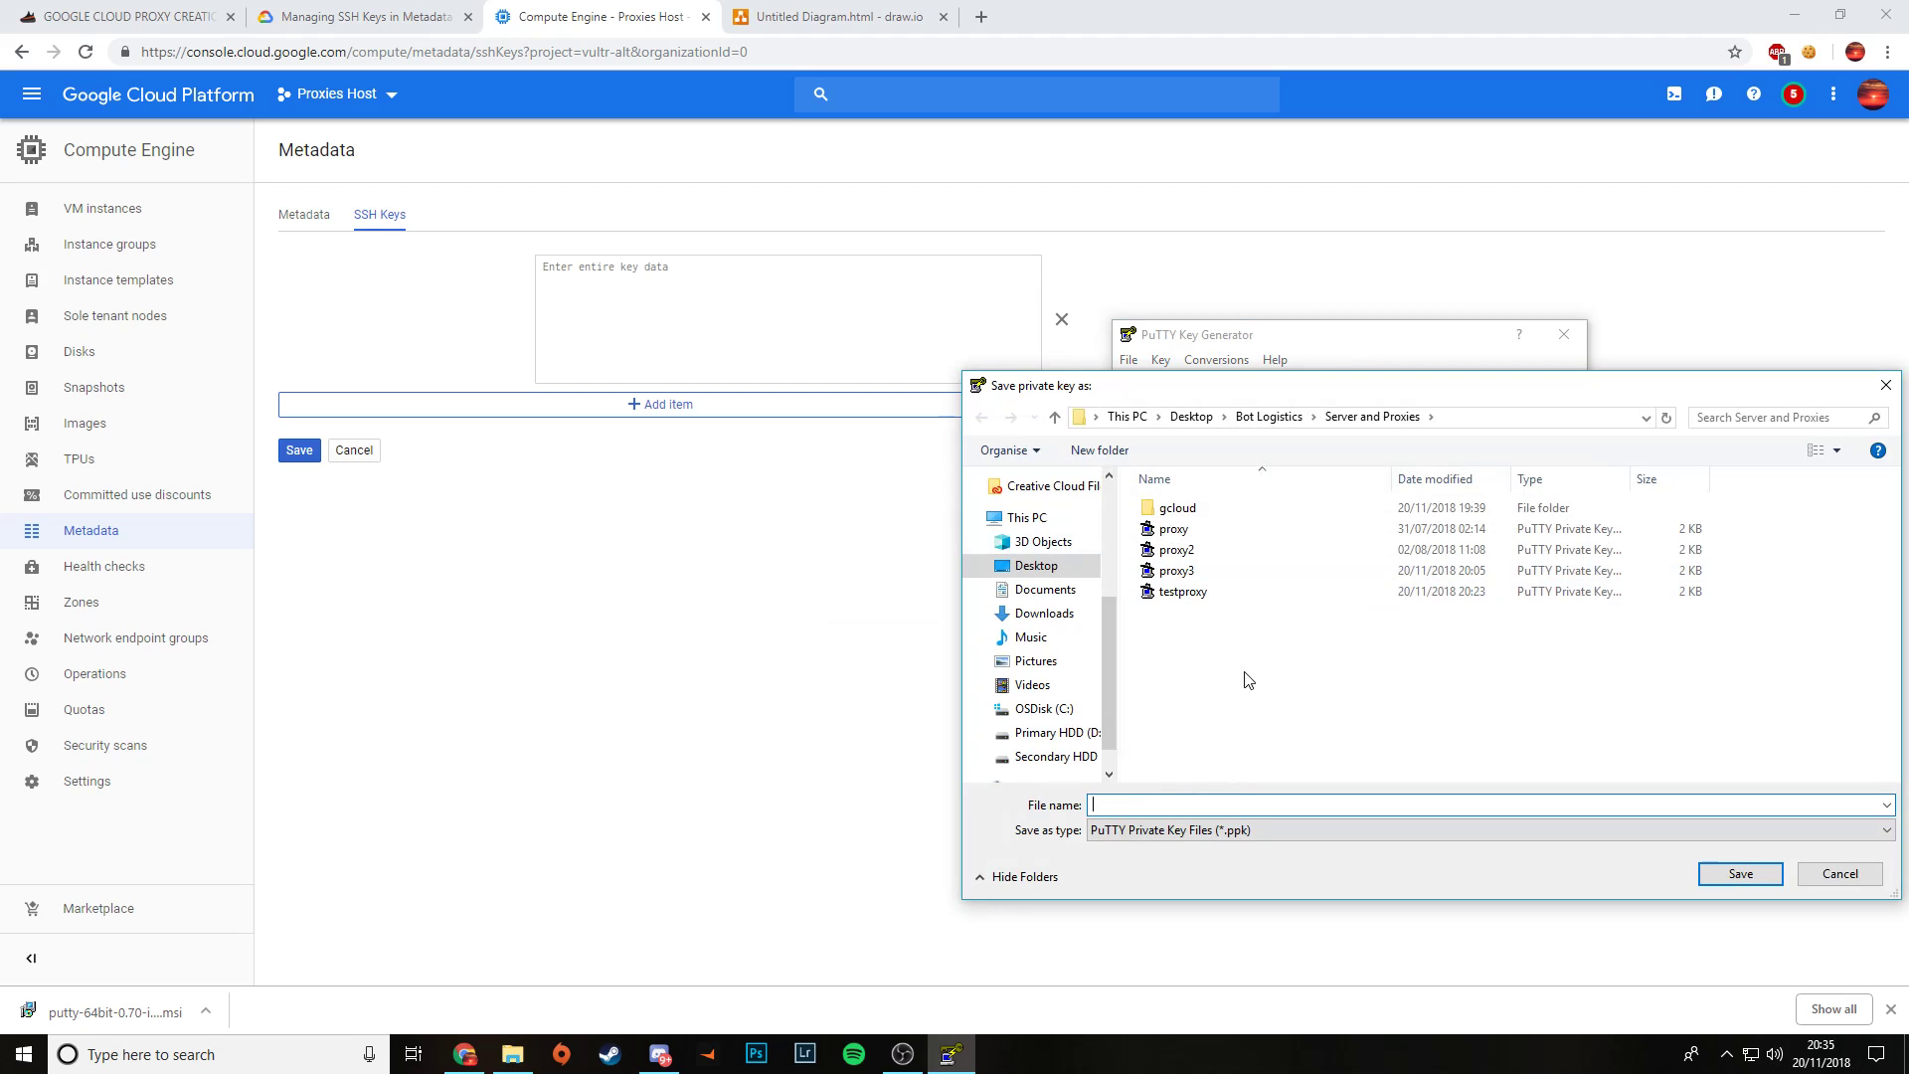
pyautogui.moveTo(1241, 661)
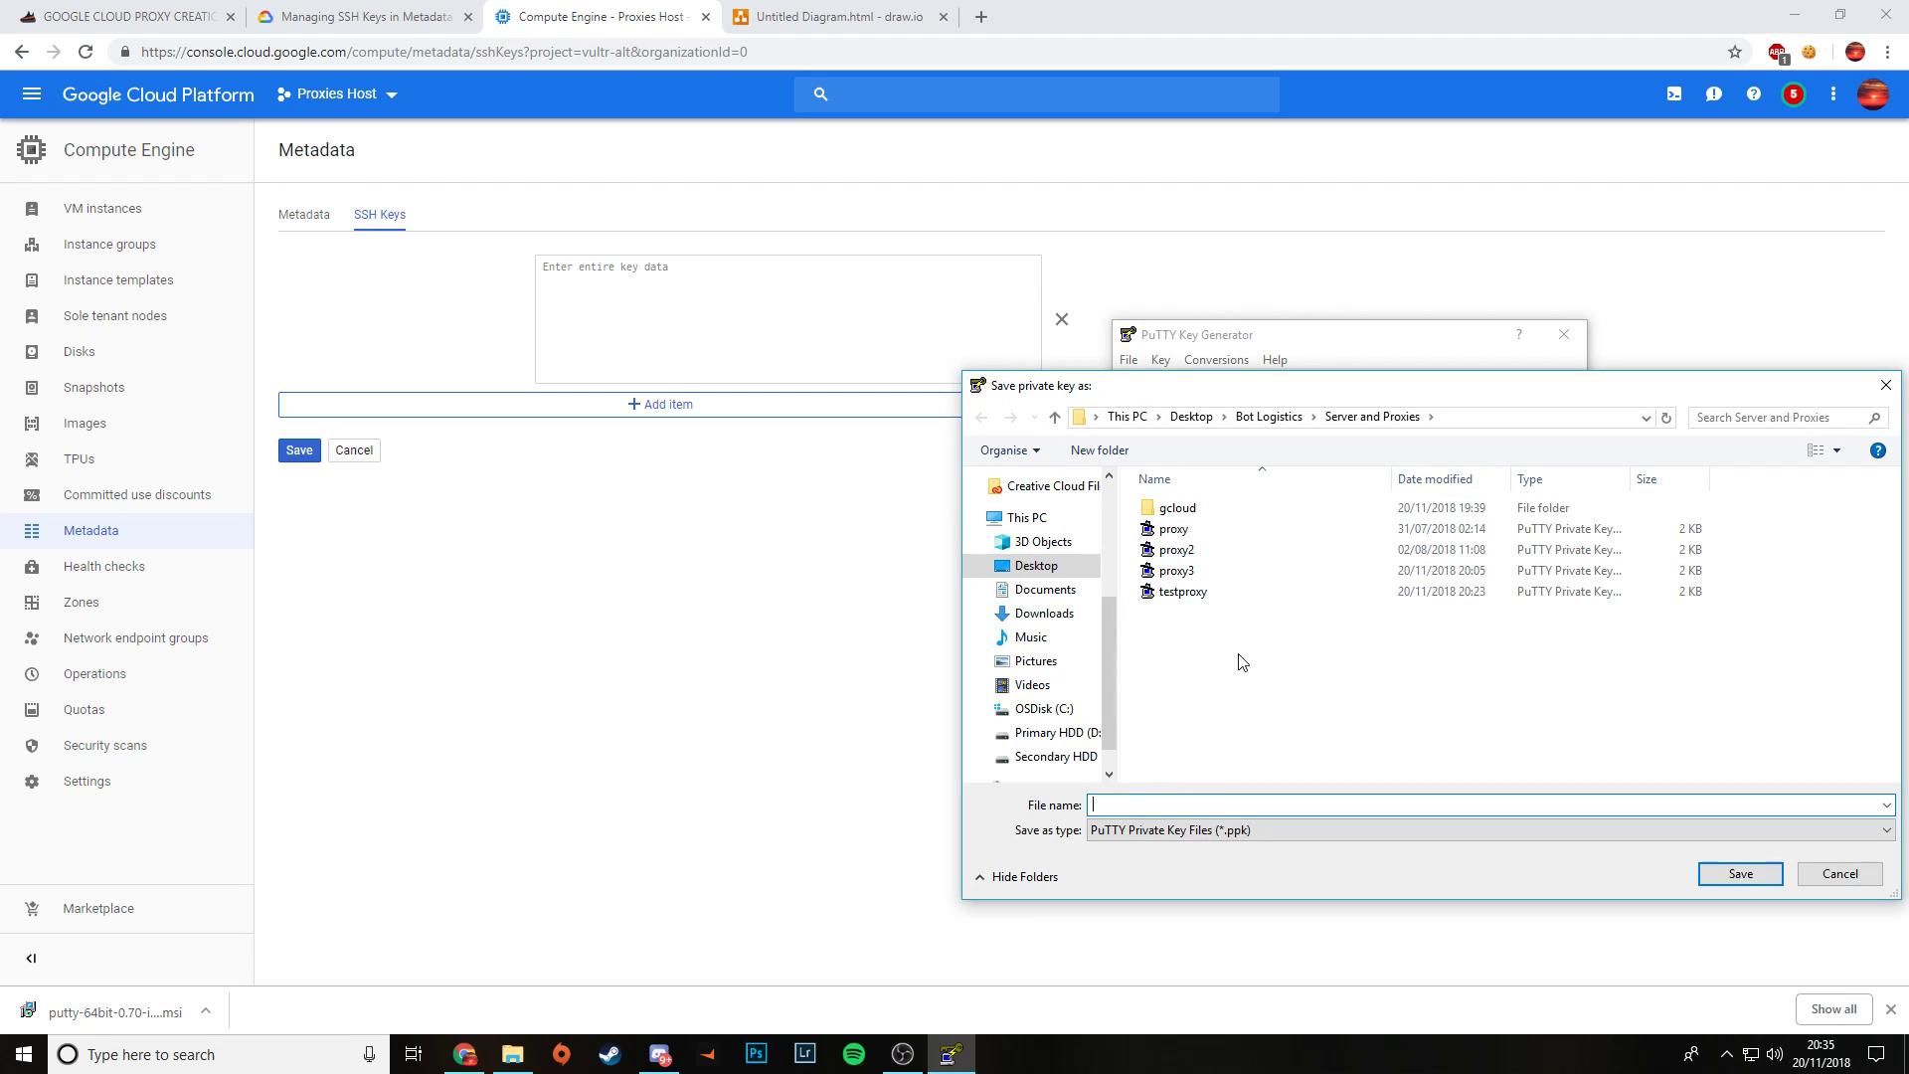
pyautogui.moveTo(1213, 678)
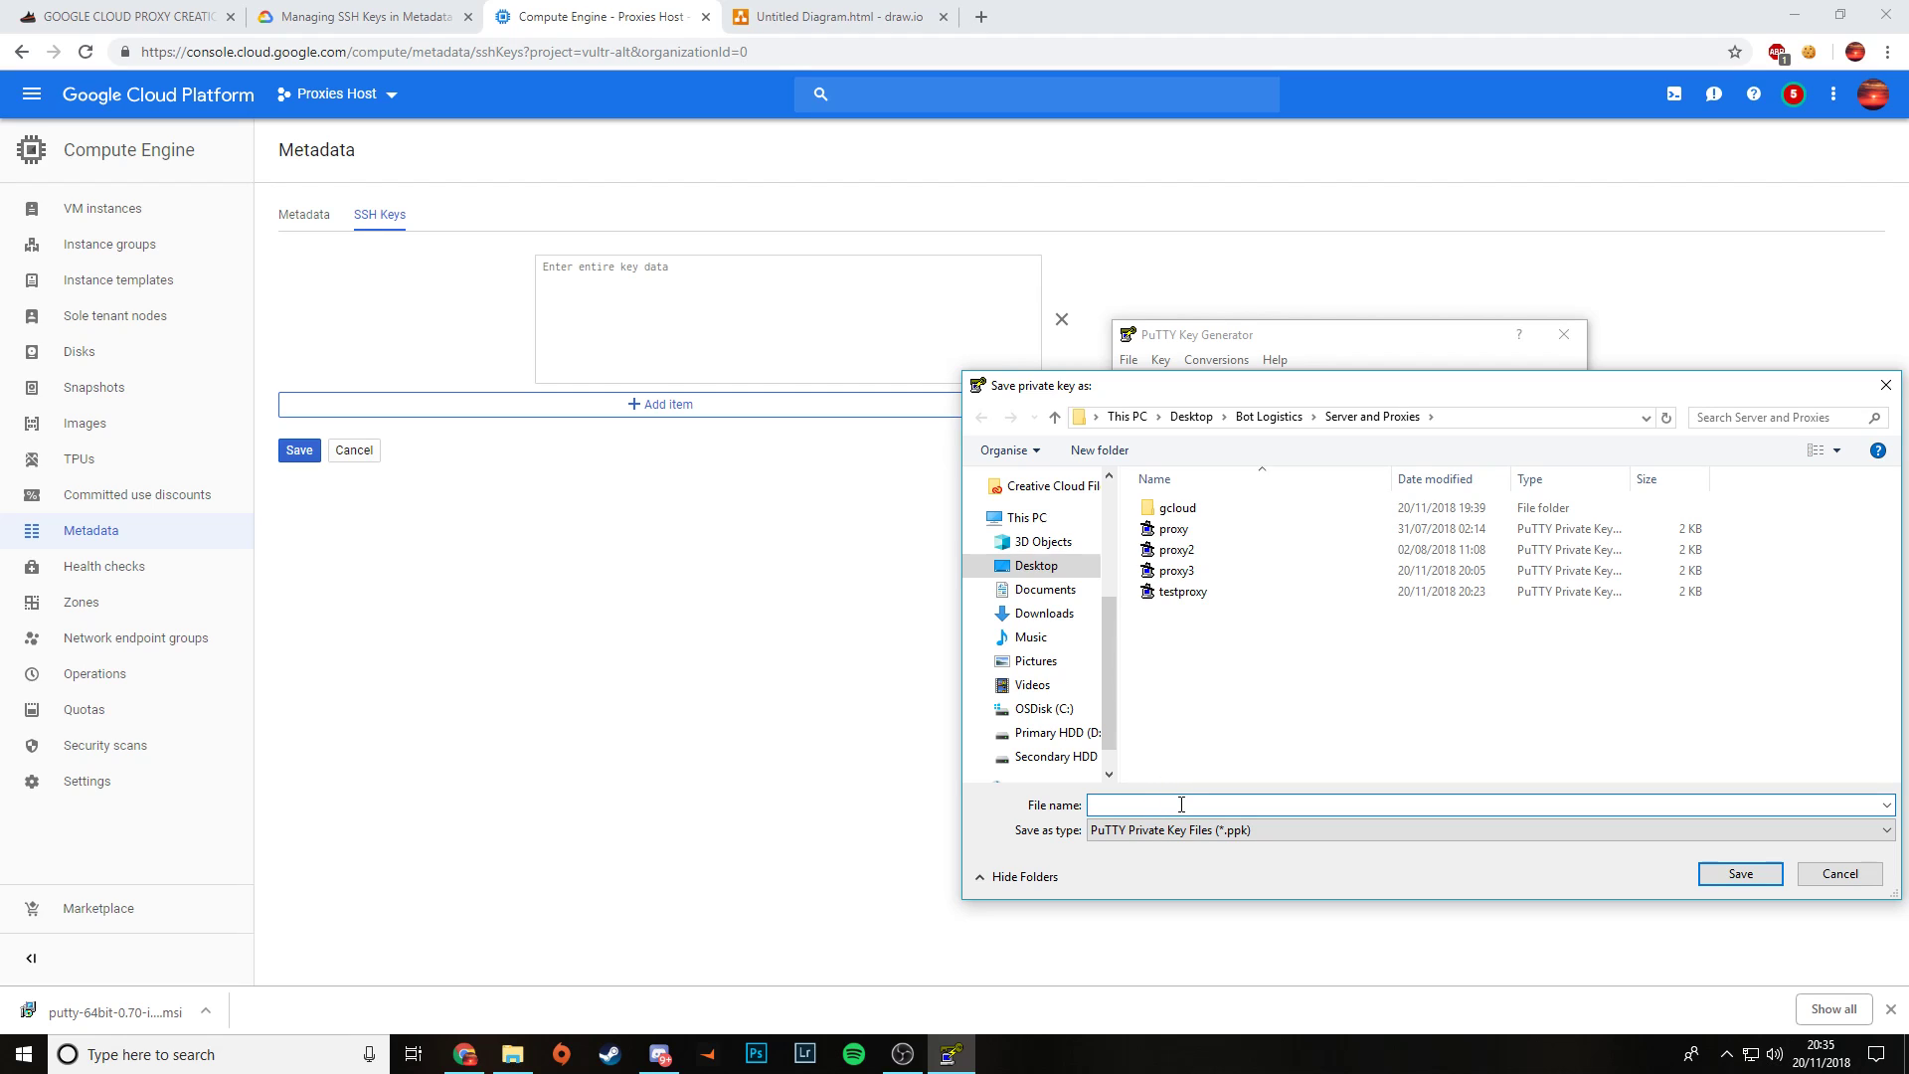
pyautogui.write('456')
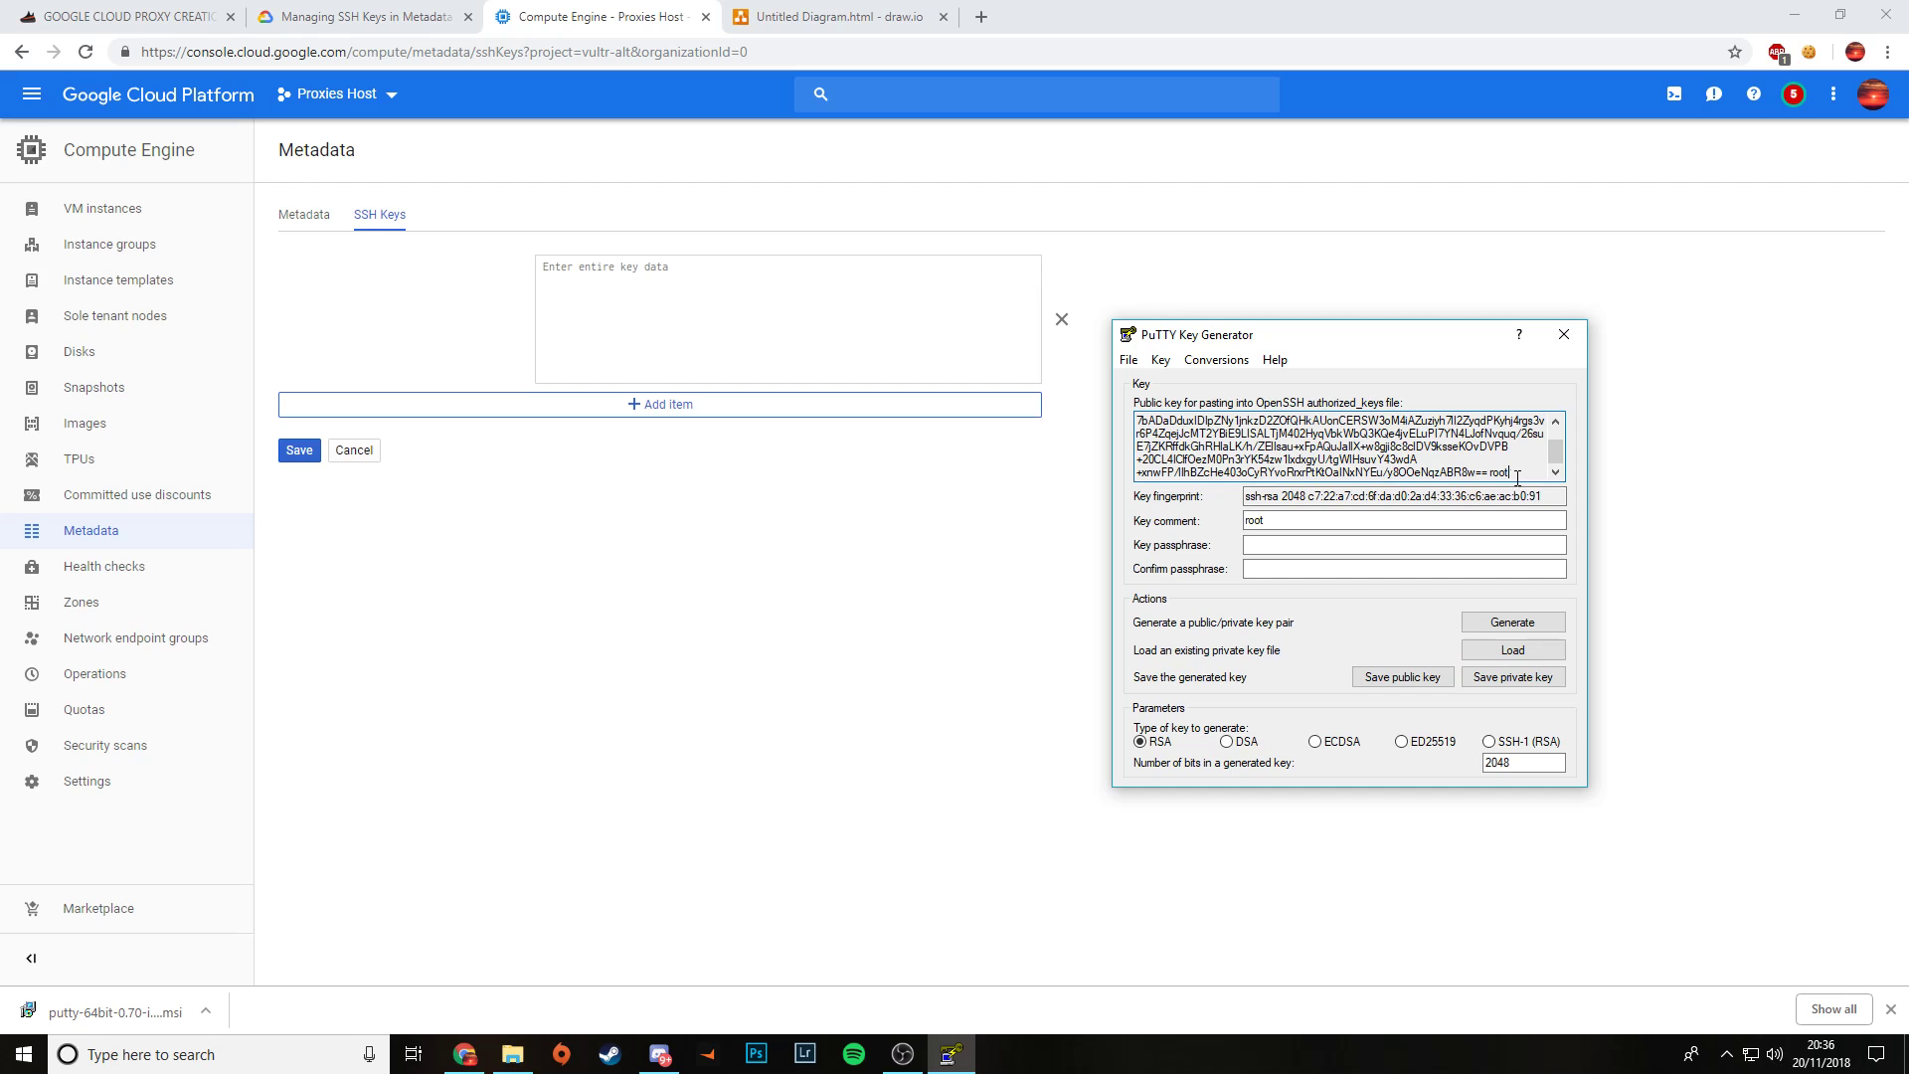
# Step: Copy the root public key from PuTTYgen into the project SSH keys and save
pyautogui.doubleClick(1495, 472)
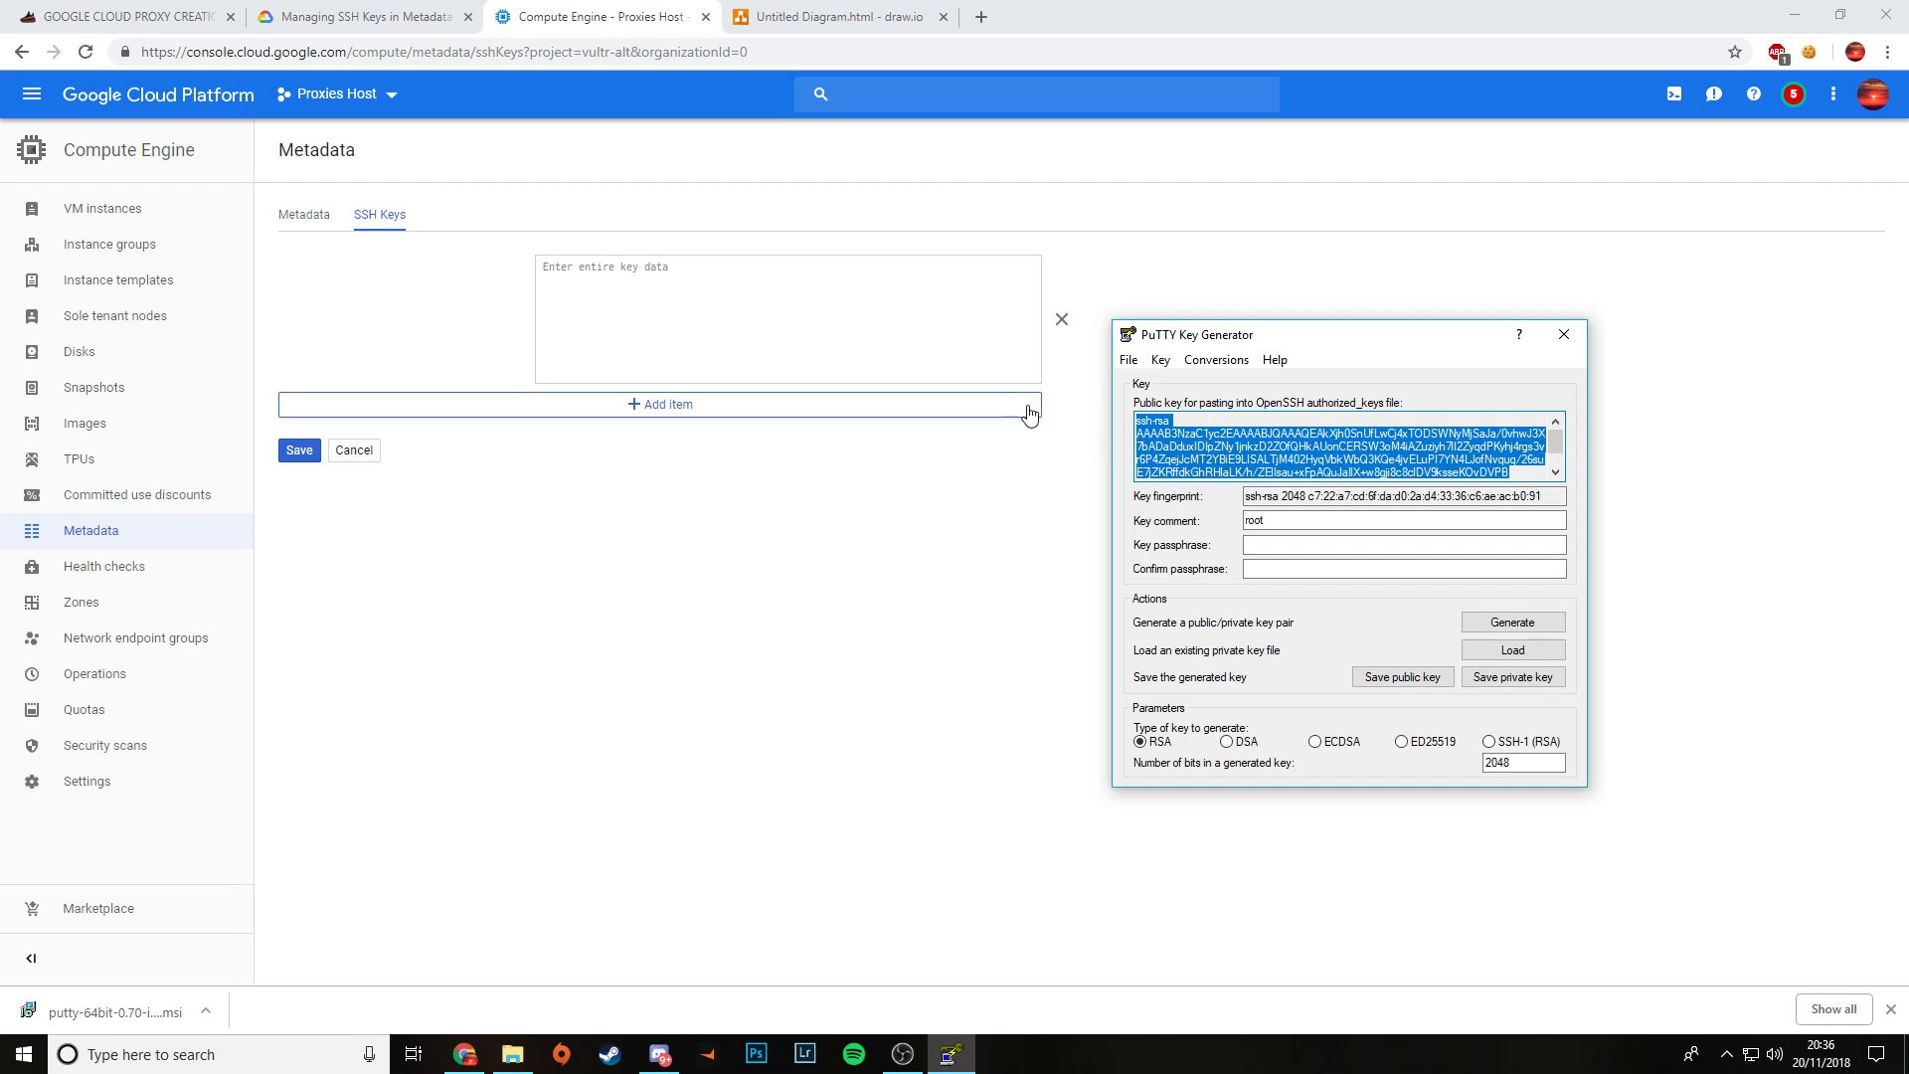
pyautogui.moveTo(669, 286)
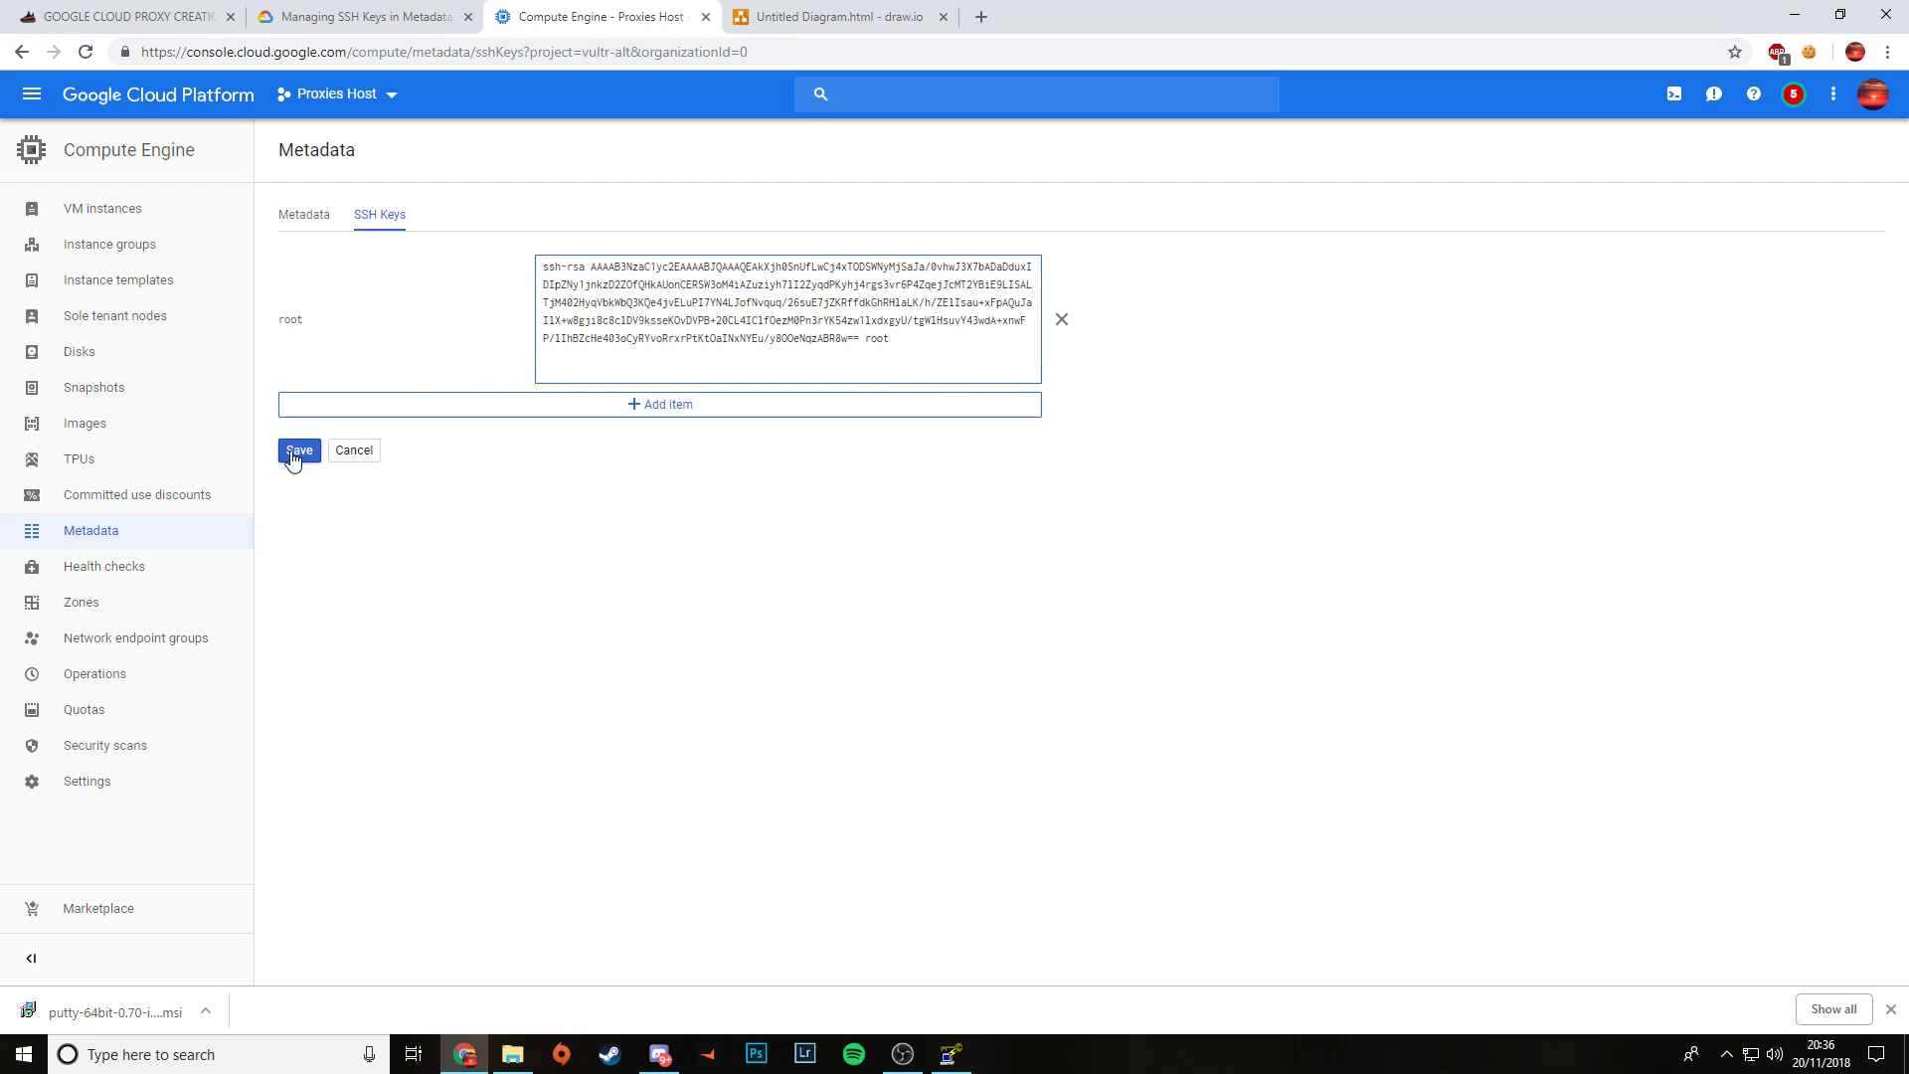
pyautogui.click(298, 449)
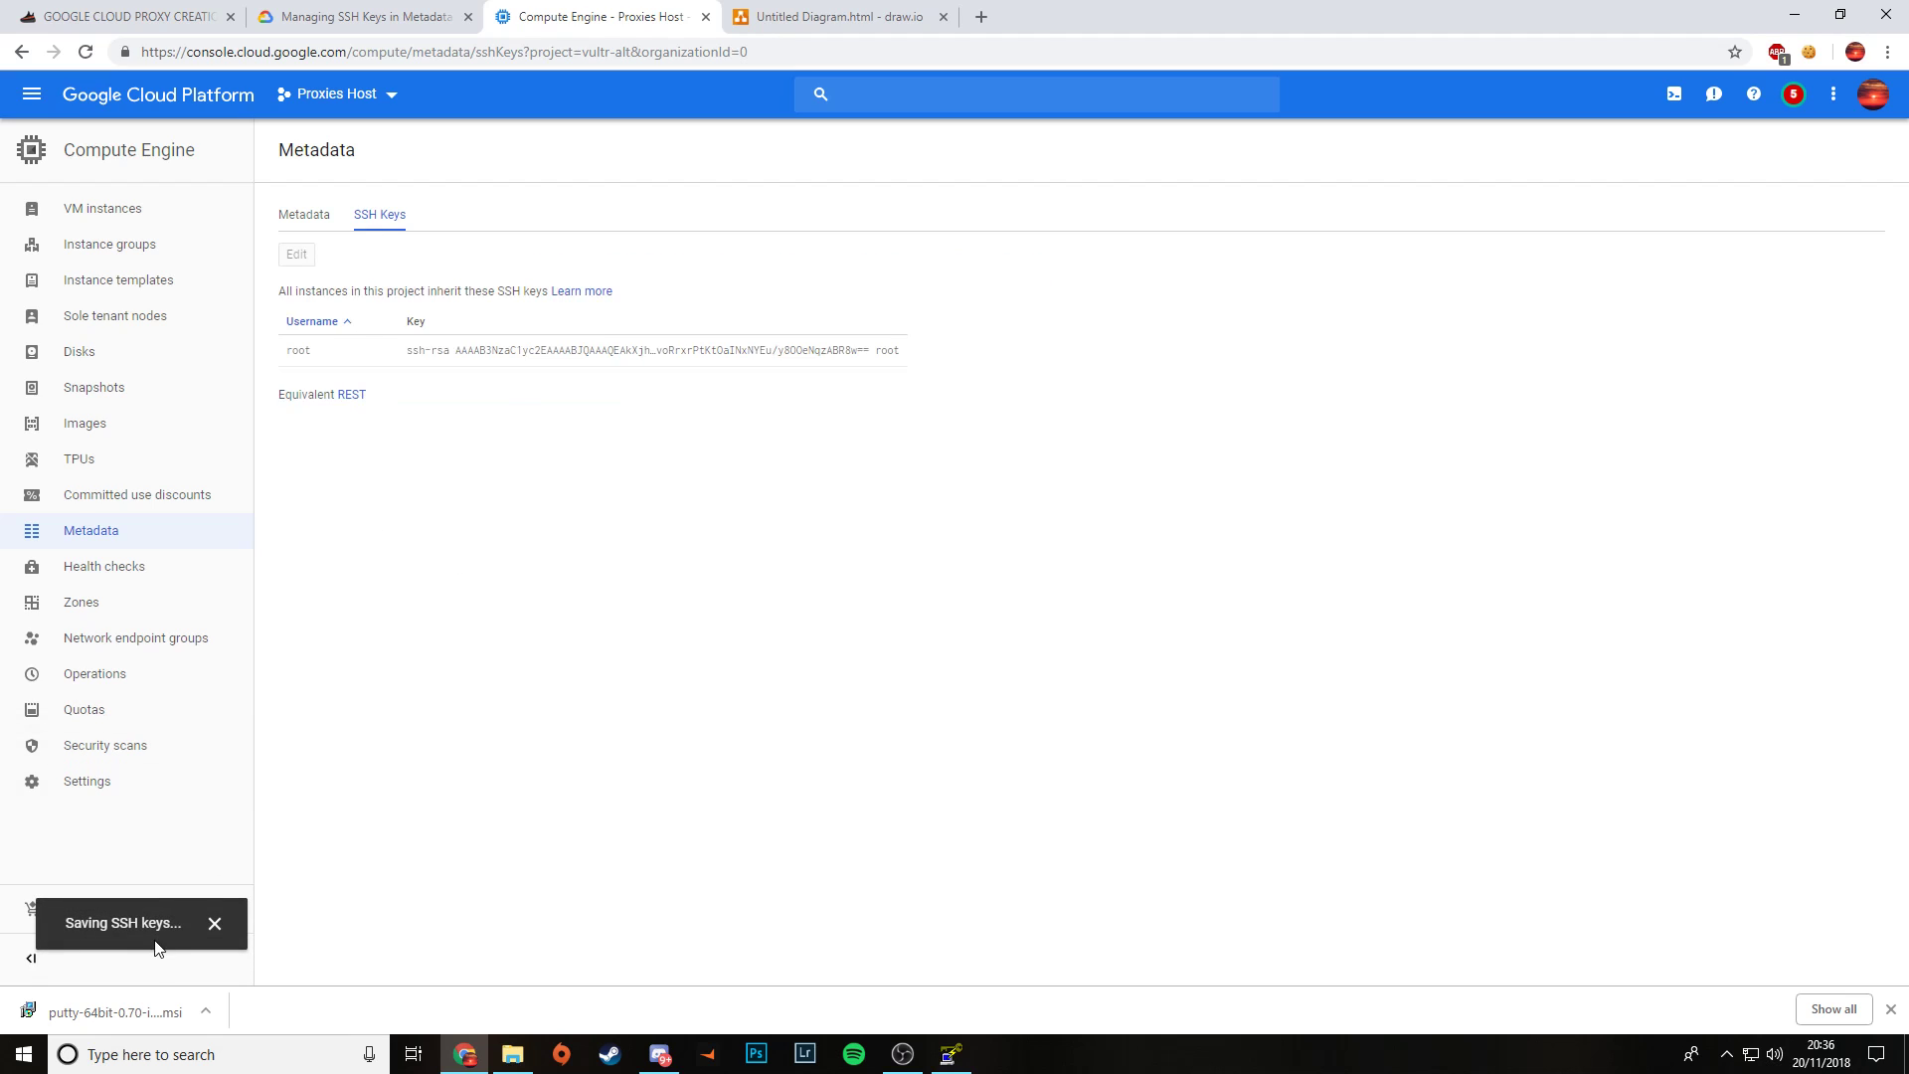
pyautogui.moveTo(137, 943)
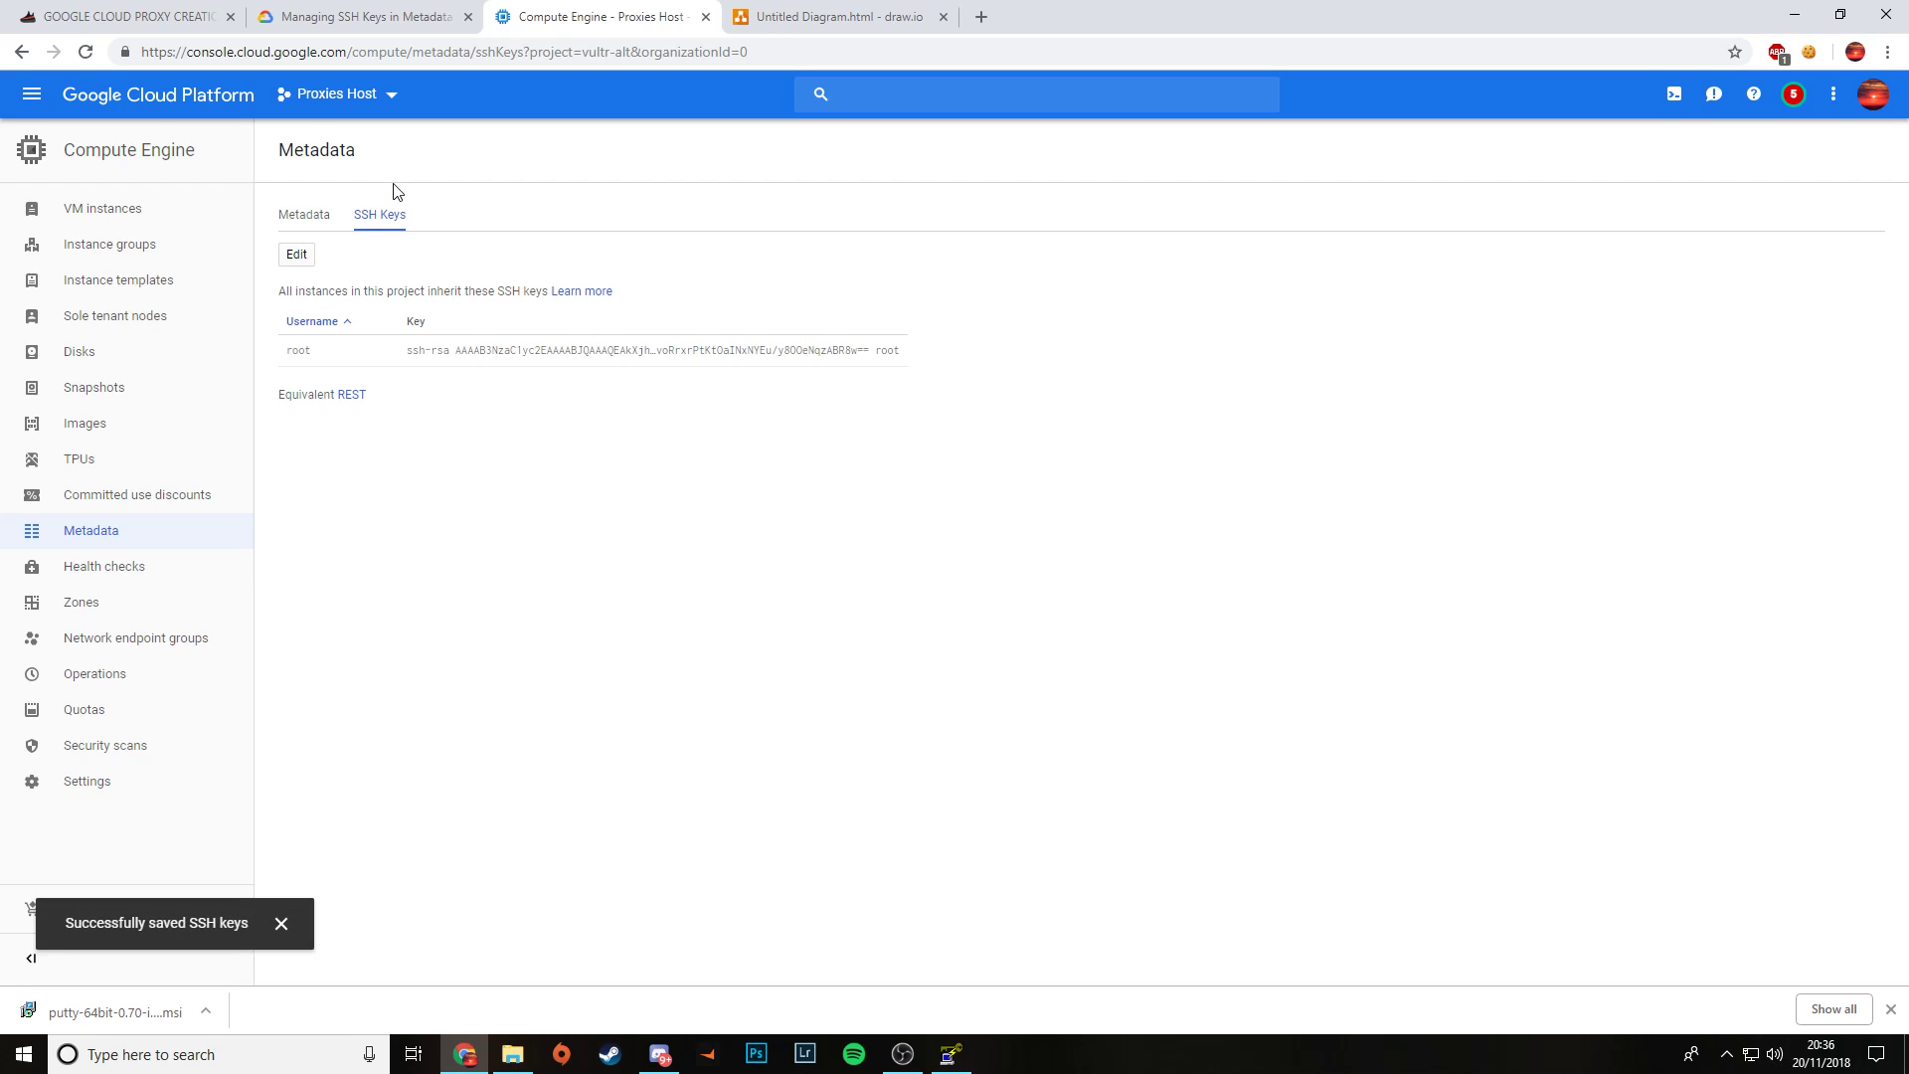
pyautogui.moveTo(103, 208)
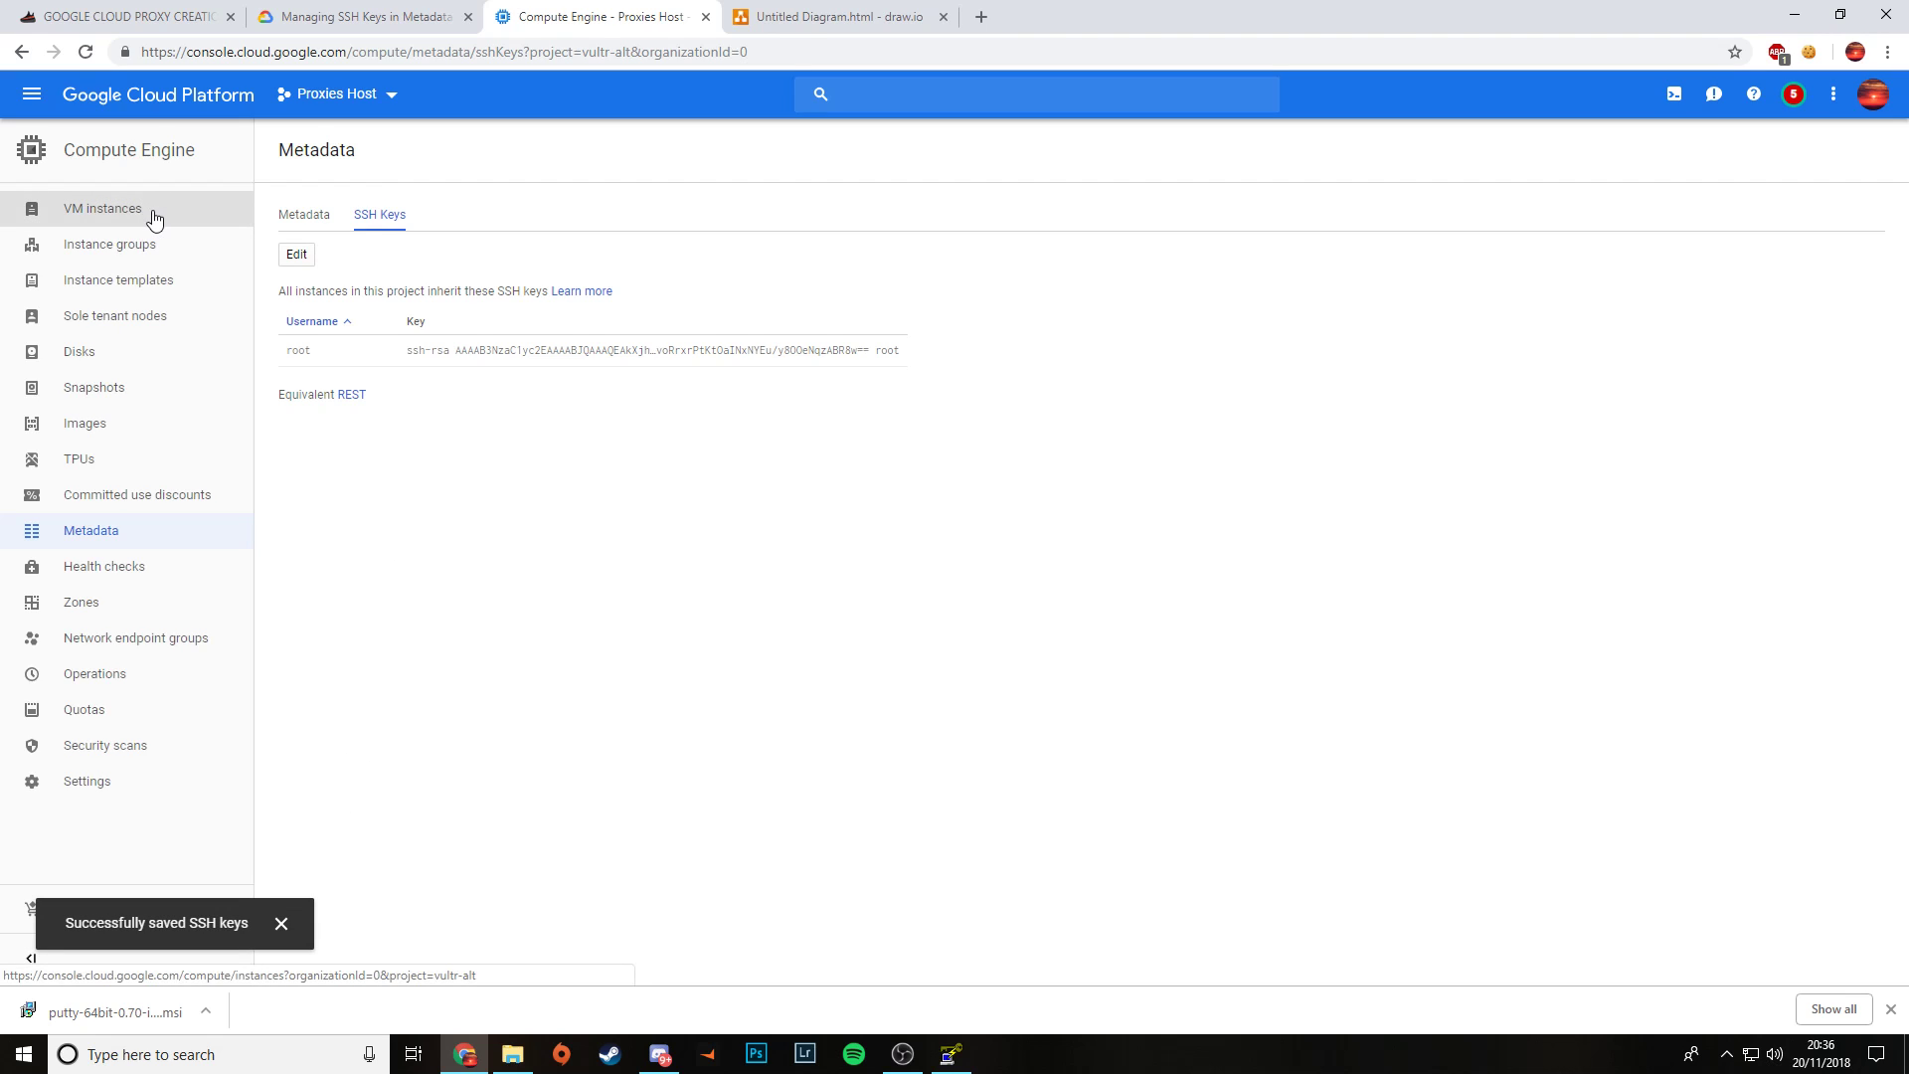
# Step: Start a new VM instance with an Ubuntu 16.04 LTS boot disk
pyautogui.click(103, 207)
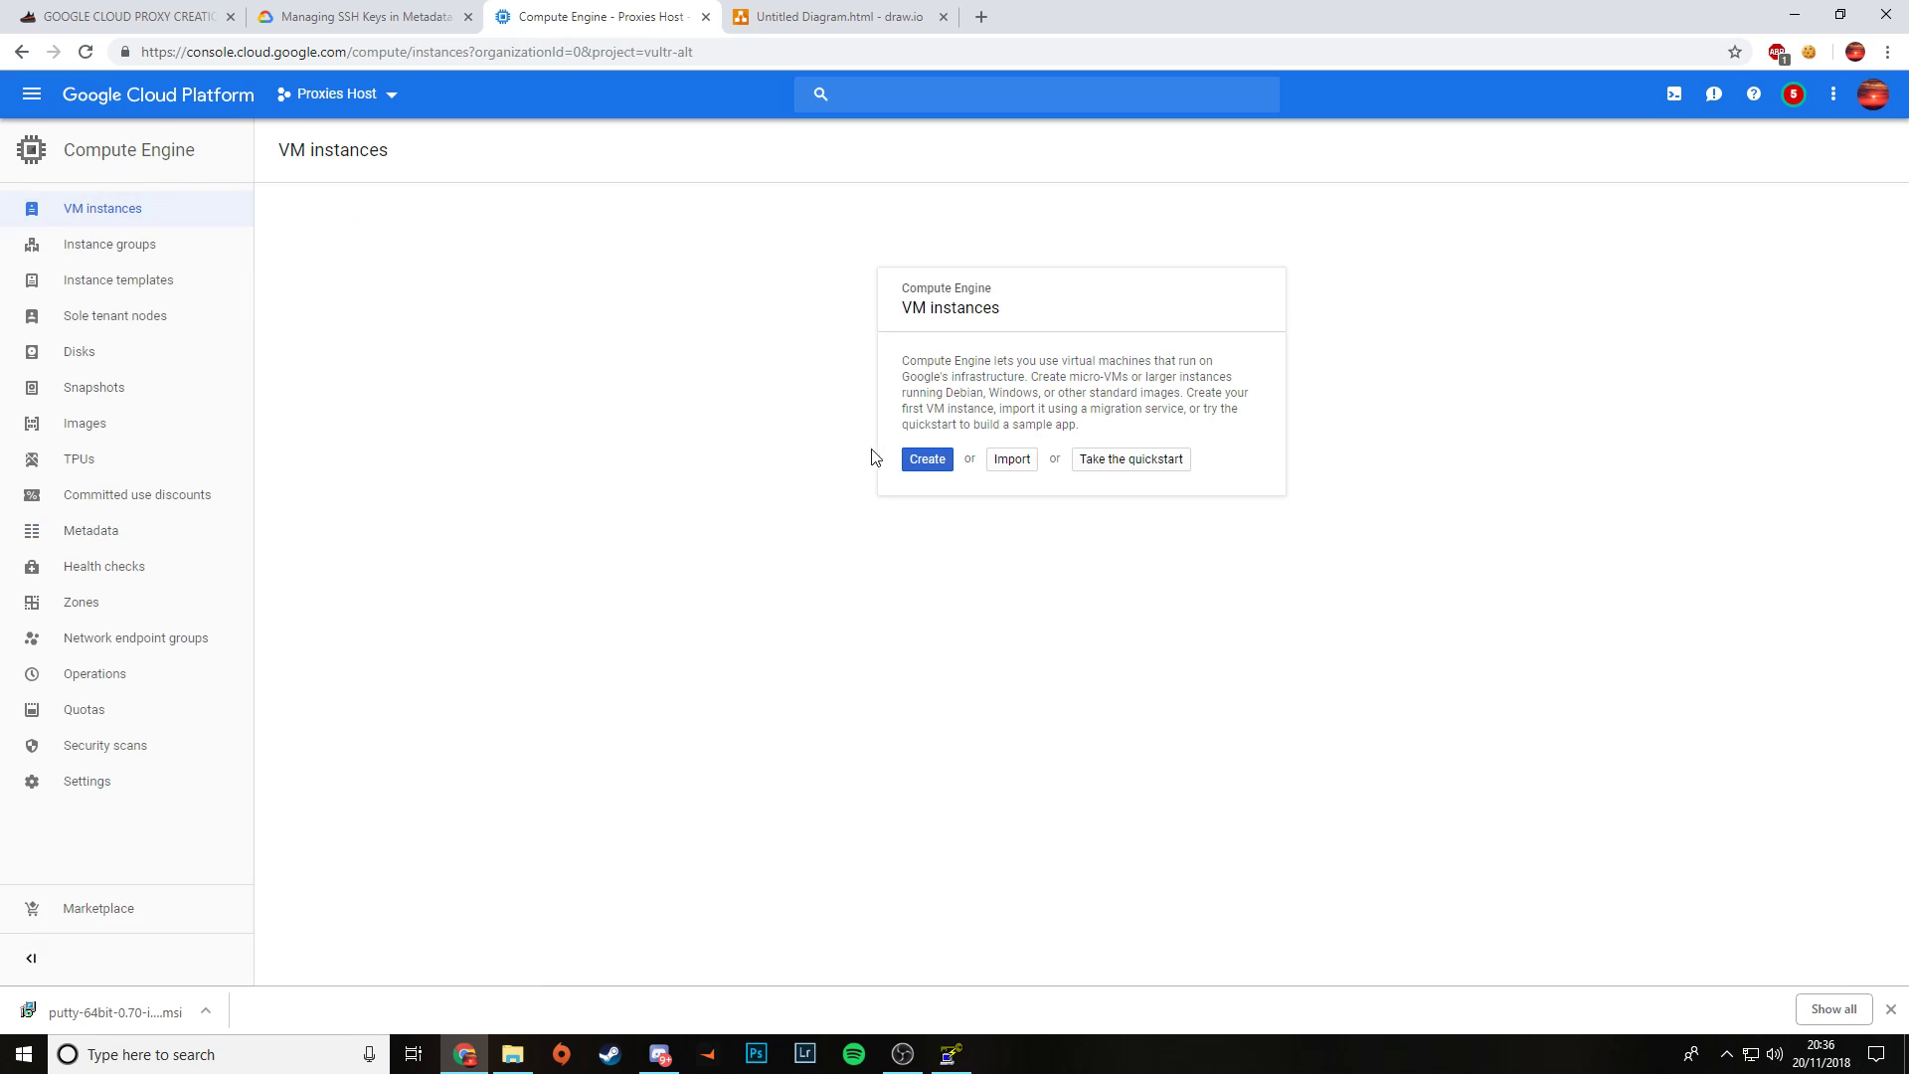
pyautogui.click(926, 459)
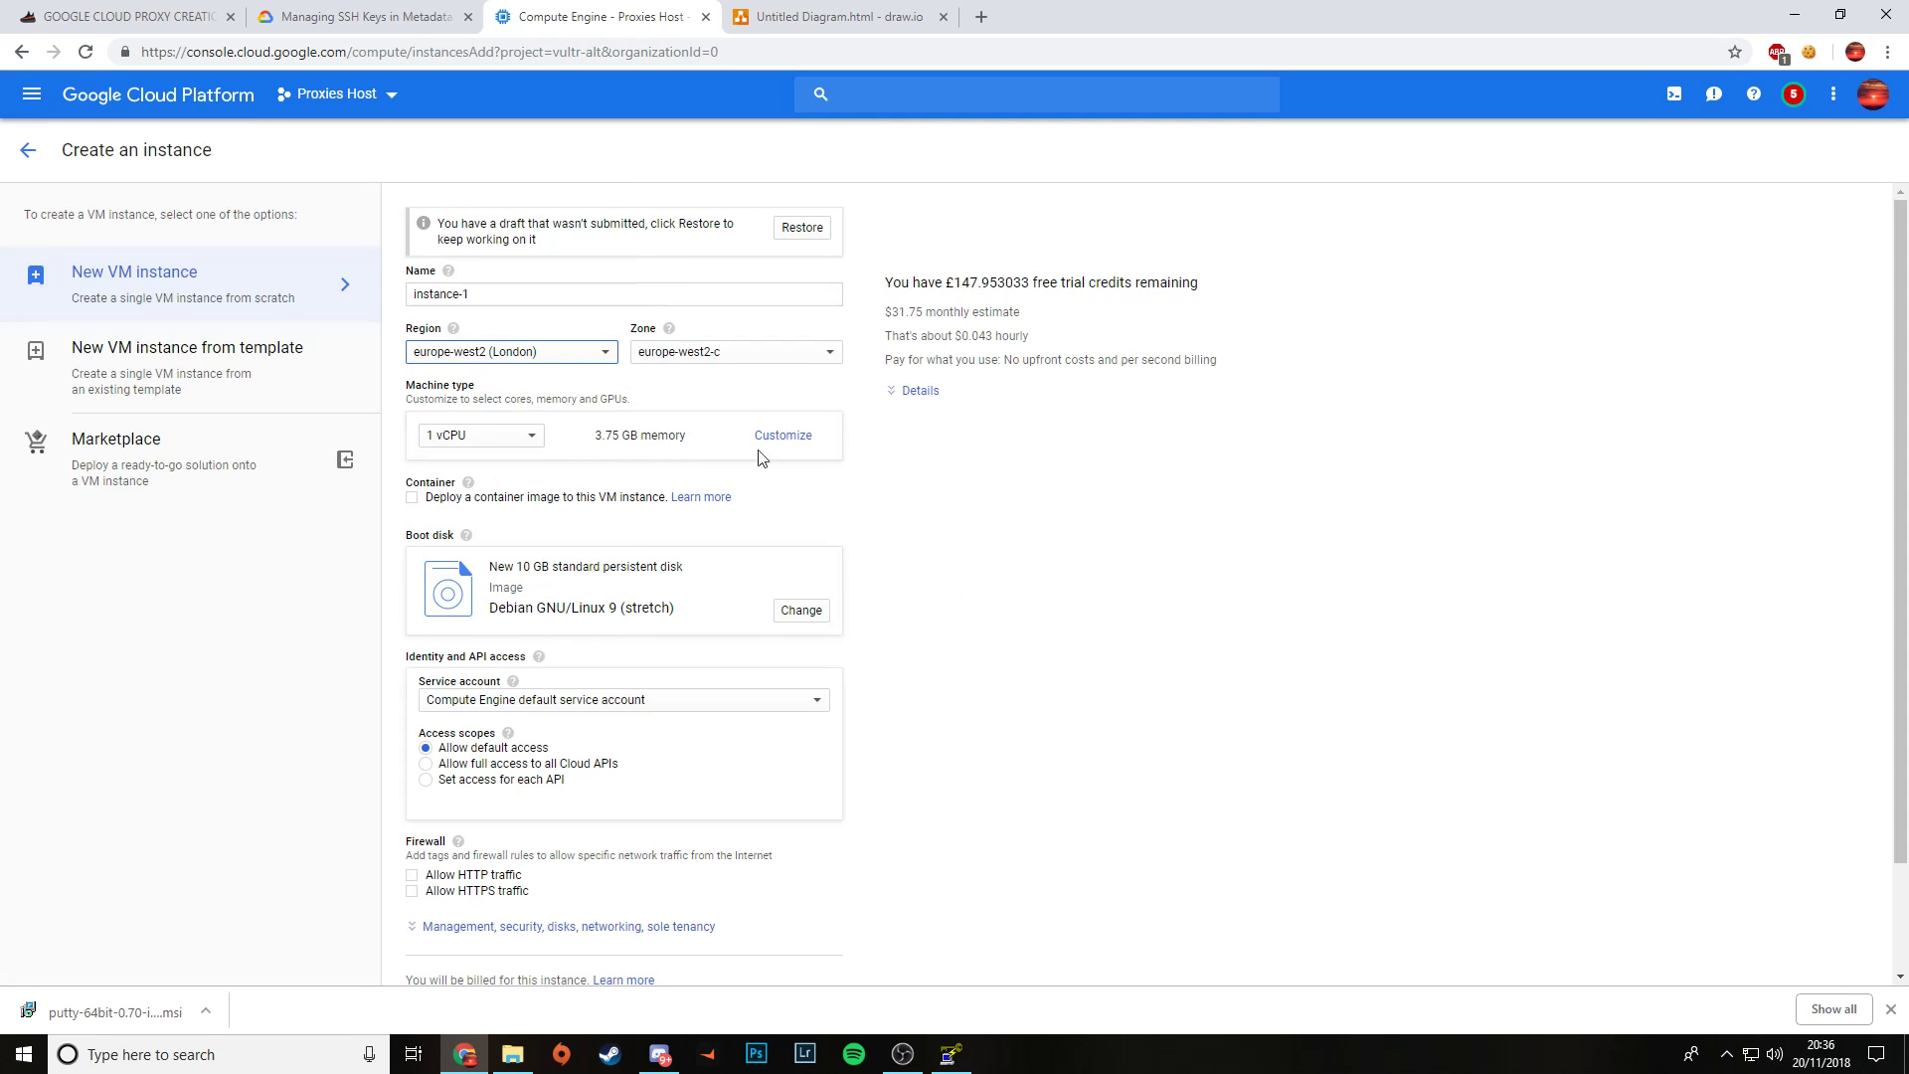
pyautogui.click(799, 610)
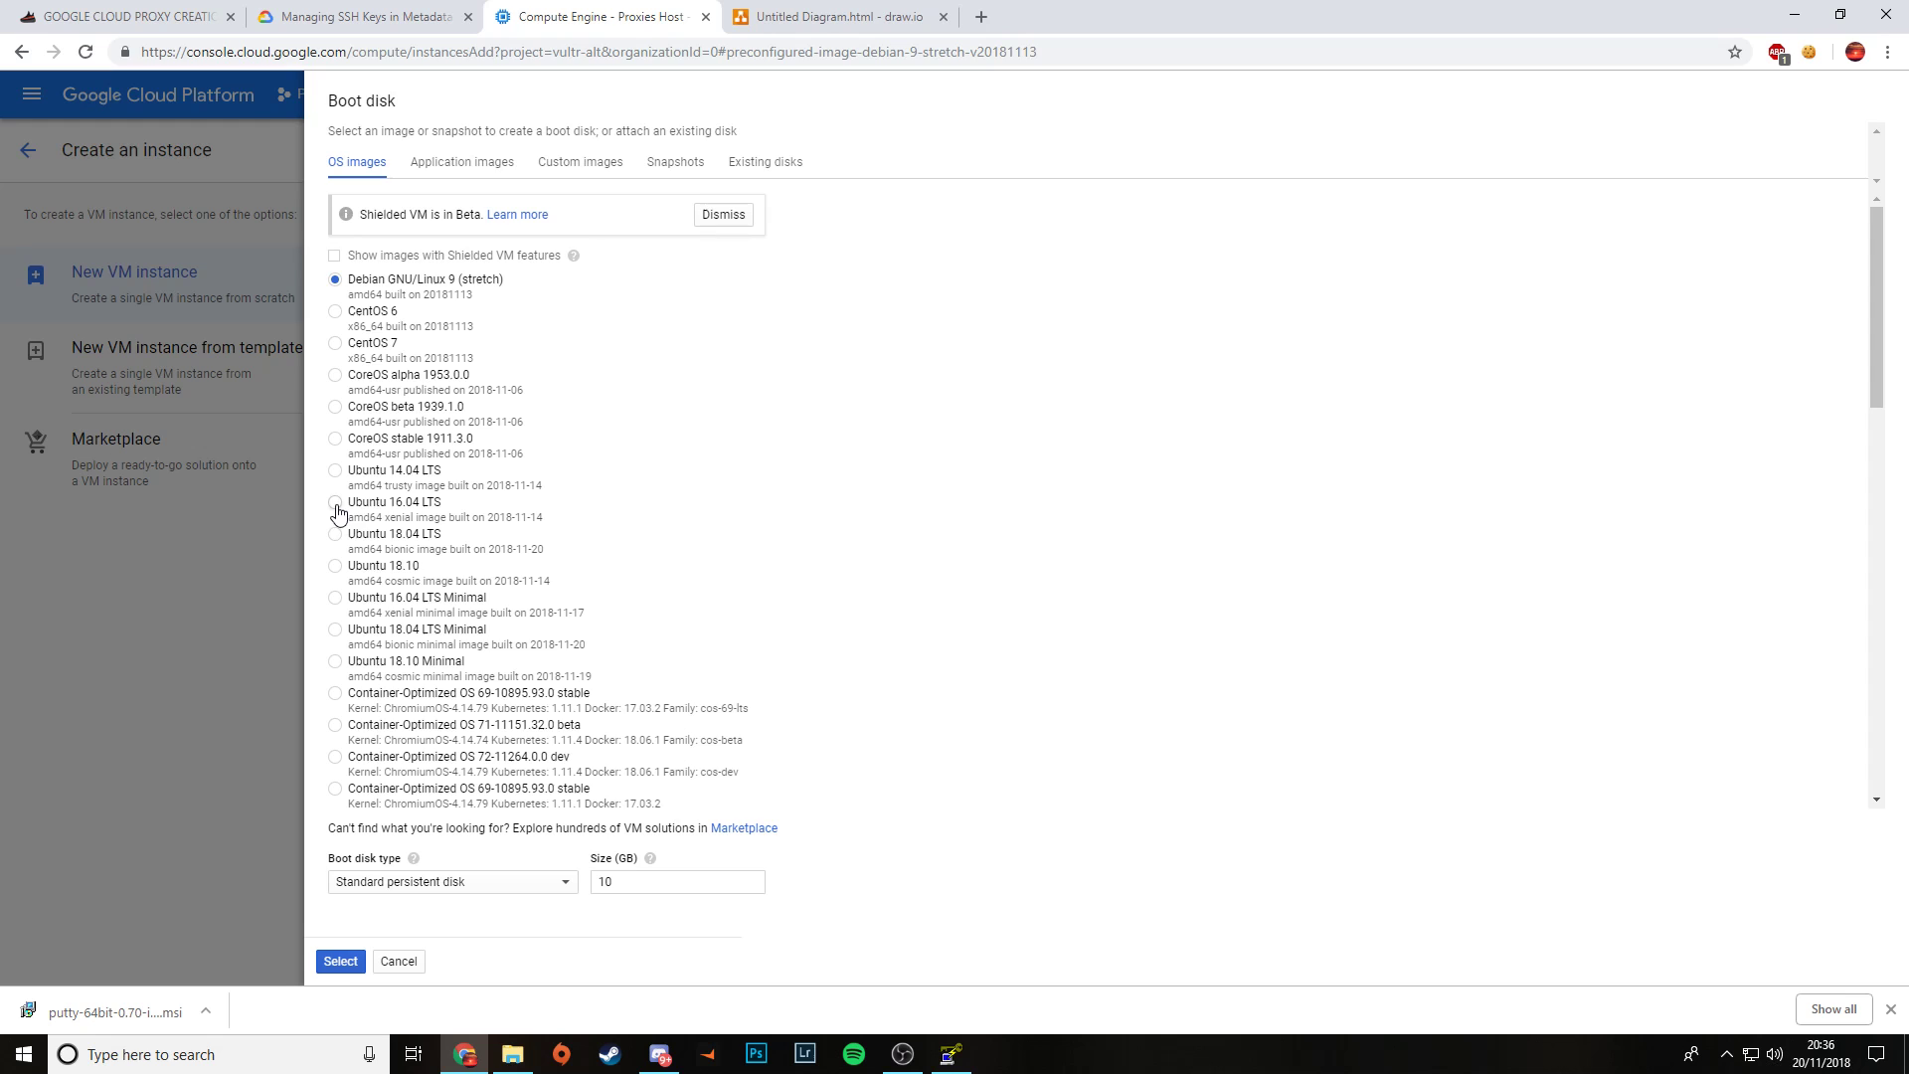
pyautogui.click(335, 501)
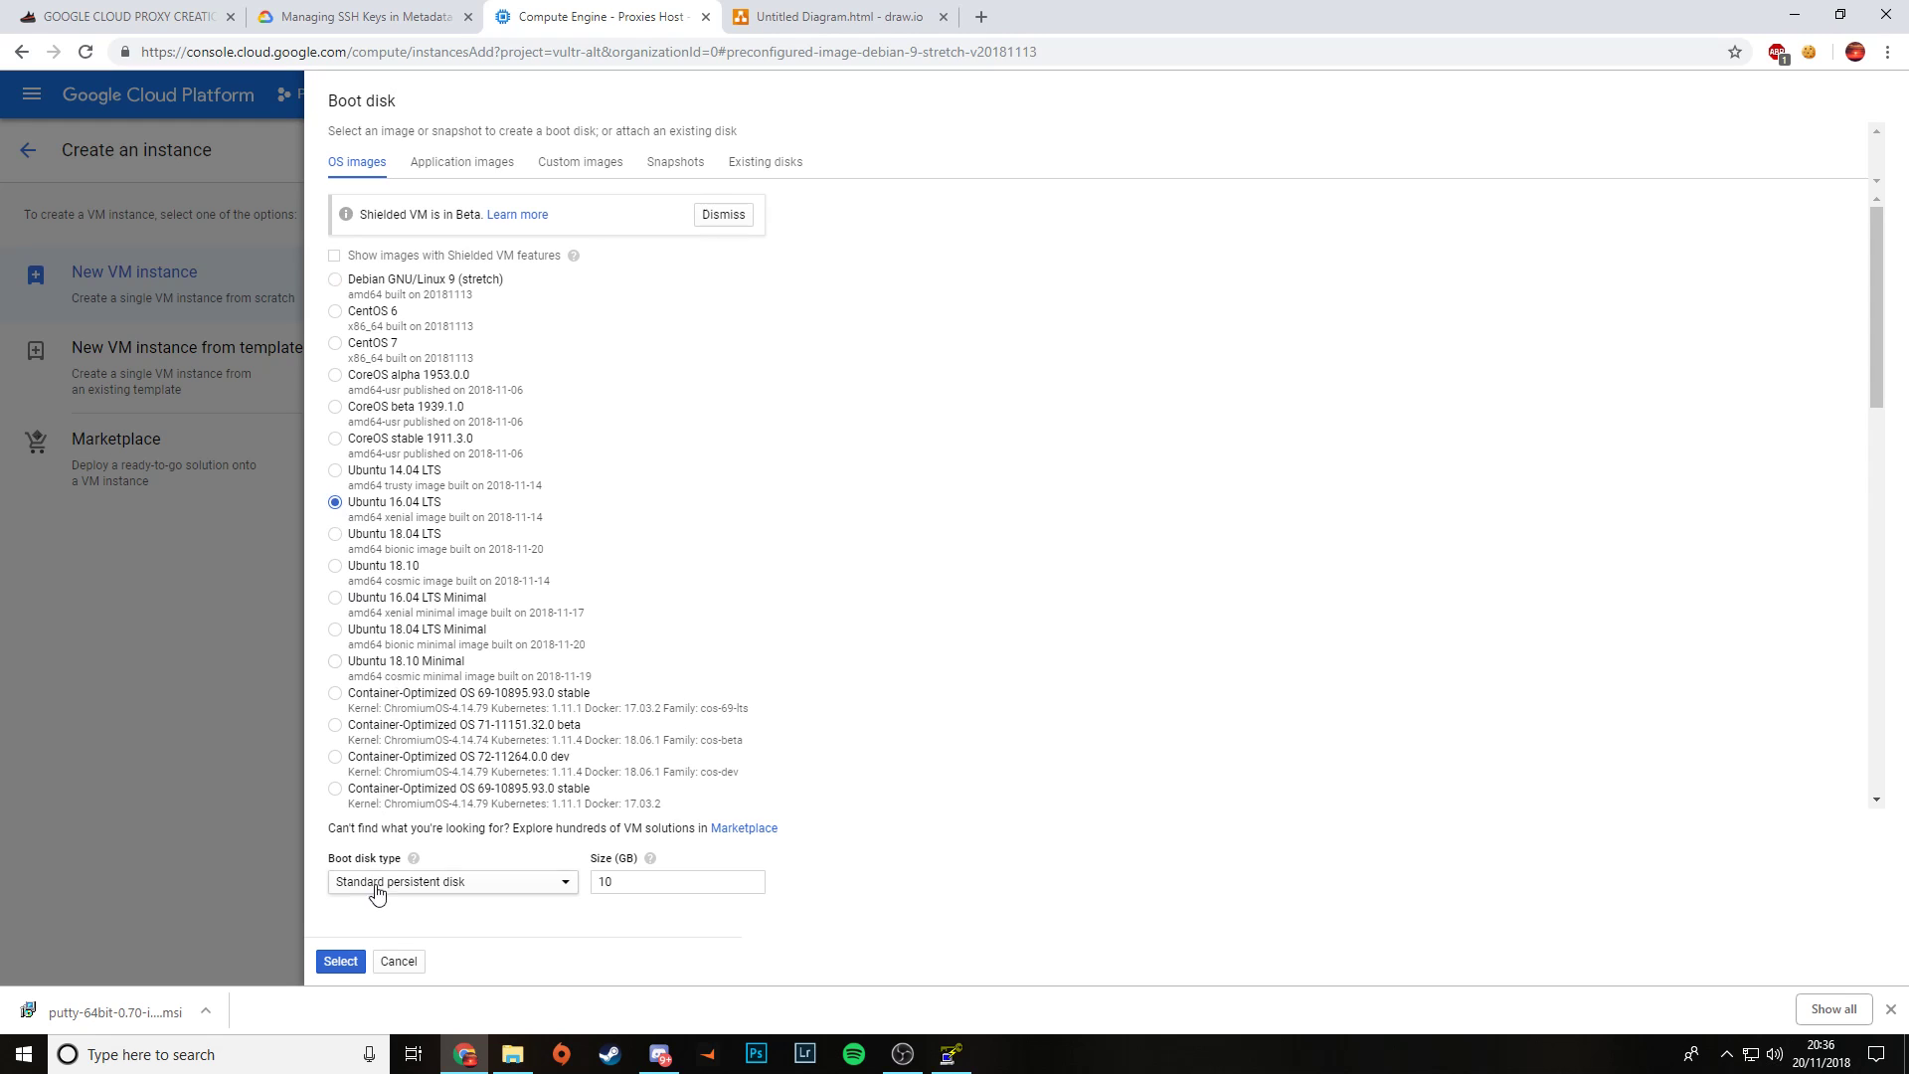
pyautogui.click(340, 961)
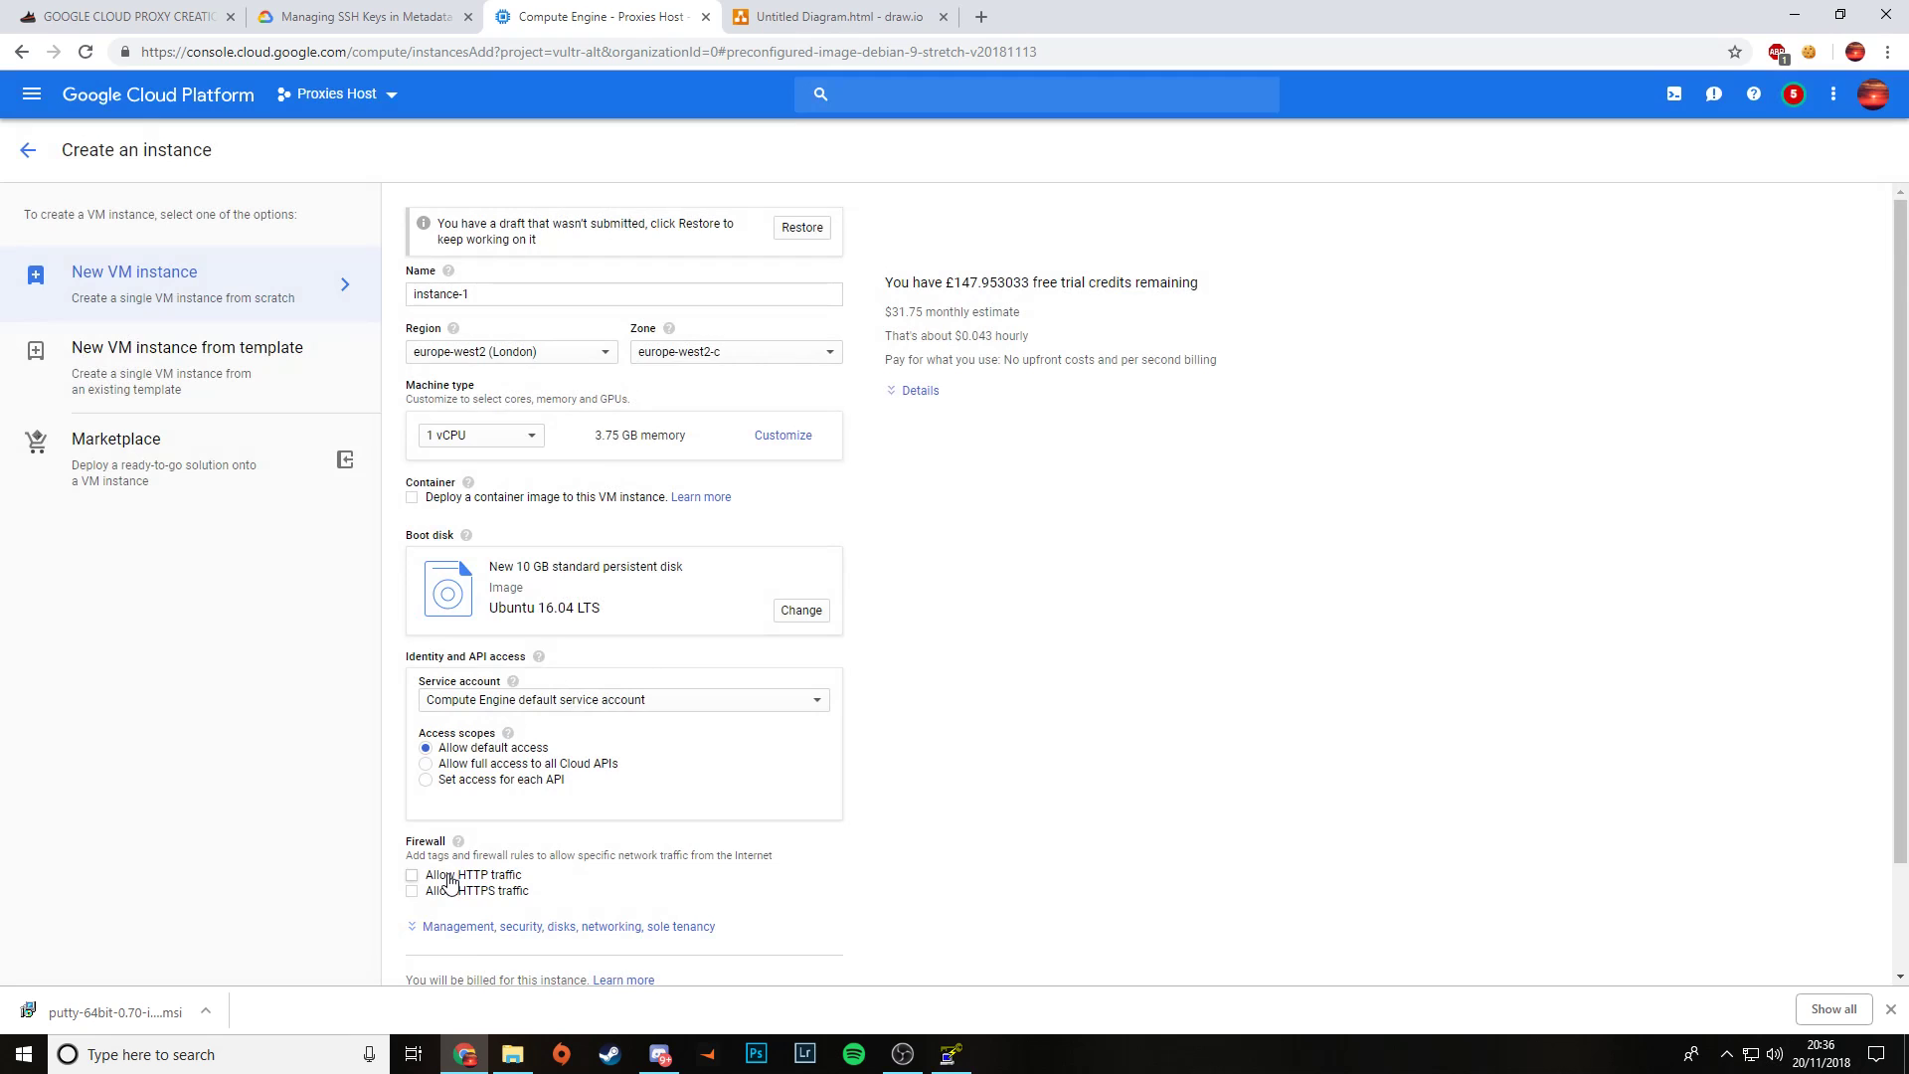
# Step: Allow HTTP/HTTPS traffic and create instance-1 in europe-west2
pyautogui.click(412, 889)
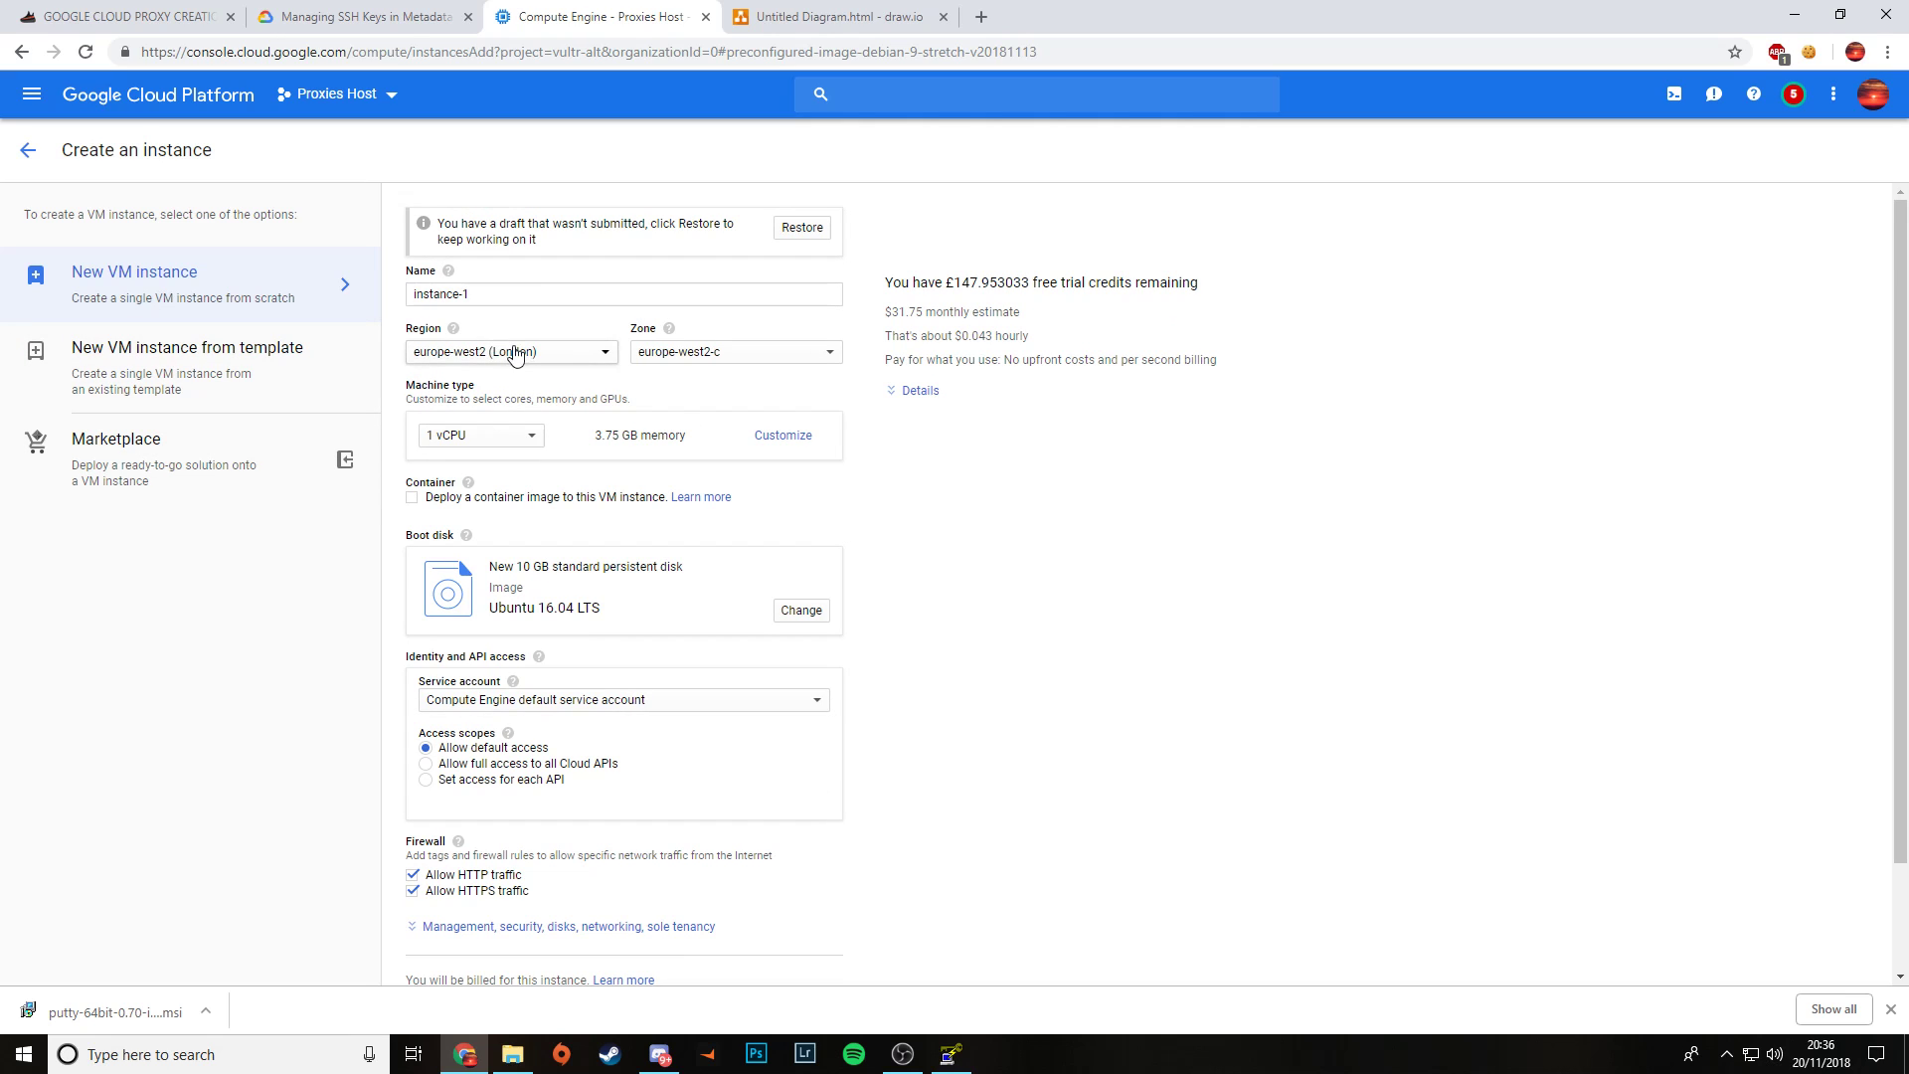
pyautogui.scroll(-3)
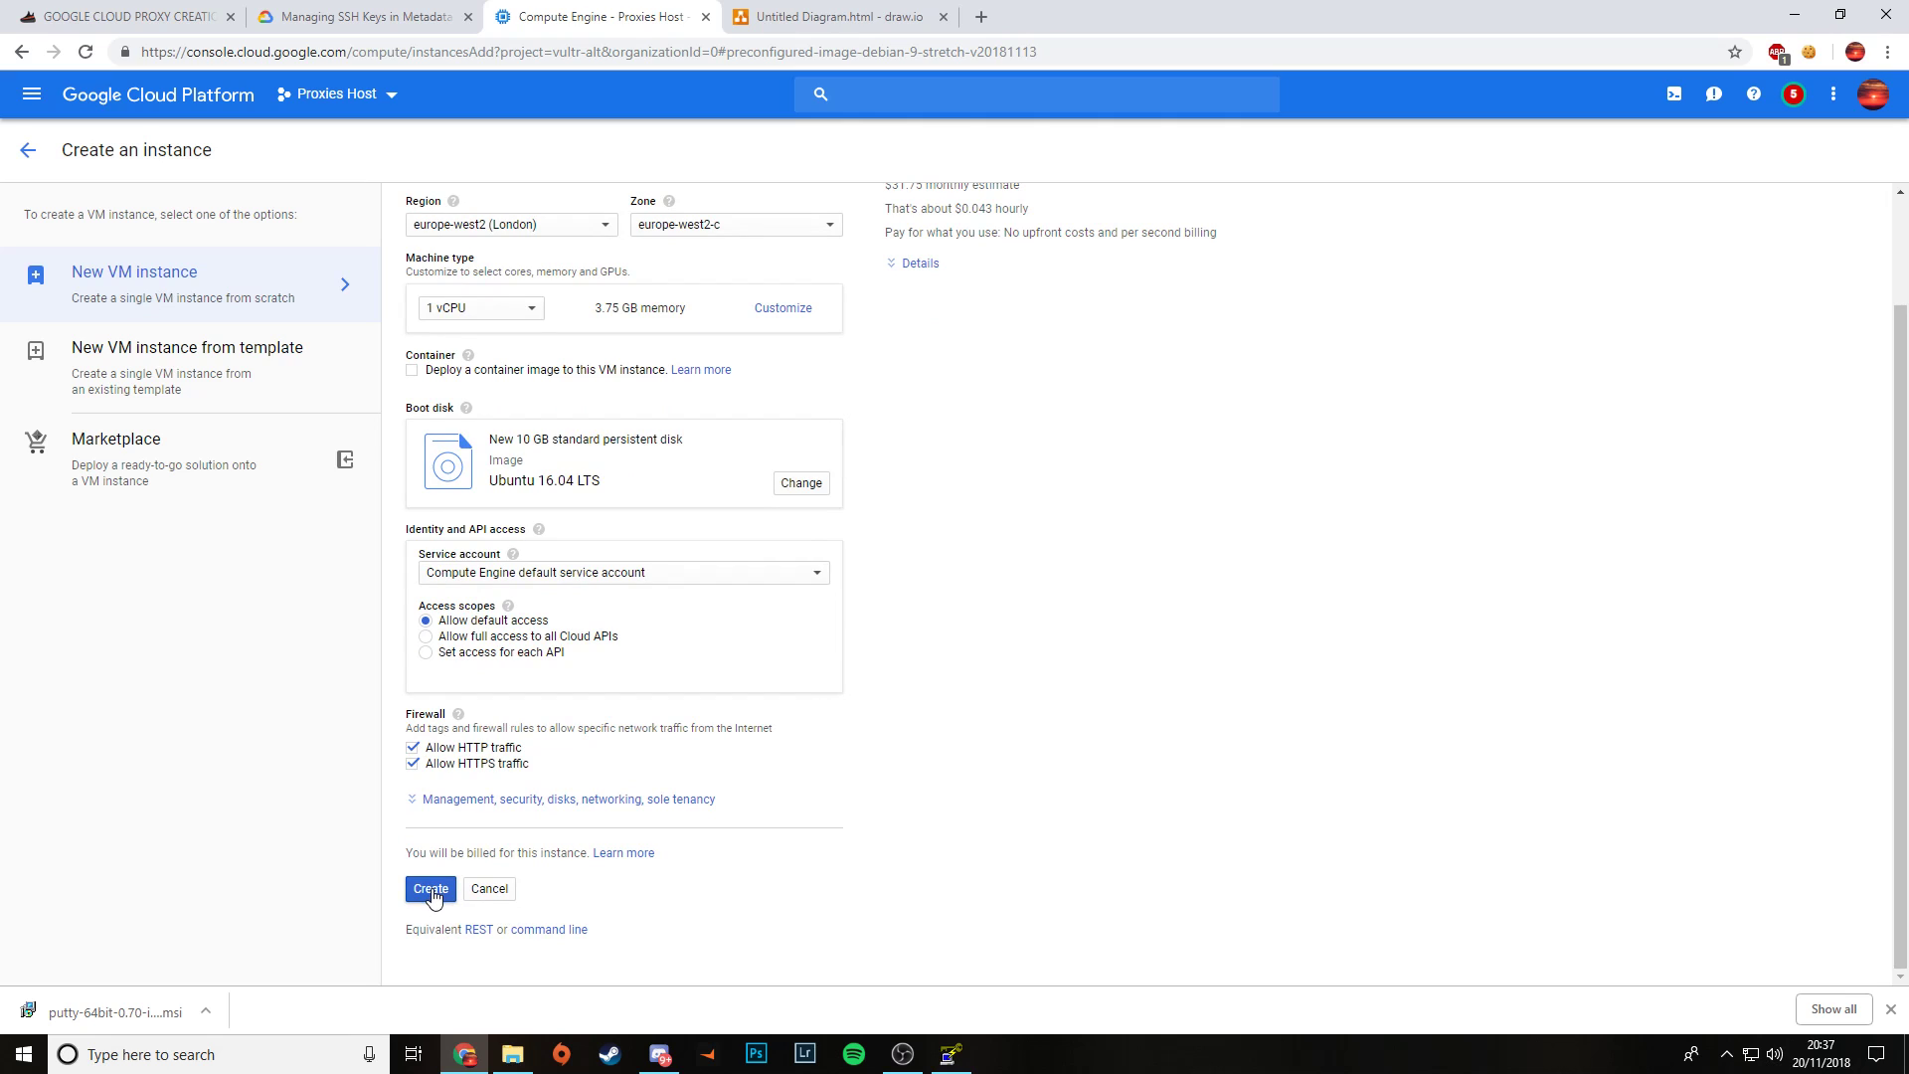
pyautogui.click(430, 888)
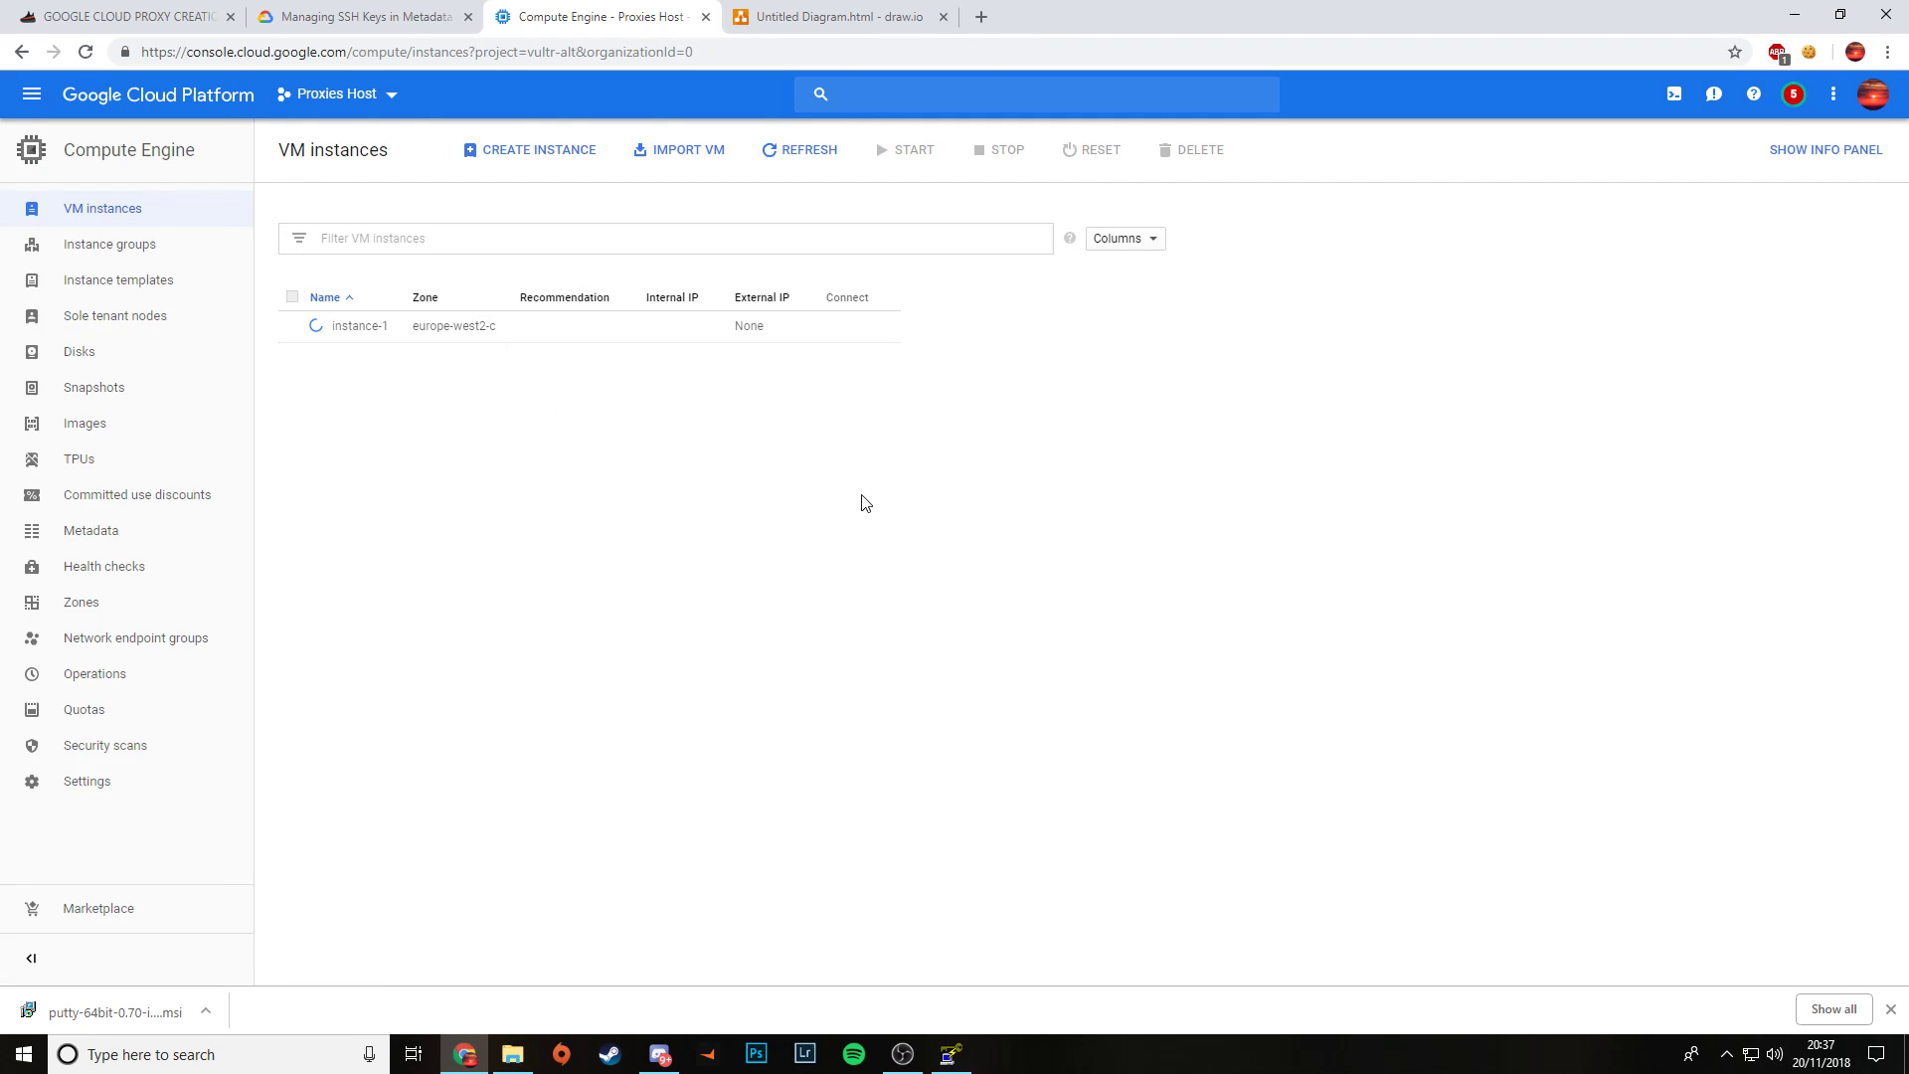
pyautogui.moveTo(900, 701)
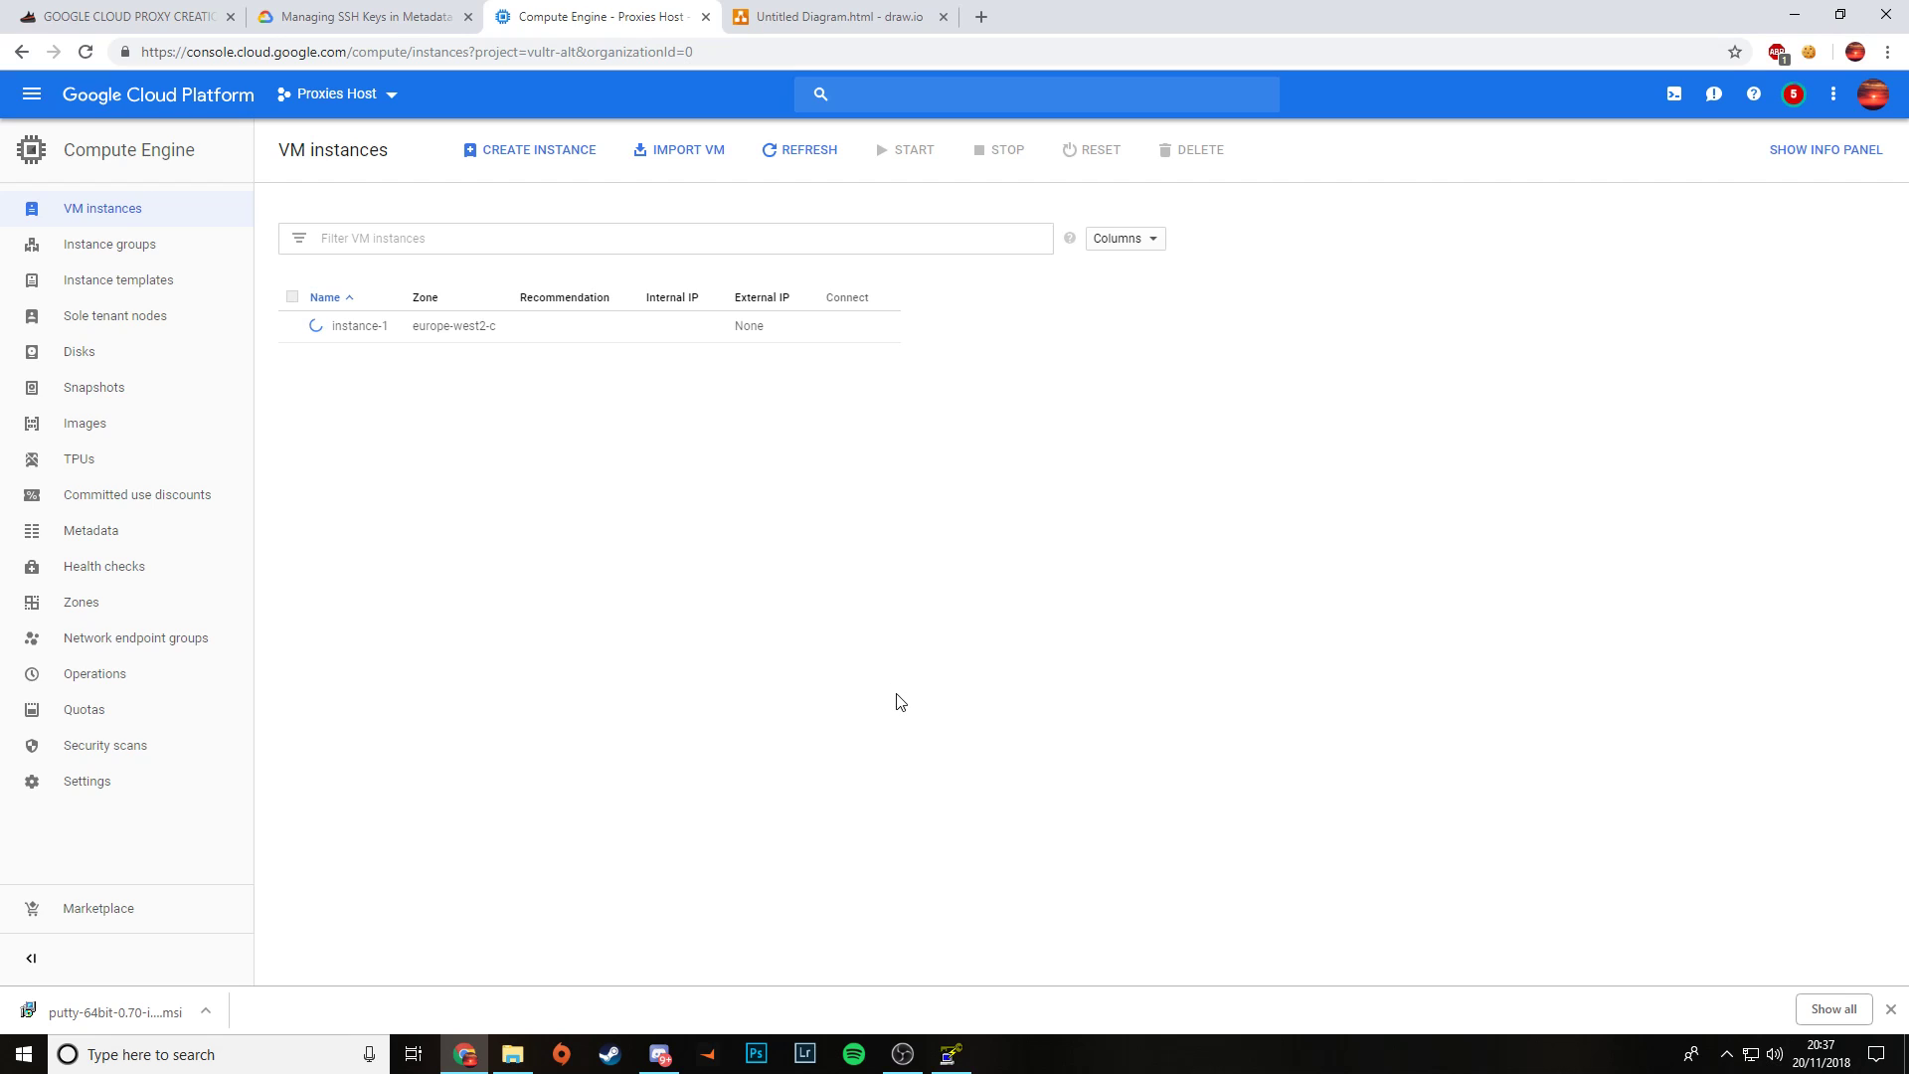
pyautogui.moveTo(889, 707)
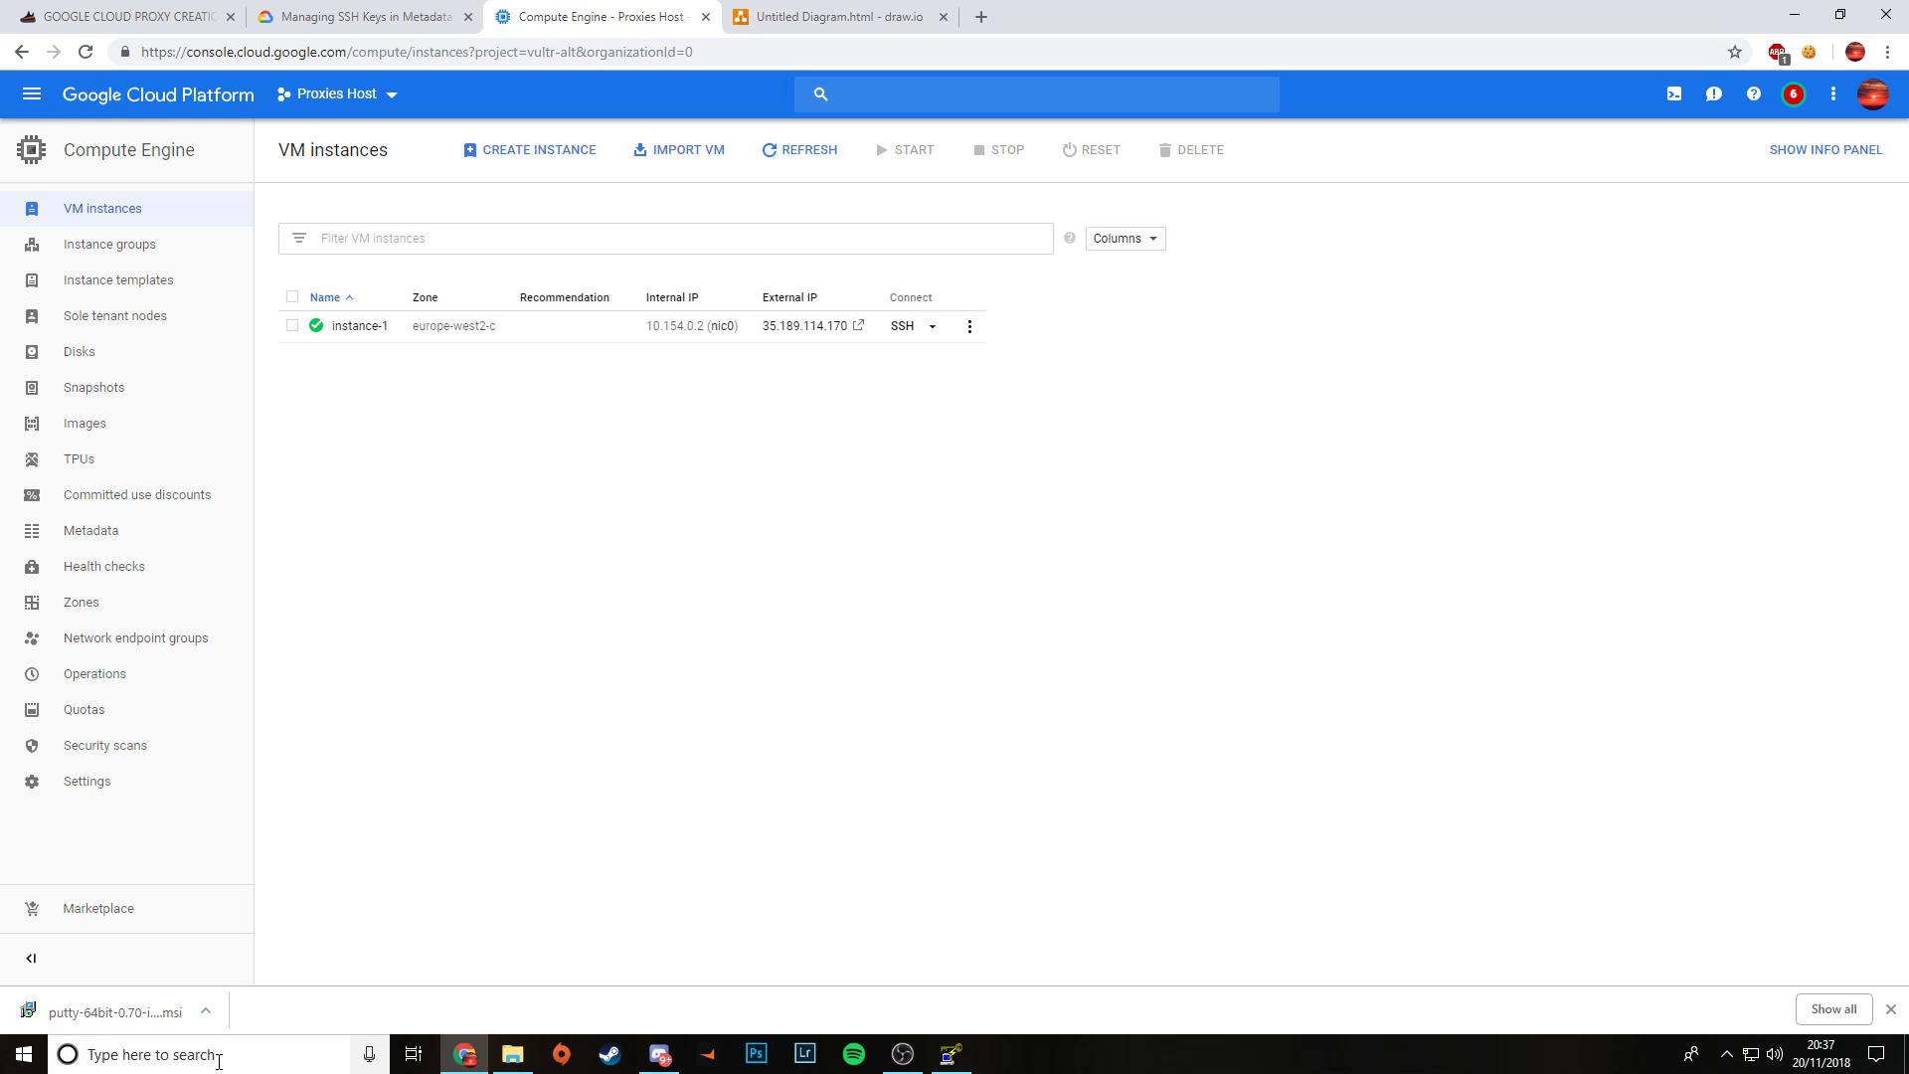
# Step: Search 'winscp' in the Start menu and bring up the WinSCP login window
pyautogui.write('winscp')
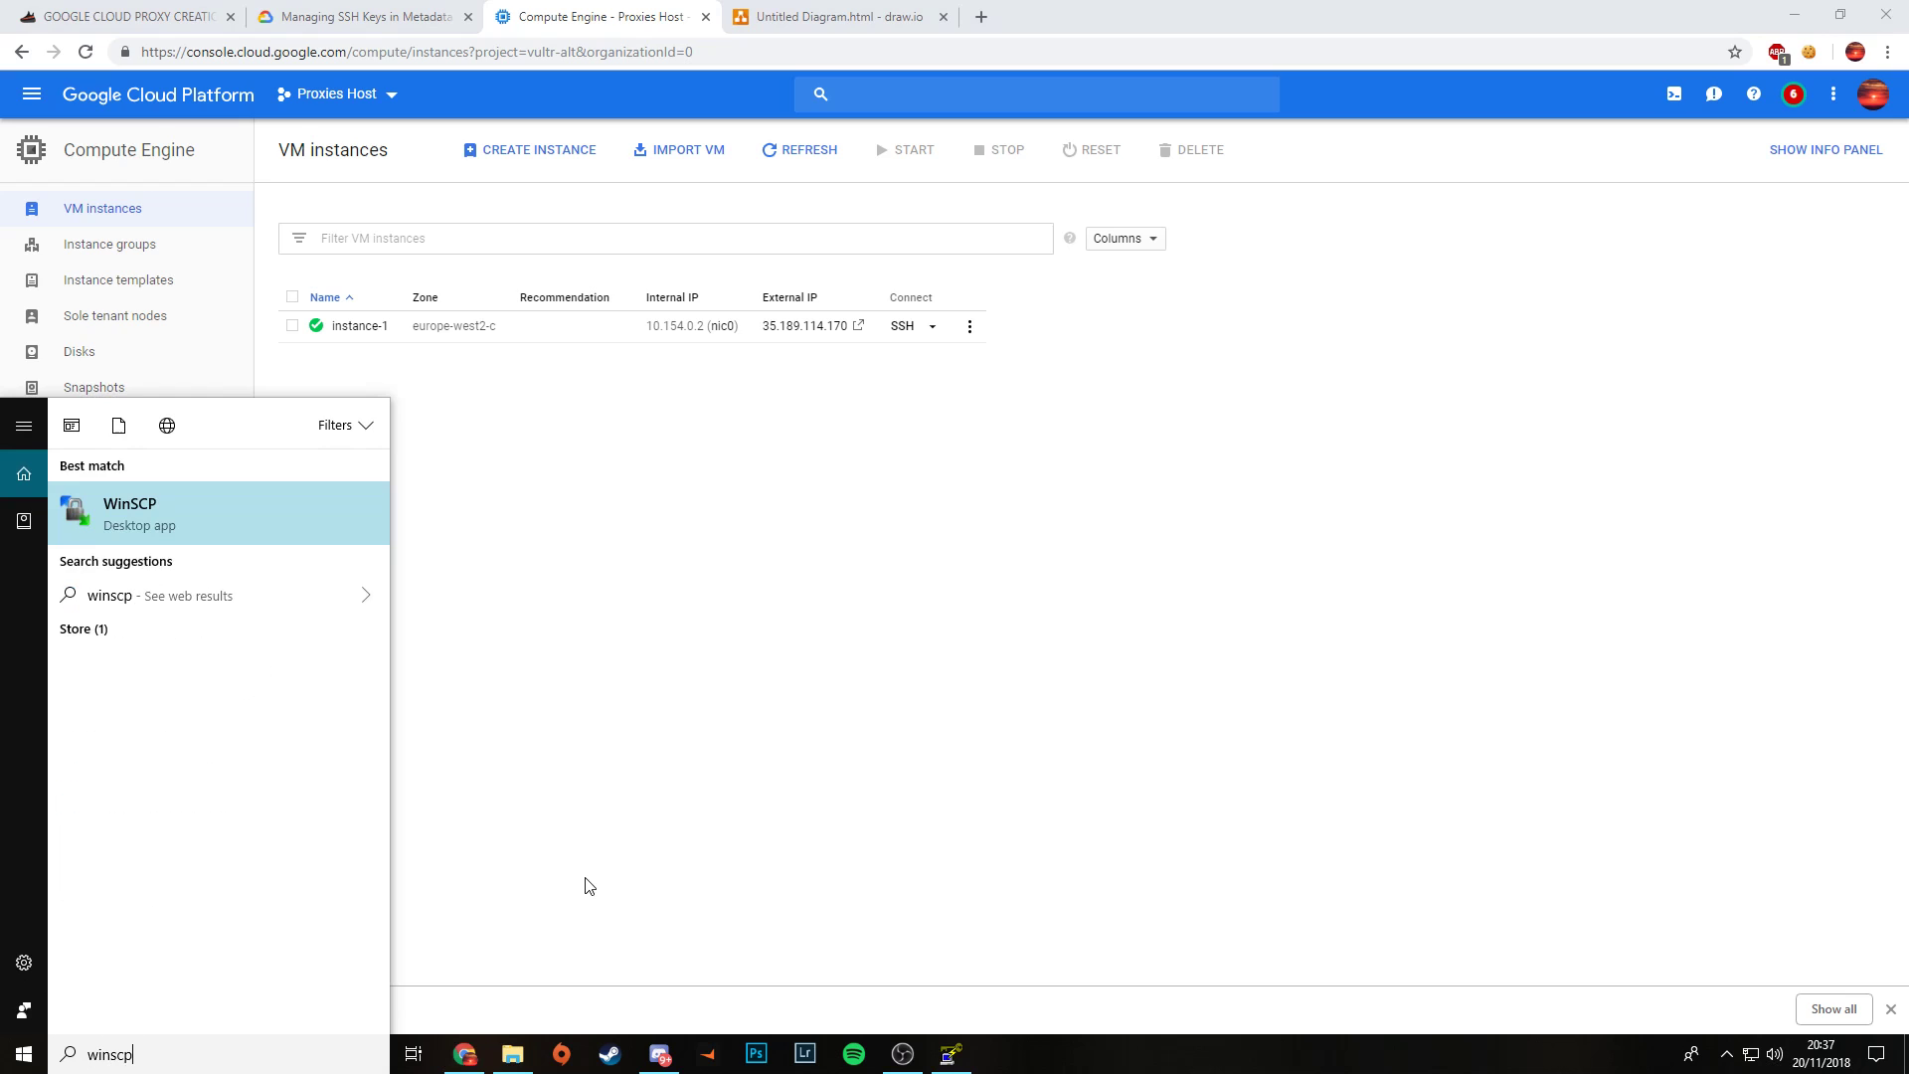
pyautogui.moveTo(282, 524)
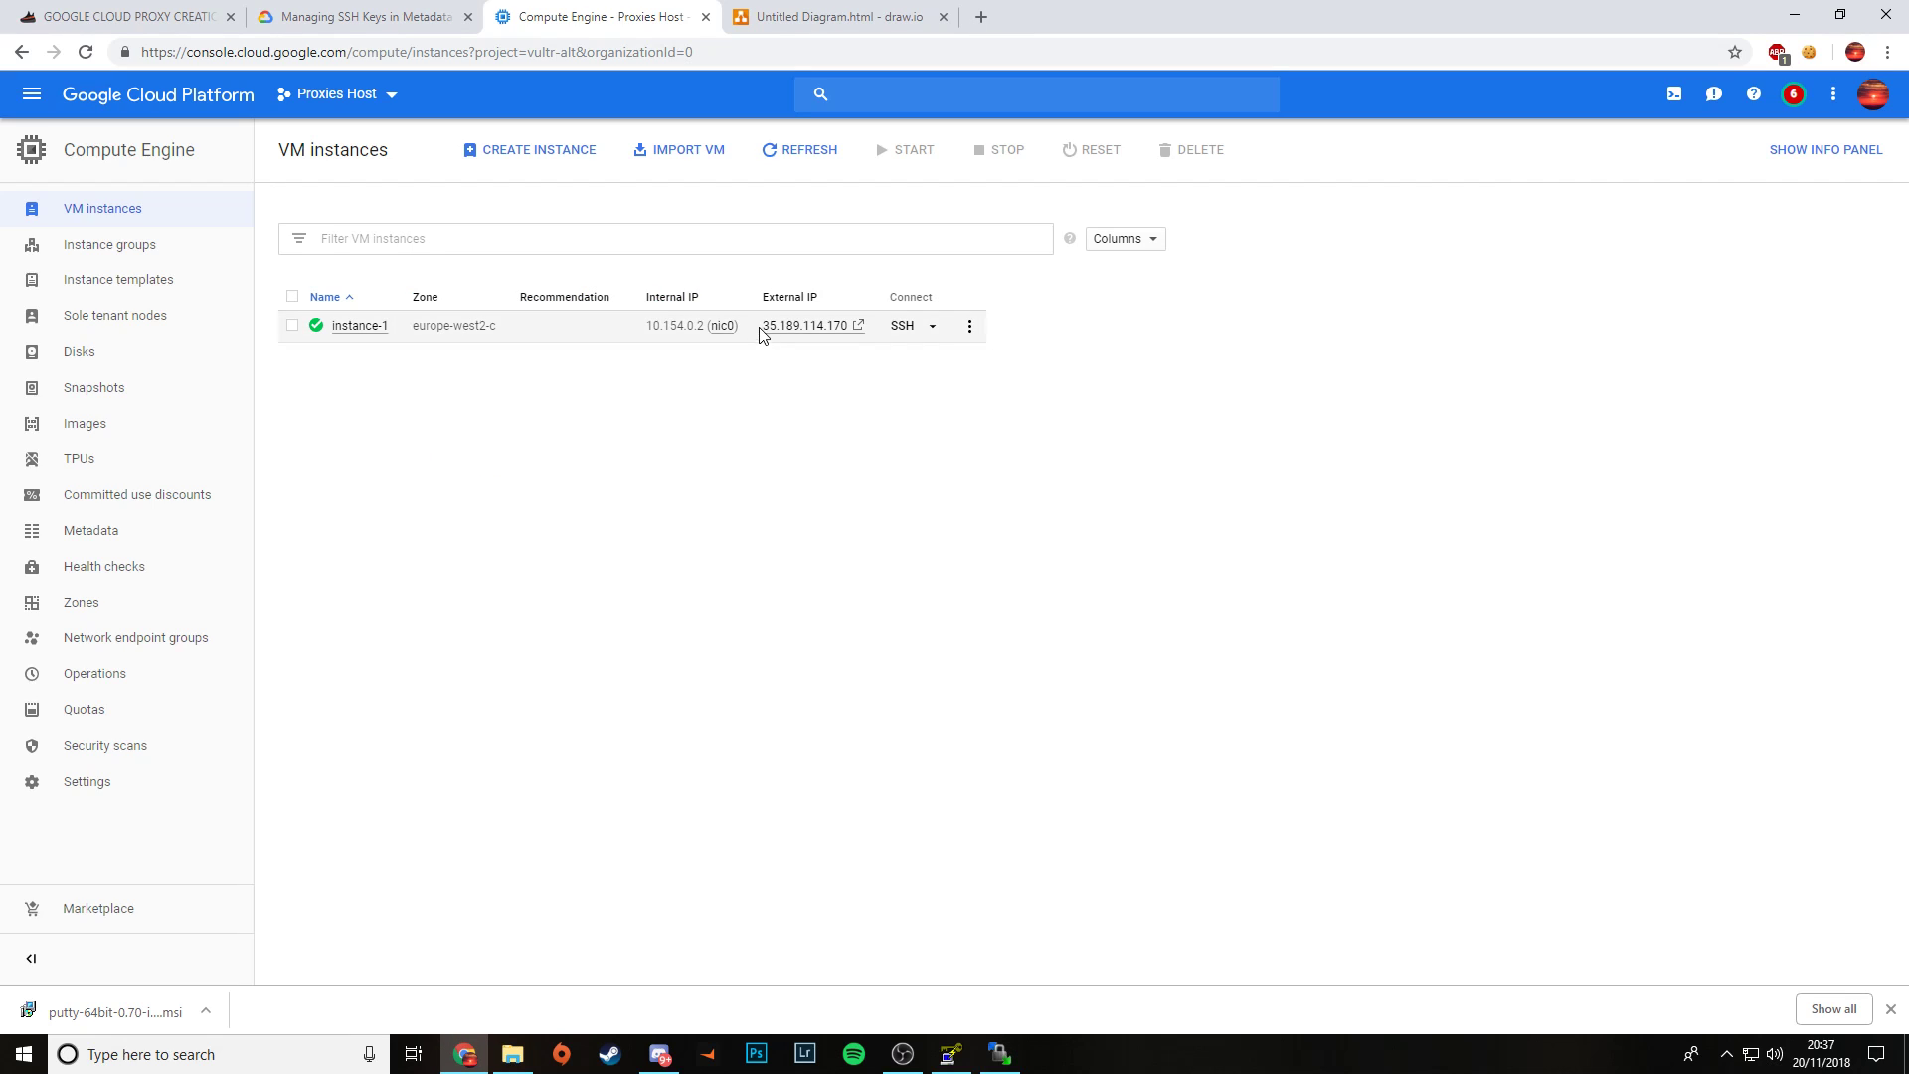
pyautogui.moveTo(757, 337)
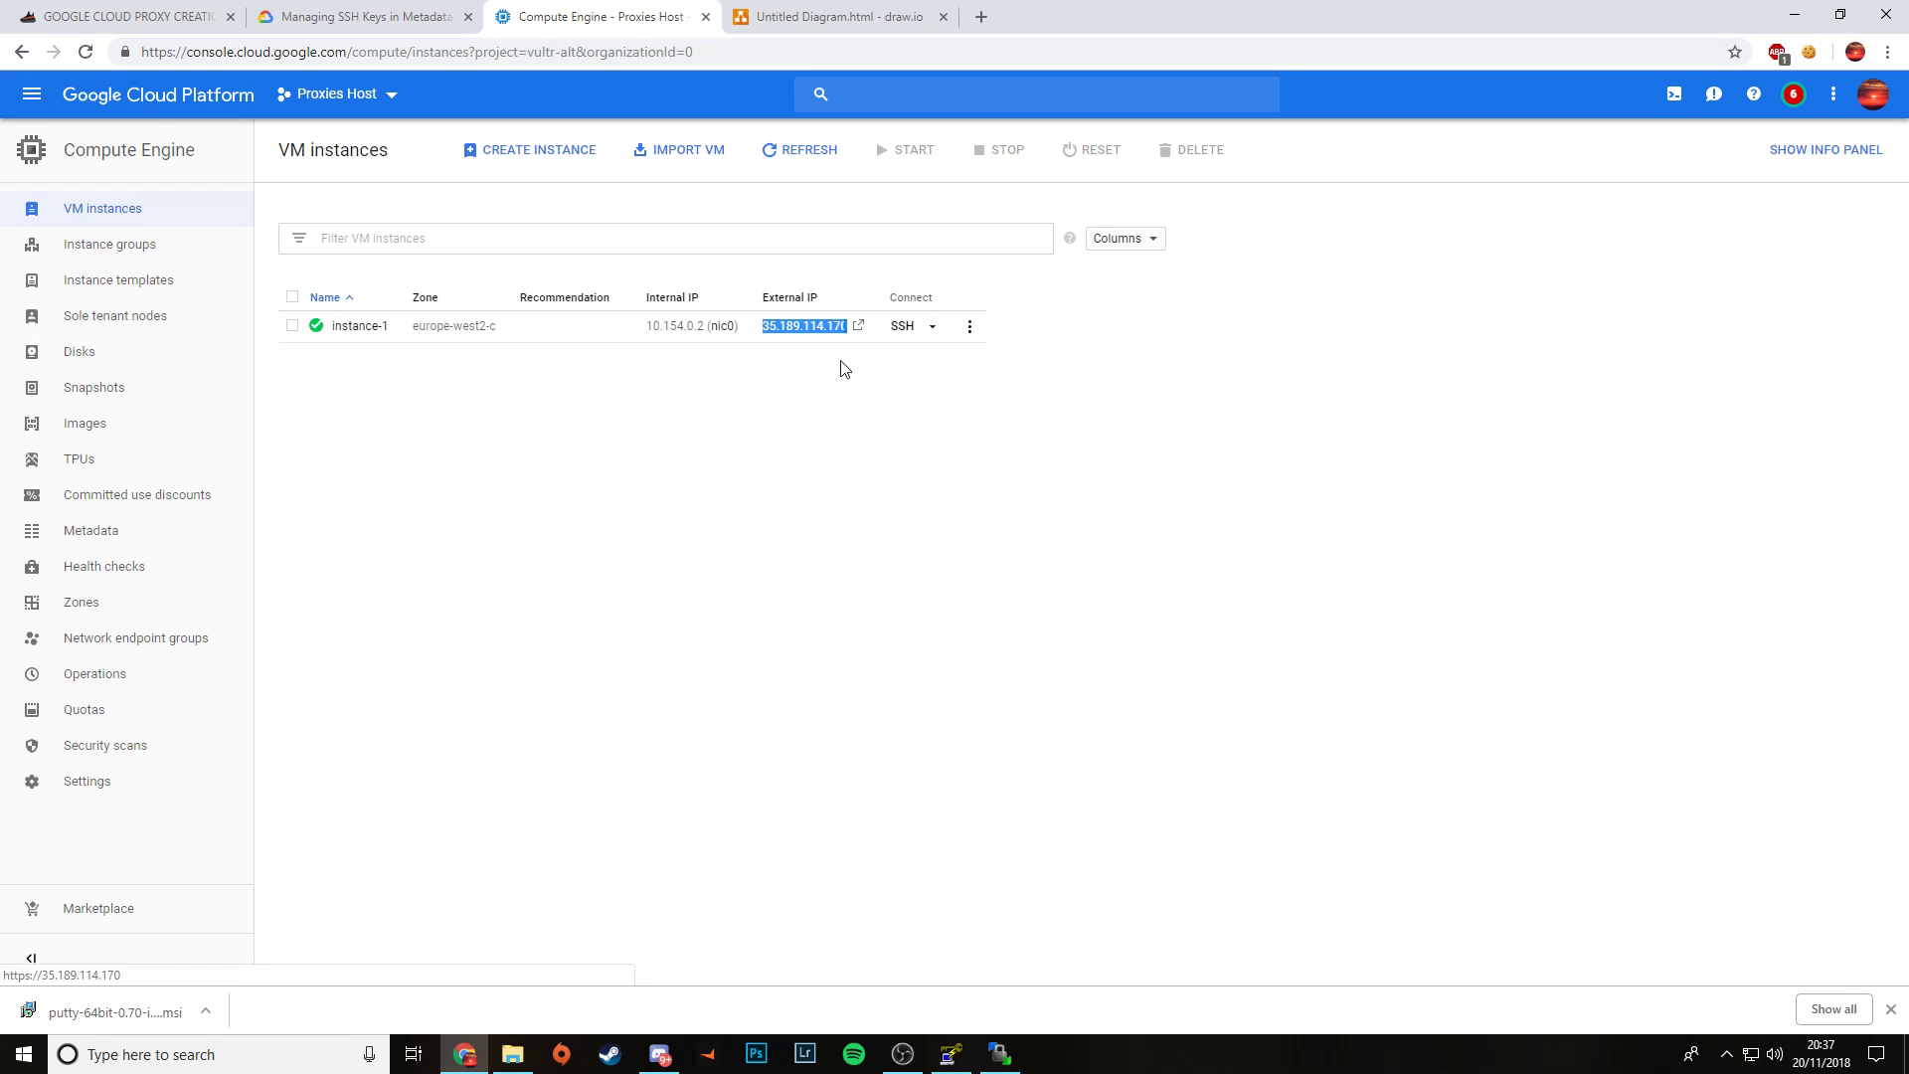
pyautogui.click(998, 1054)
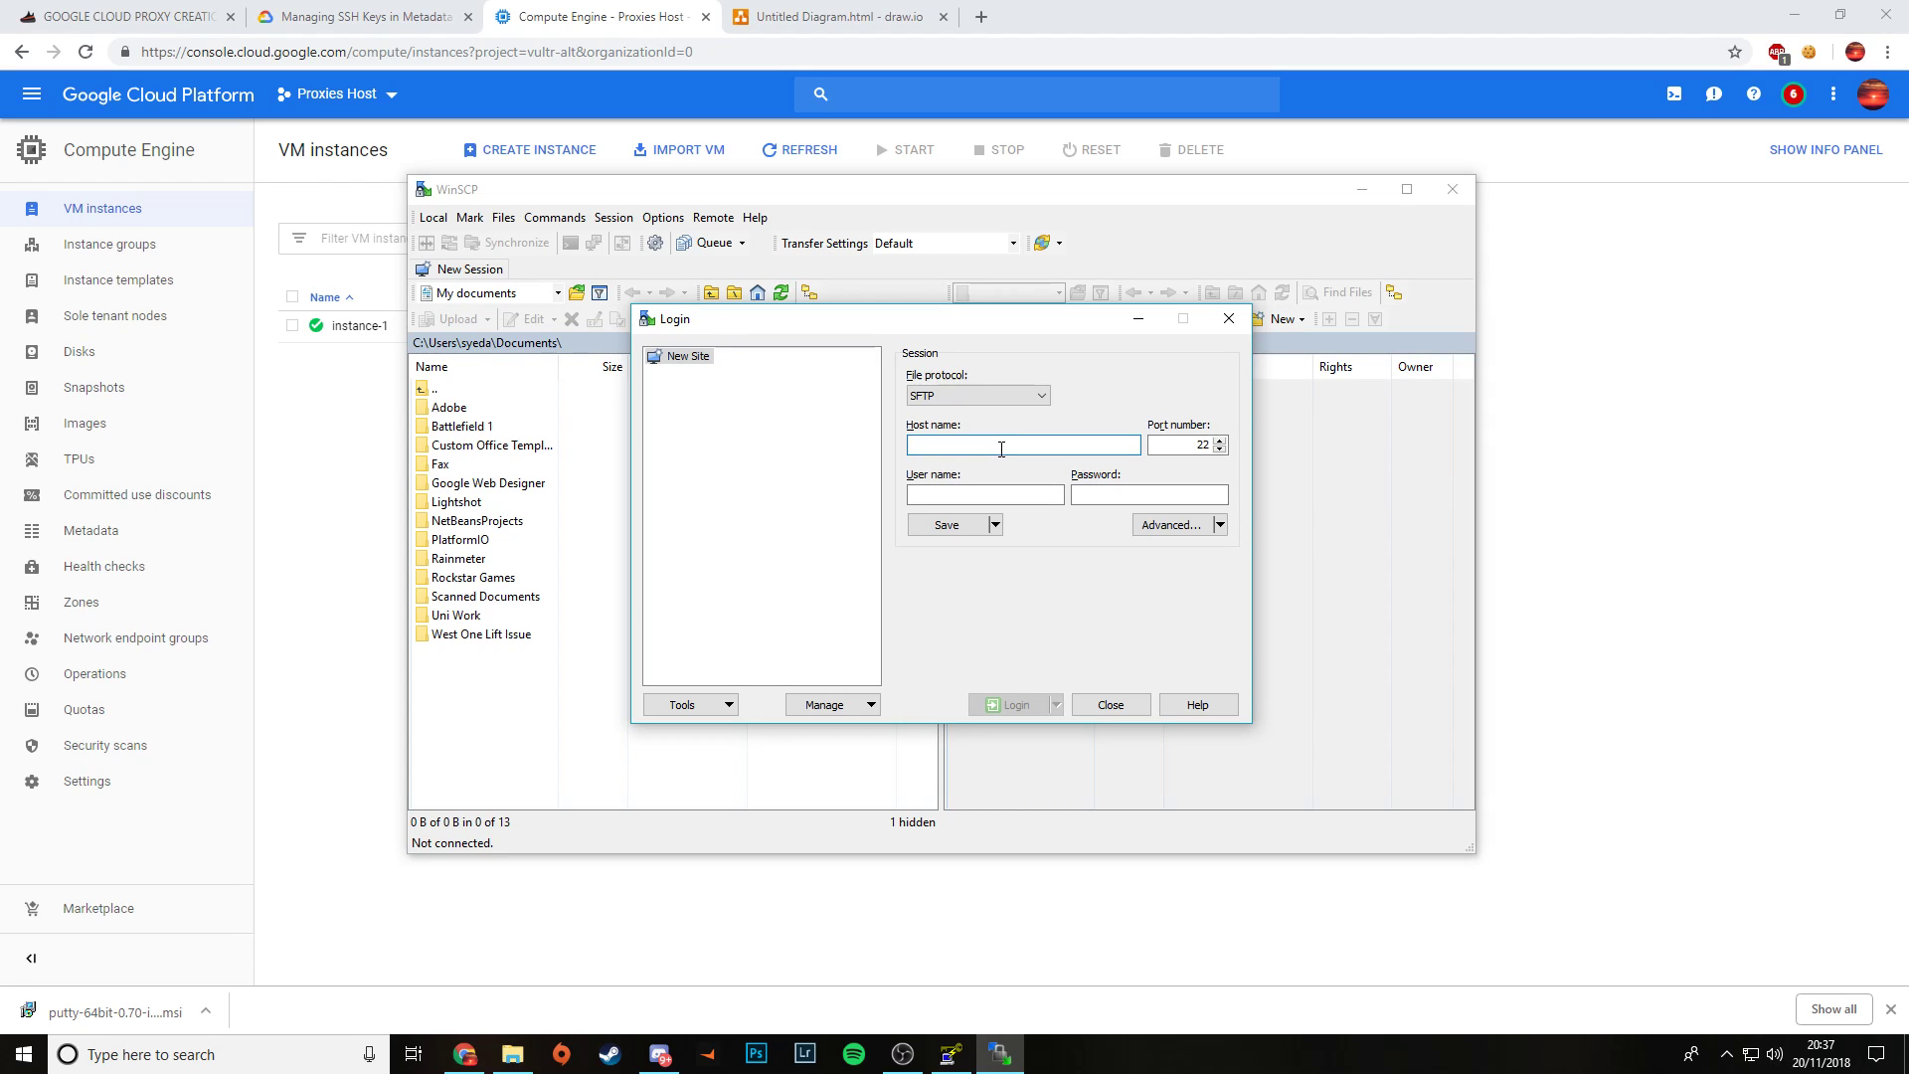
# Step: Enter host 35.189.114.170 and user name root in the WinSCP login
pyautogui.write('35.189.114.170')
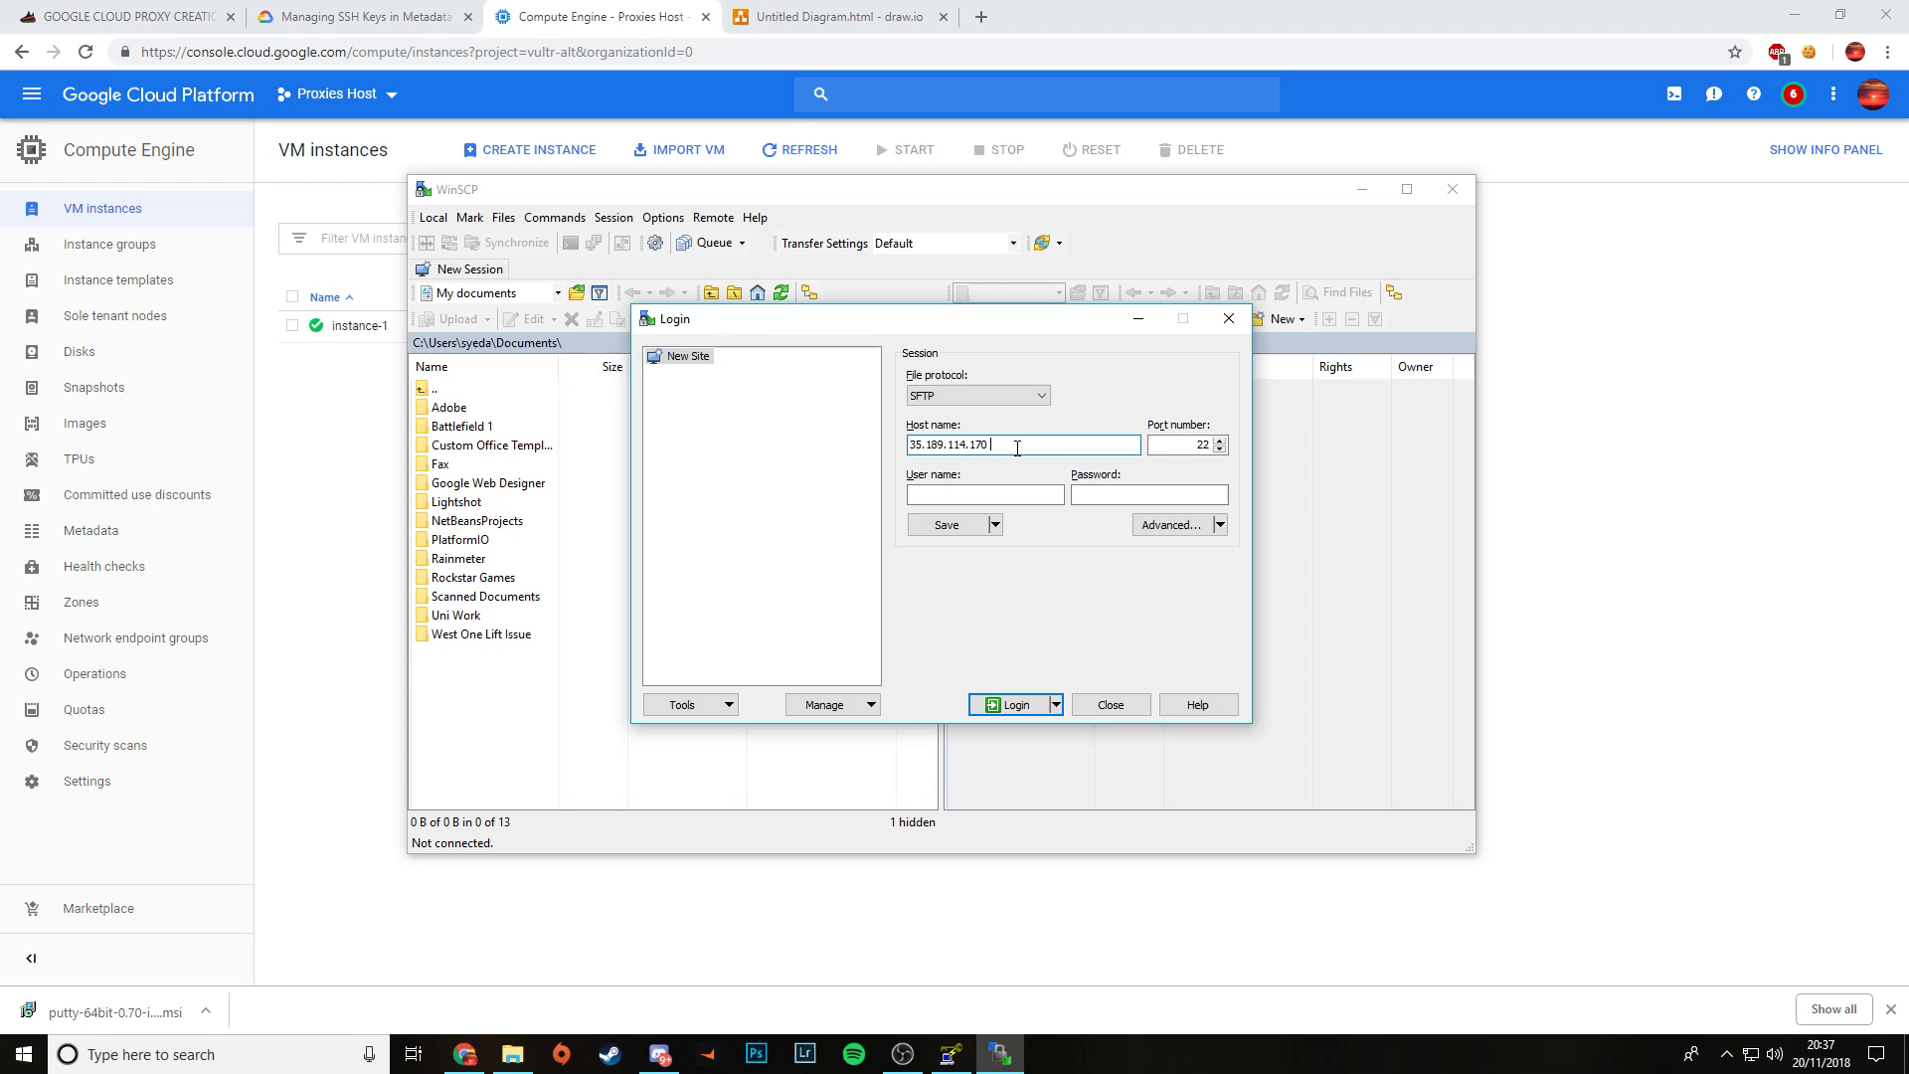
pyautogui.moveTo(1032, 446)
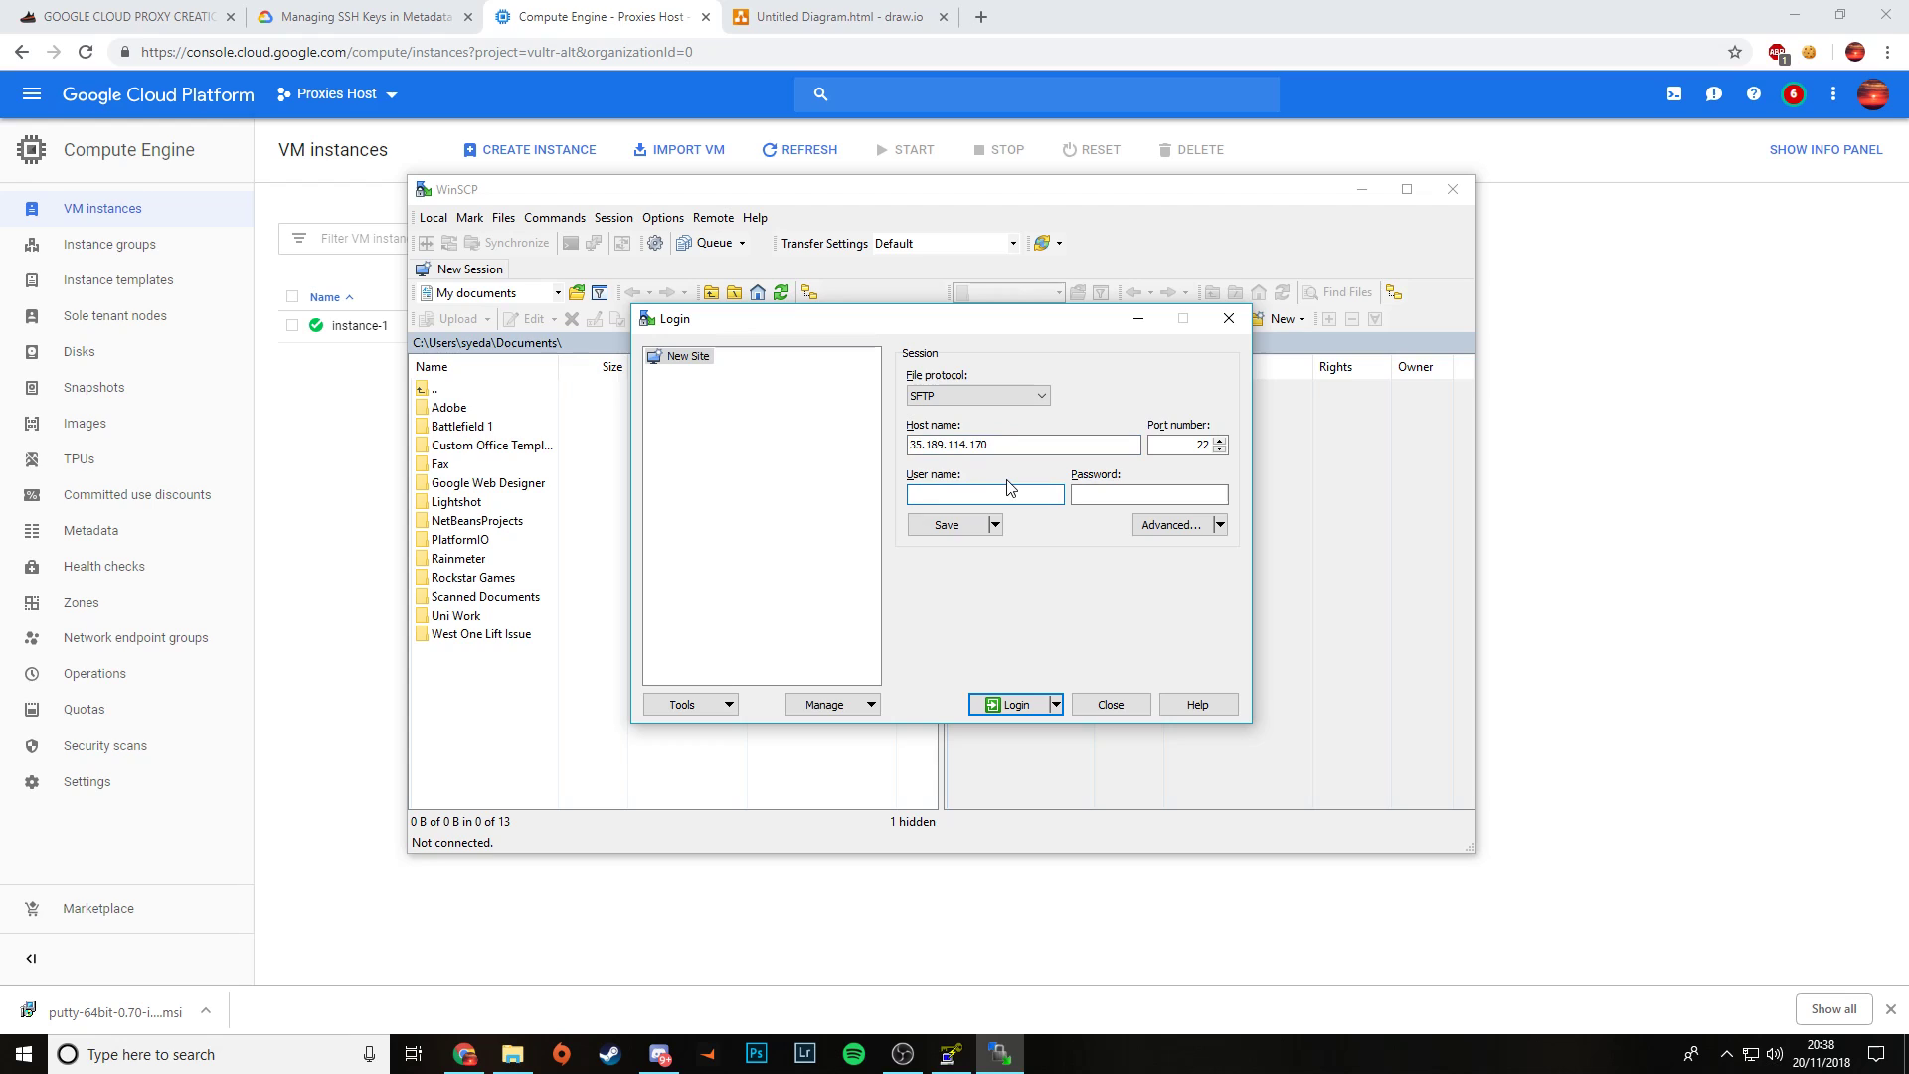
pyautogui.write('root')
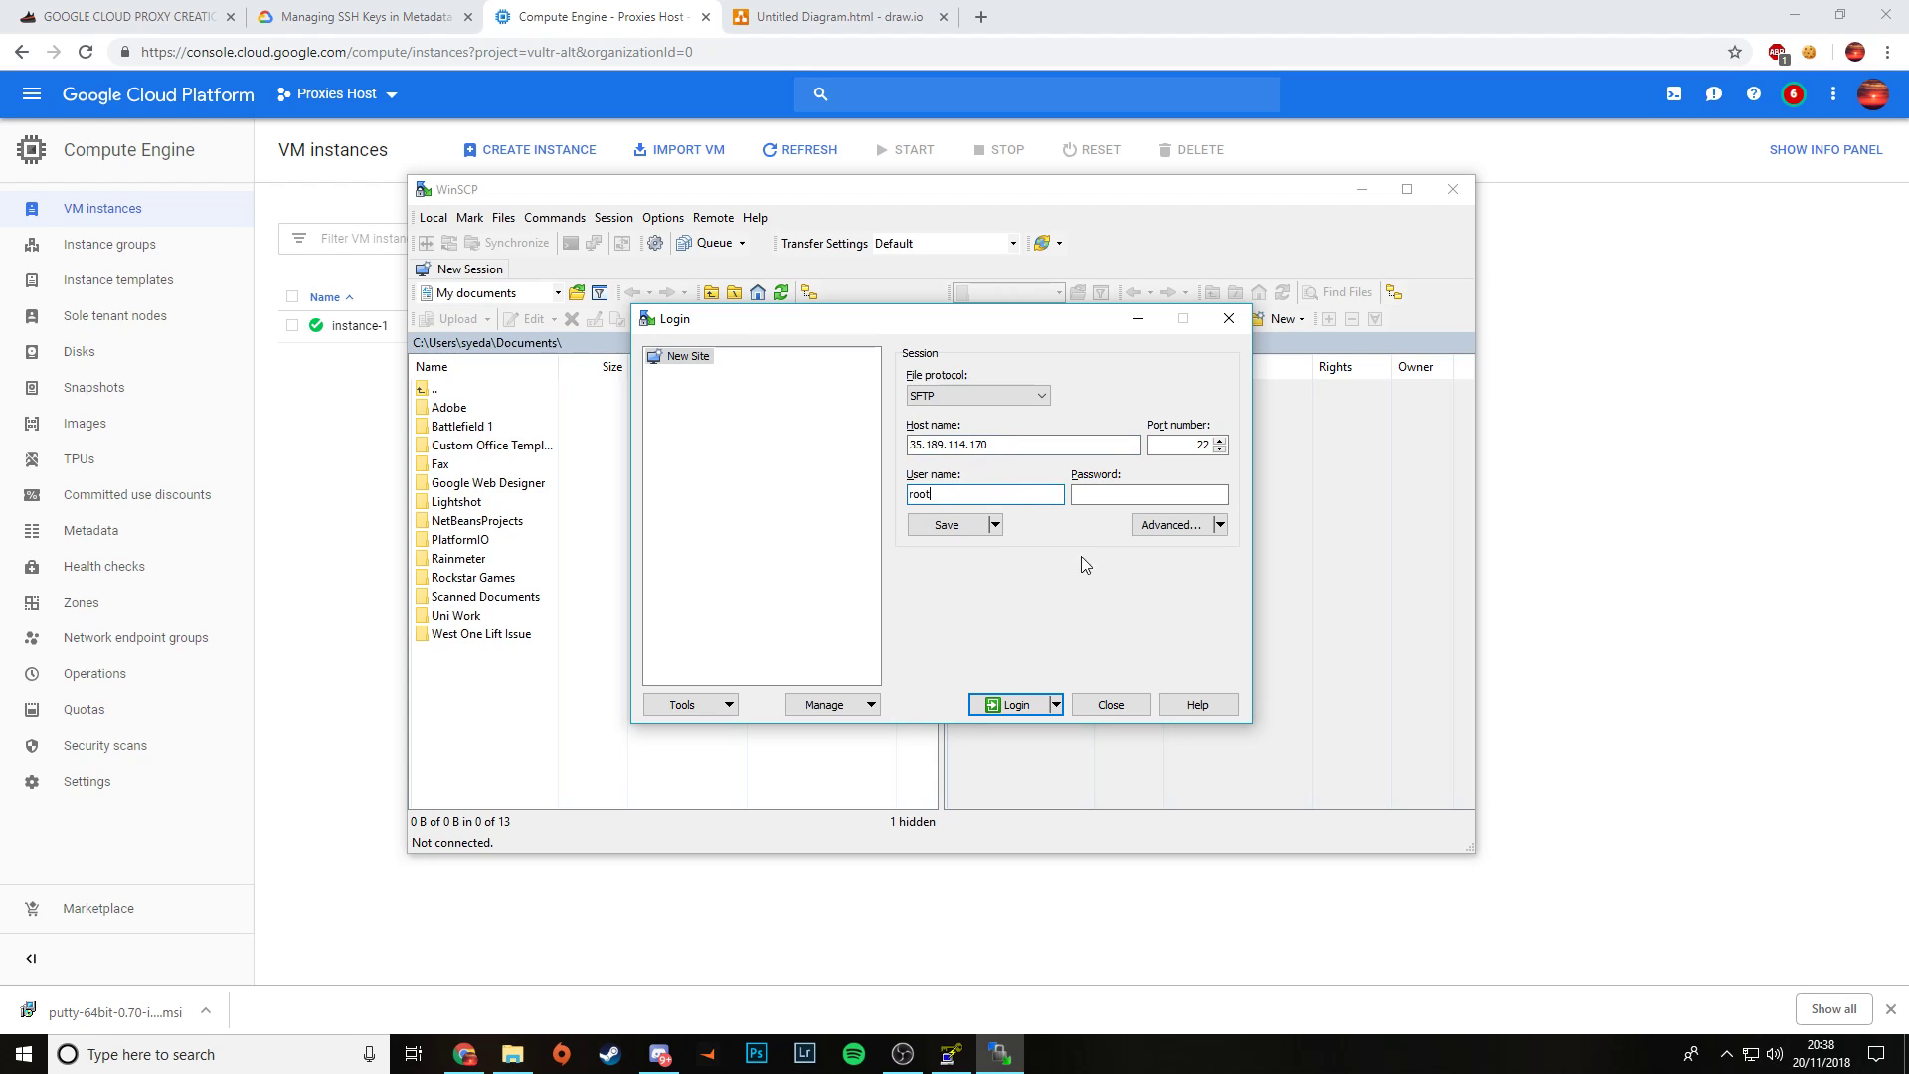
pyautogui.click(1148, 493)
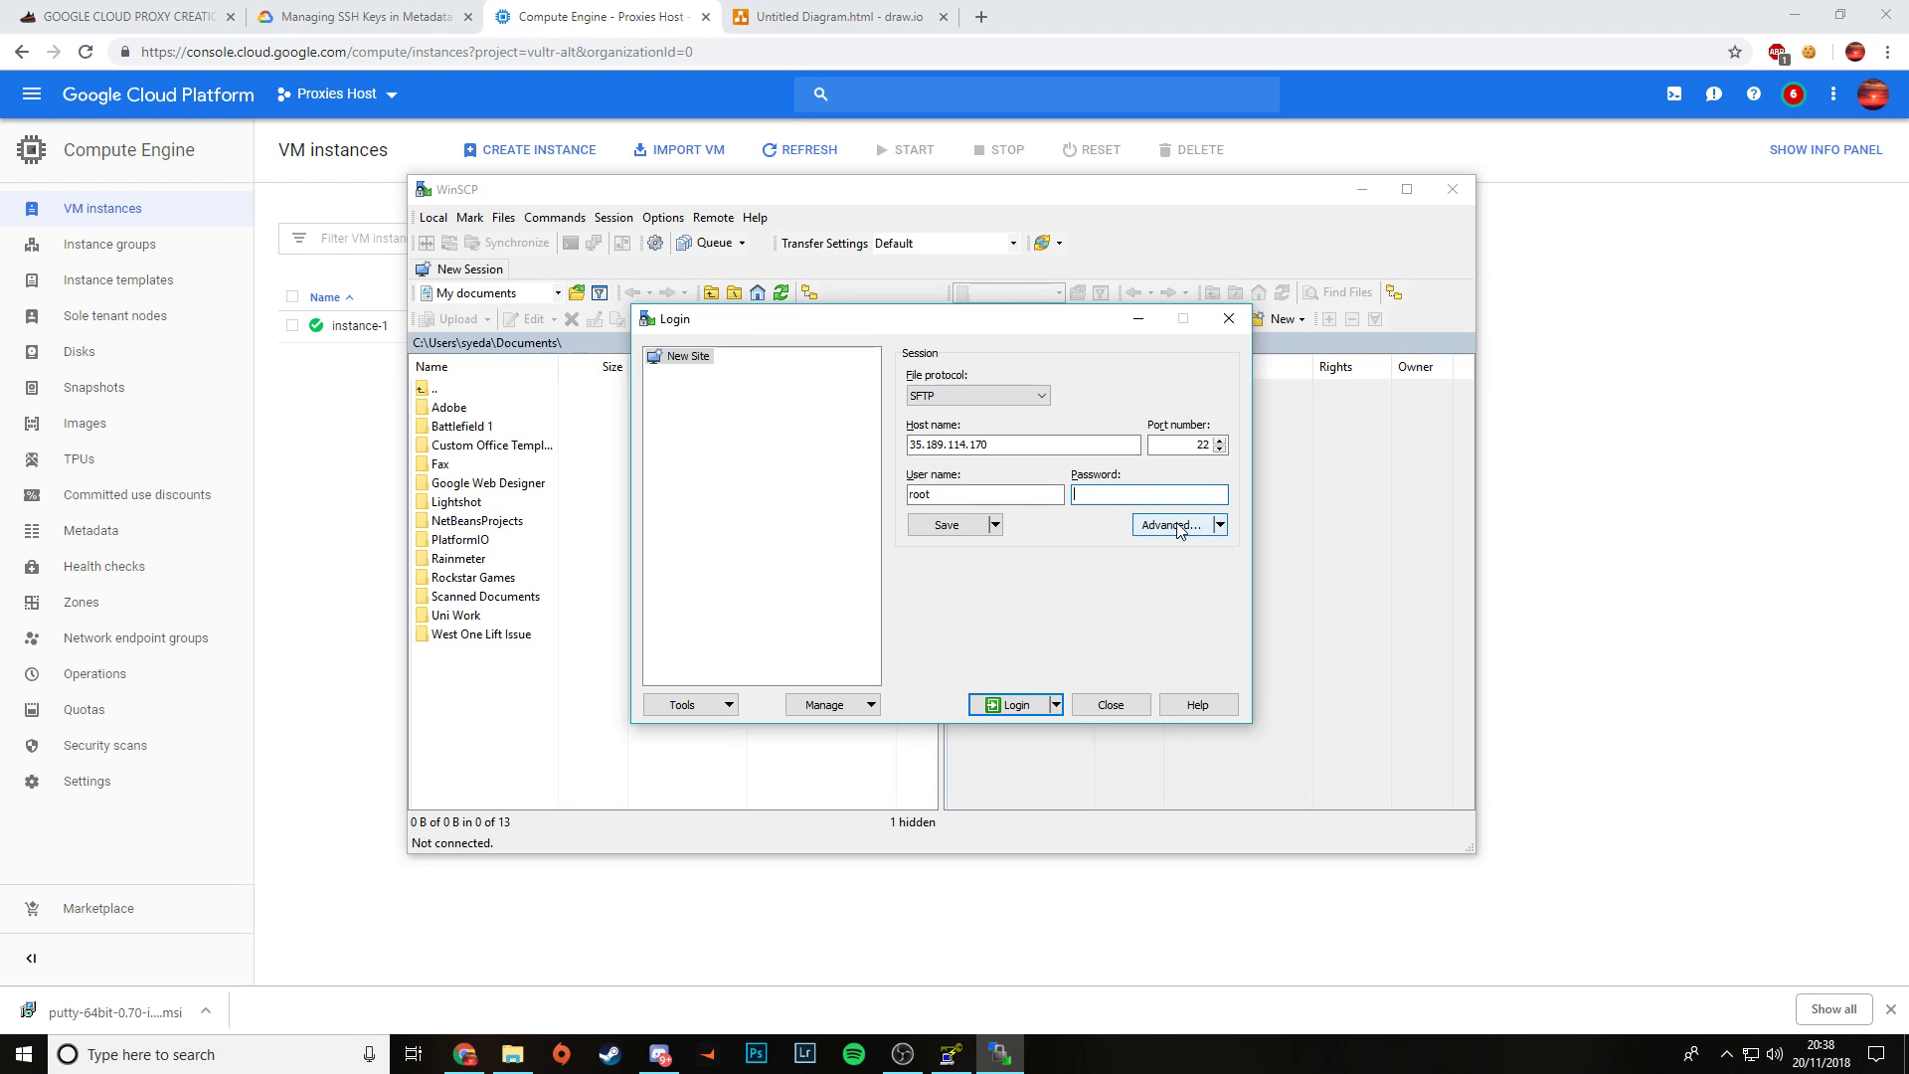
pyautogui.moveTo(1172, 535)
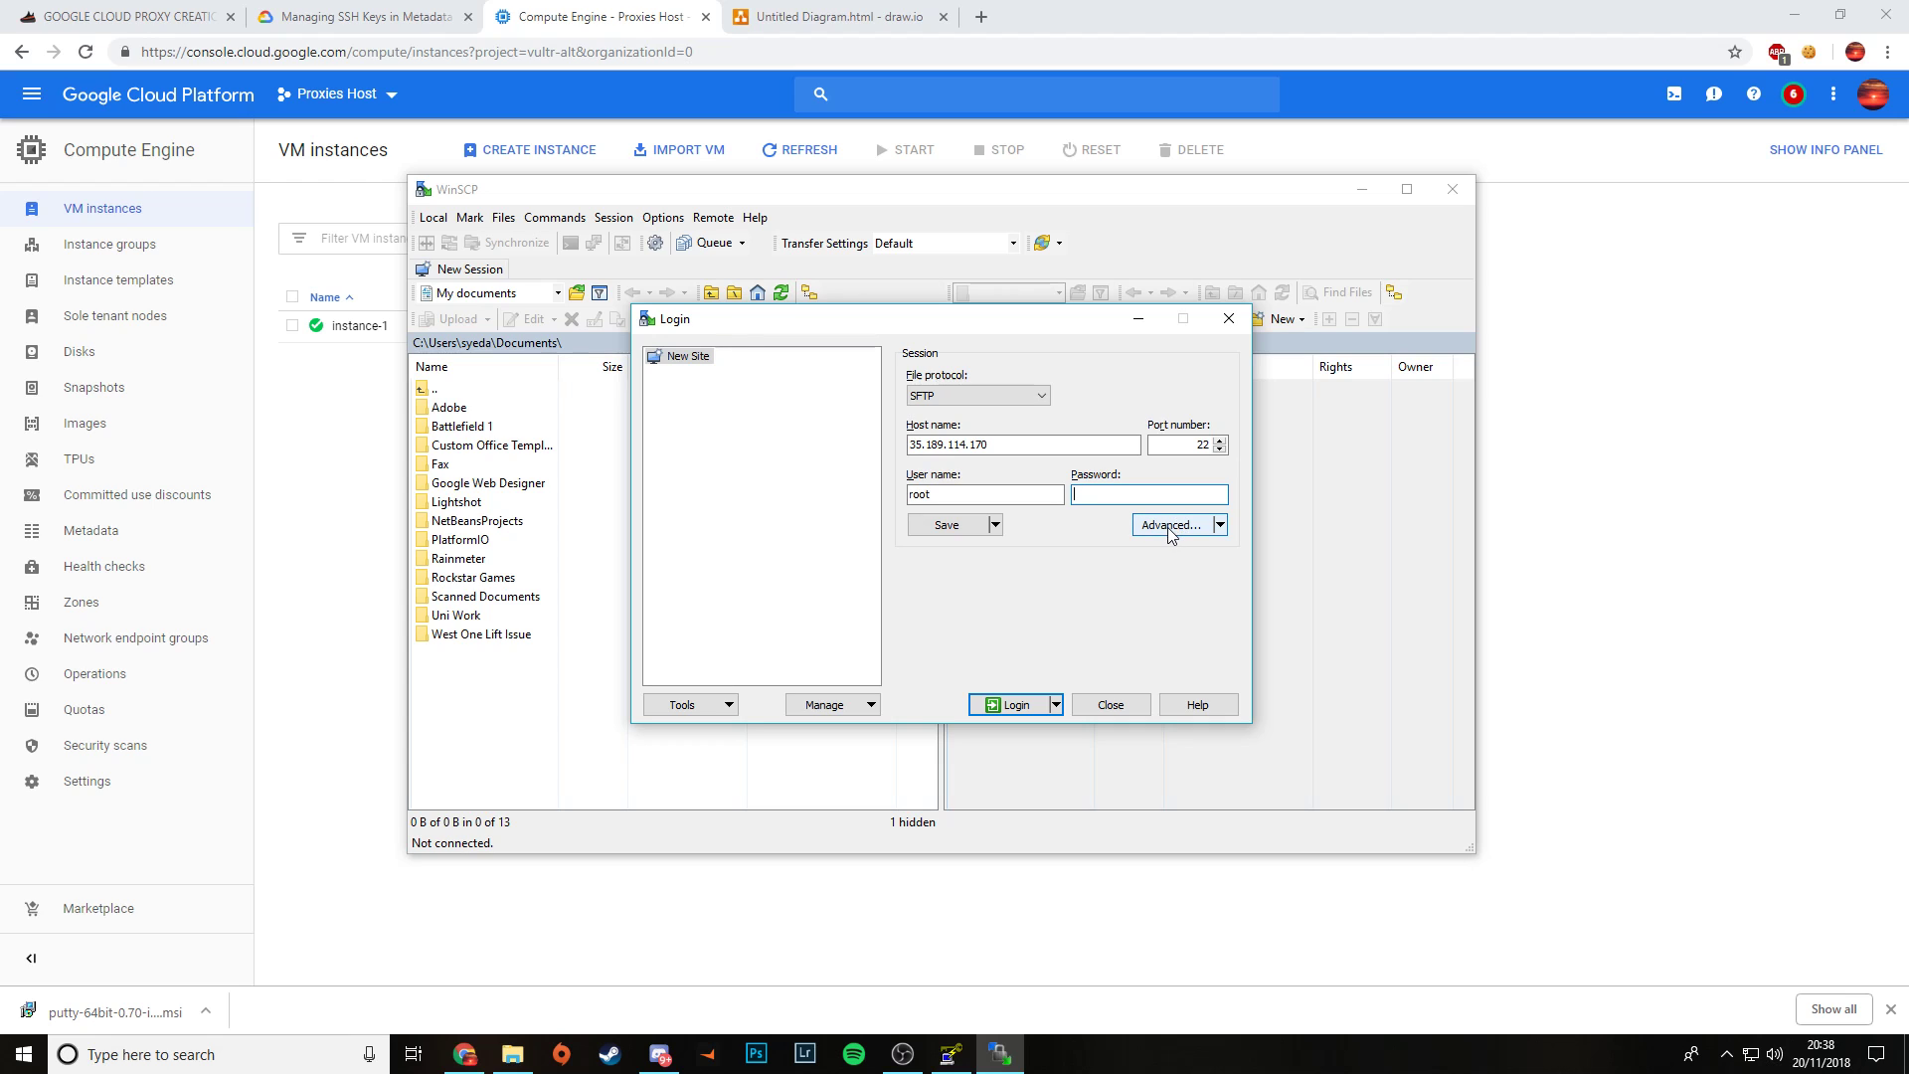
# Step: Point the site's SSH authentication at private key file 456.ppk in Advanced Settings
pyautogui.click(1169, 524)
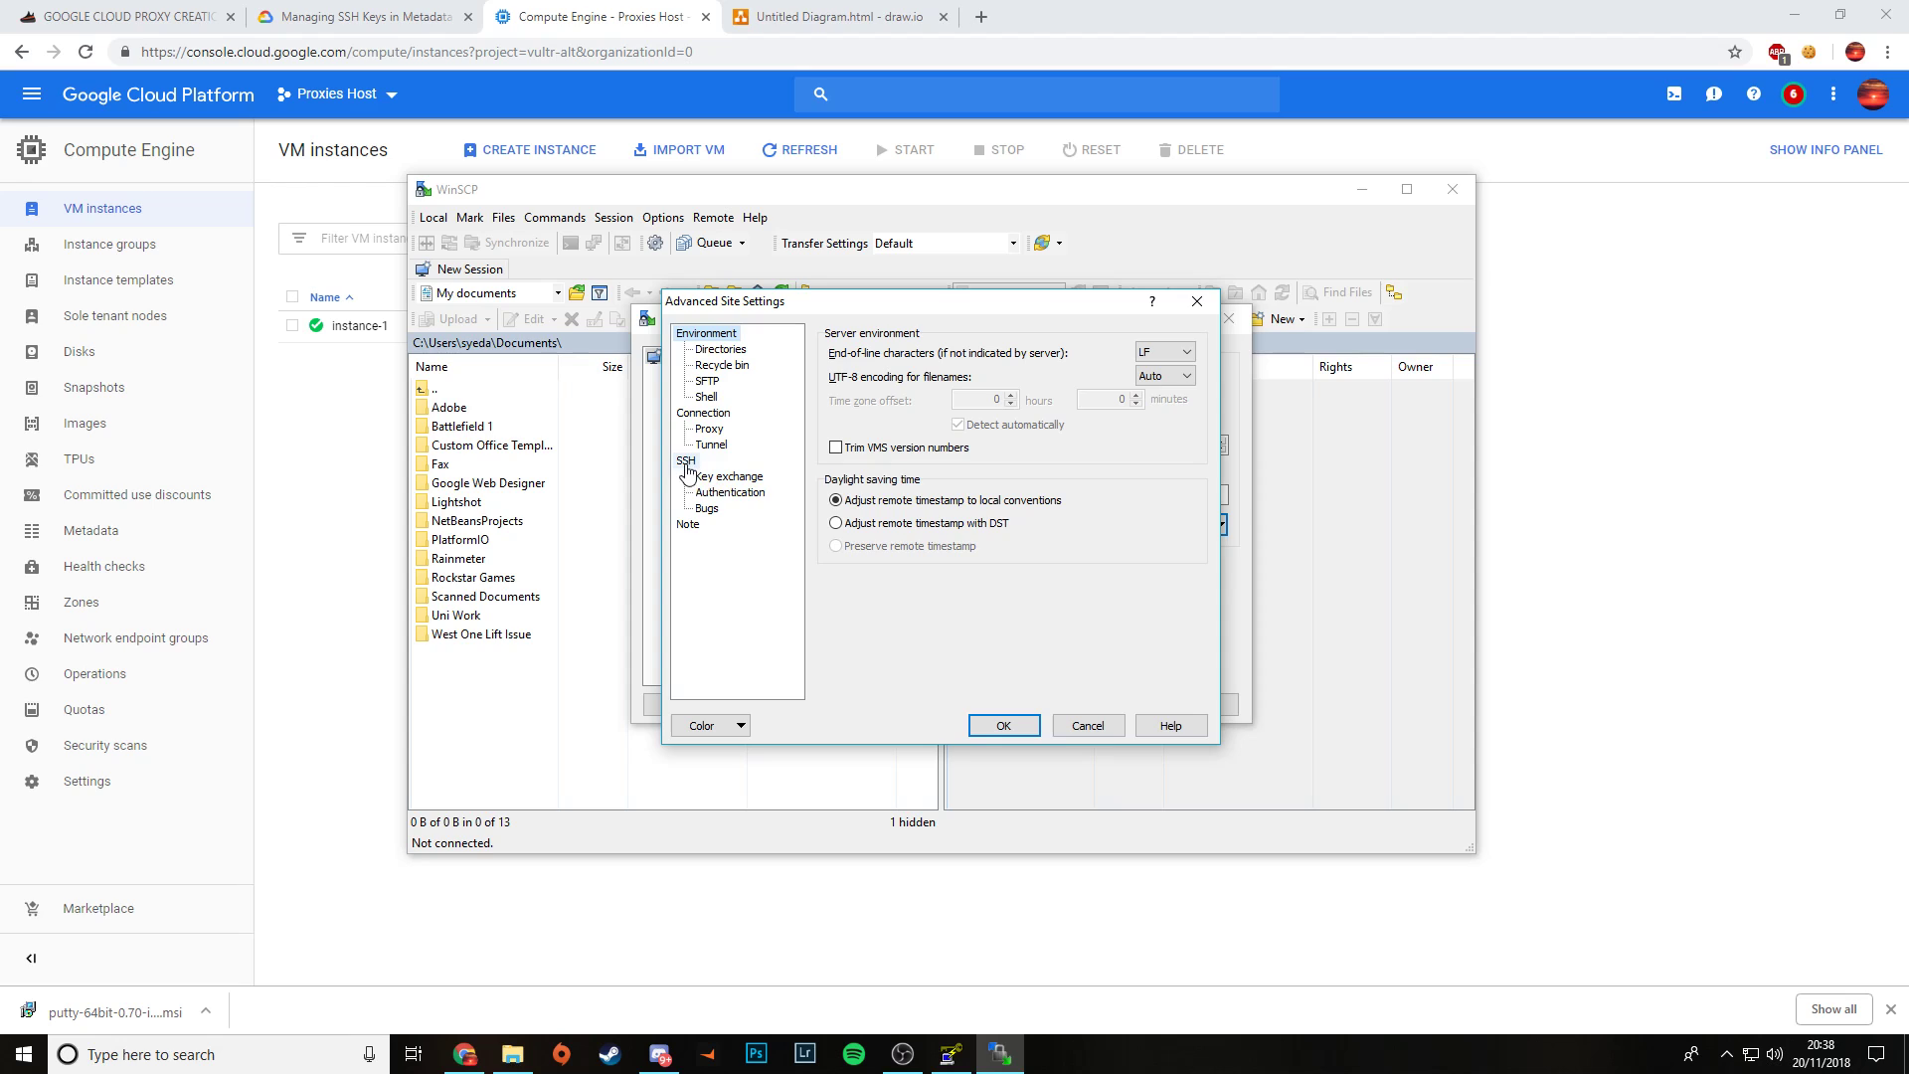
pyautogui.click(728, 492)
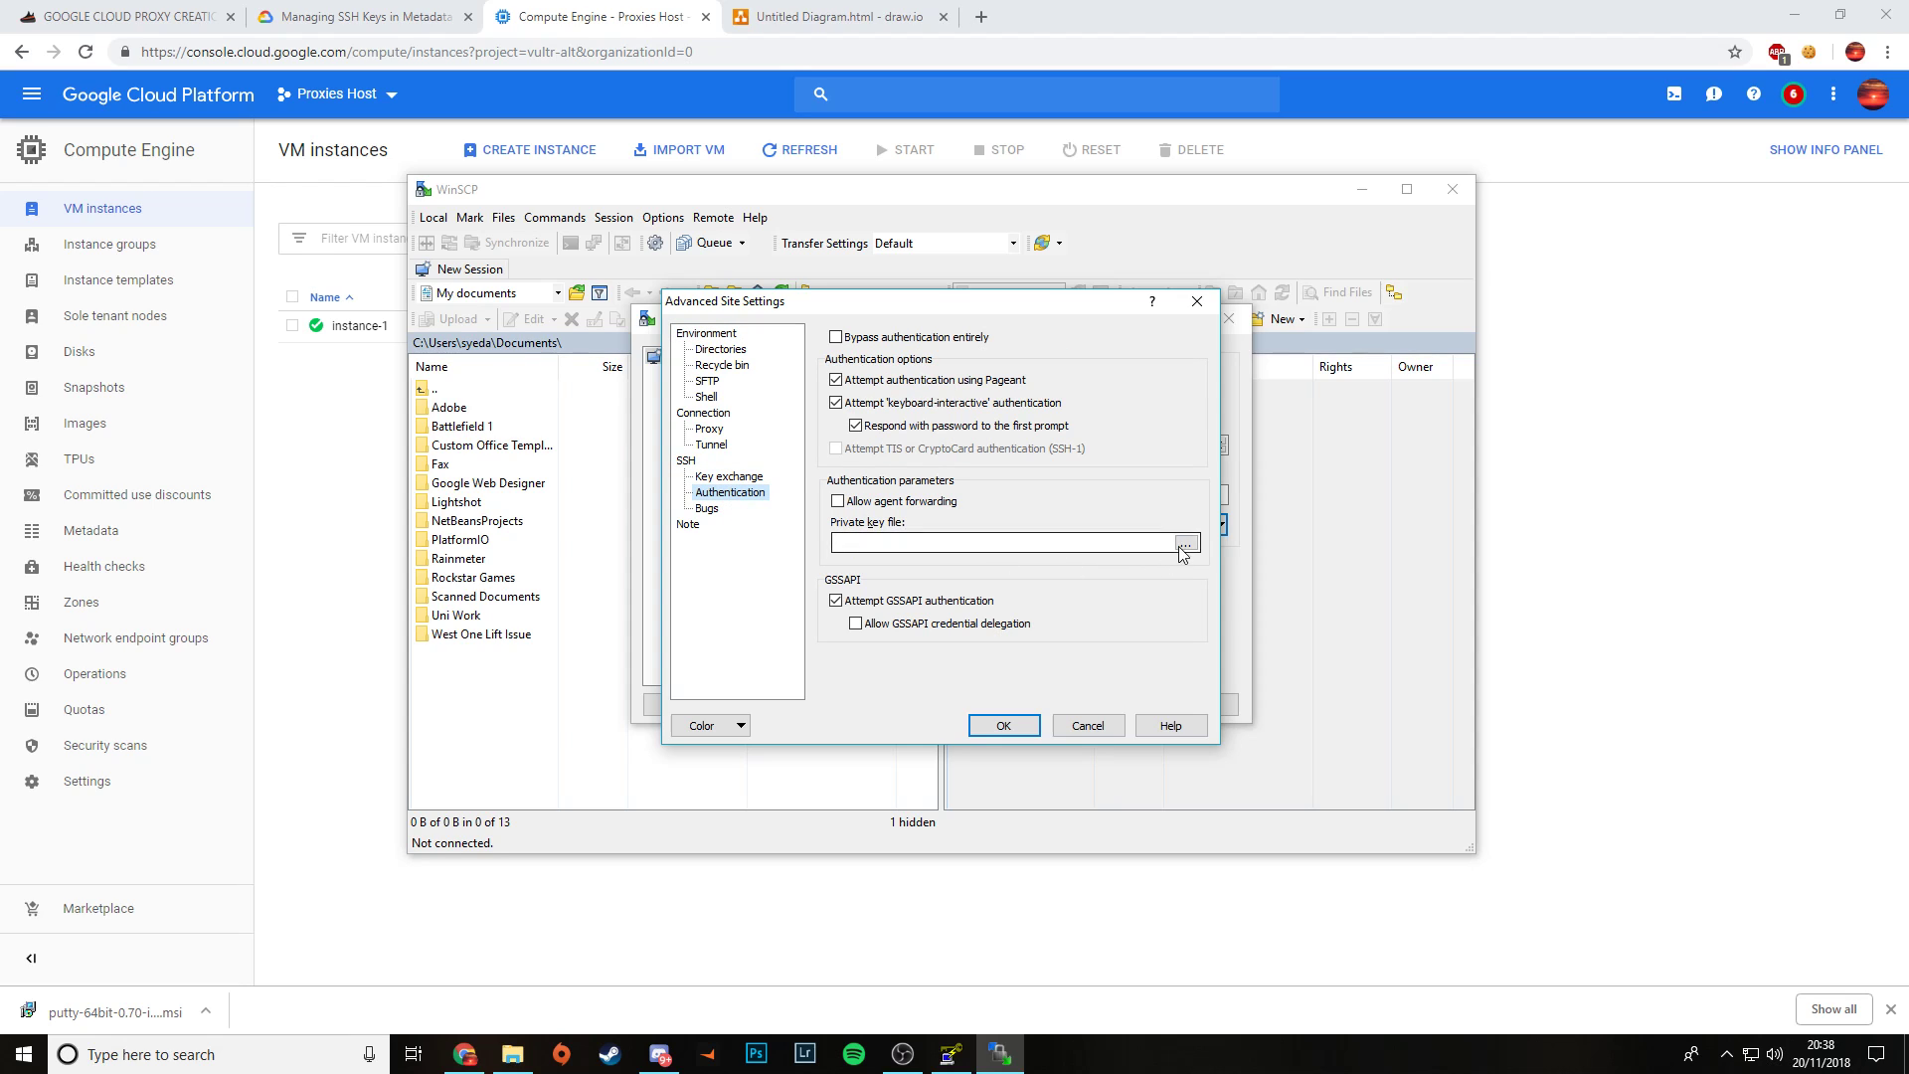
pyautogui.click(1183, 542)
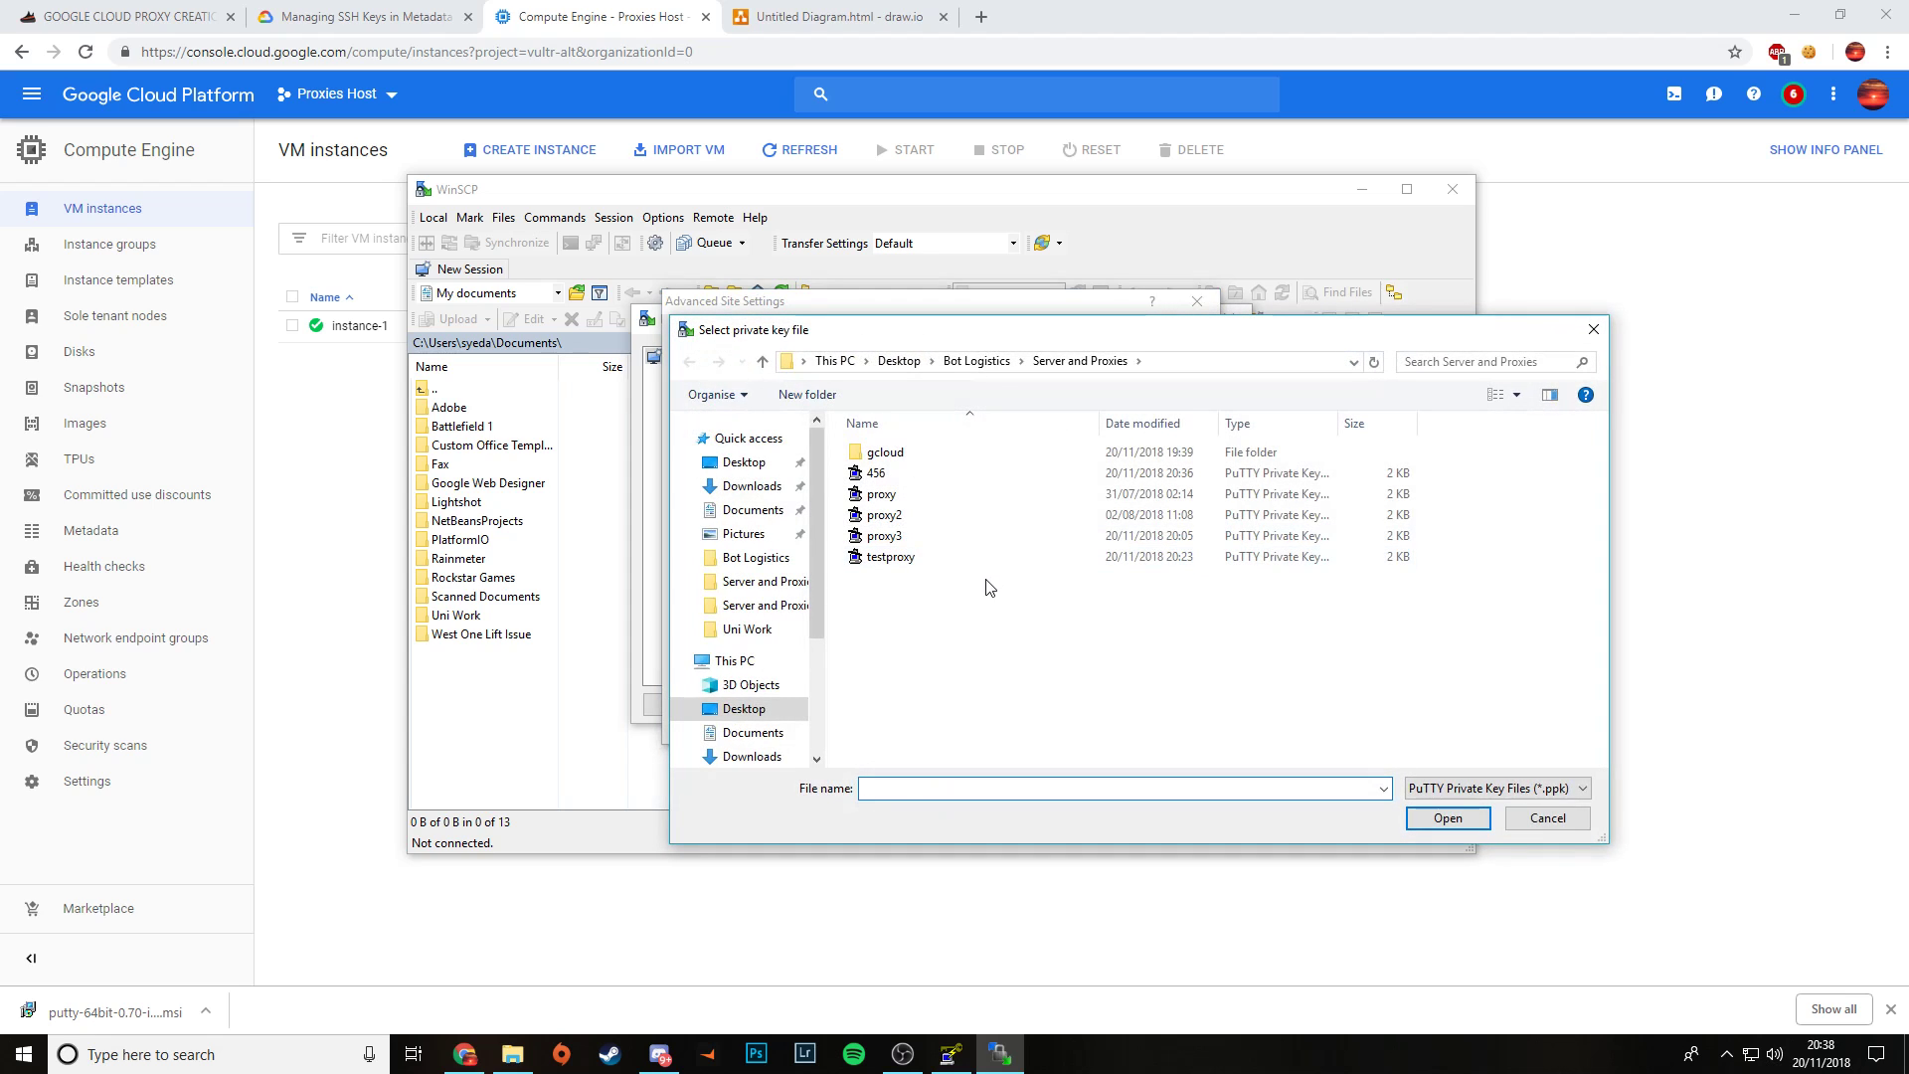
pyautogui.click(873, 472)
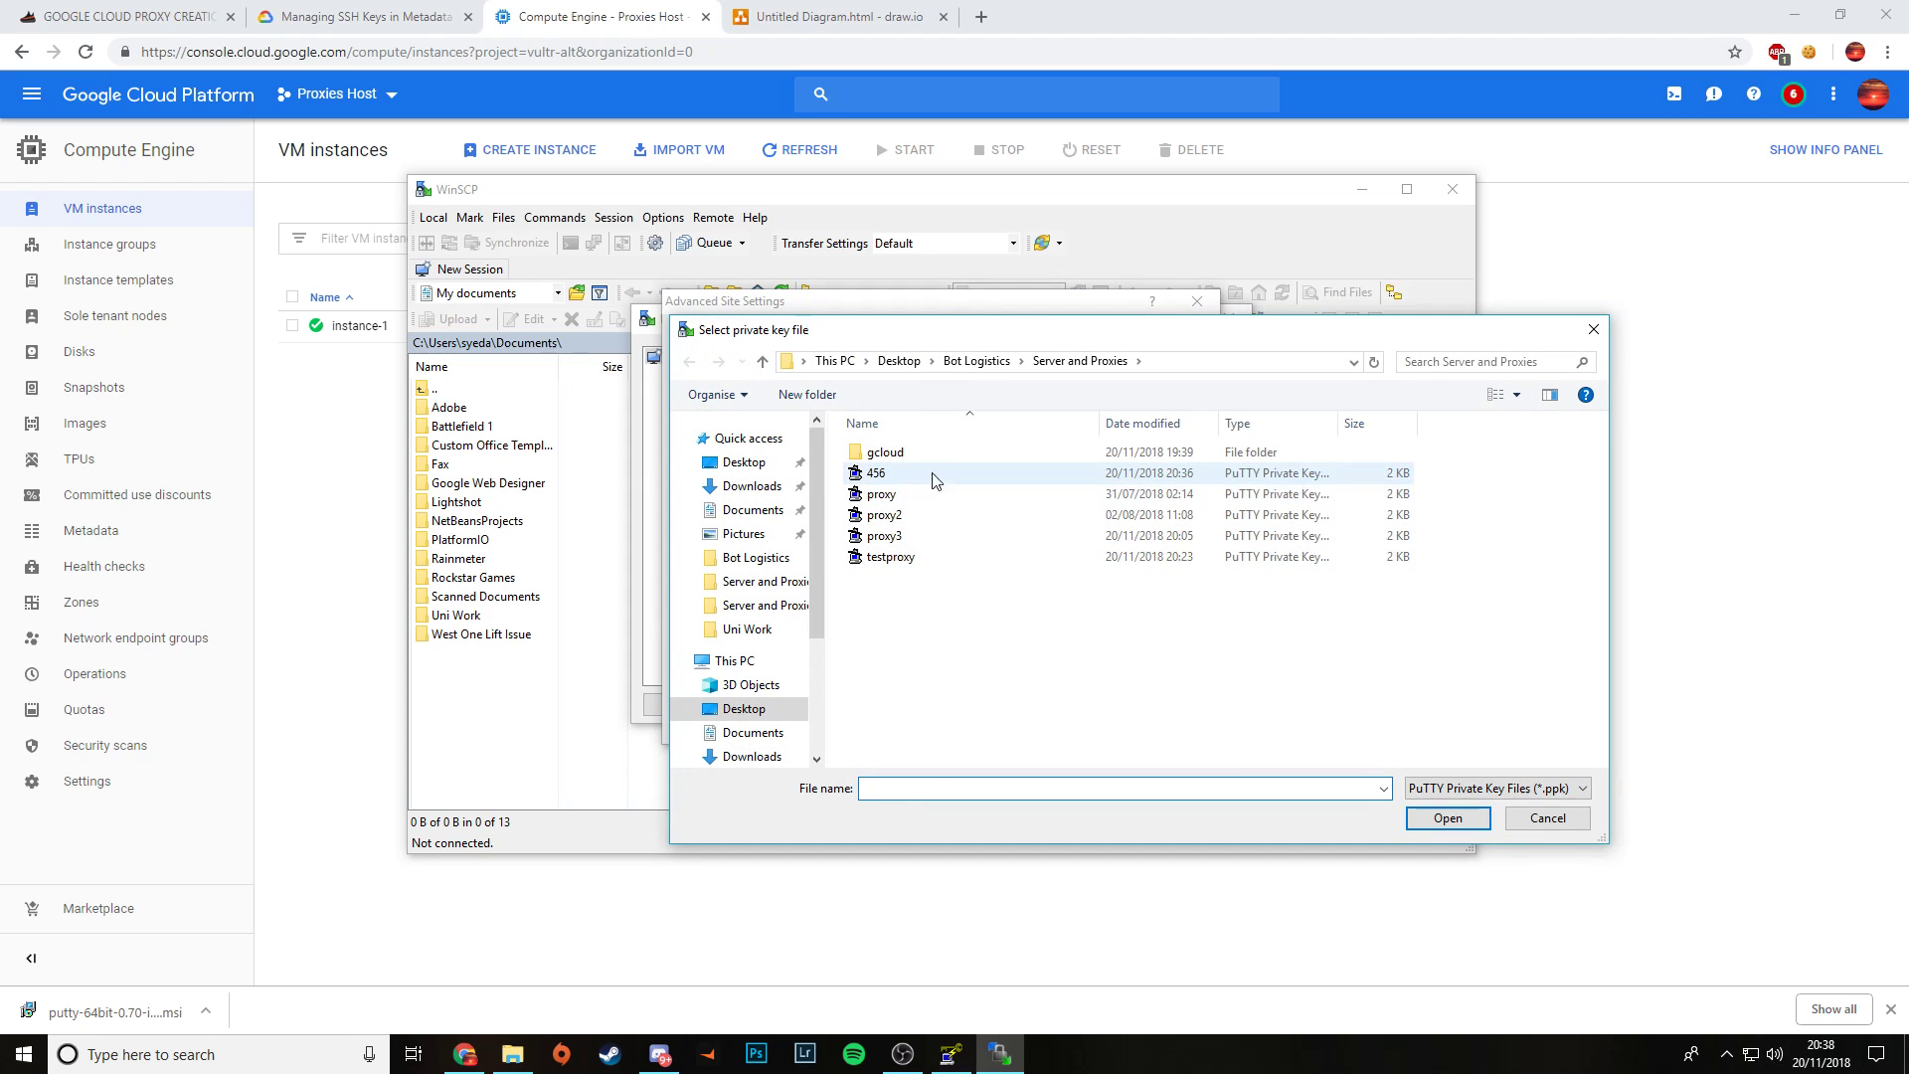
pyautogui.moveTo(877, 472)
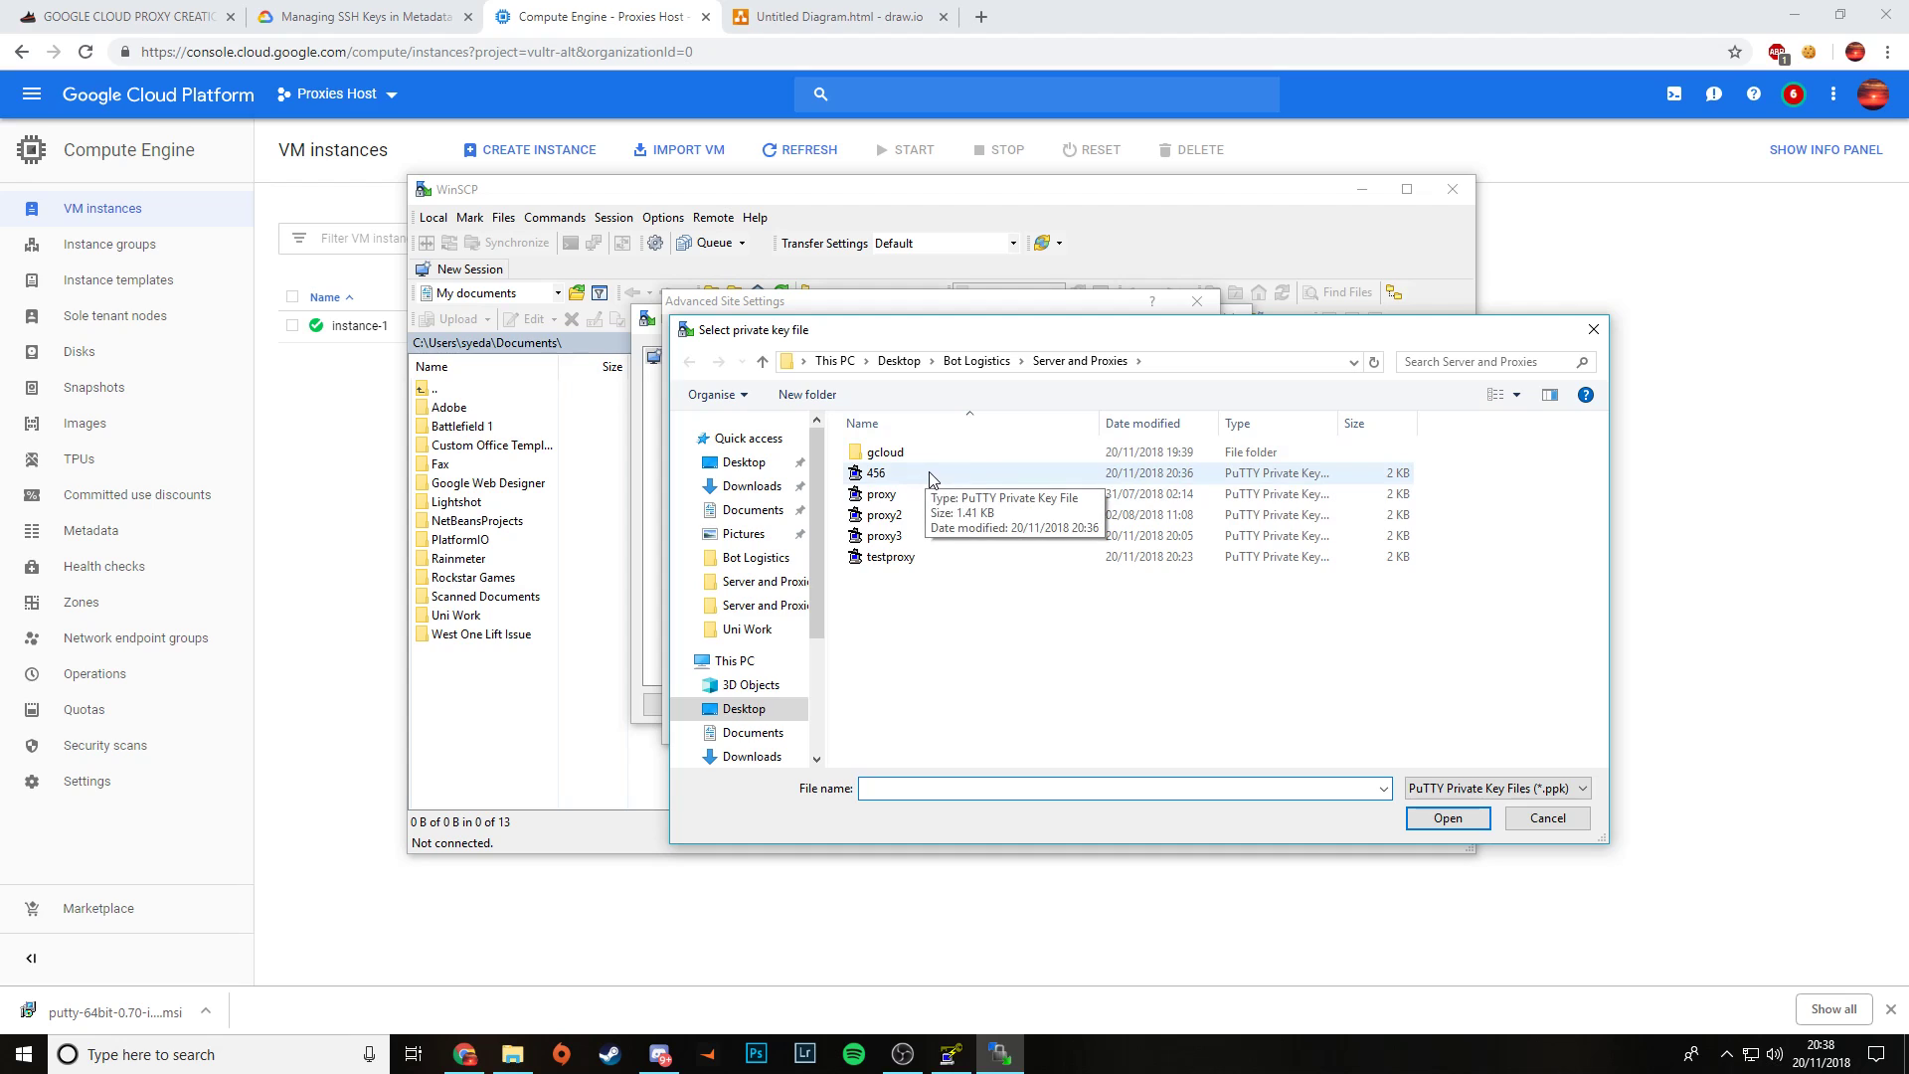
pyautogui.click(877, 472)
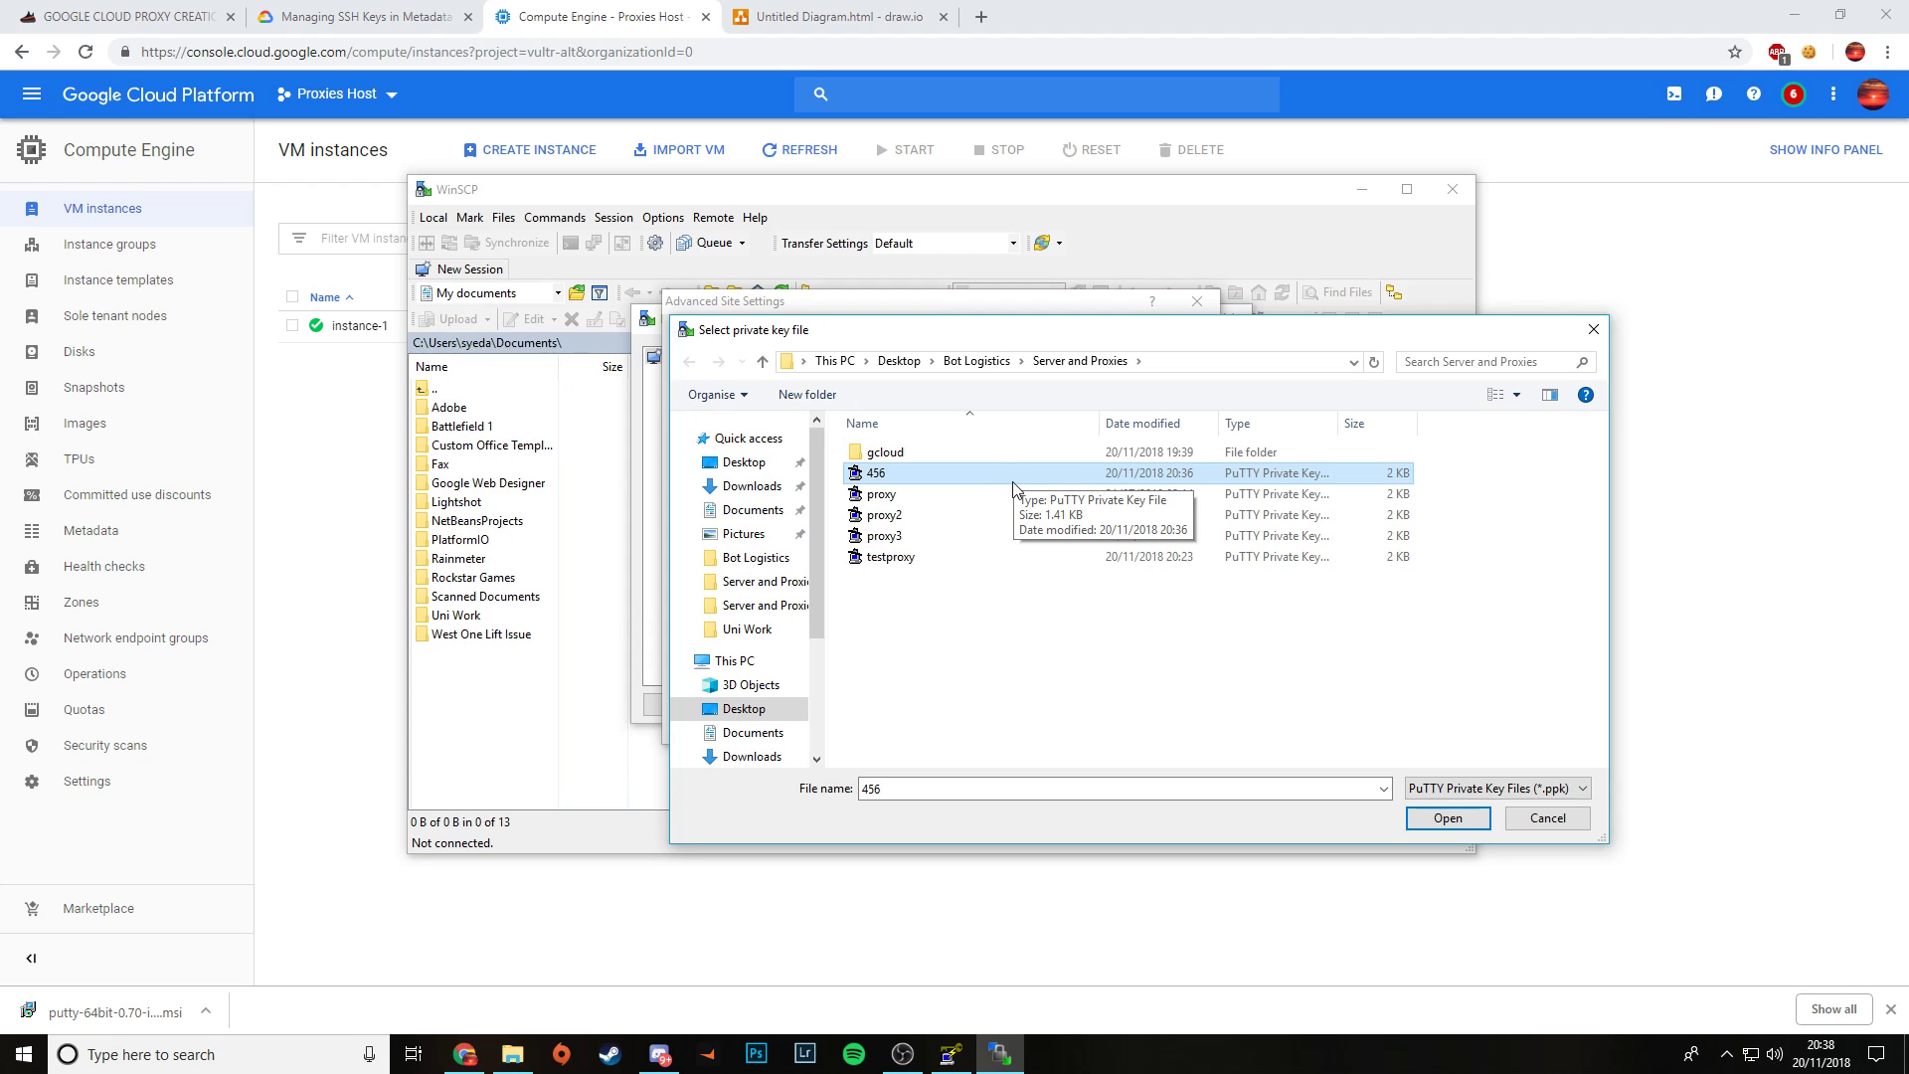
pyautogui.click(1446, 817)
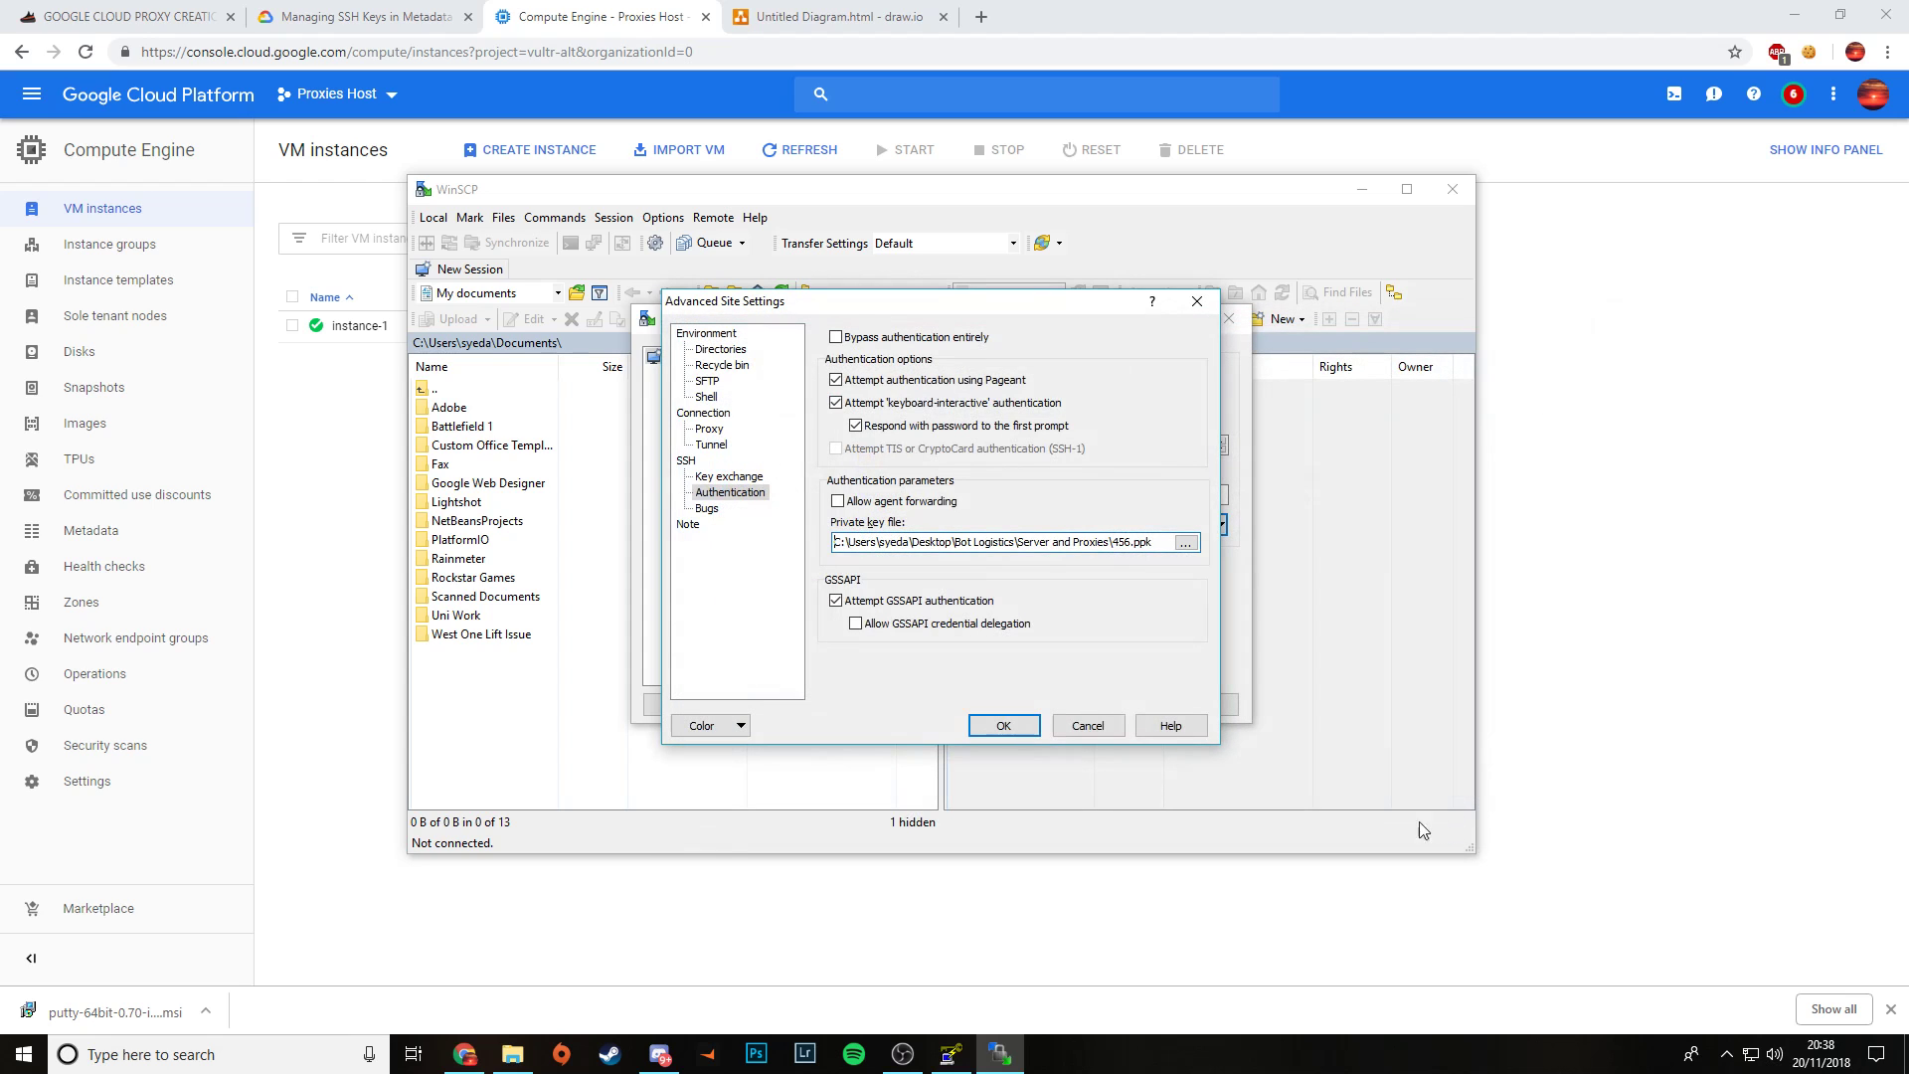
pyautogui.click(1003, 725)
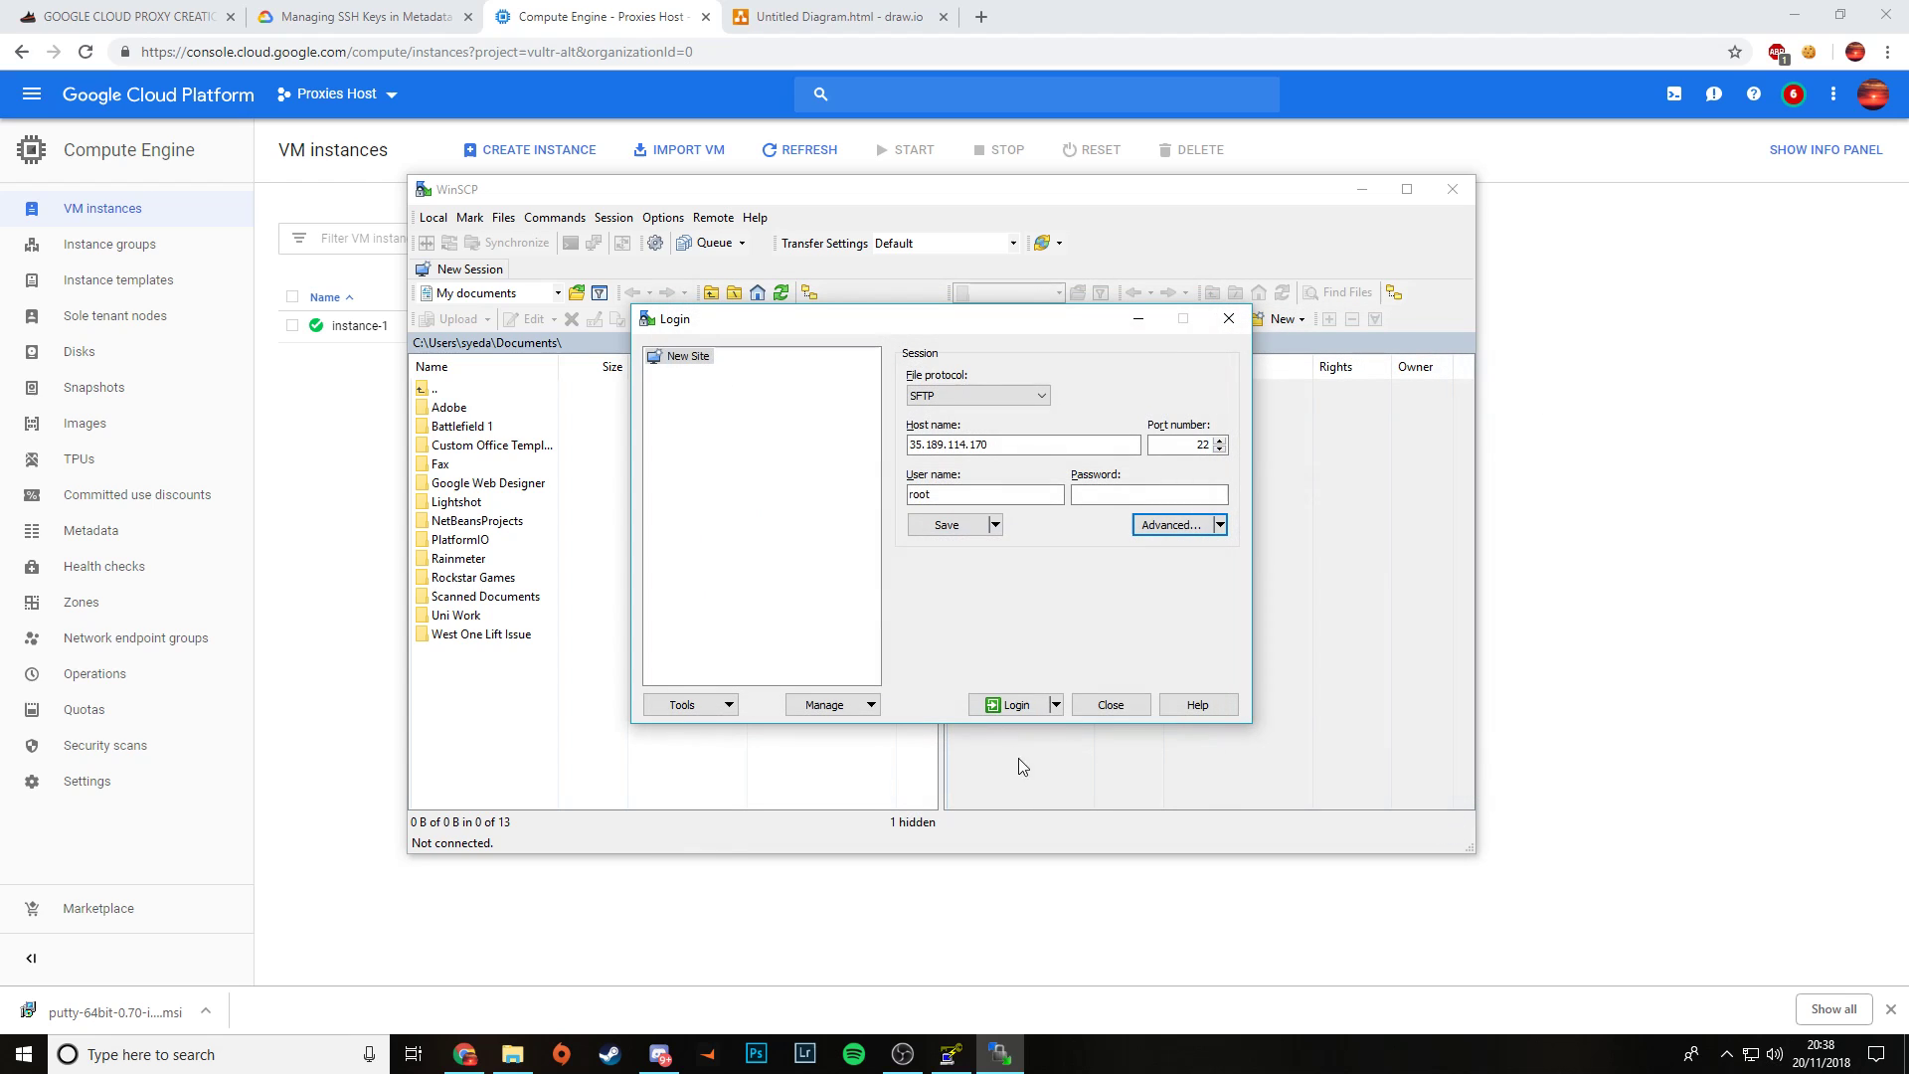
pyautogui.moveTo(992, 696)
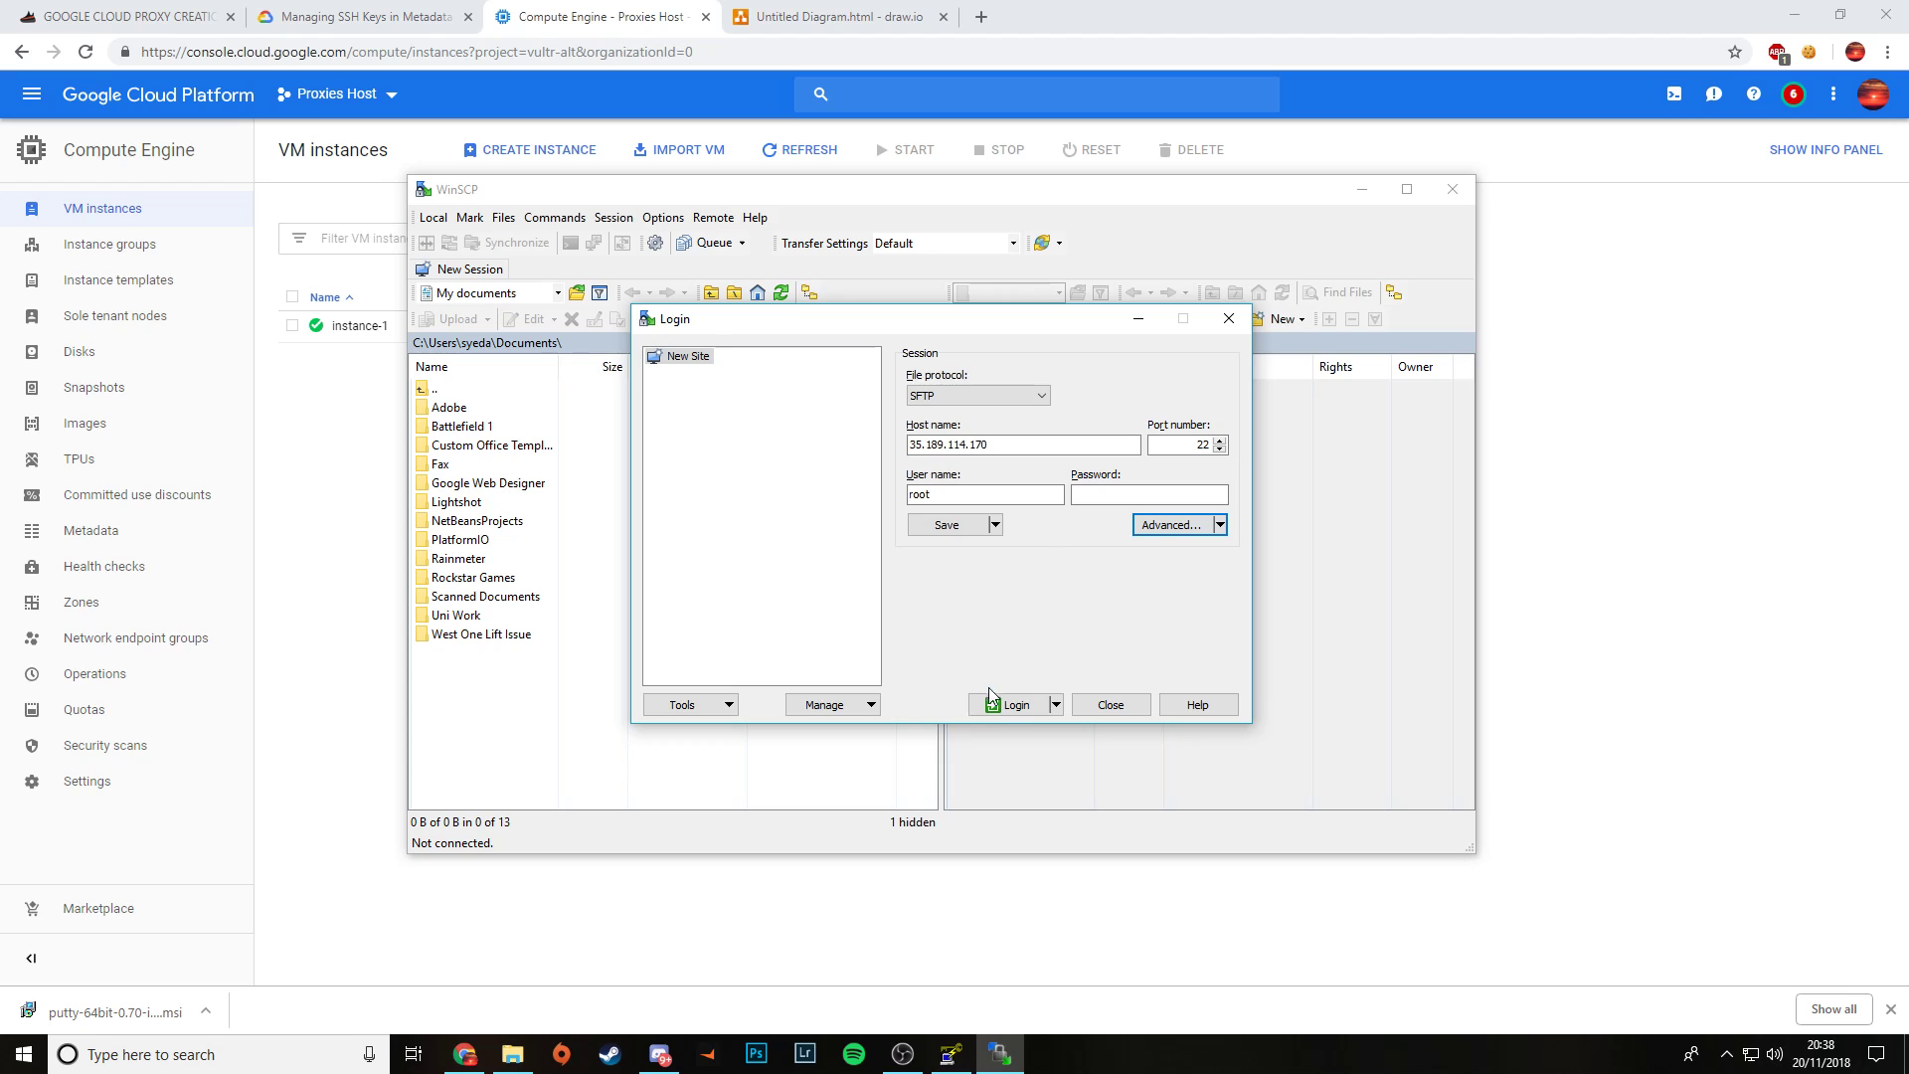
# Step: Log in to 35.189.114.170 as root, accepting and caching the server's host key
pyautogui.click(1012, 704)
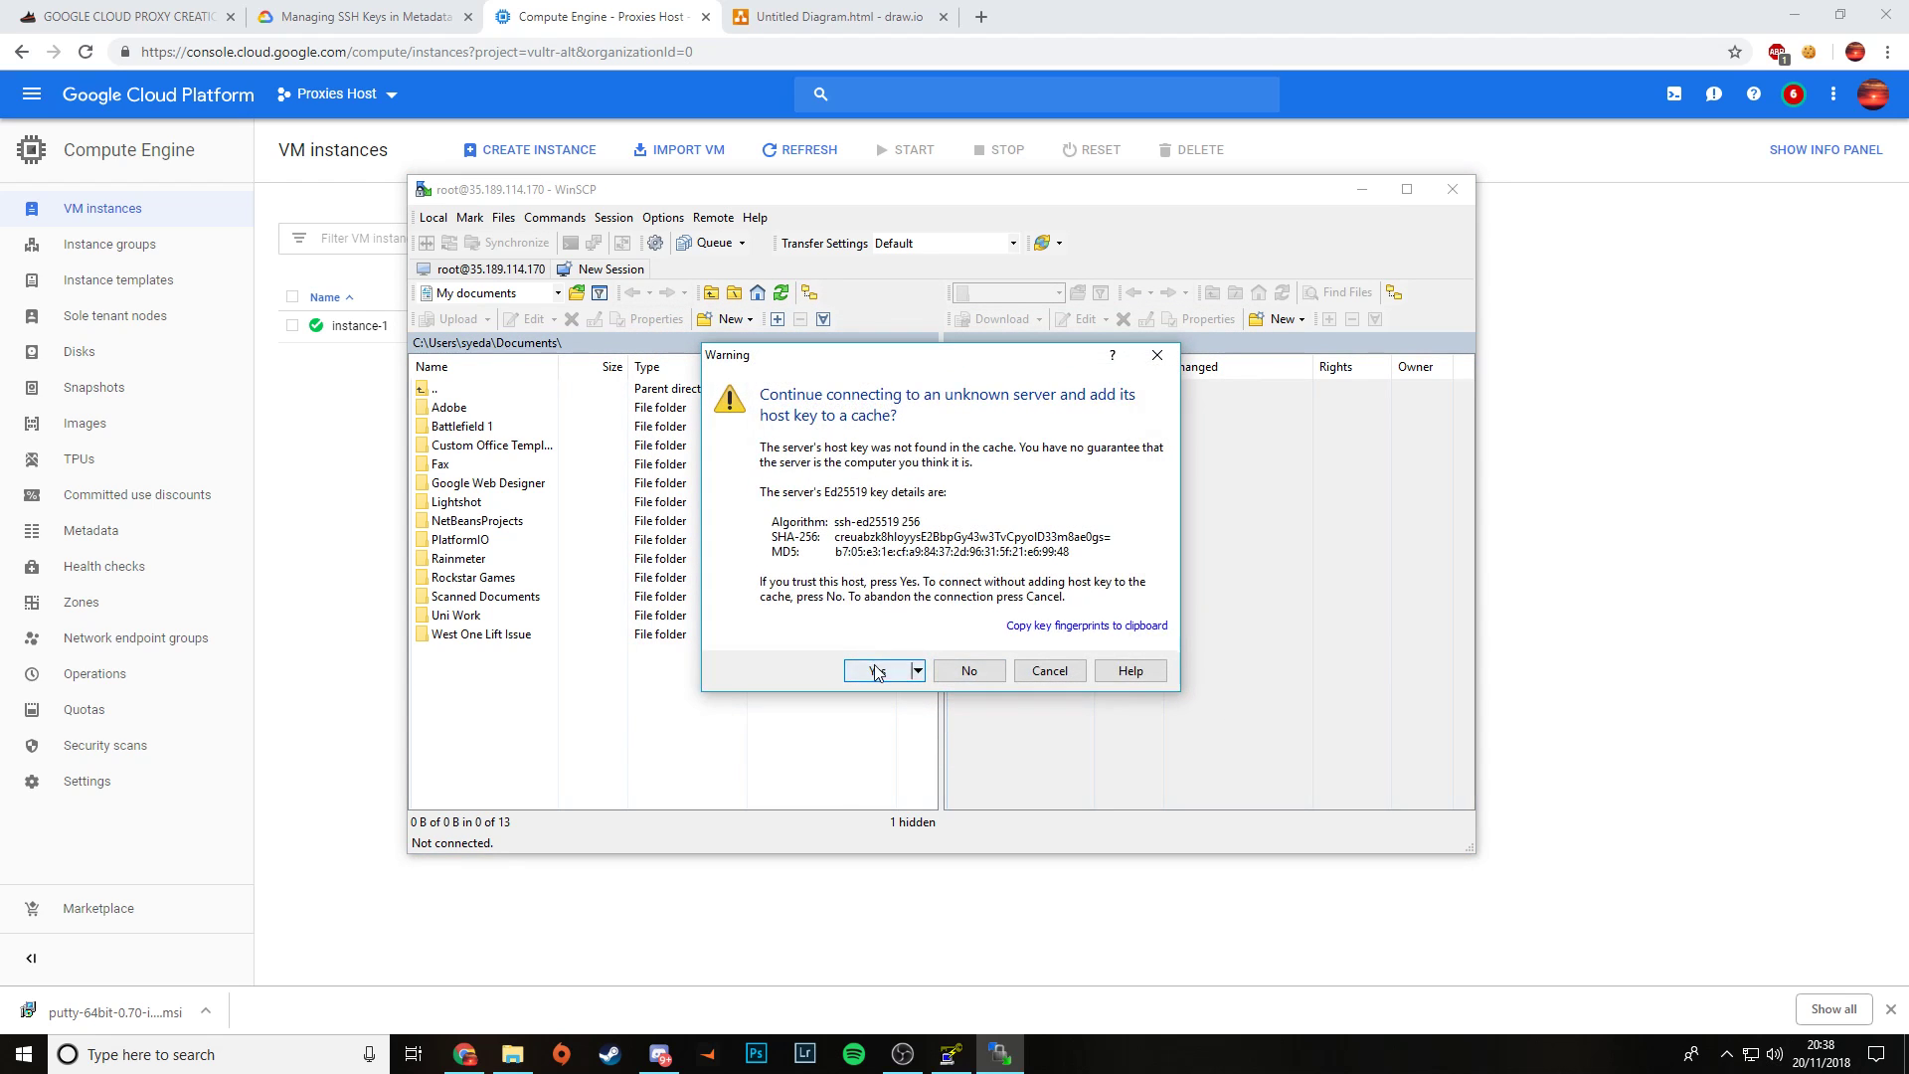
pyautogui.click(878, 671)
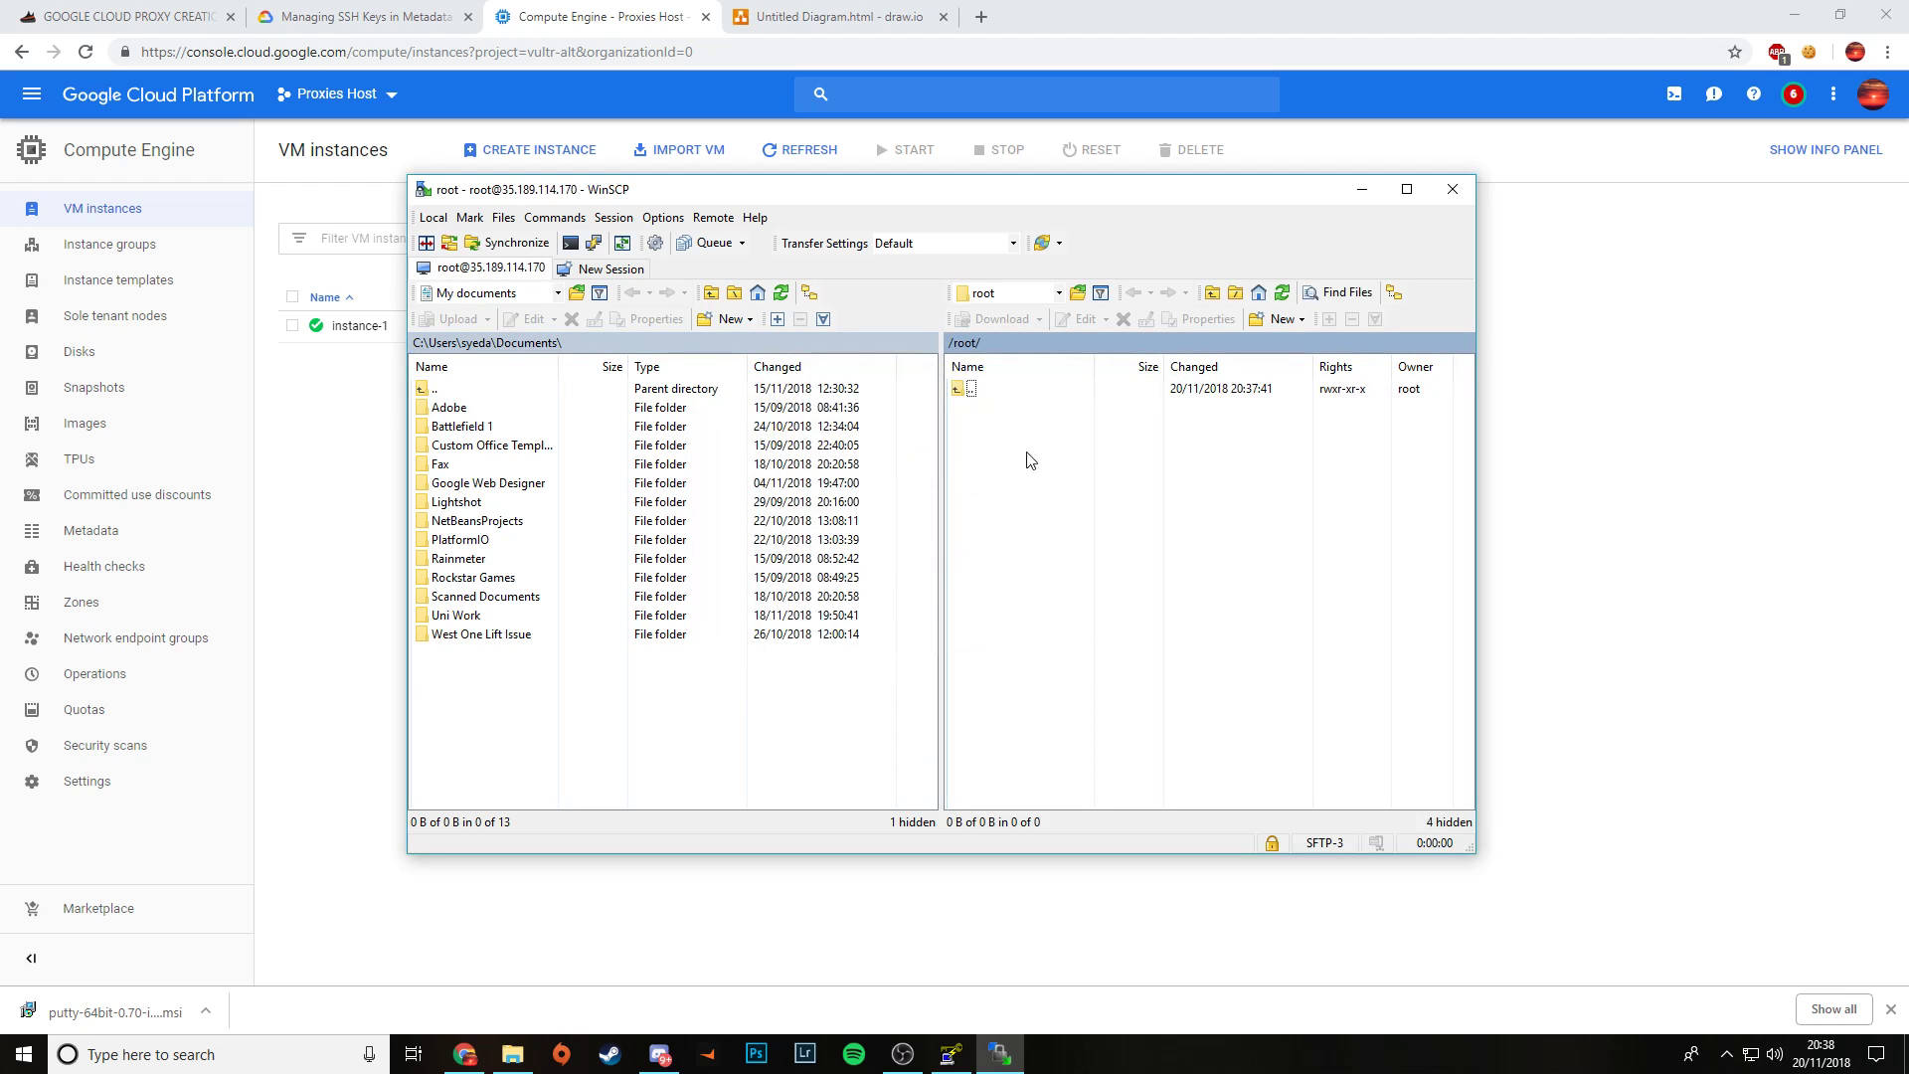
pyautogui.moveTo(921, 649)
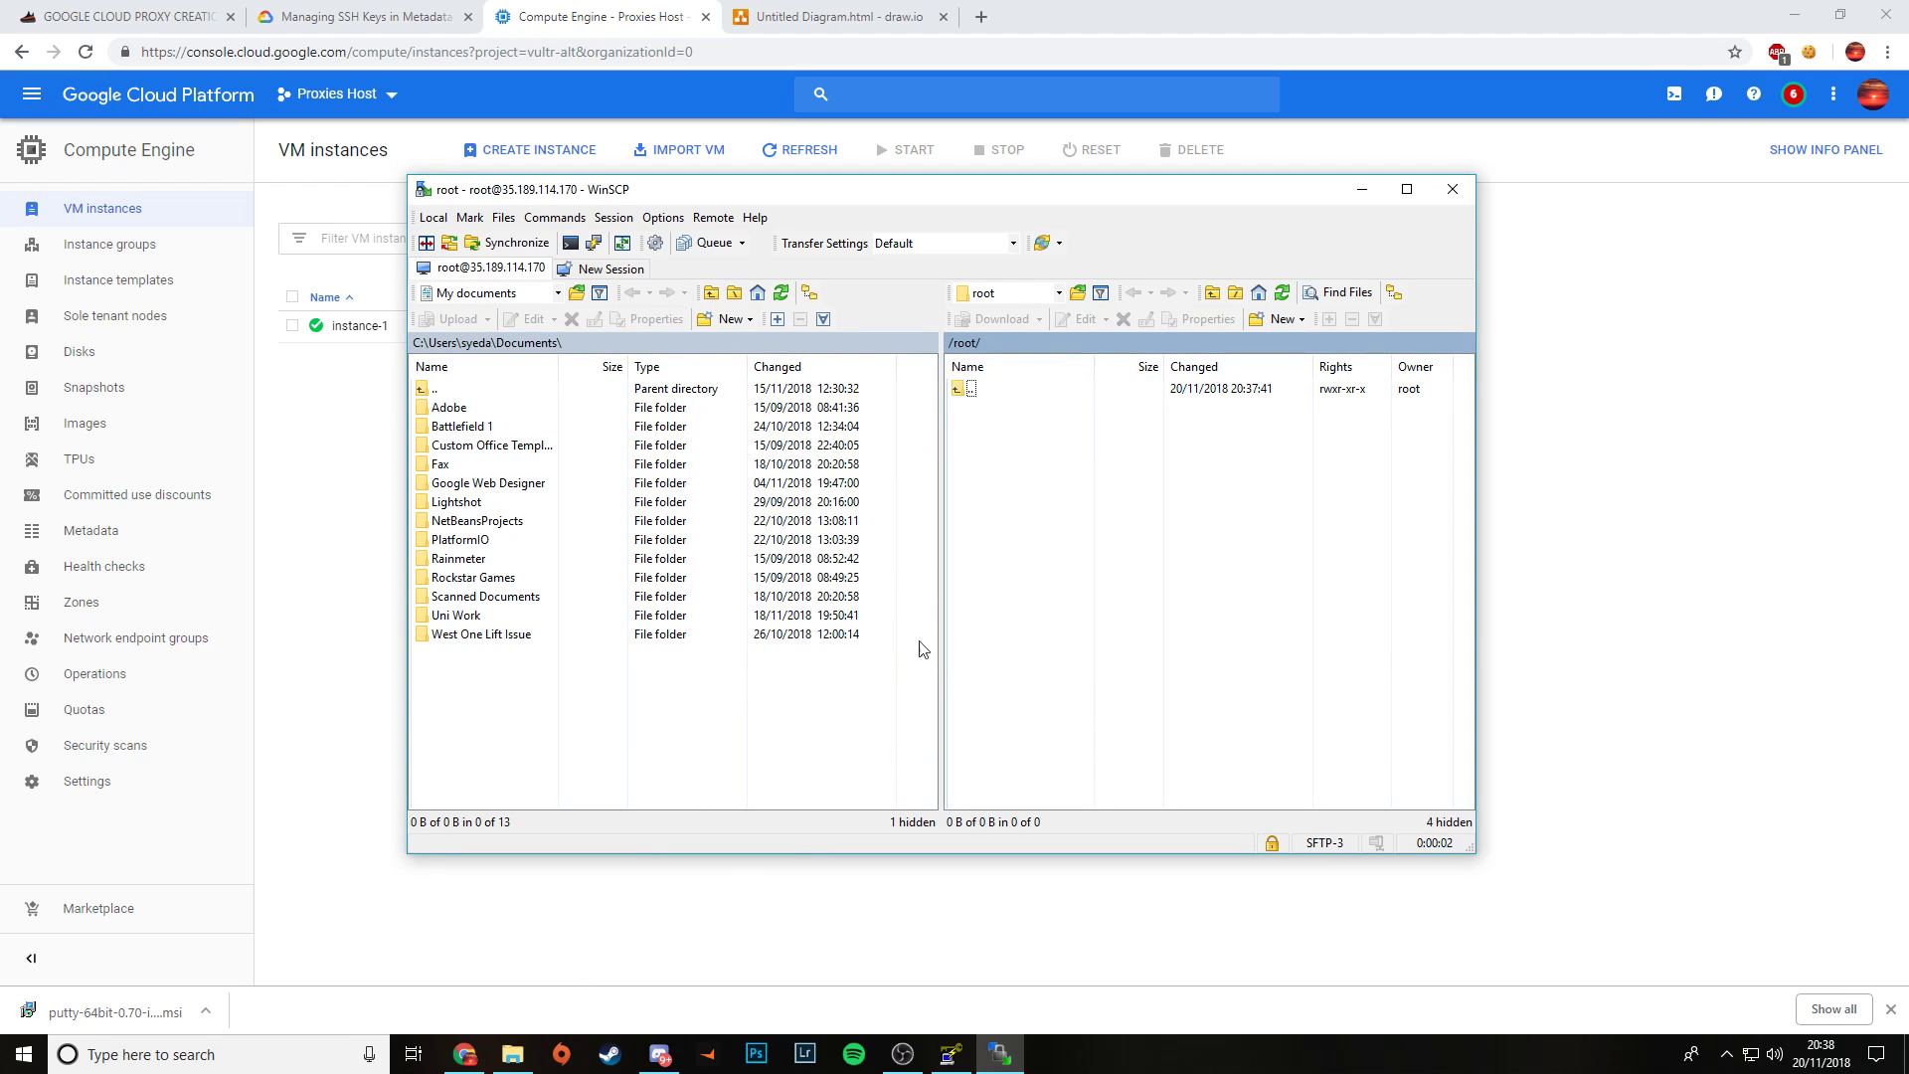
pyautogui.moveTo(513, 1029)
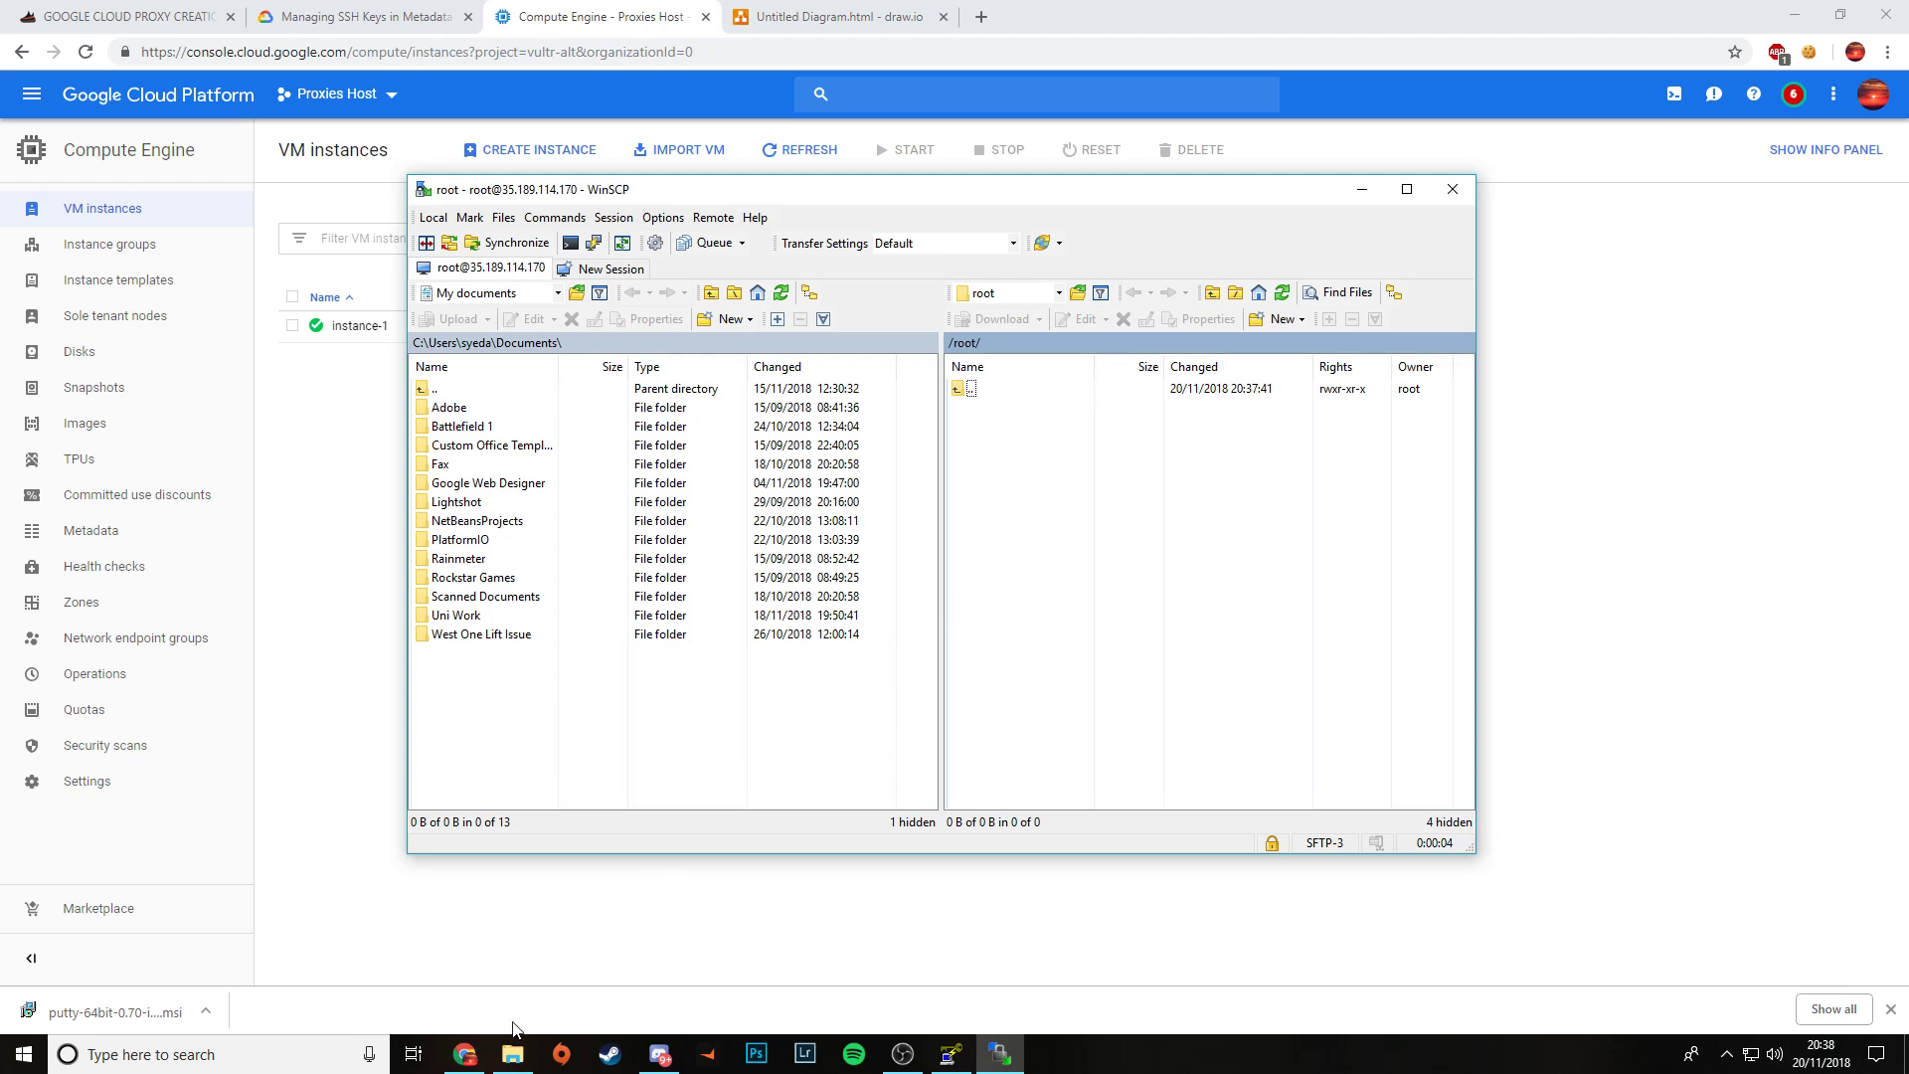
# Step: Copy the gcloud folder into remote /root, then open and close a root PuTTY session
pyautogui.click(510, 1053)
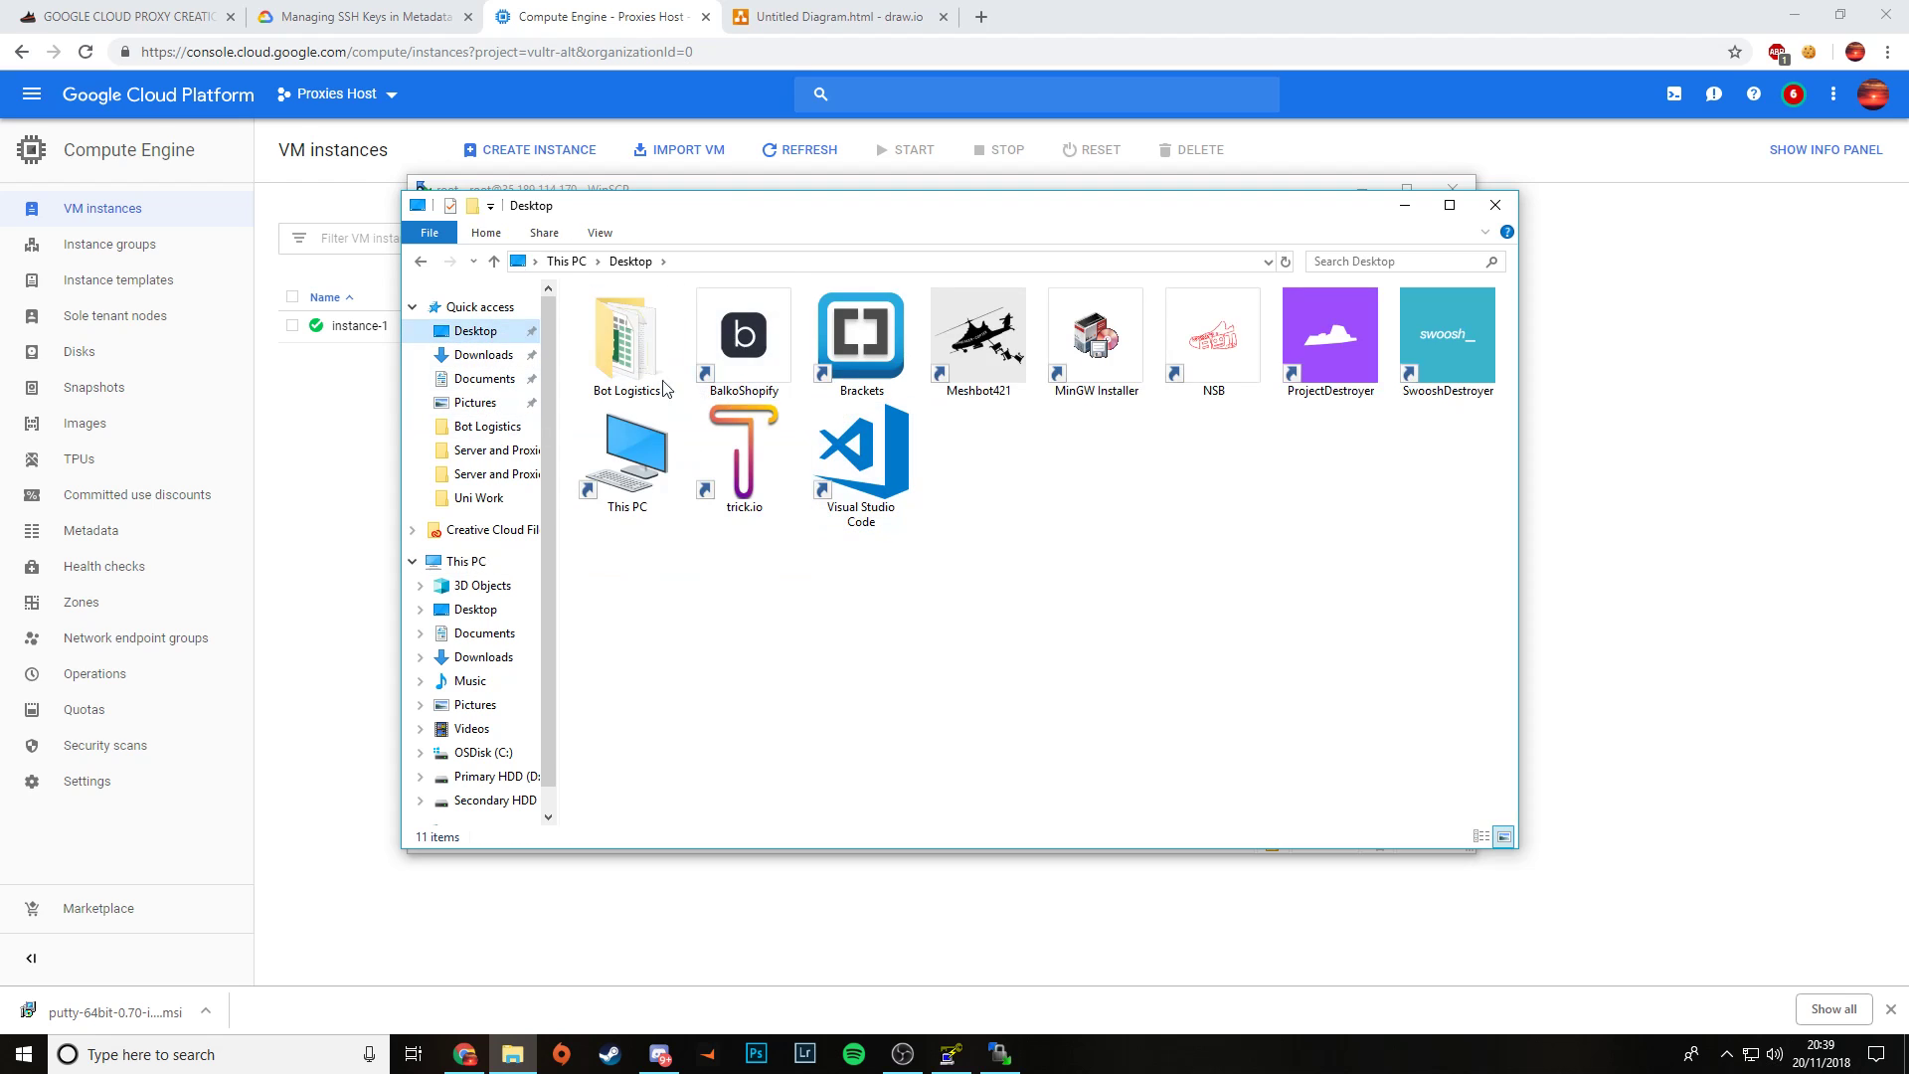
pyautogui.doubleClick(623, 335)
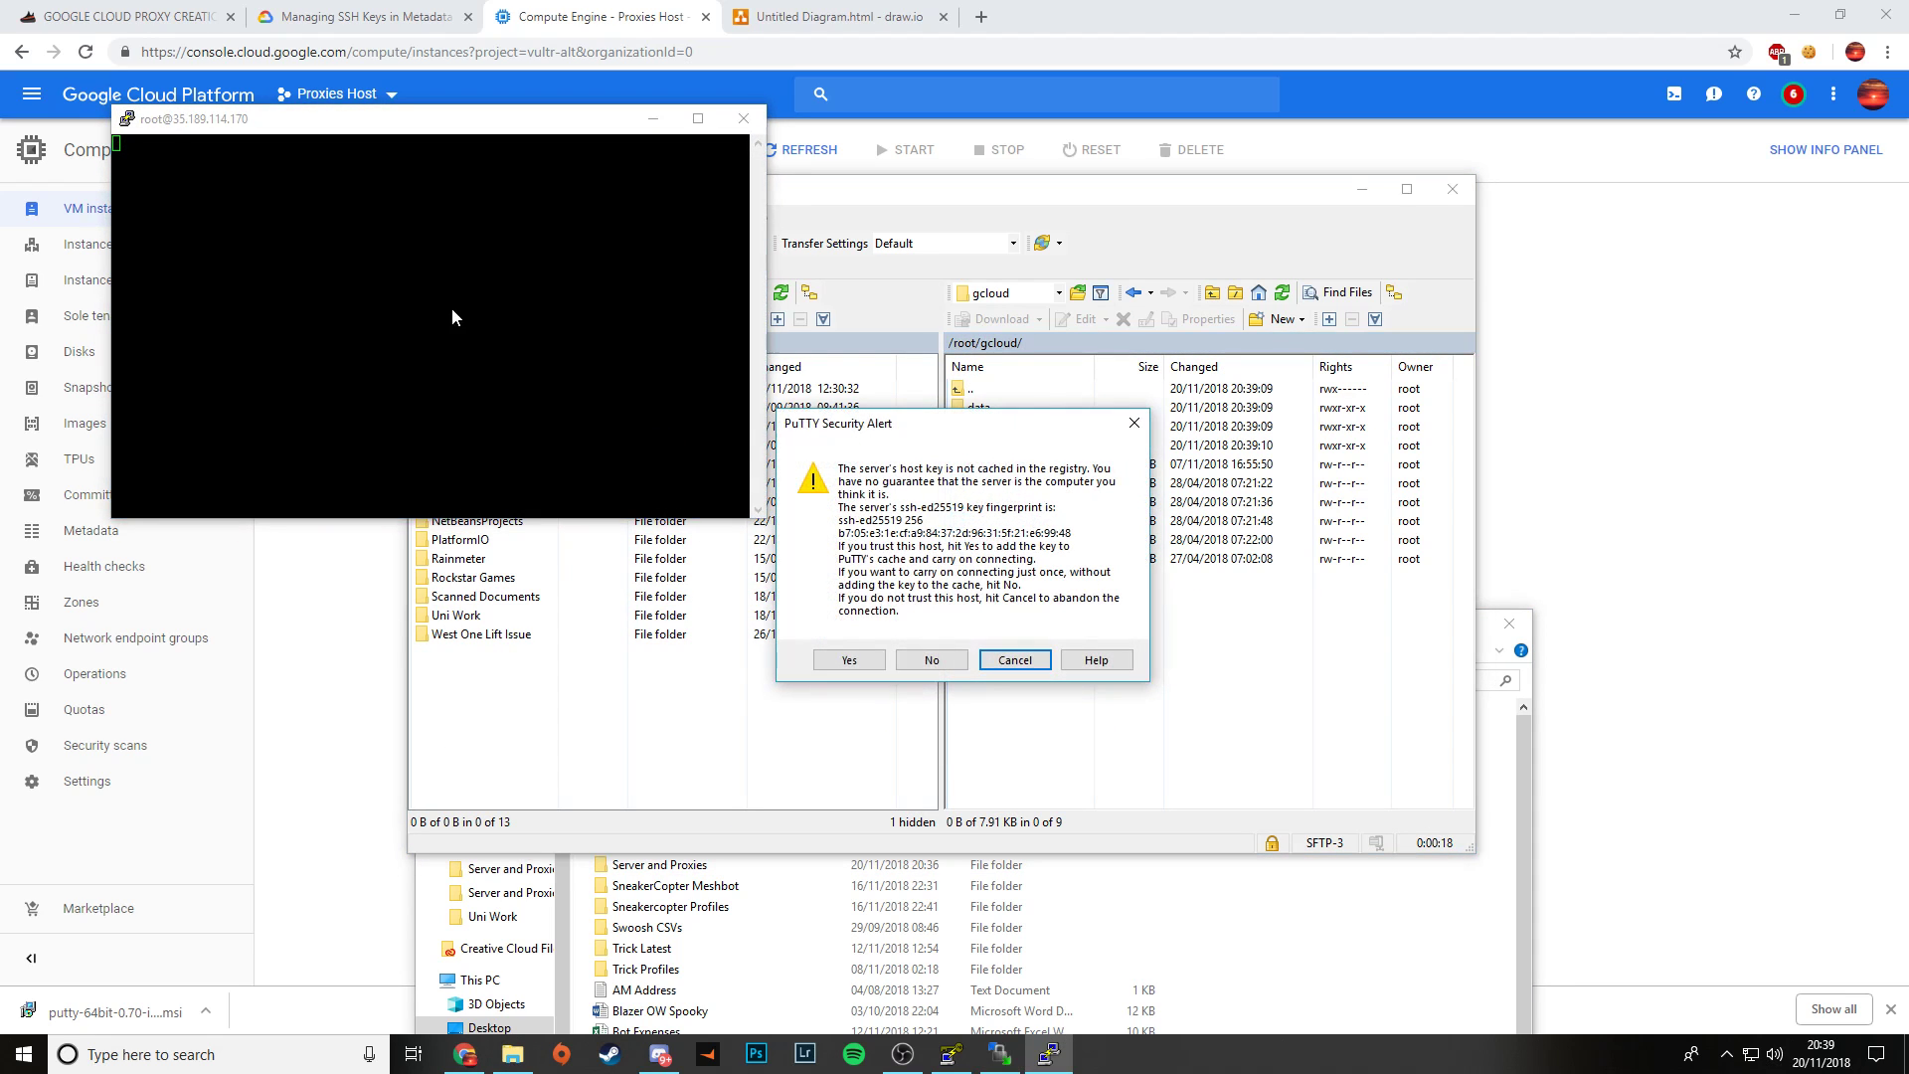
pyautogui.click(847, 658)
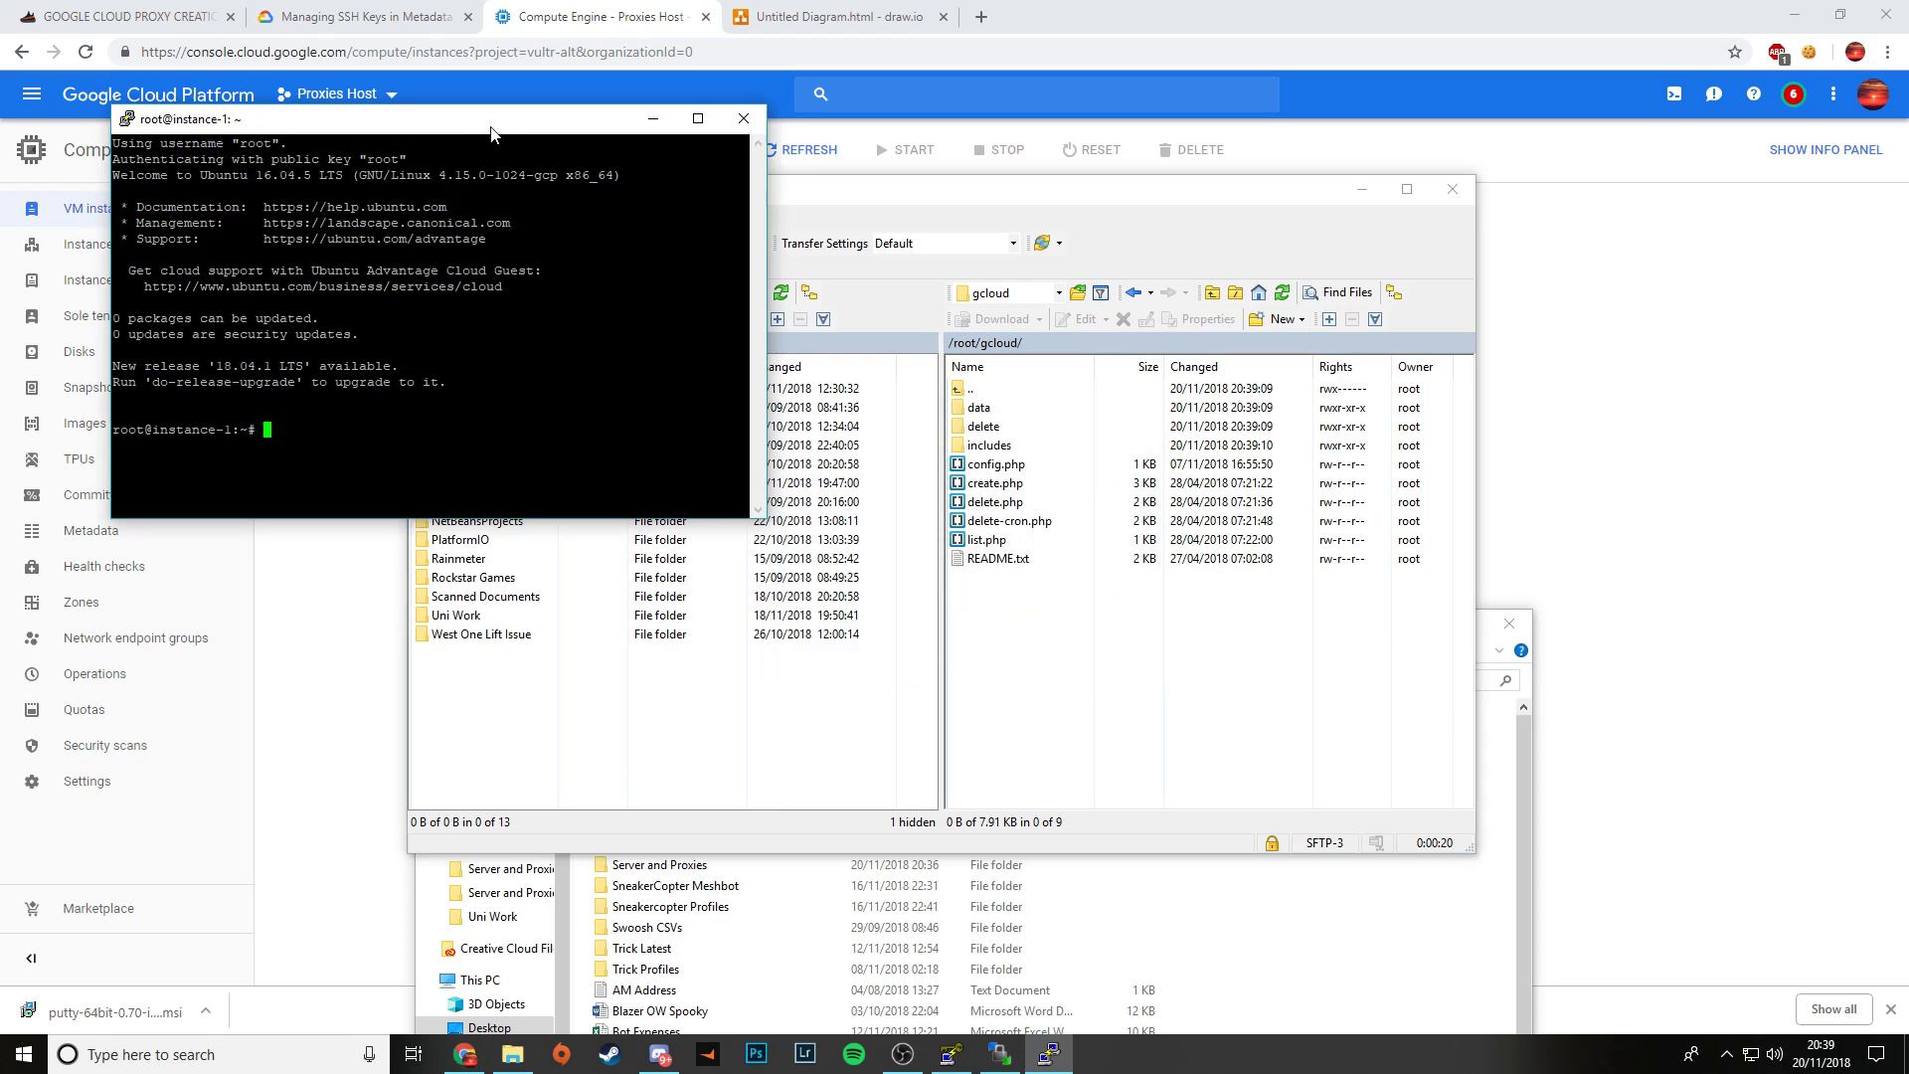
pyautogui.click(741, 118)
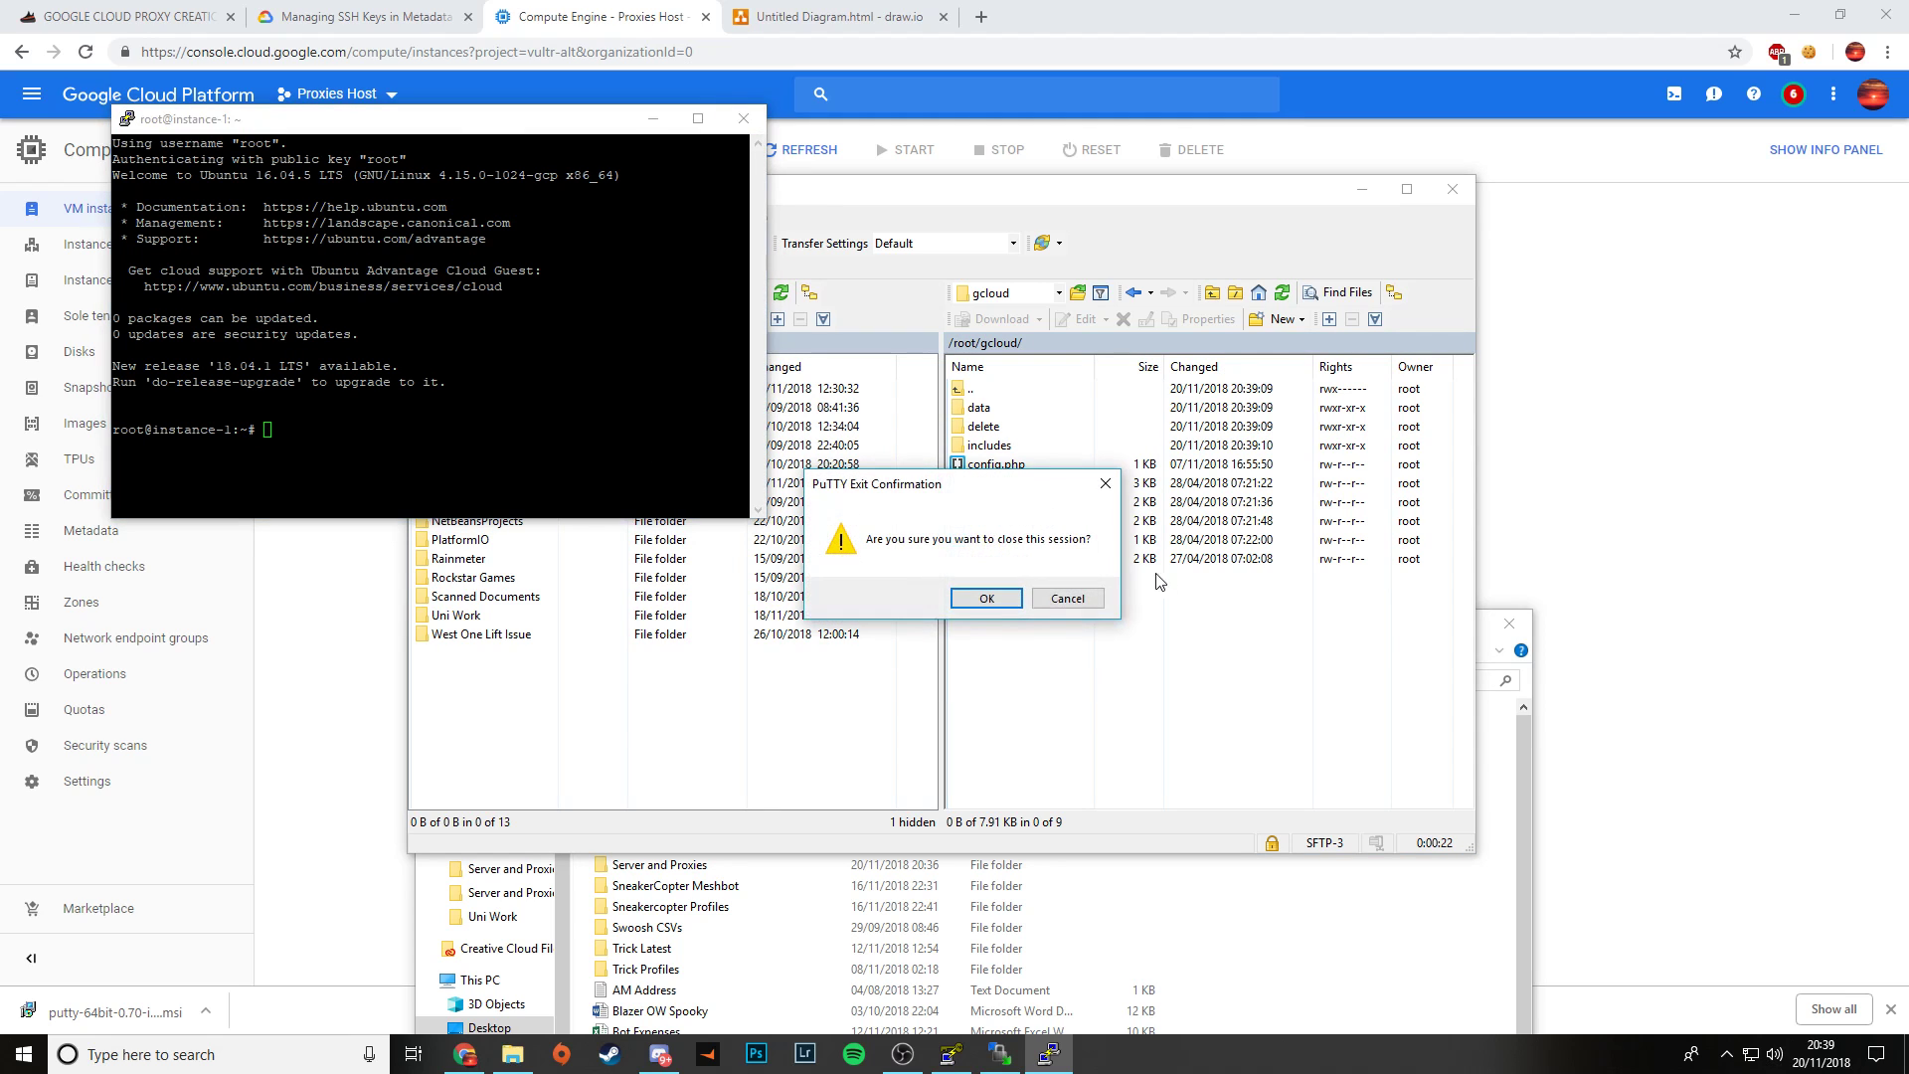
pyautogui.click(985, 597)
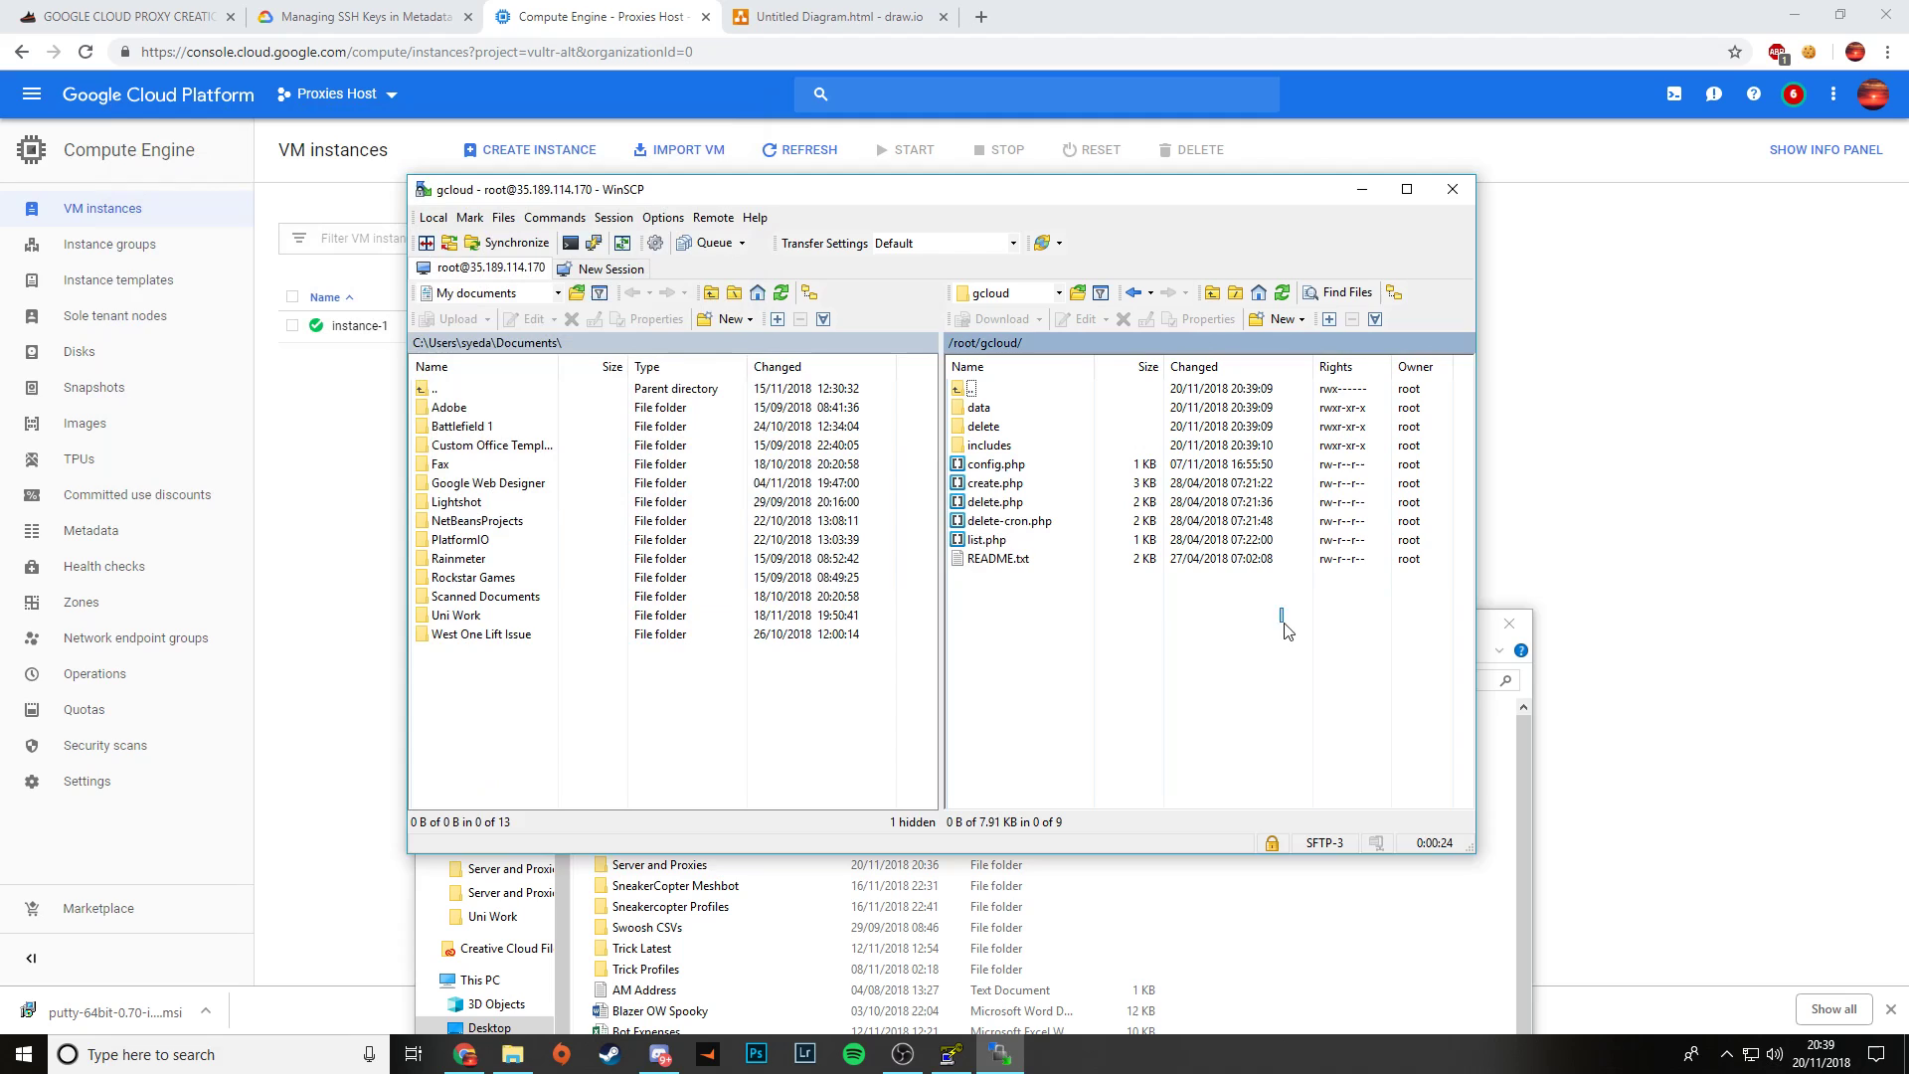
pyautogui.click(996, 558)
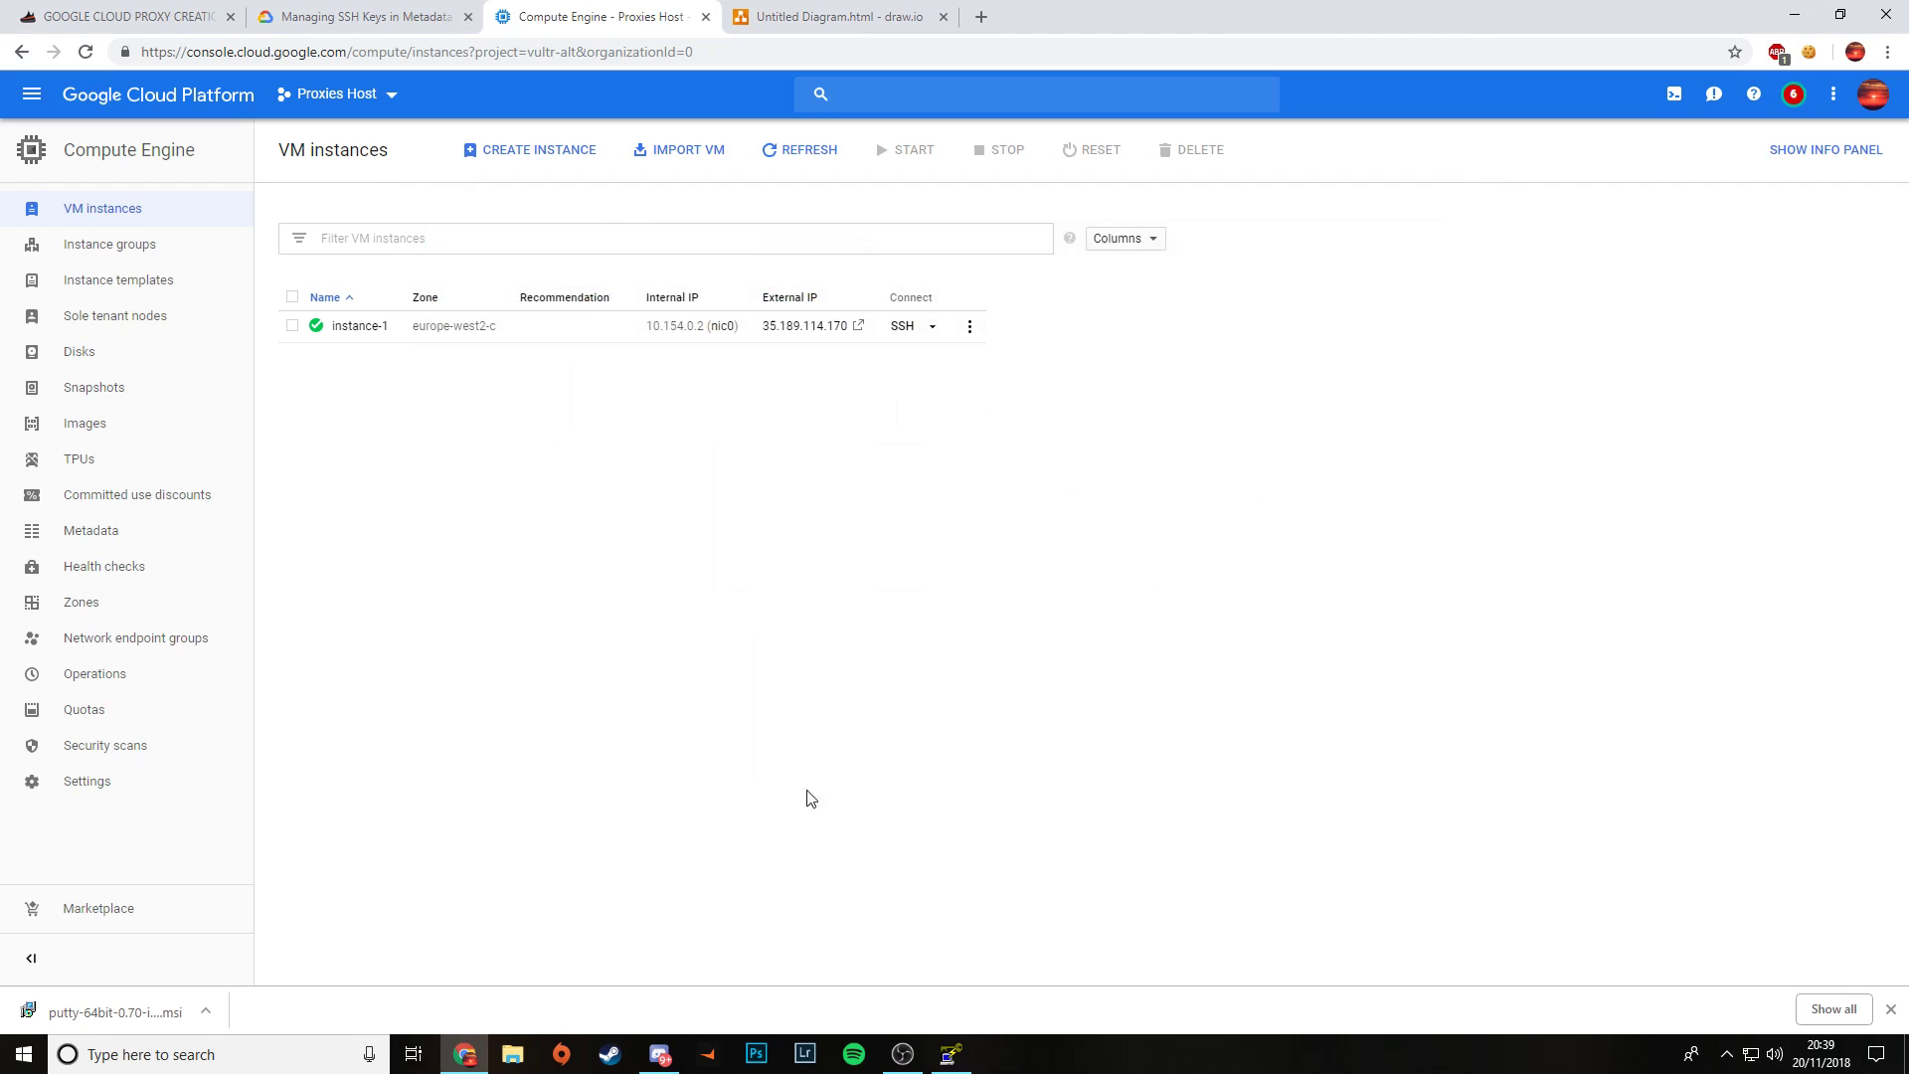
# Step: Delete instance-1 and switch to the Compute Engine Instance templates page
pyautogui.click(969, 325)
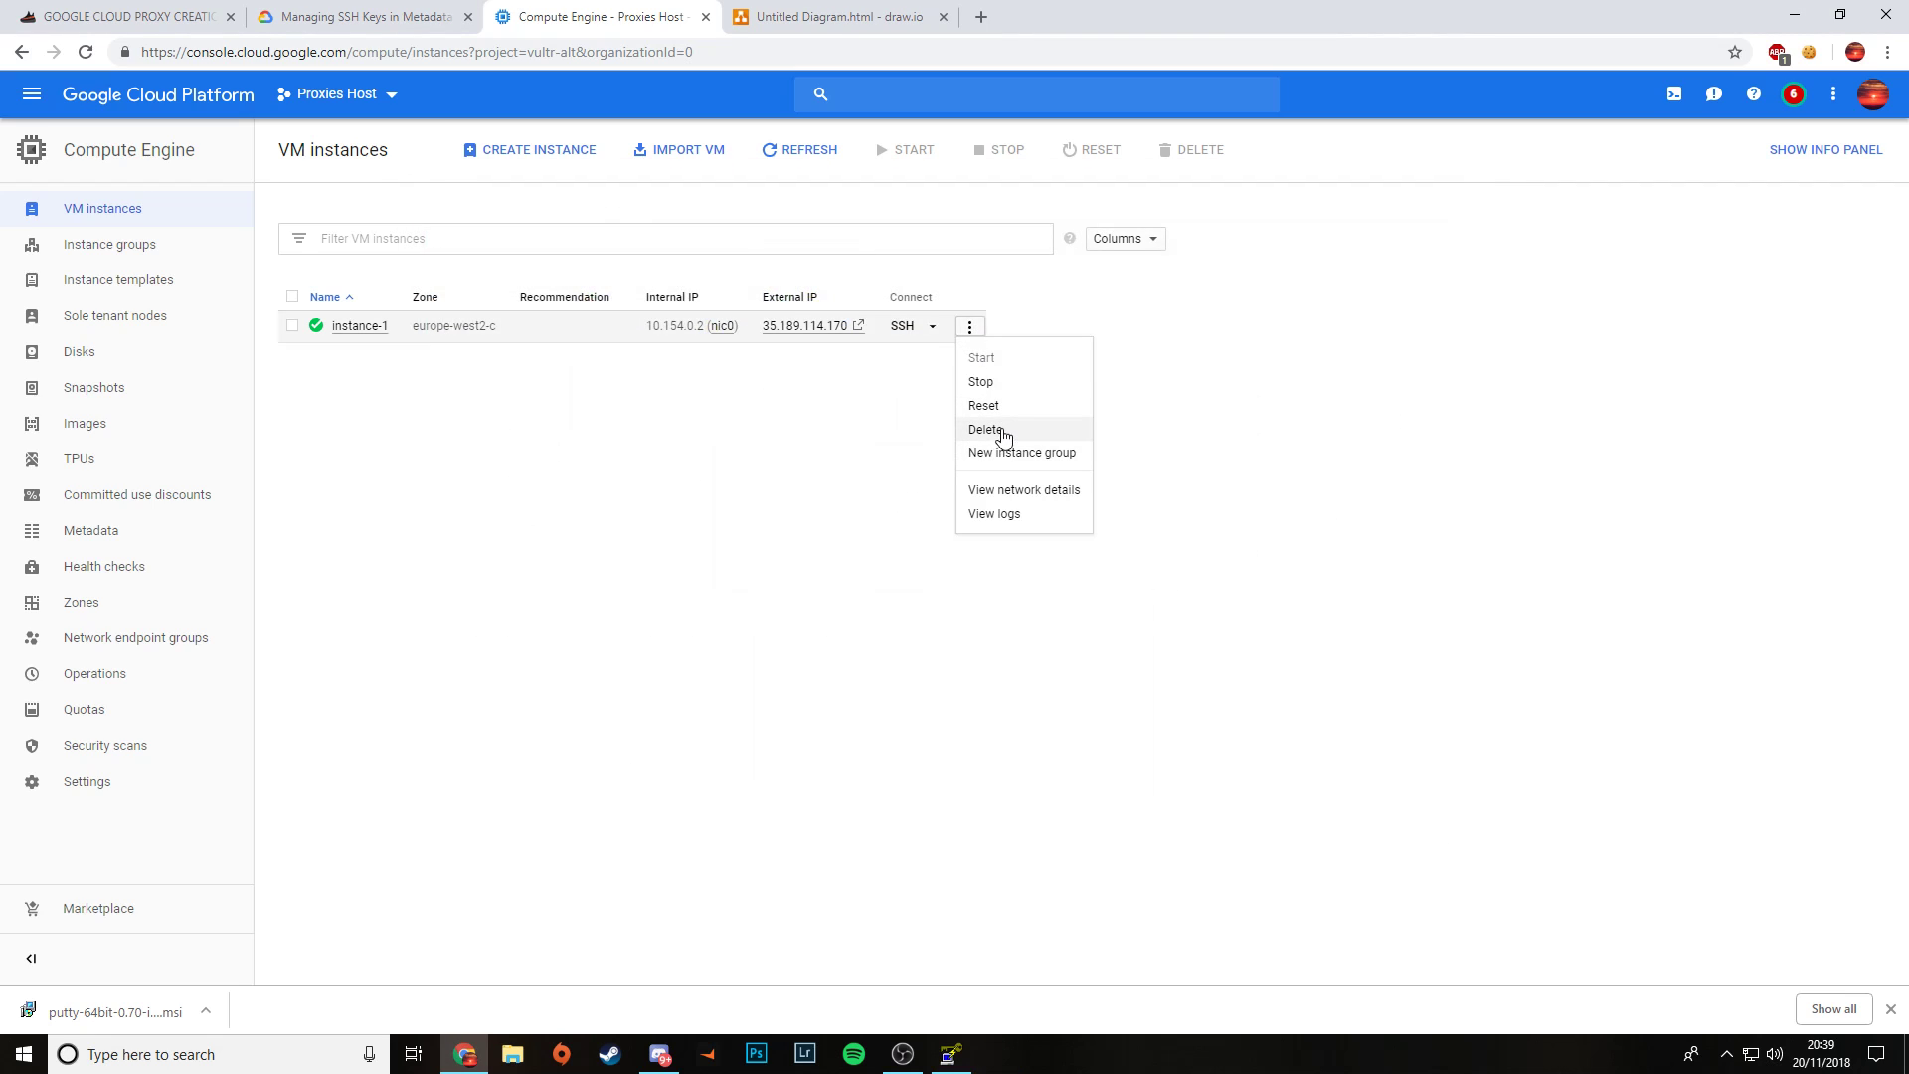
pyautogui.click(985, 428)
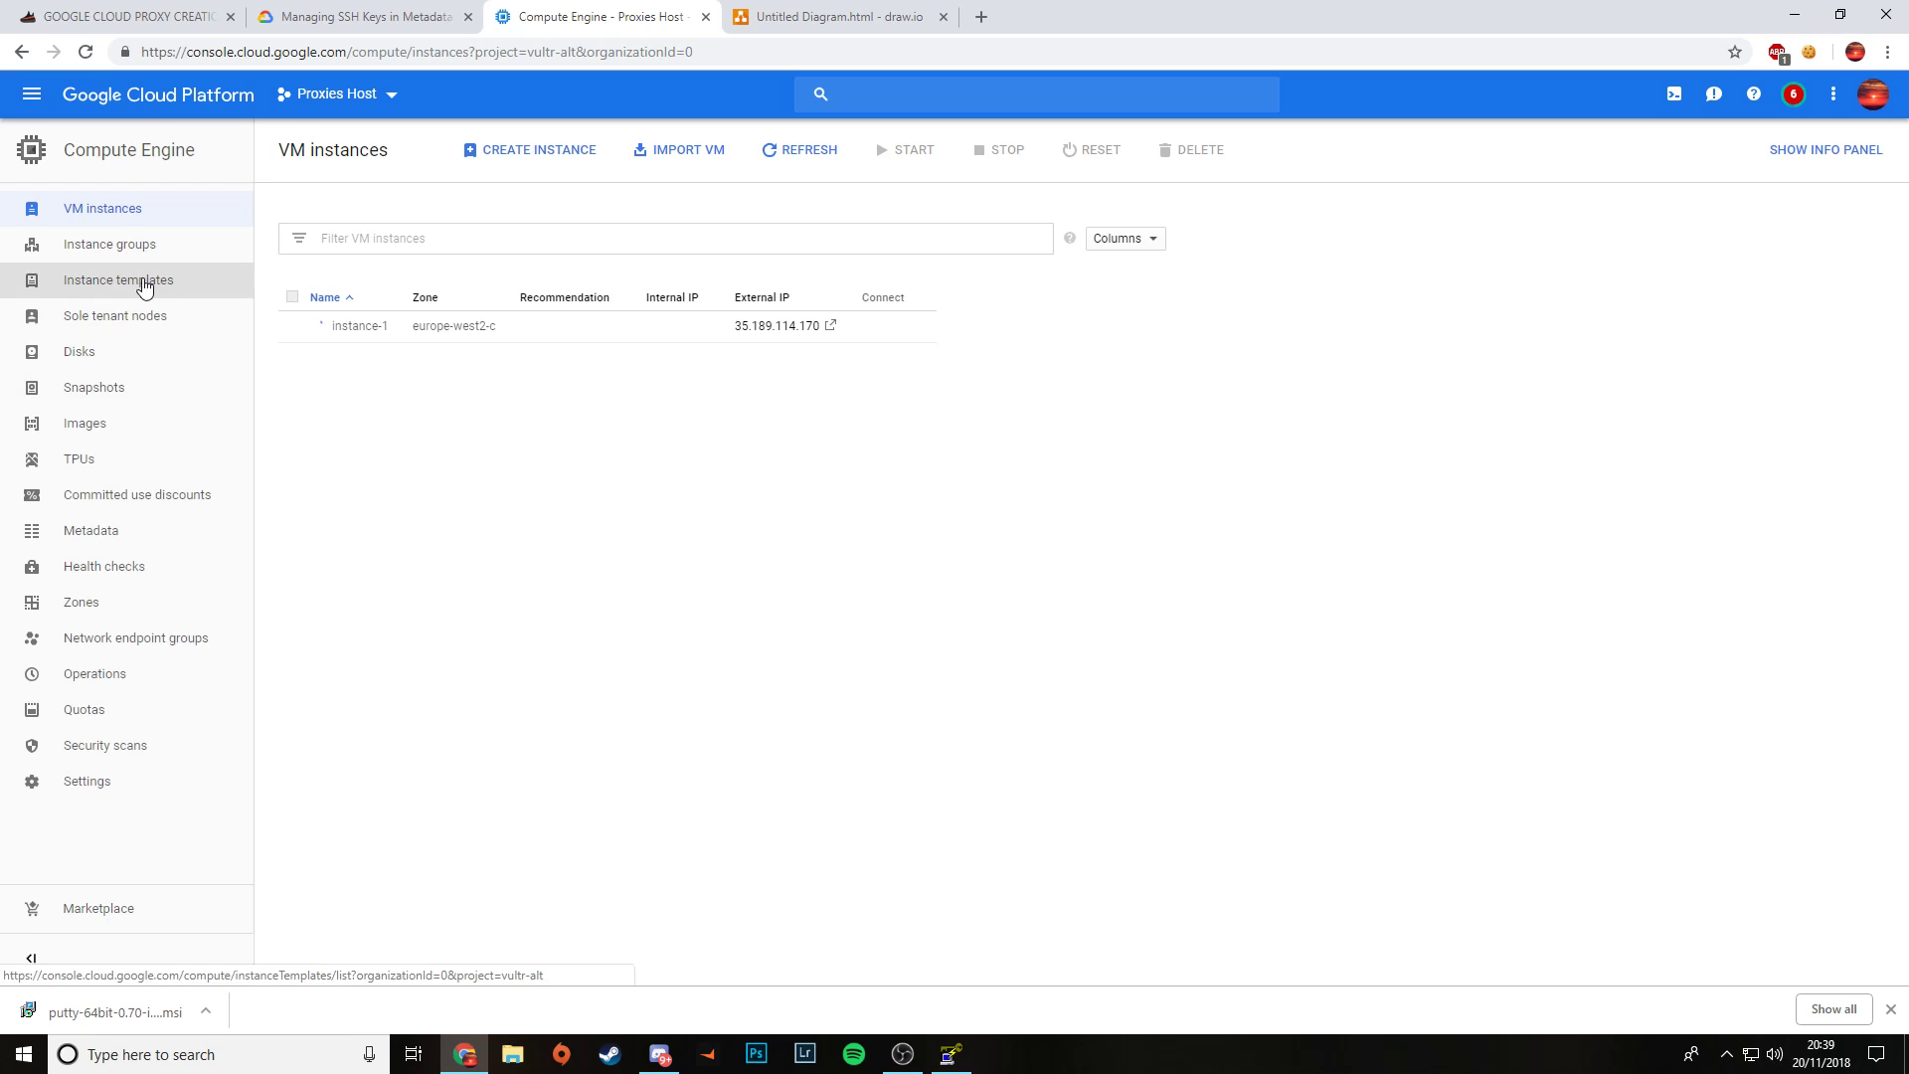
pyautogui.click(119, 278)
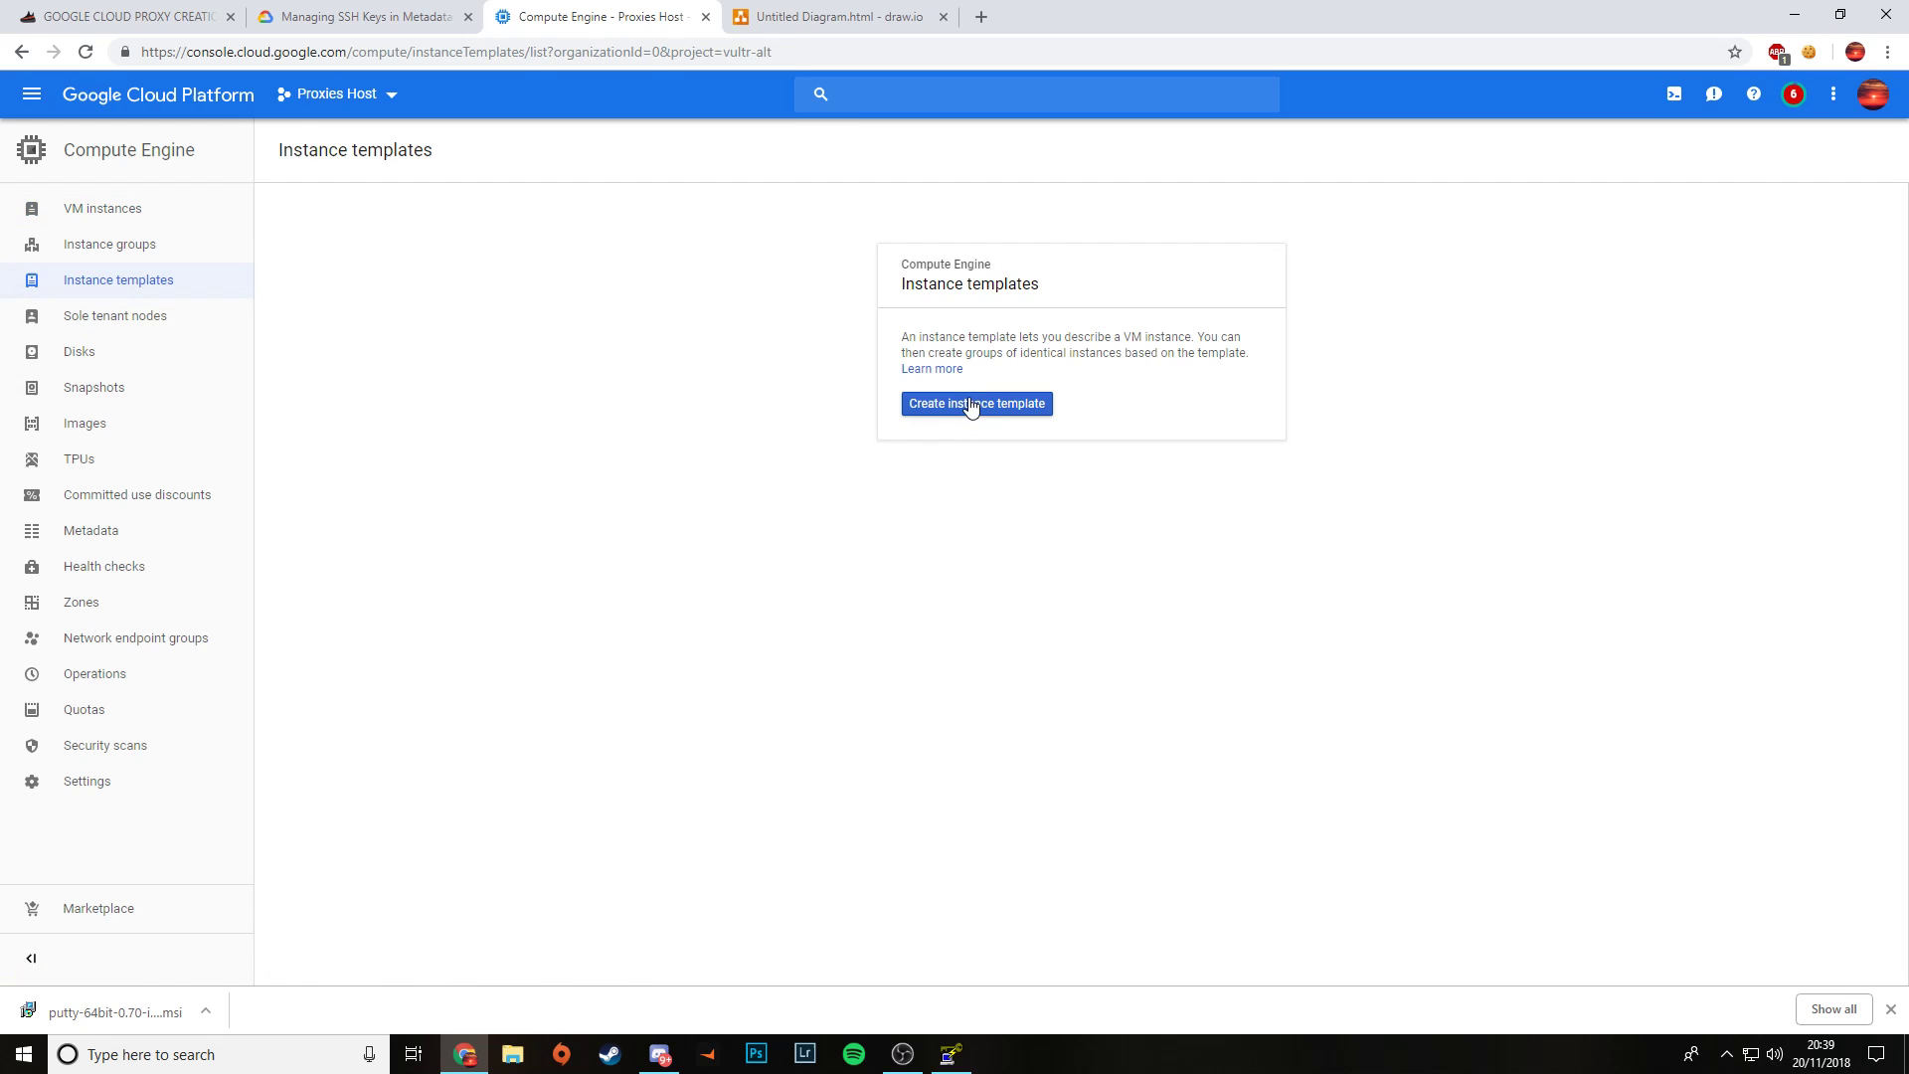
# Step: Create instance template 'proxyhost1' using the Ubuntu 16.04 boot disk image
pyautogui.click(975, 403)
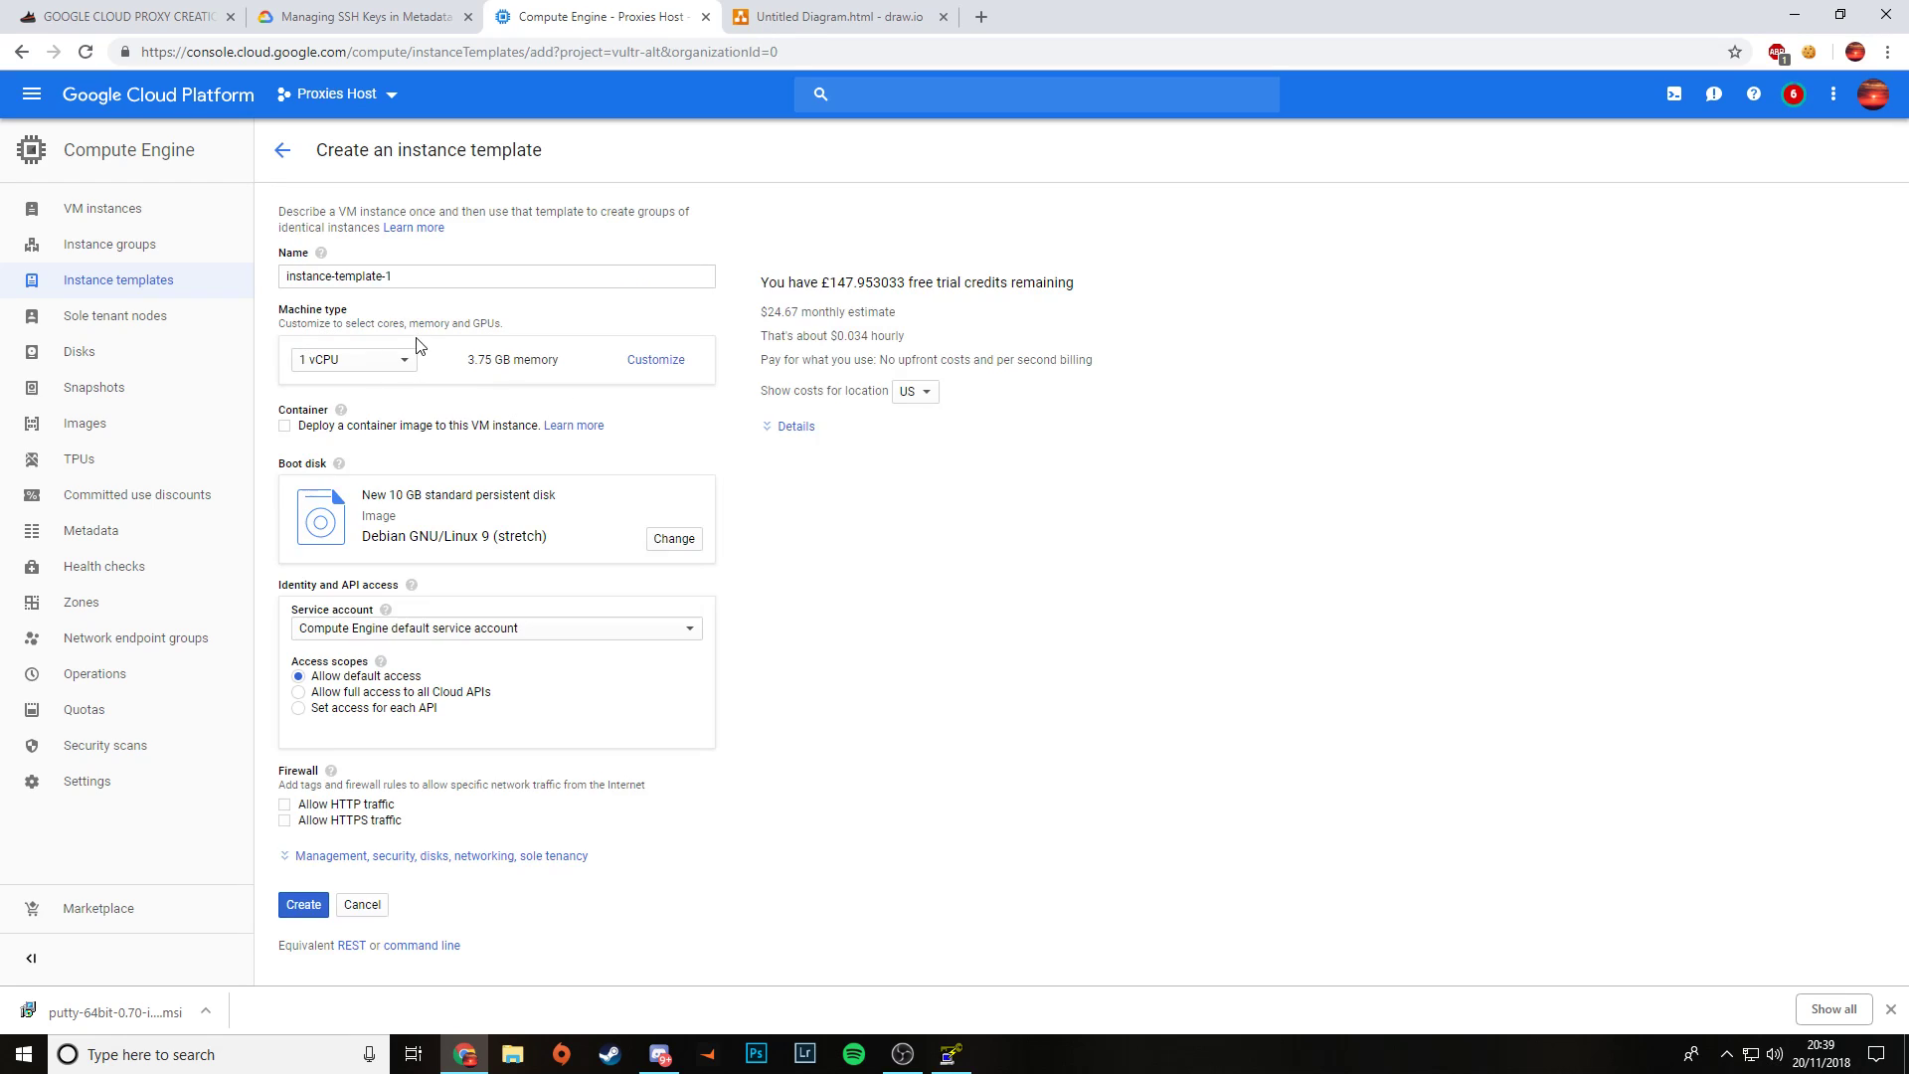
pyautogui.moveTo(729, 515)
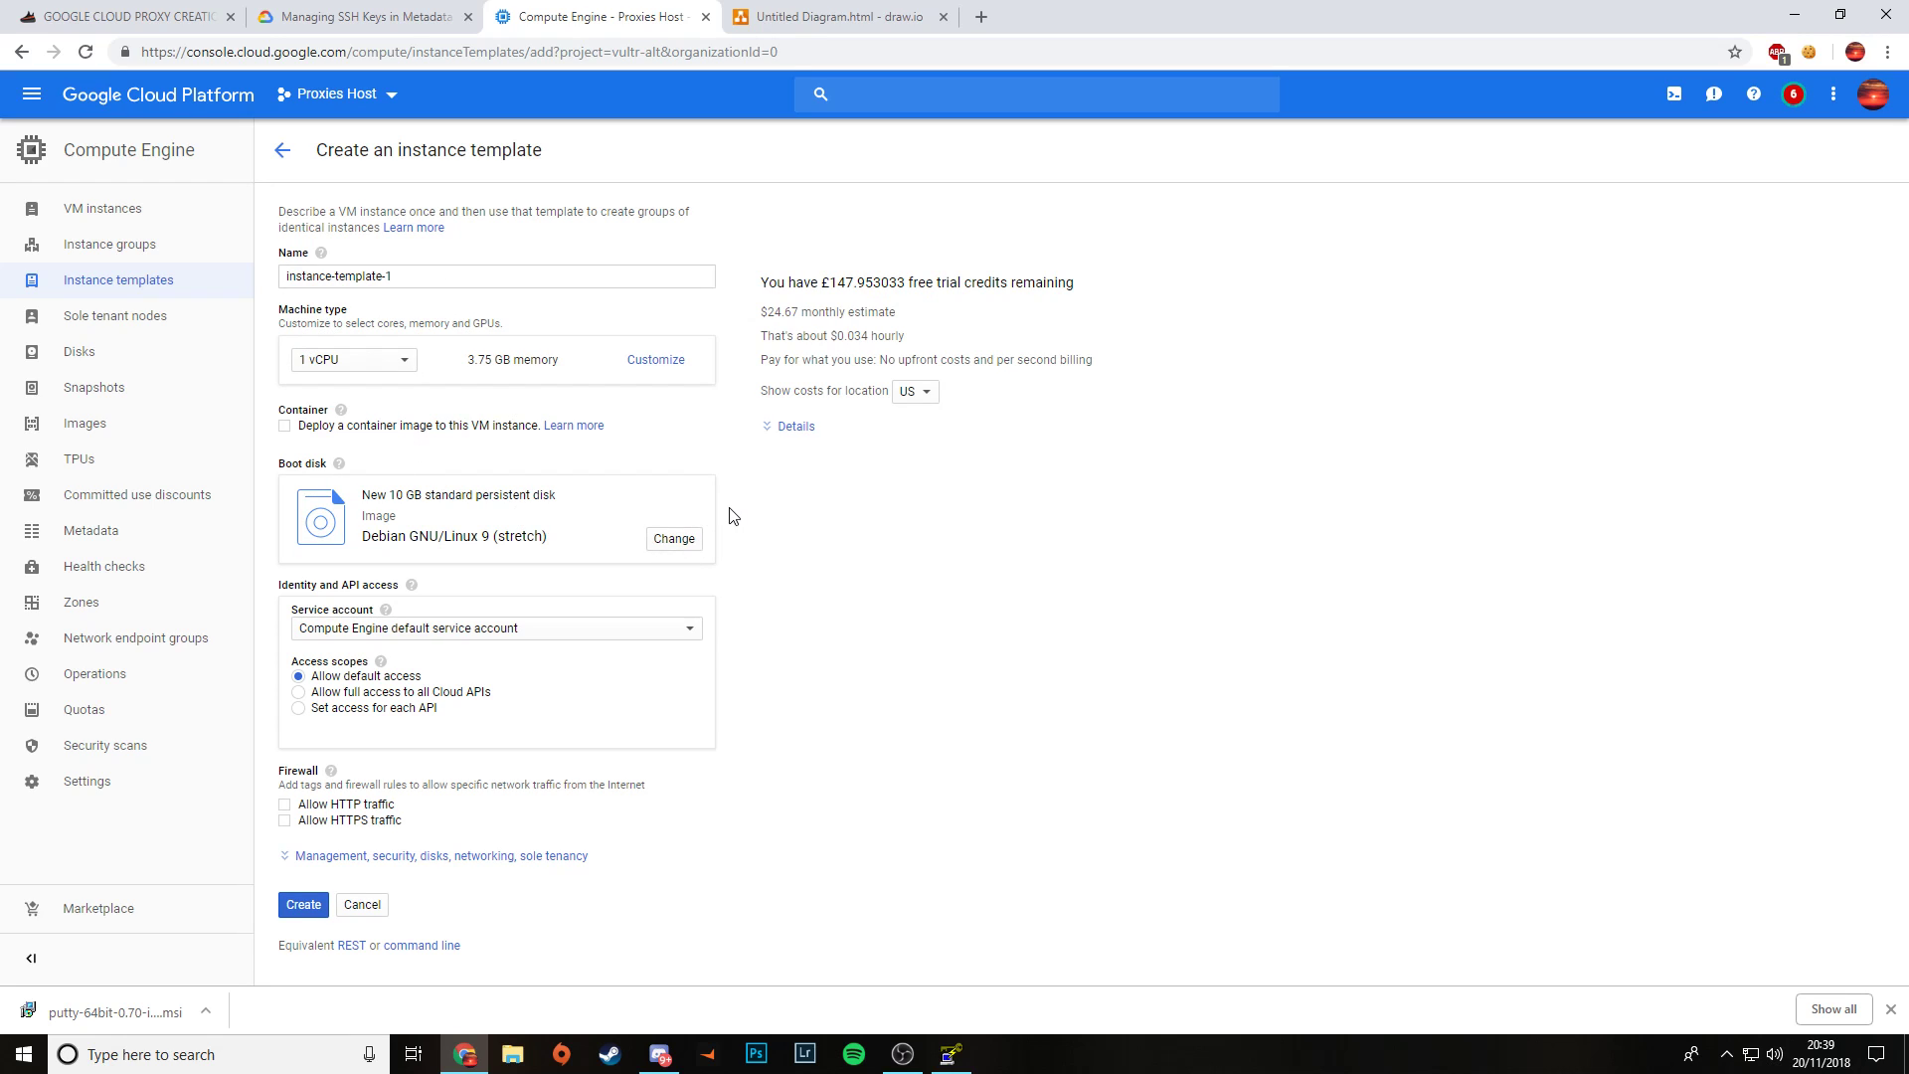
pyautogui.moveTo(530, 478)
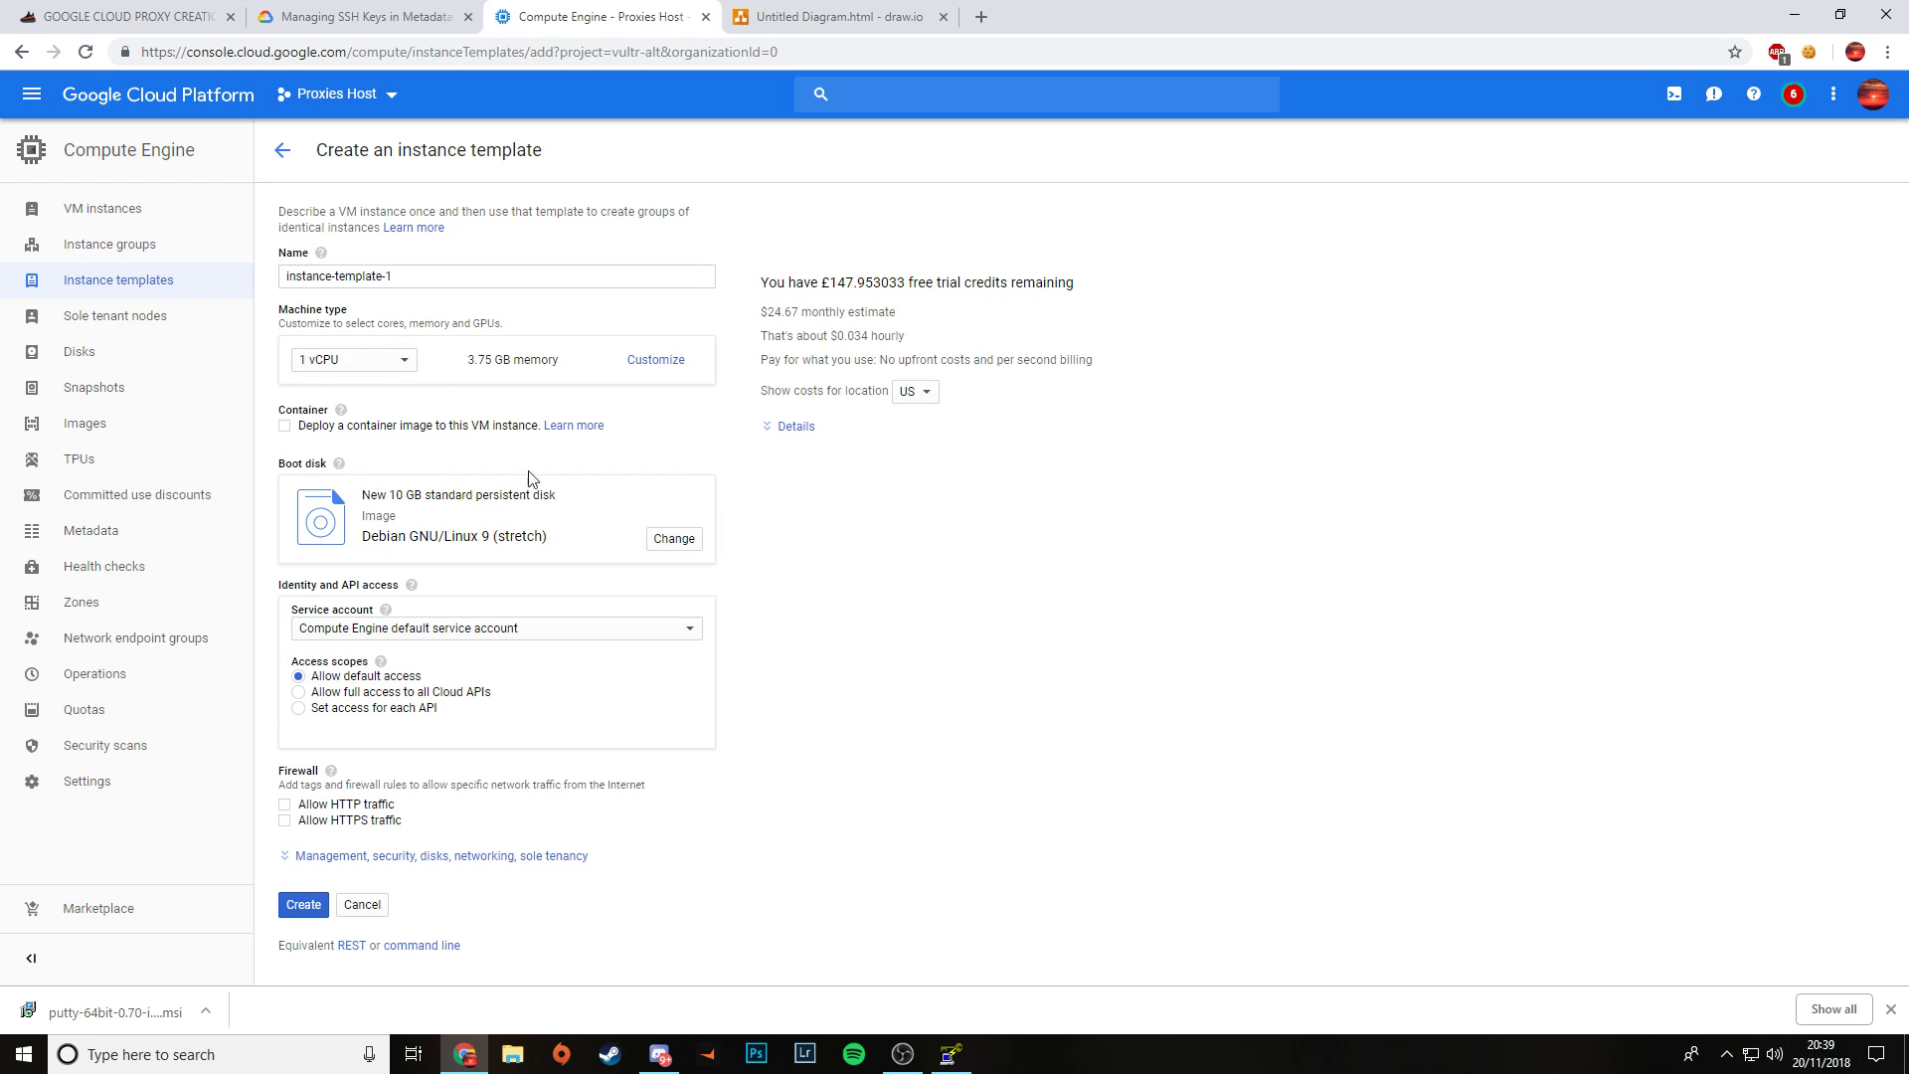
pyautogui.click(673, 538)
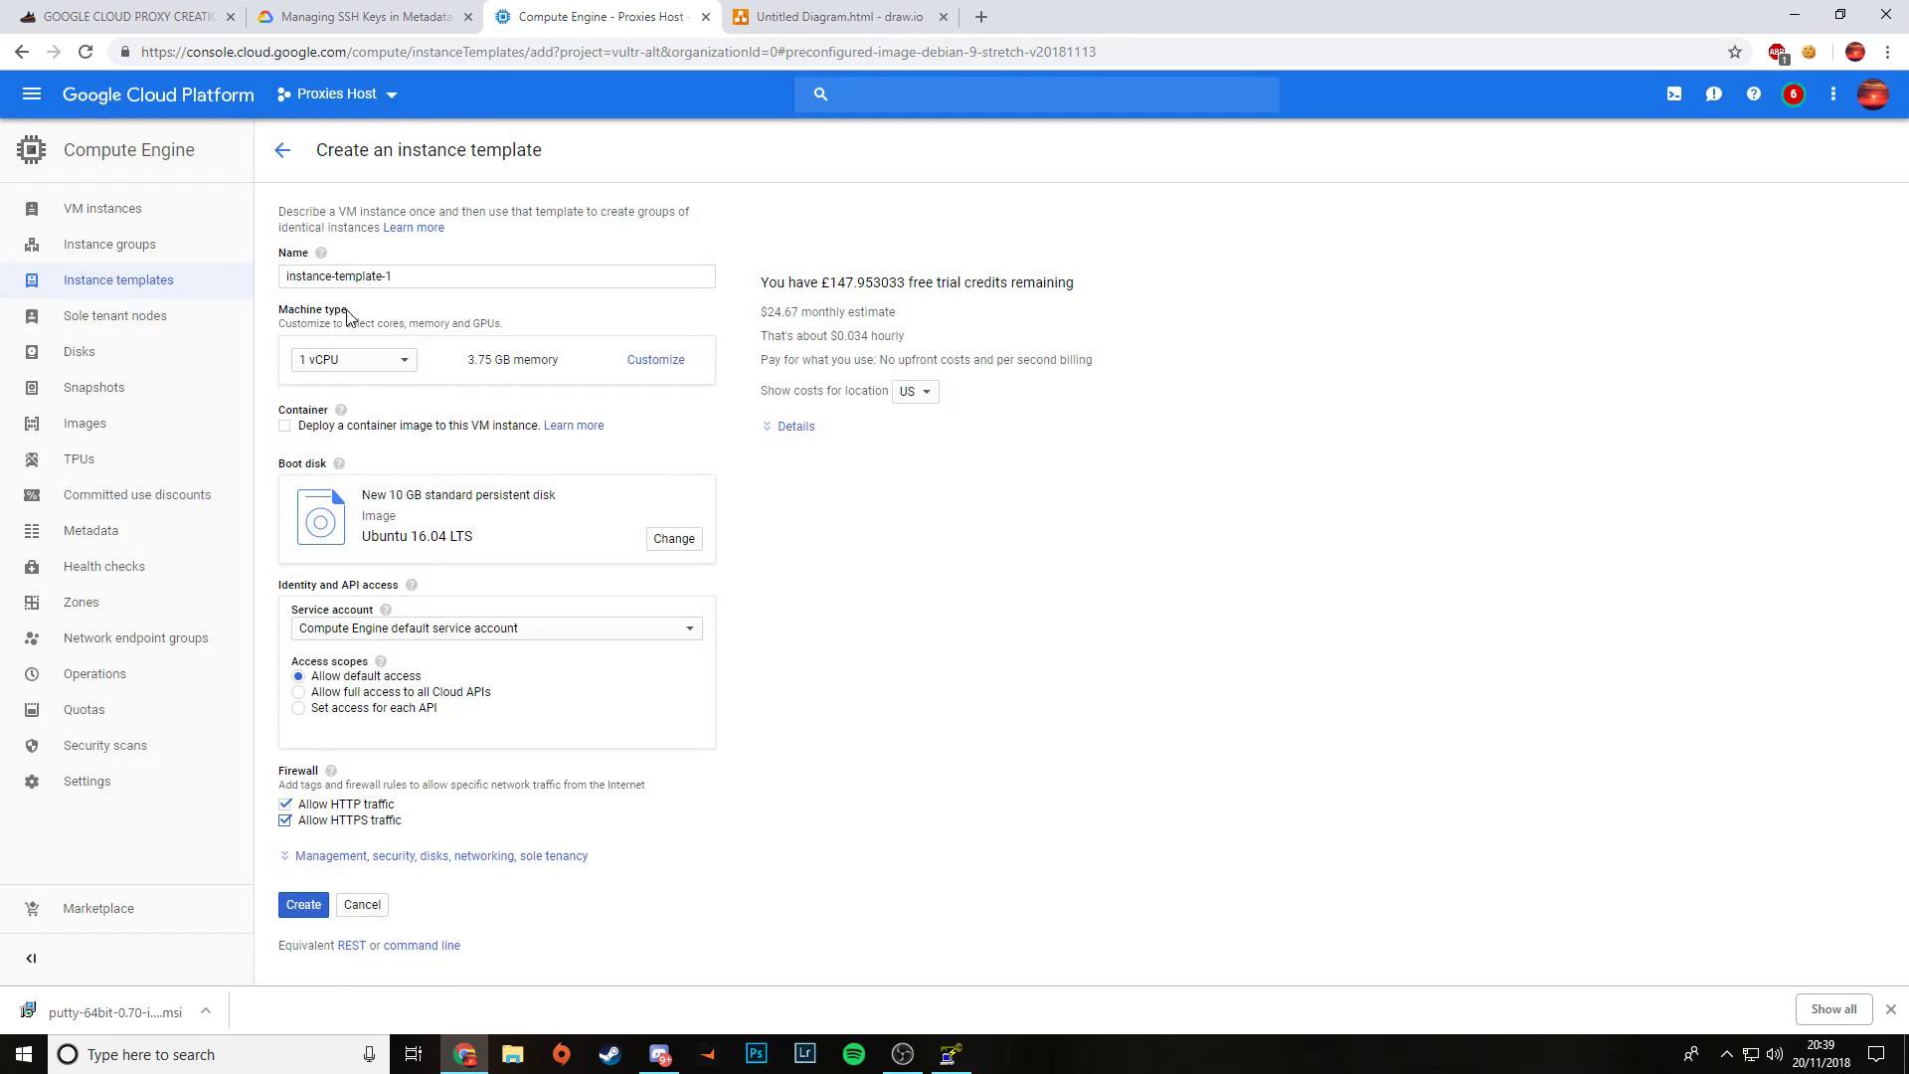
pyautogui.click(495, 276)
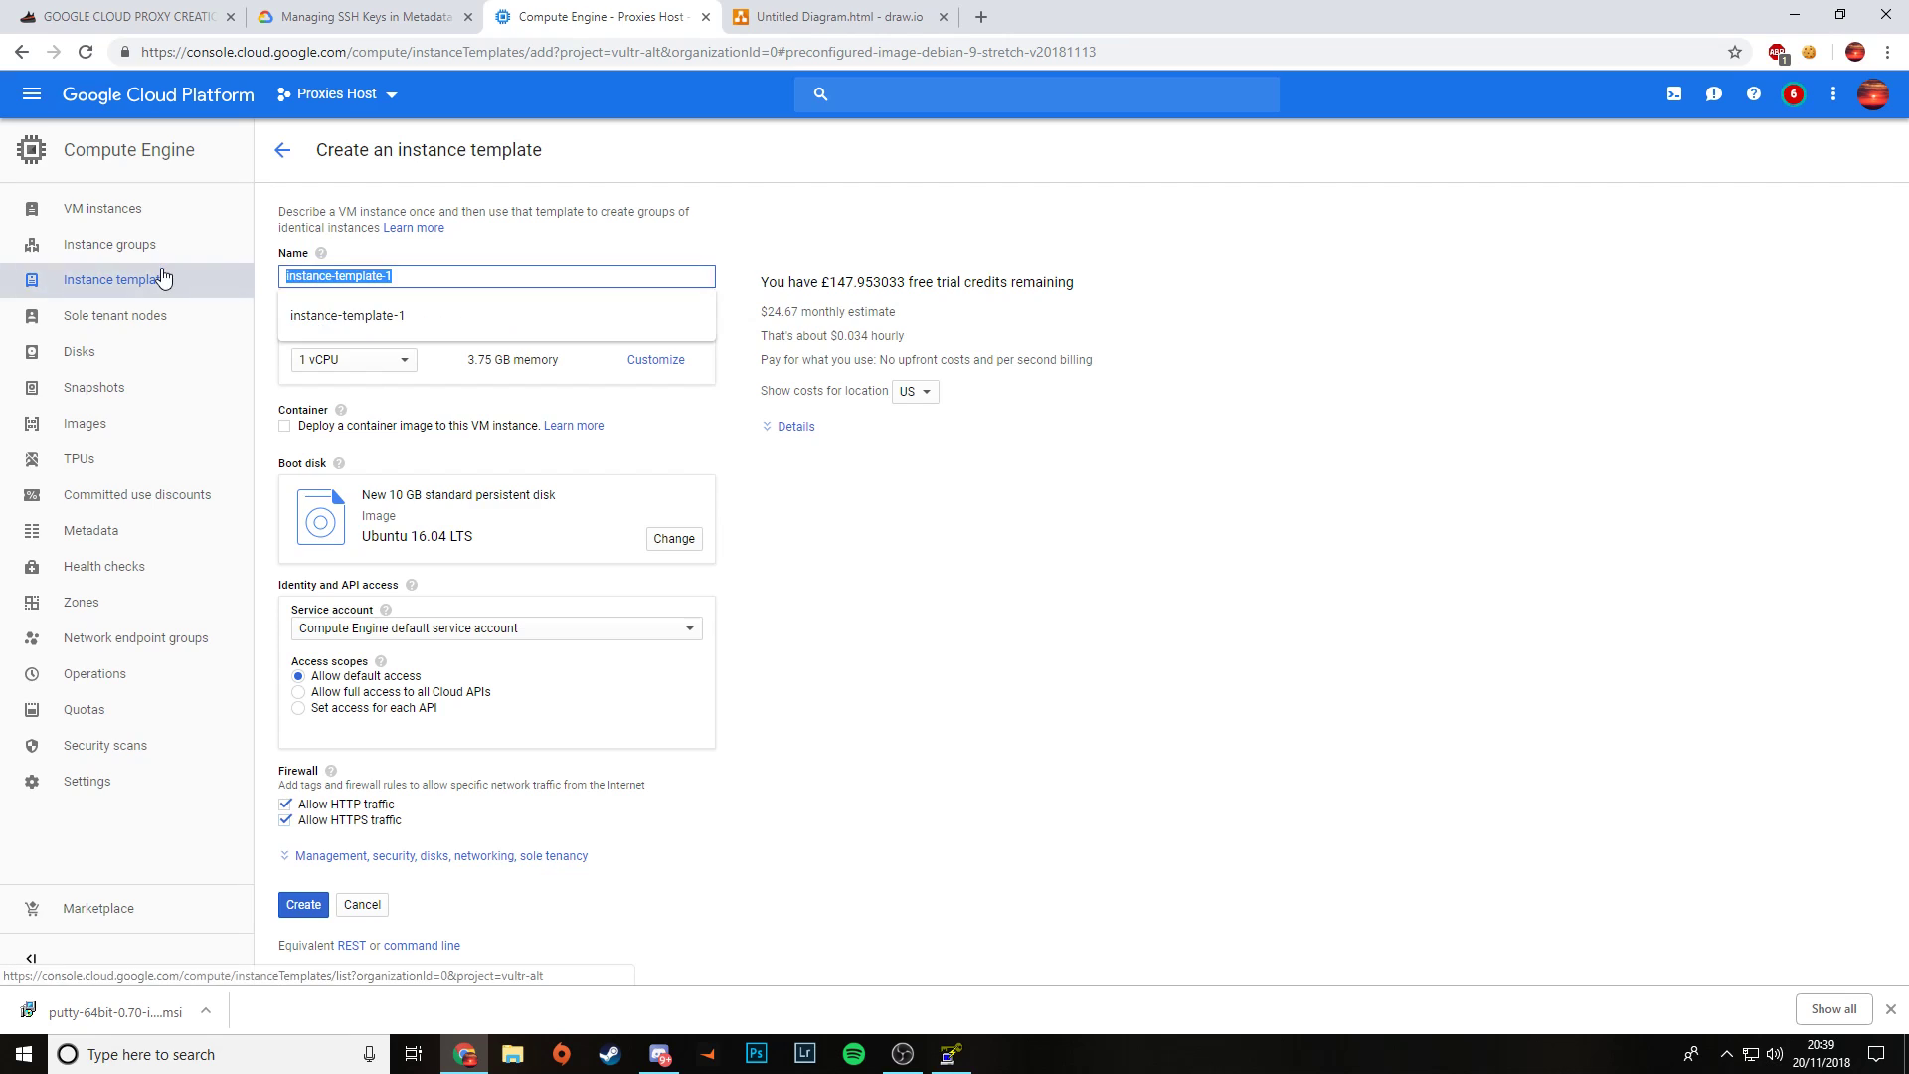
pyautogui.write('Proxy Host Template')
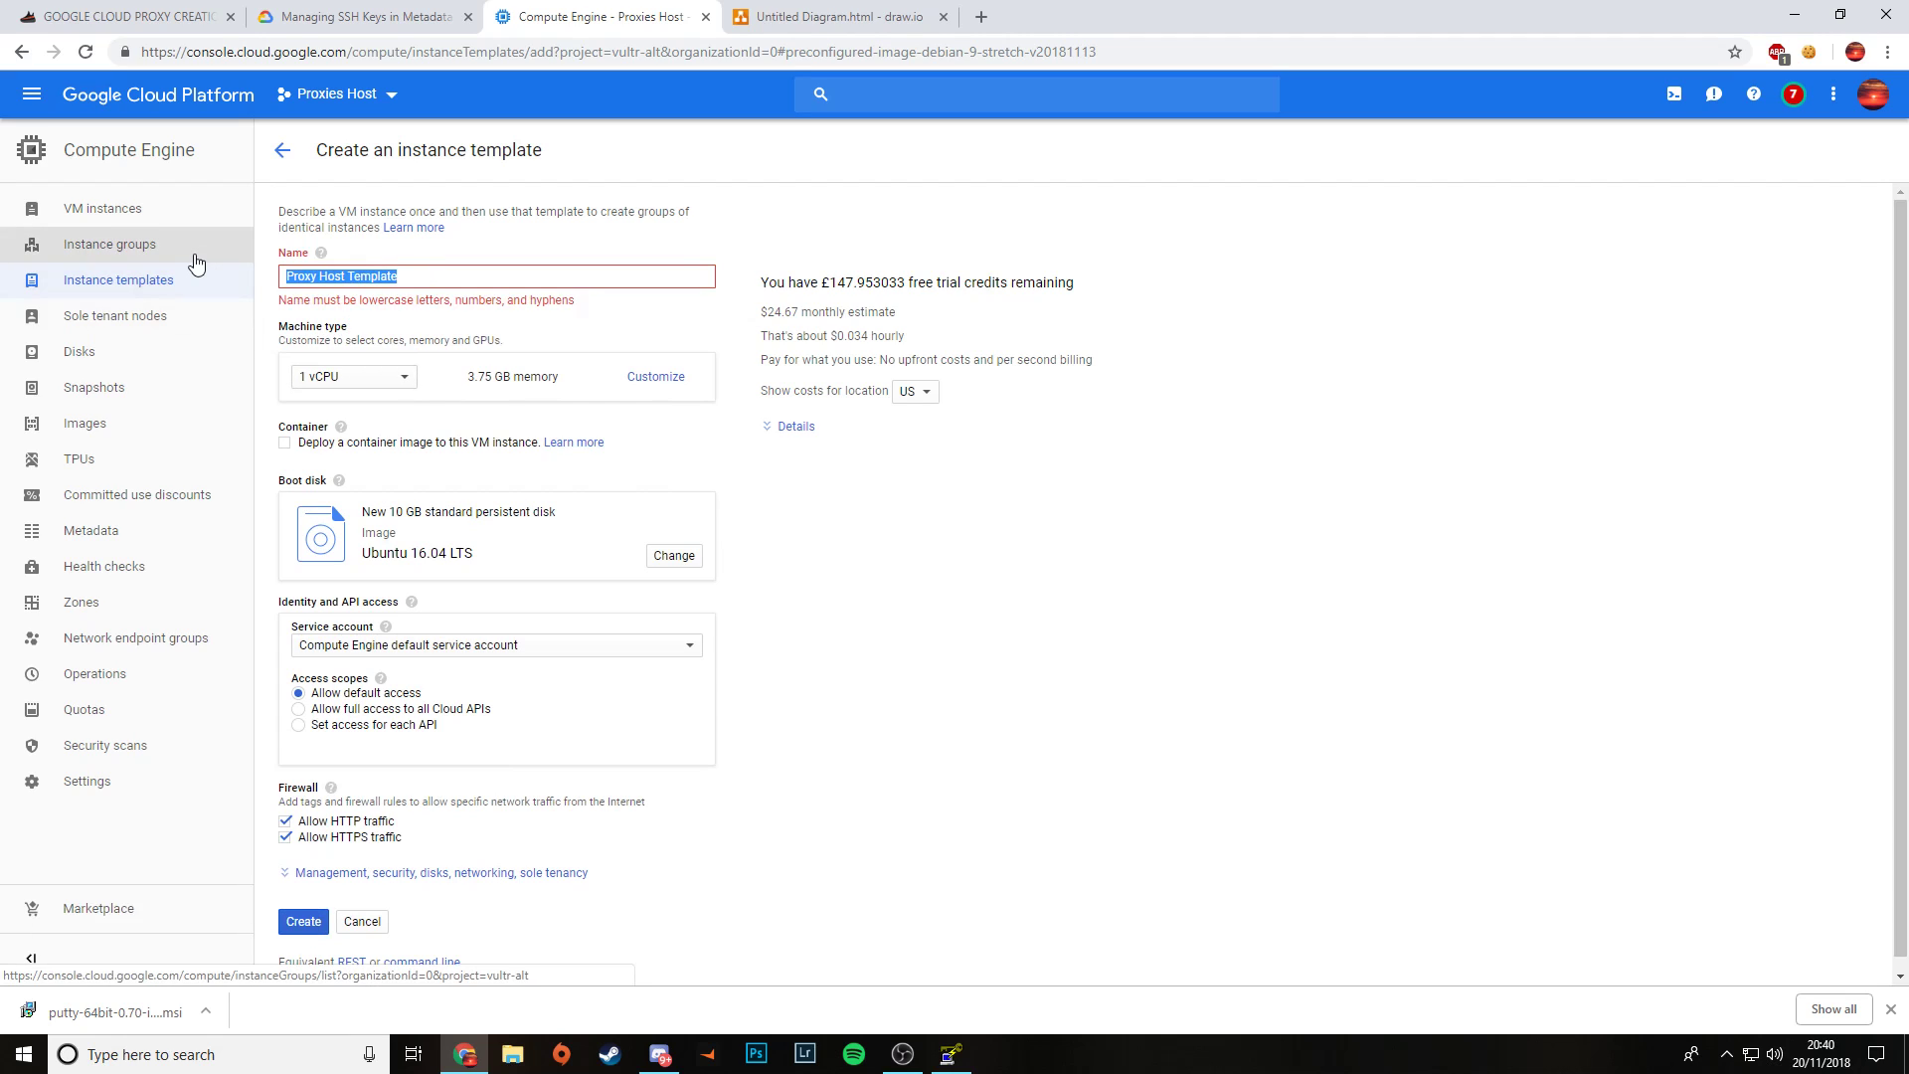
pyautogui.write('proxy')
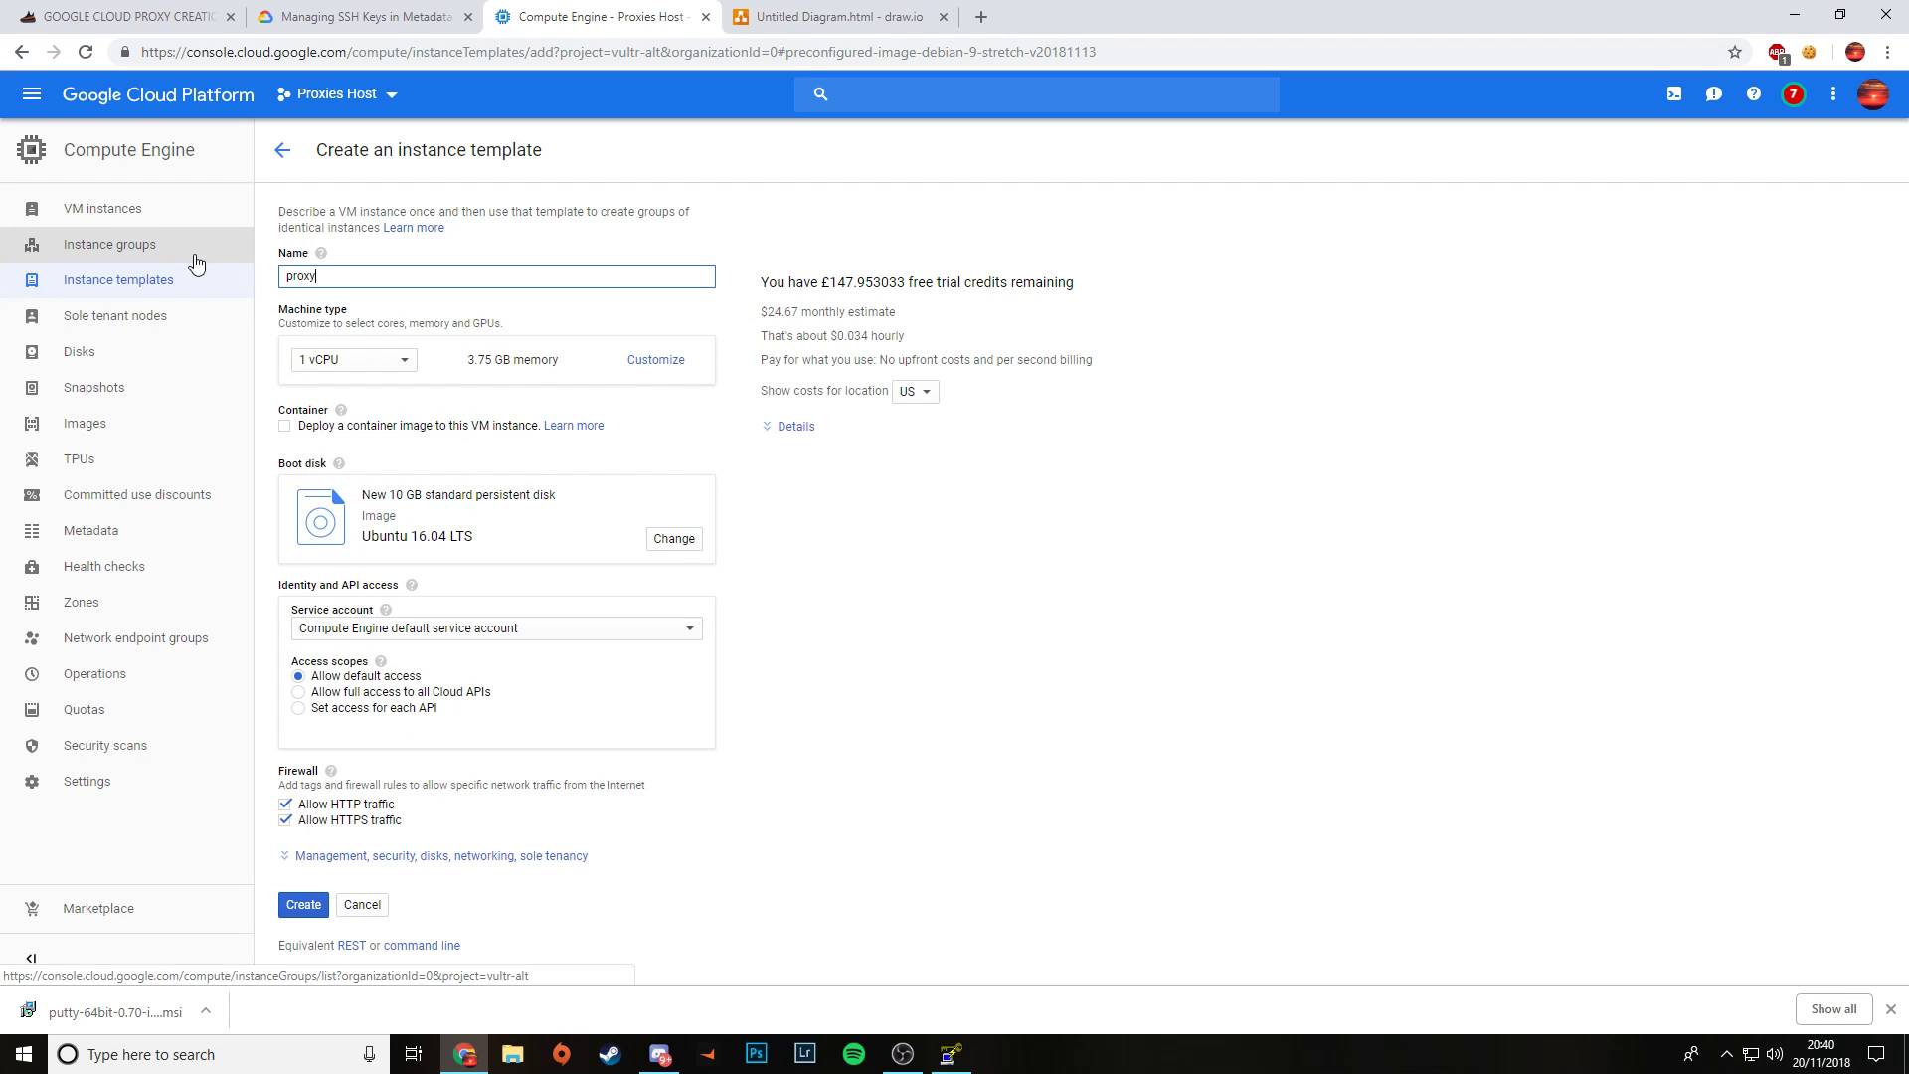
pyautogui.write('host1')
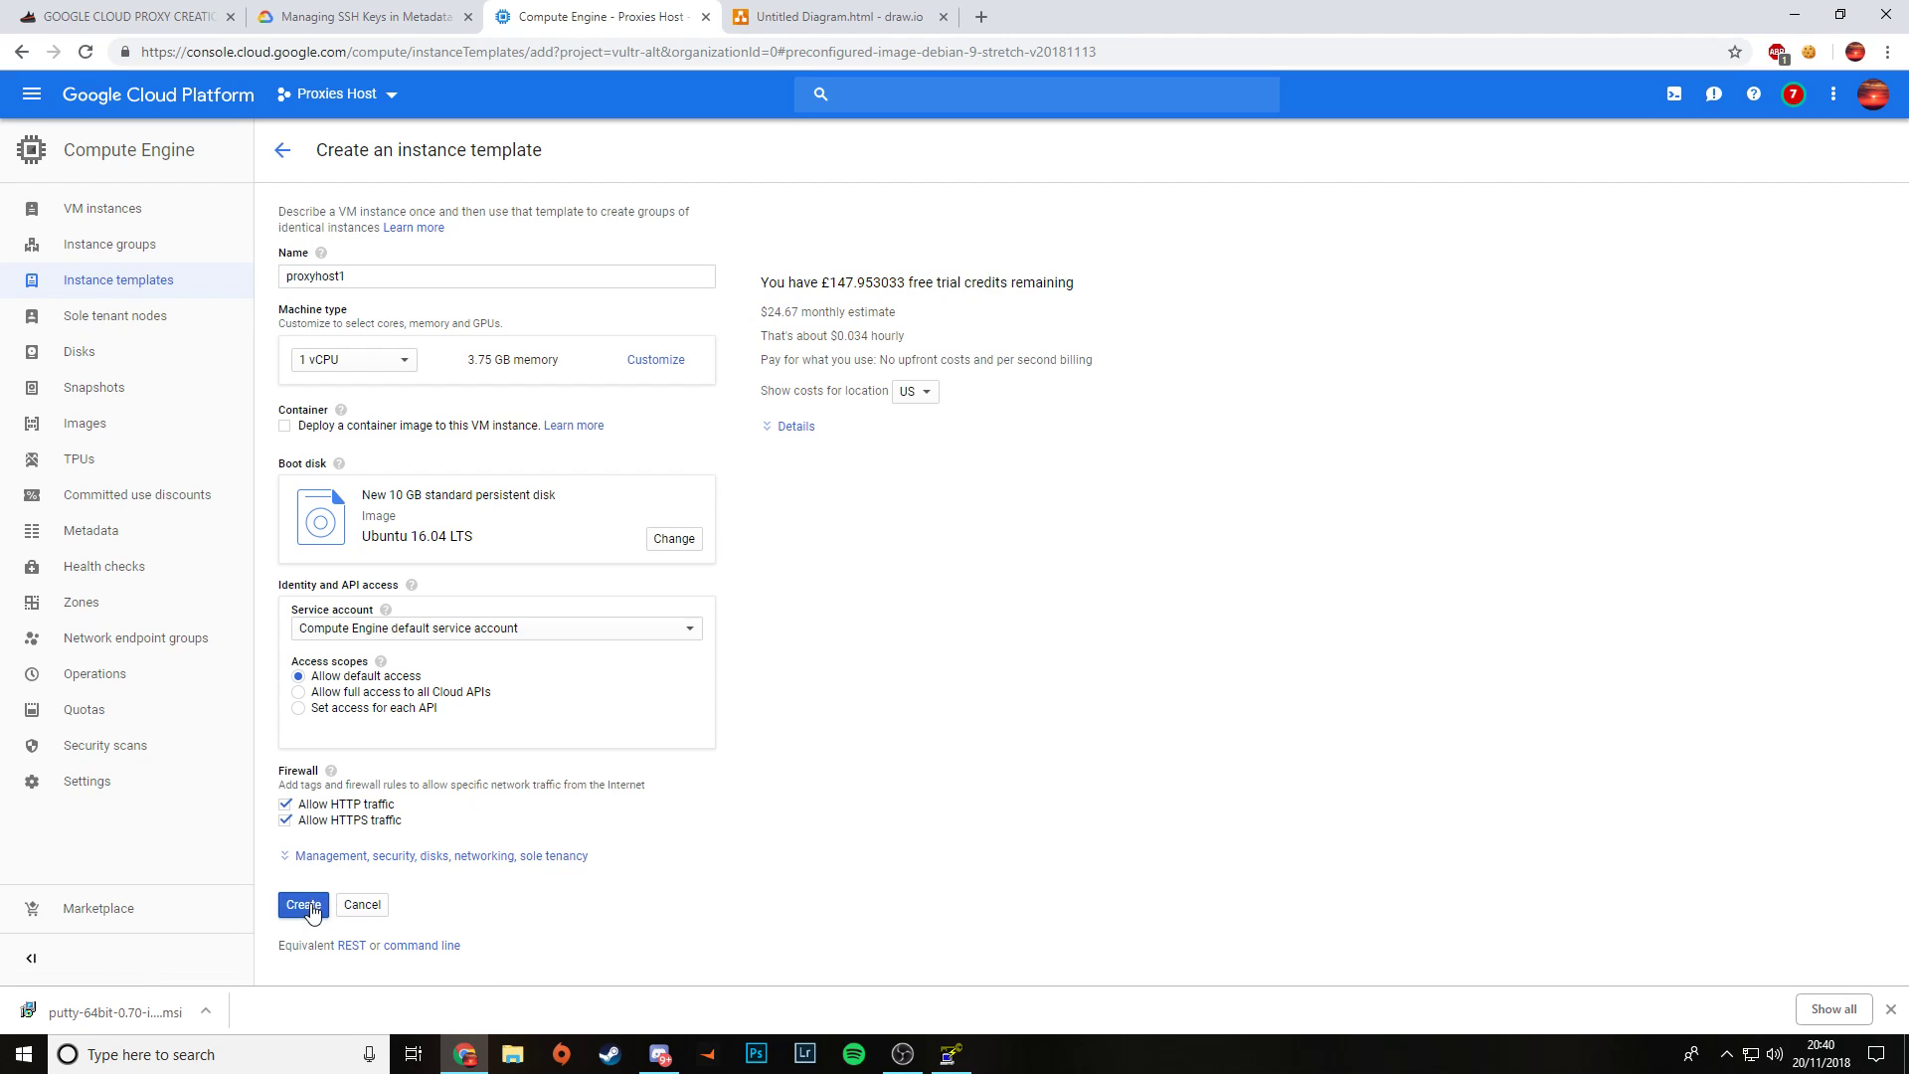
pyautogui.click(303, 904)
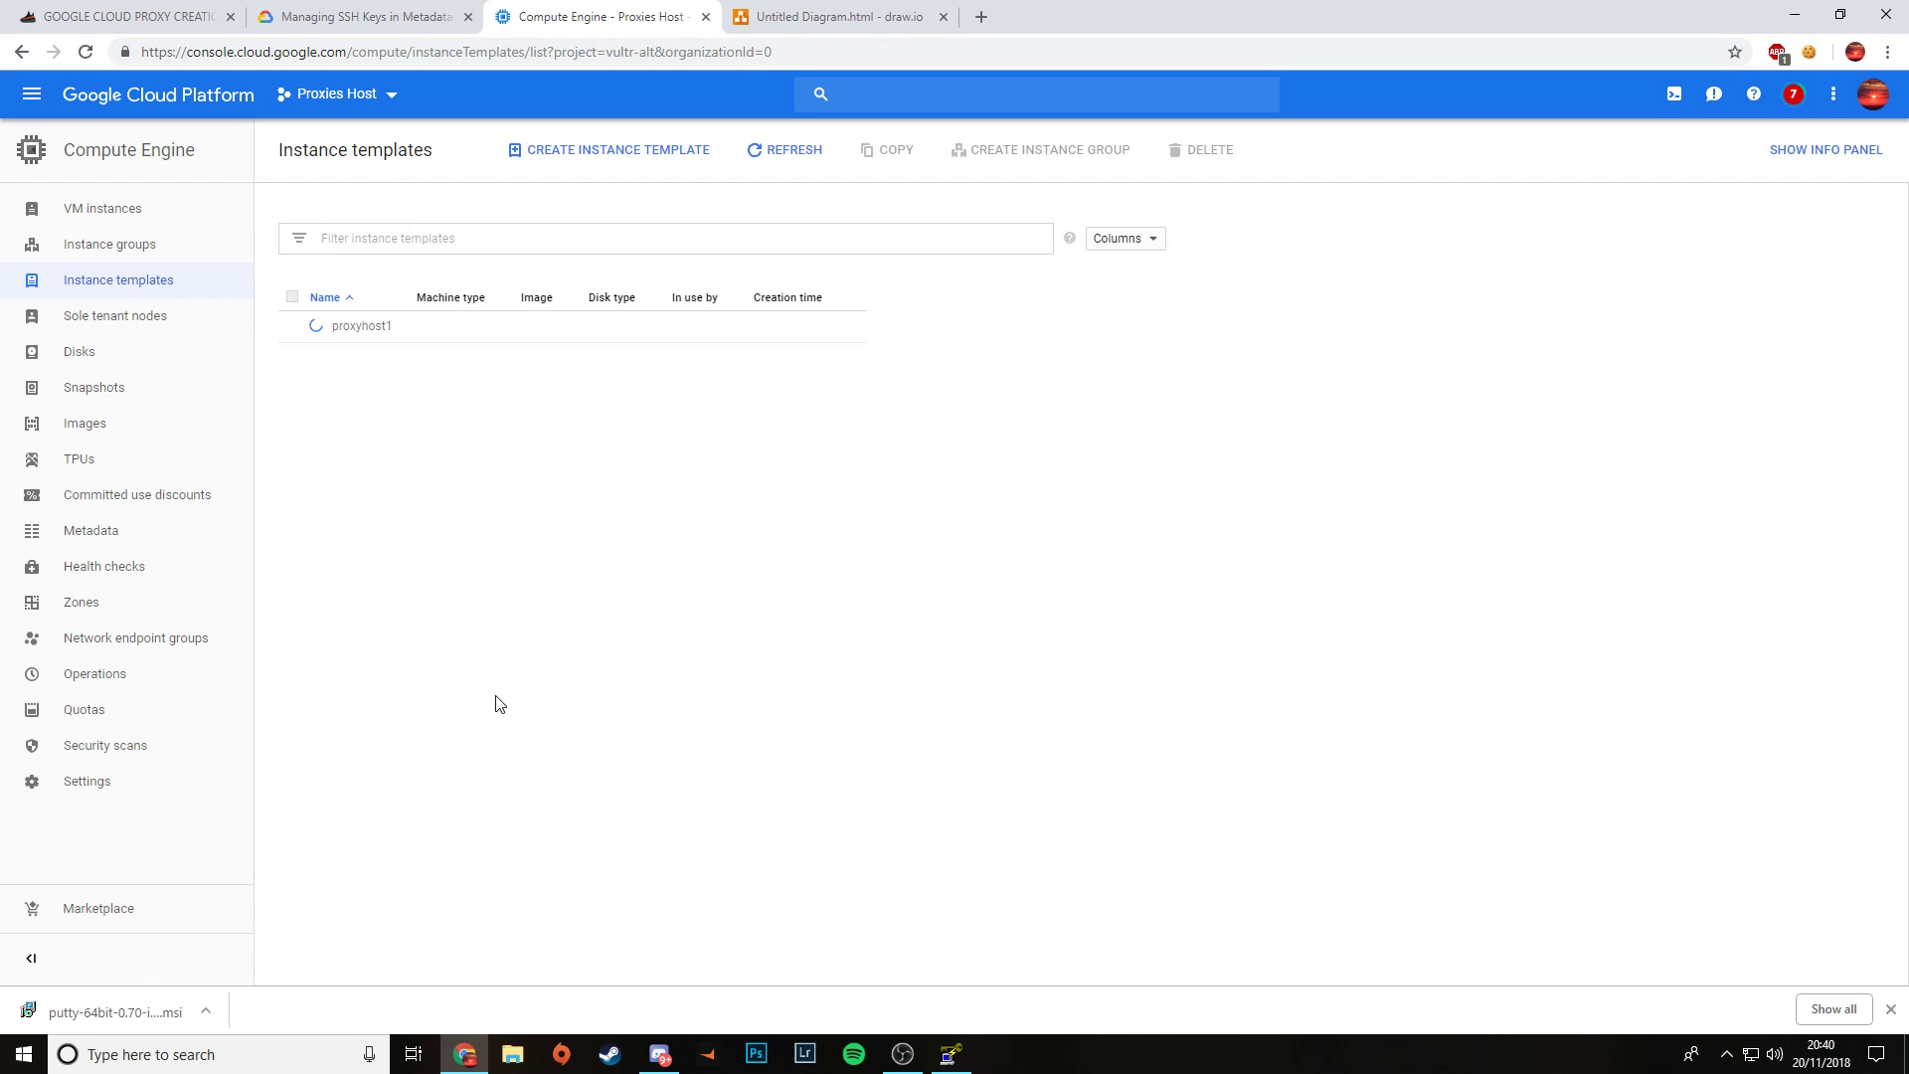
pyautogui.moveTo(443, 684)
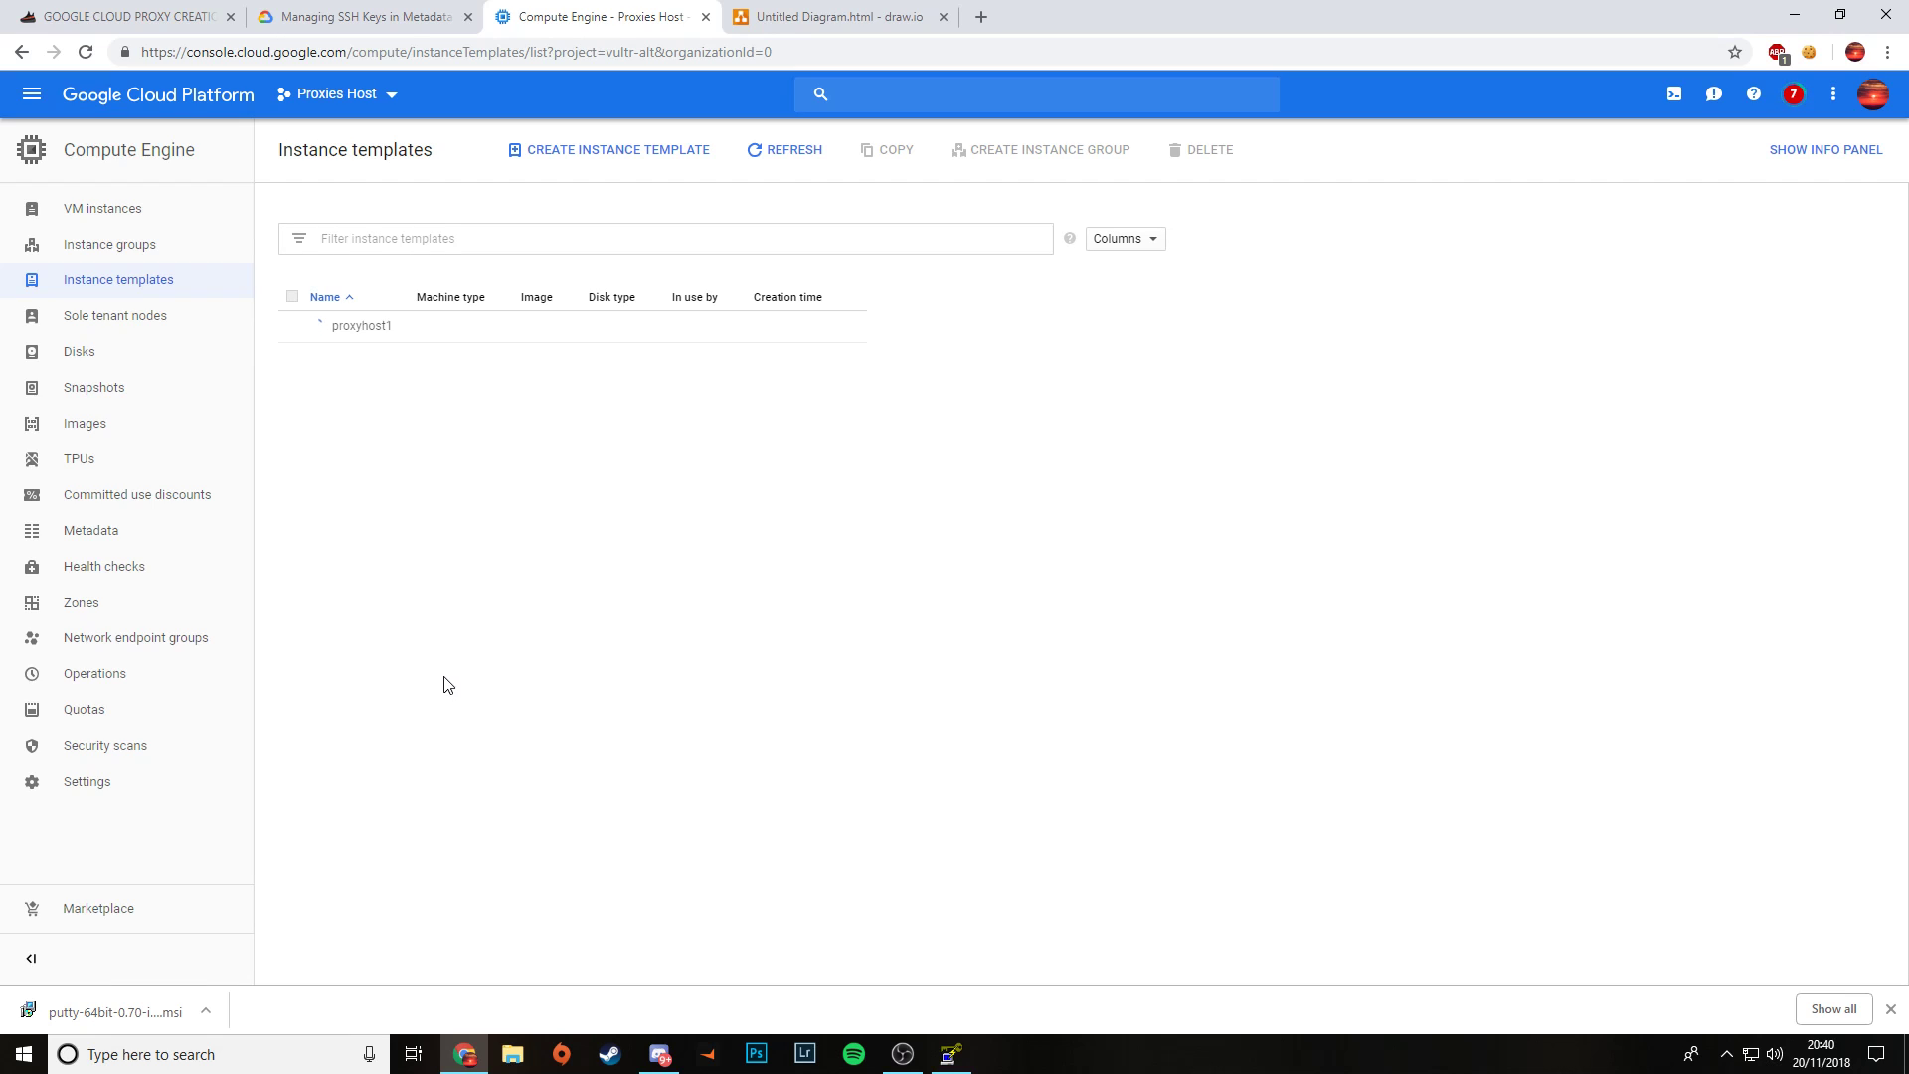
pyautogui.click(784, 150)
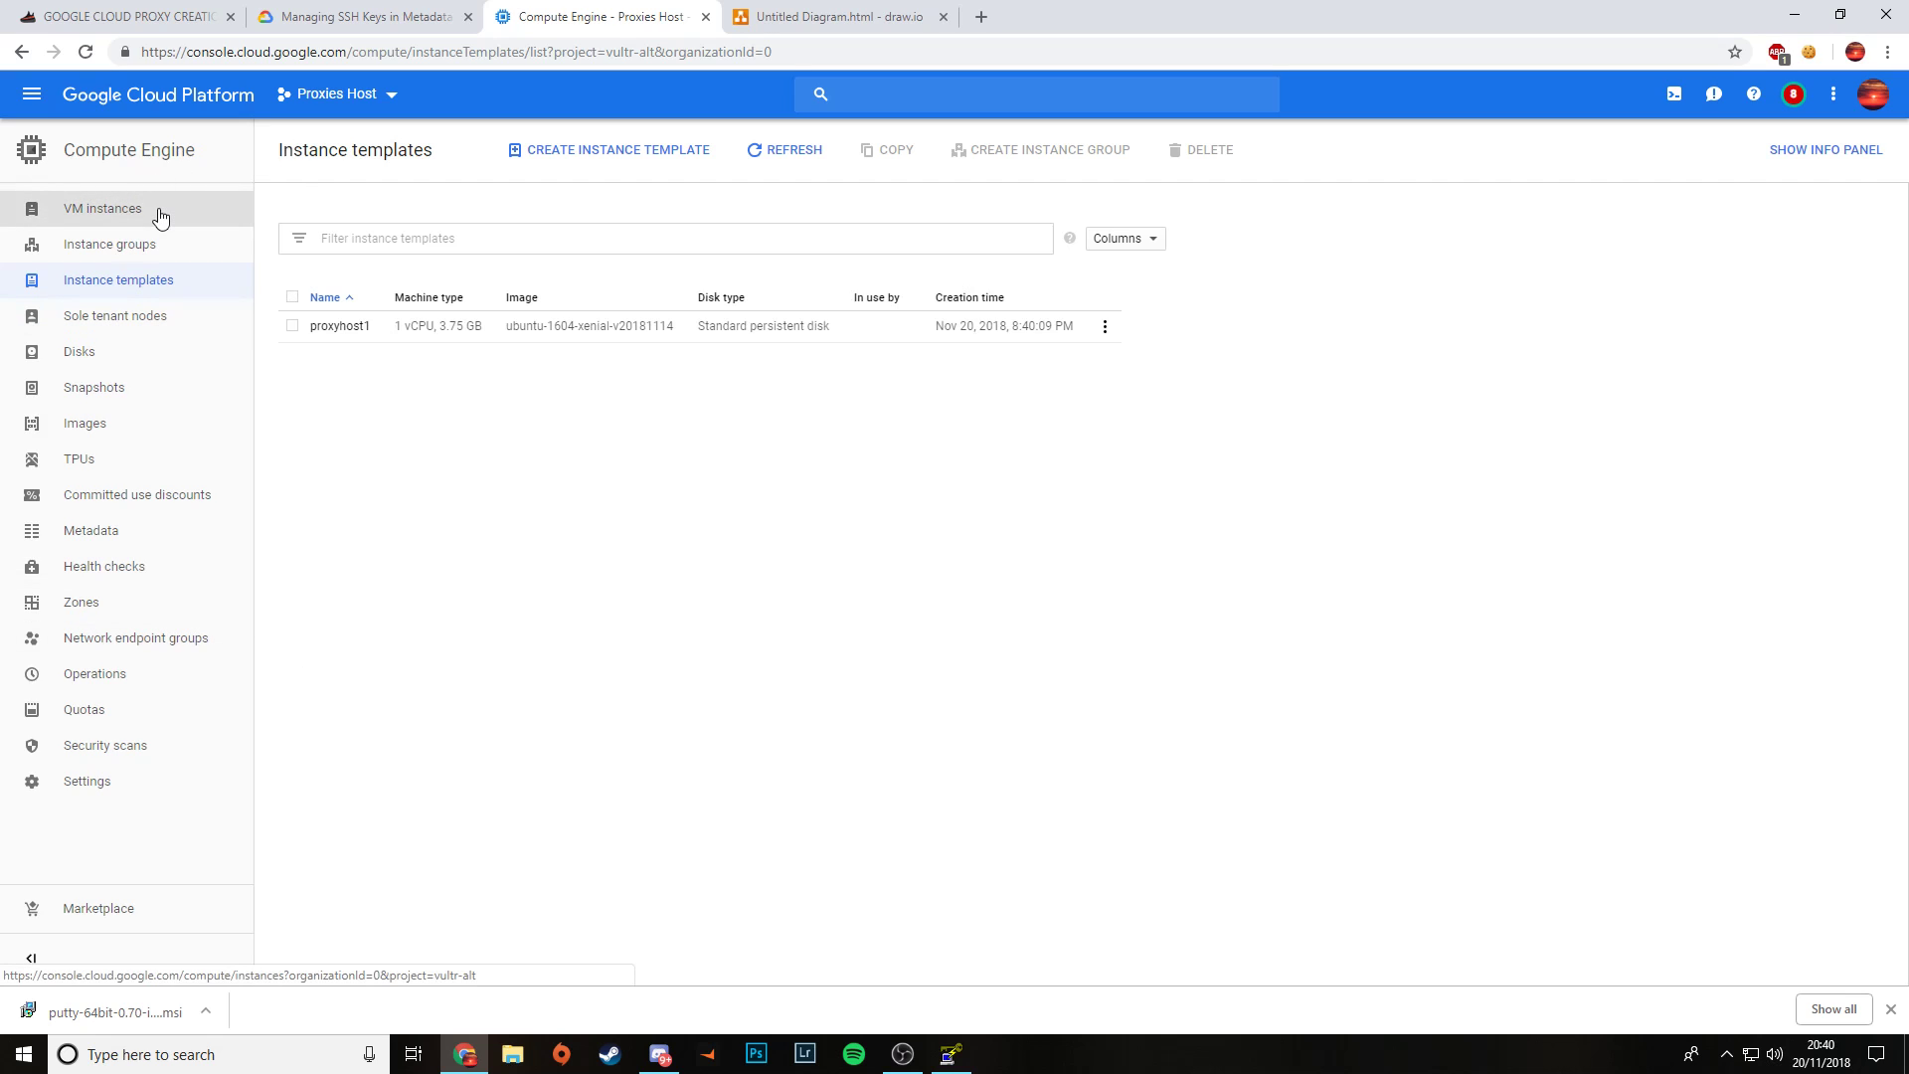
# Step: Create VM proxyhost1-1 from the proxyhost1 template in region europe-west2 (London)
pyautogui.click(1102, 325)
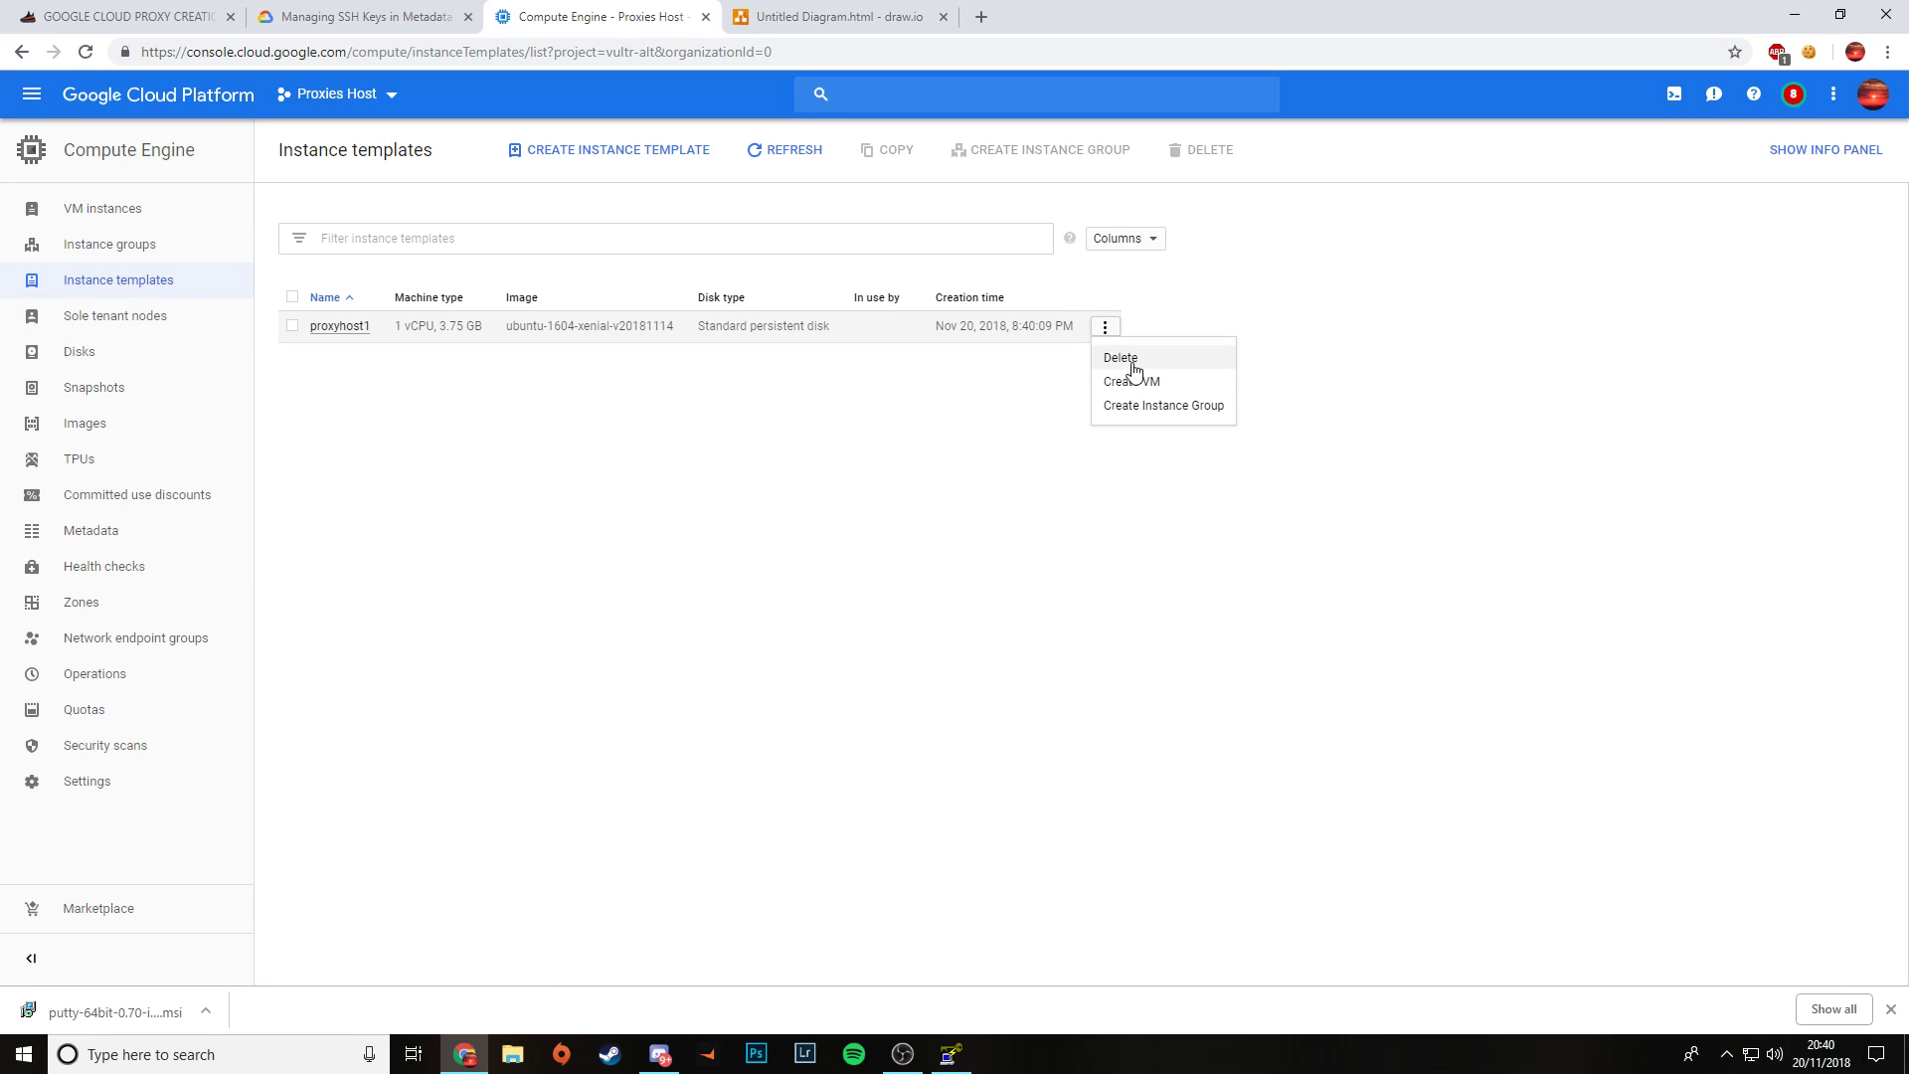
pyautogui.moveTo(1181, 386)
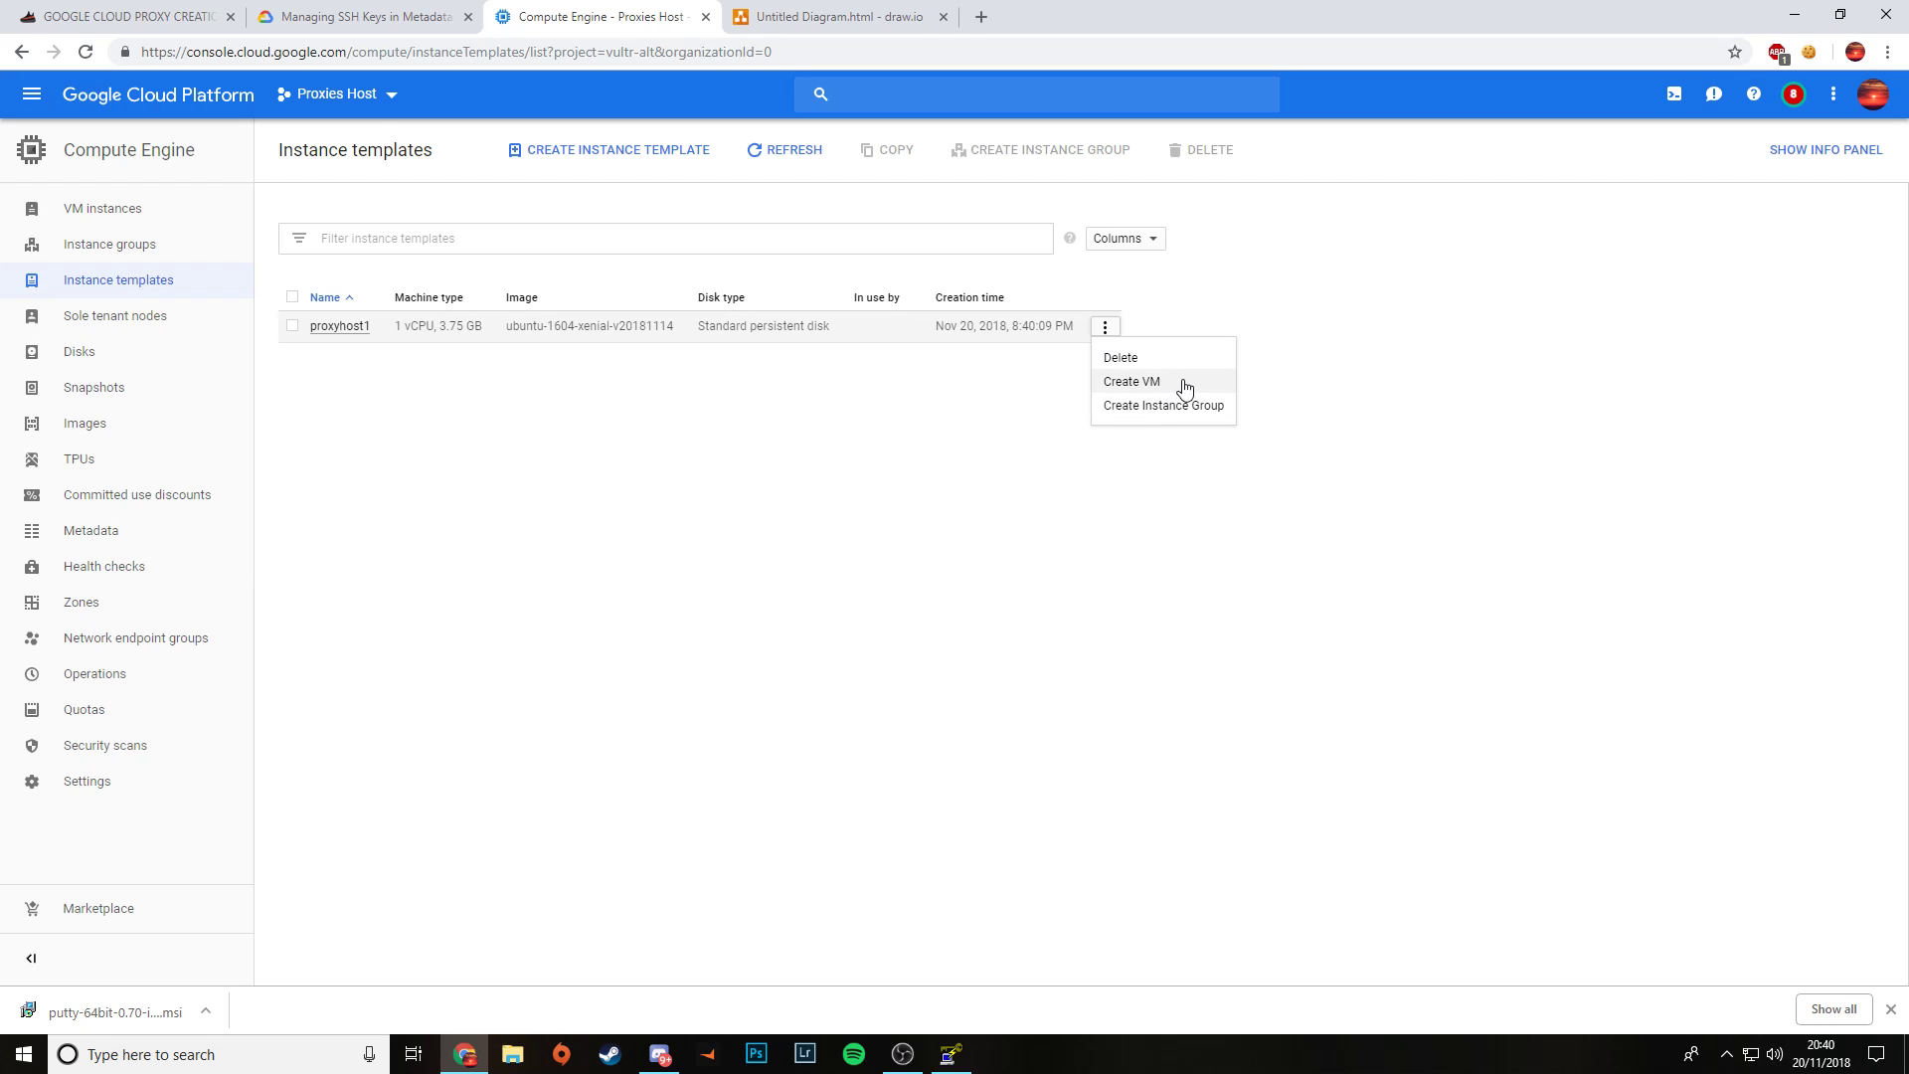
pyautogui.click(1131, 381)
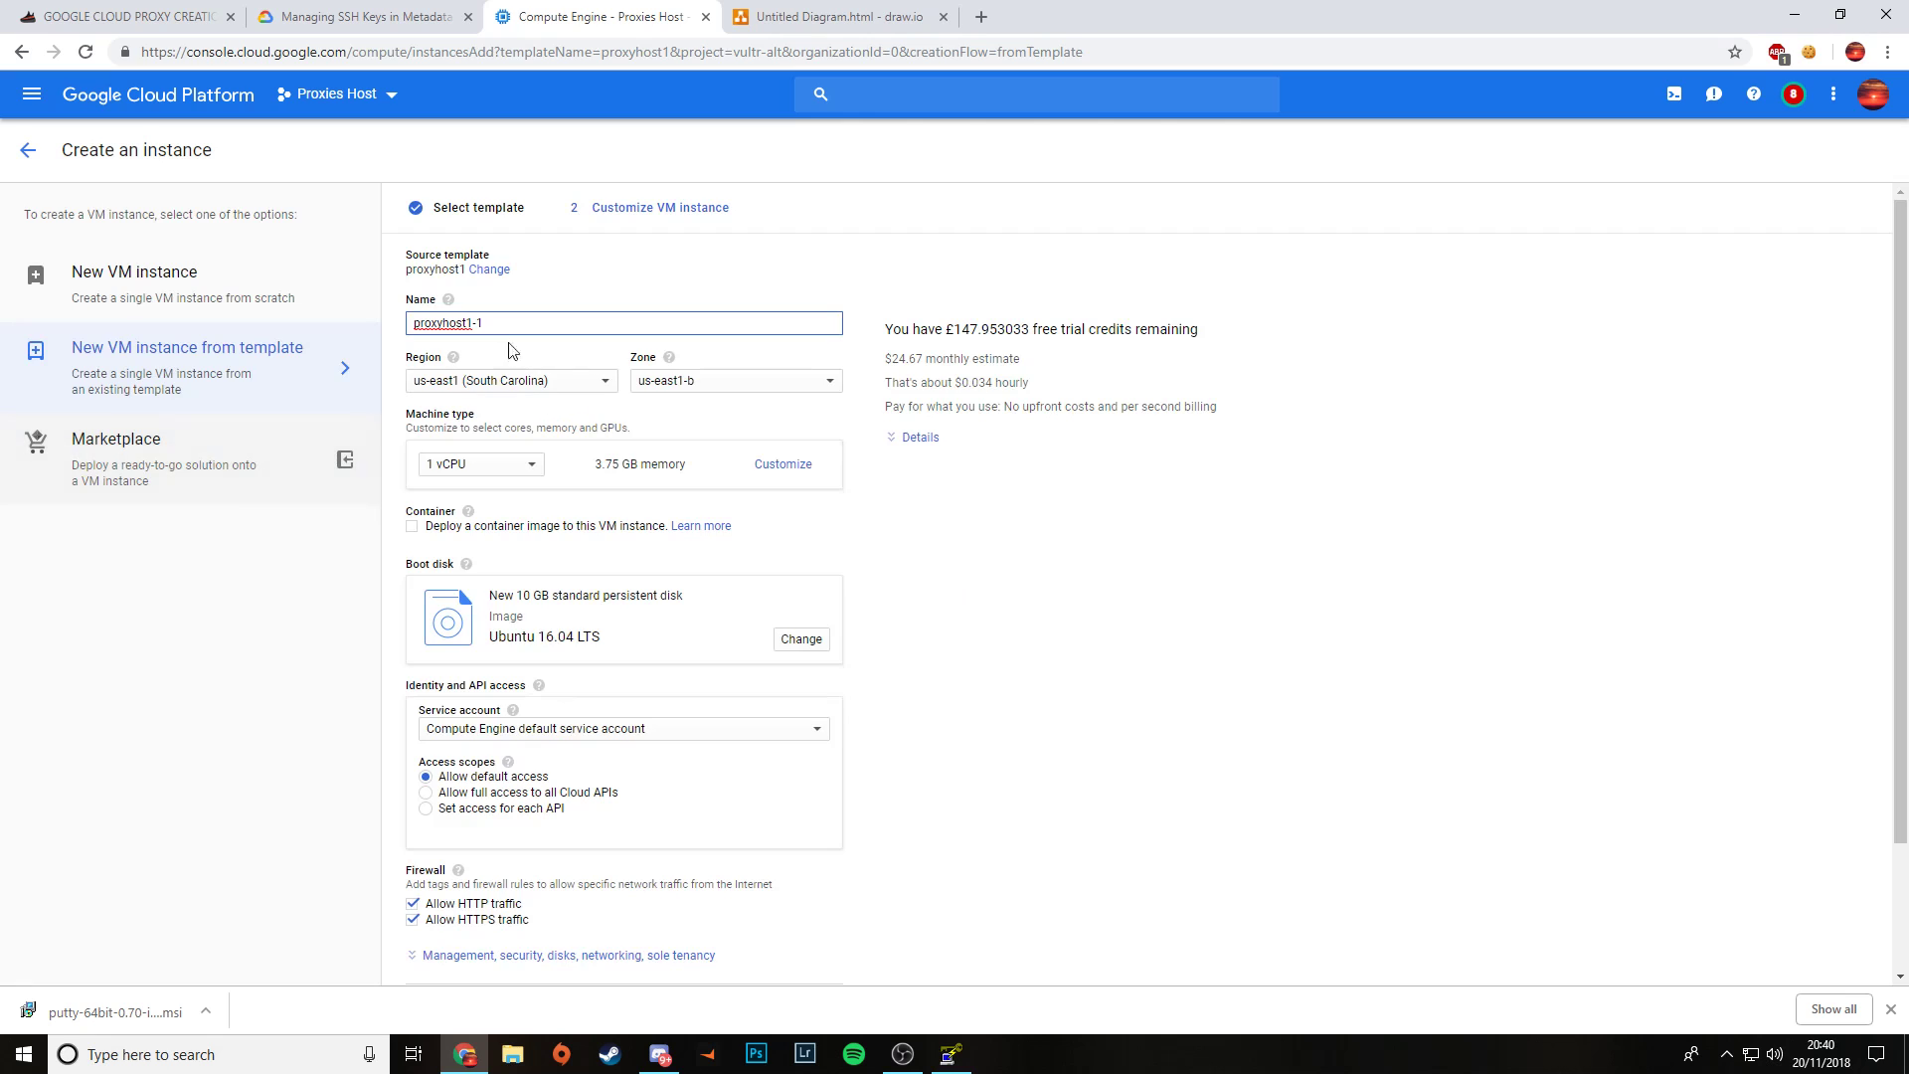
pyautogui.scroll(-3)
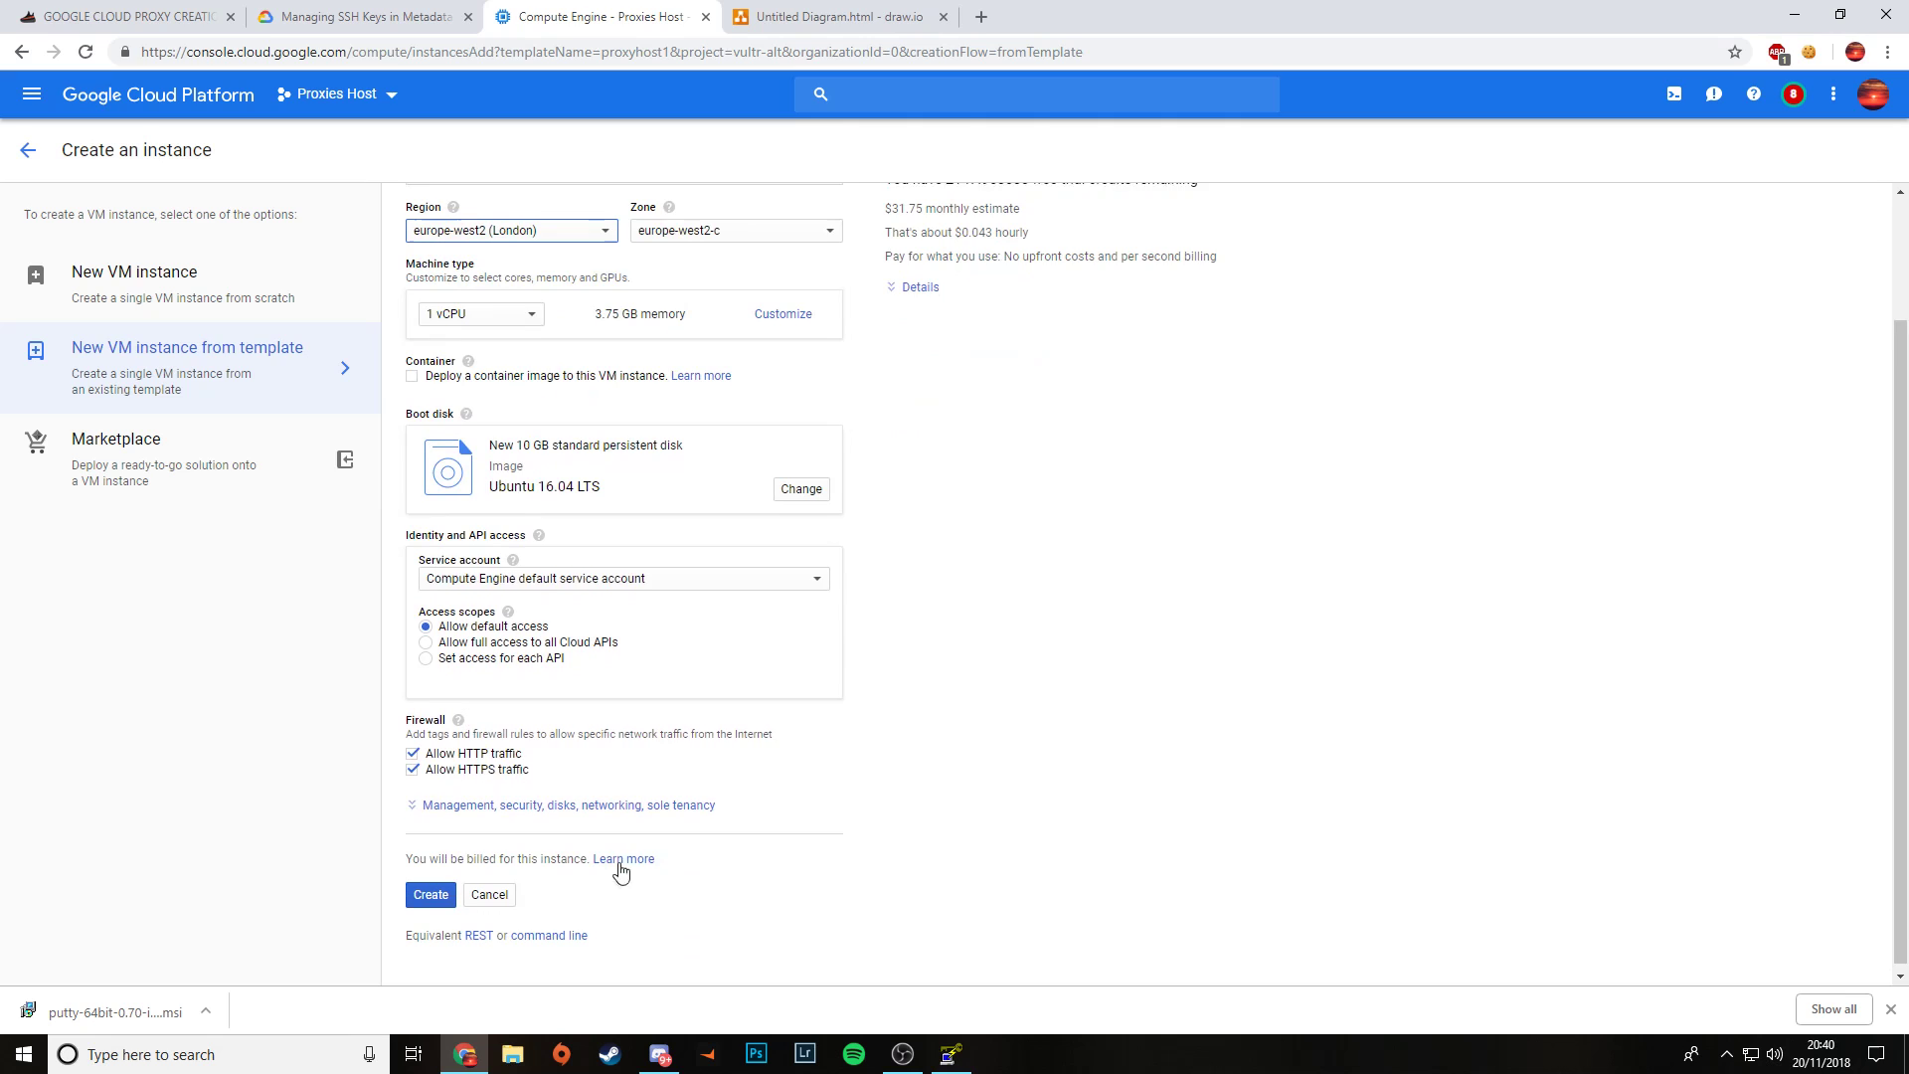
pyautogui.click(430, 894)
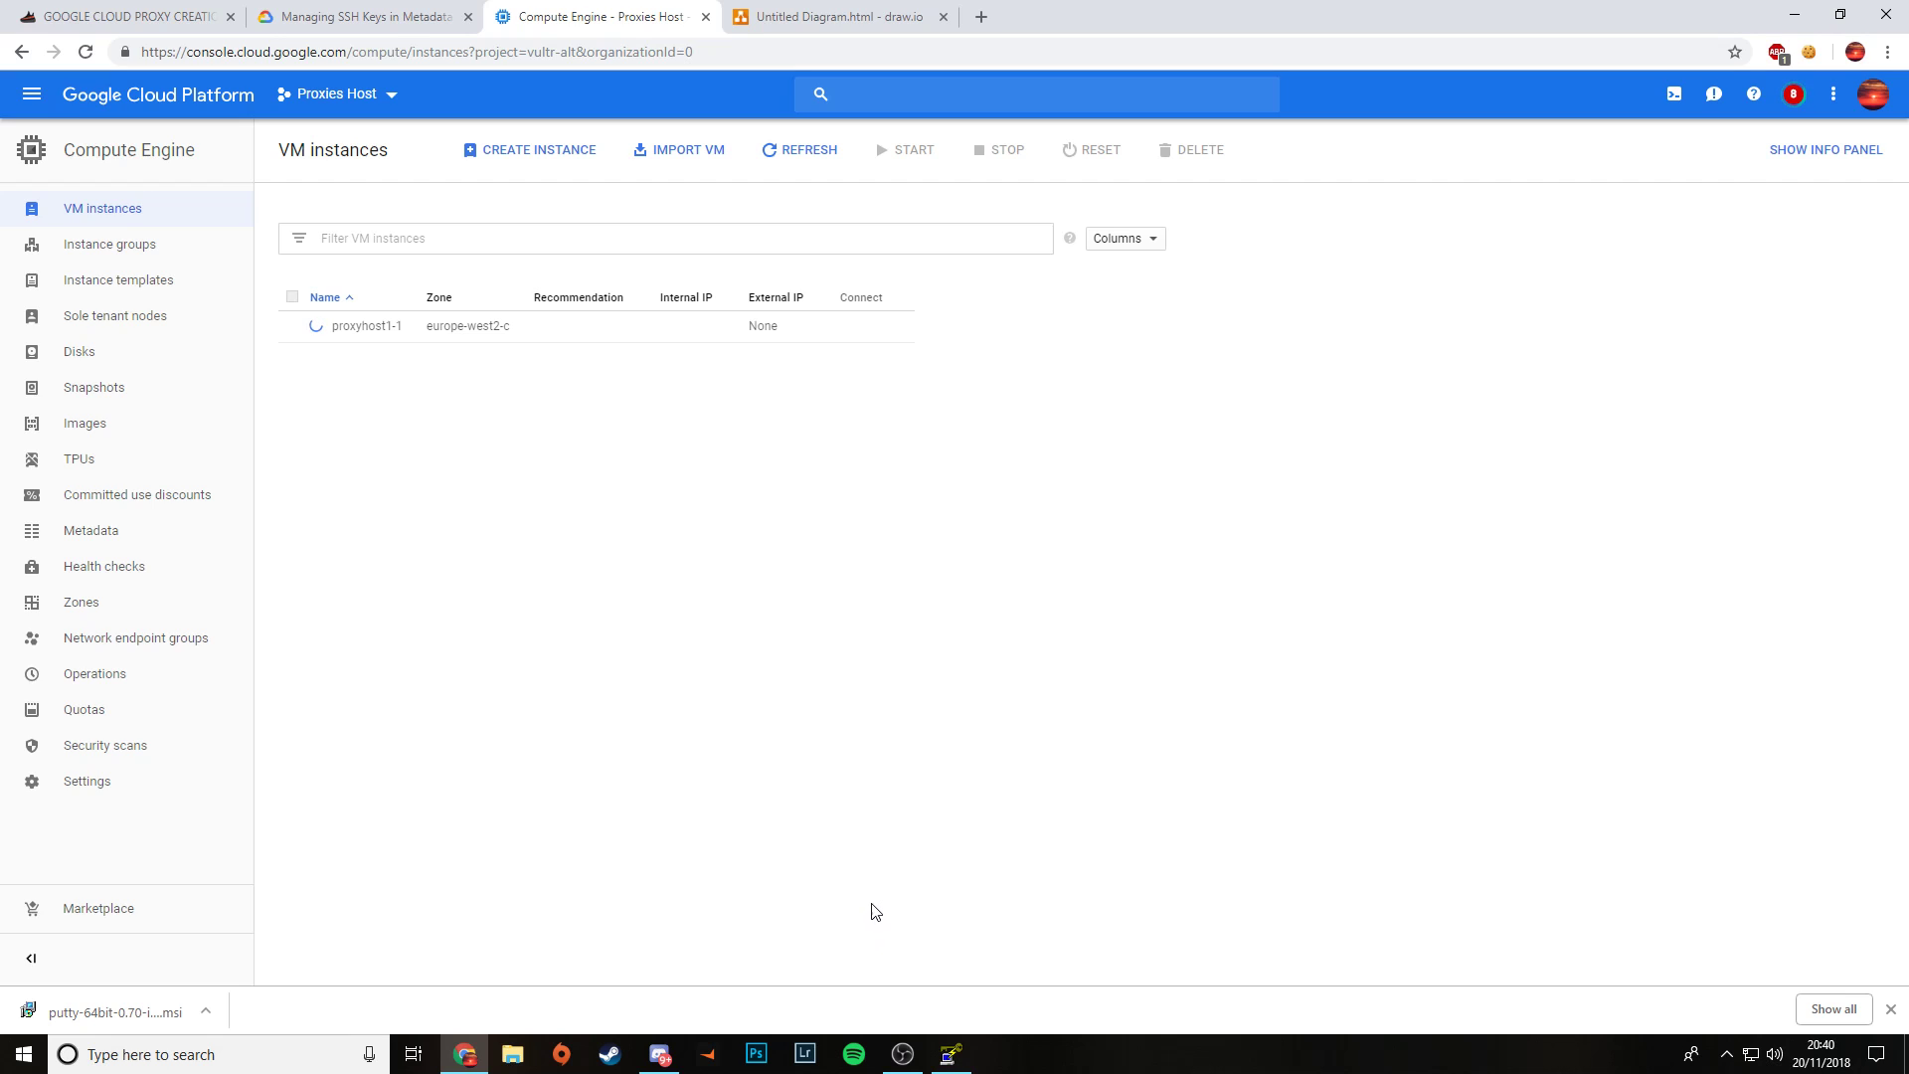
pyautogui.moveTo(690, 651)
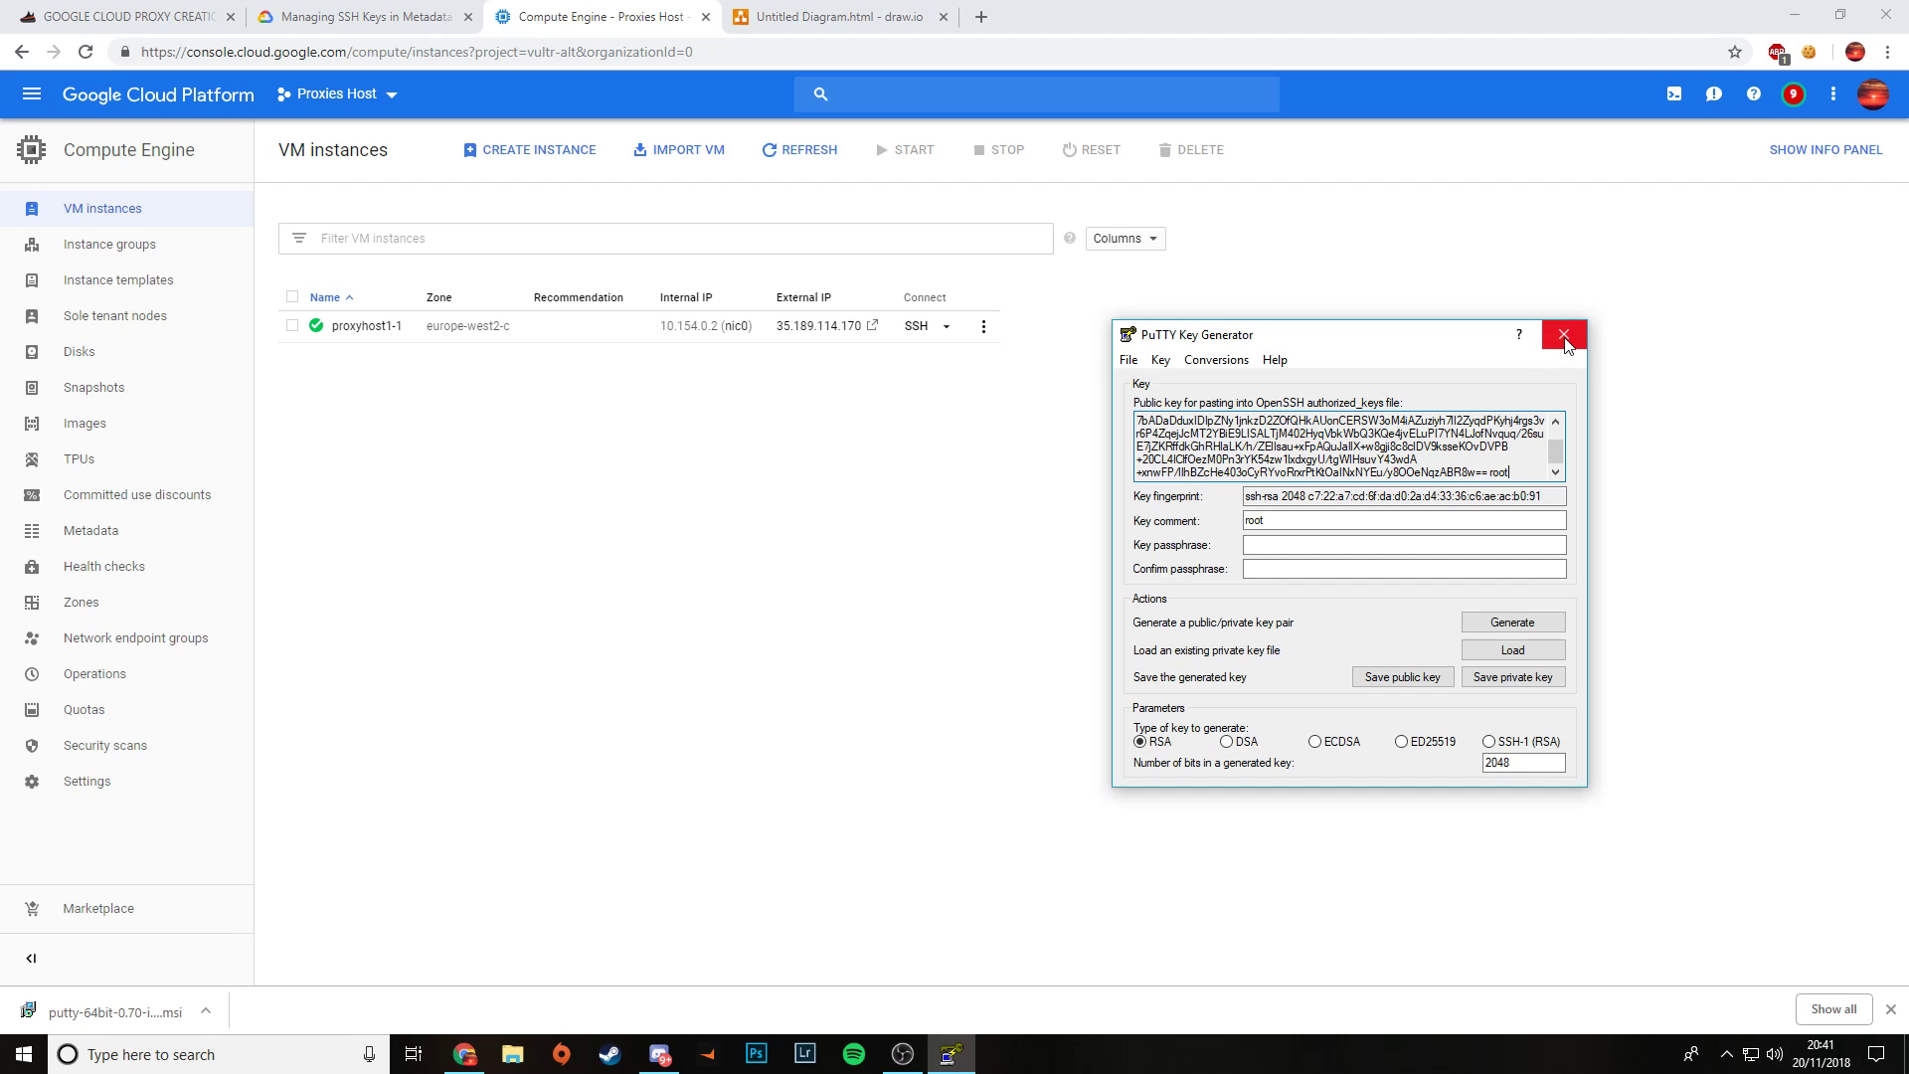
pyautogui.click(1563, 335)
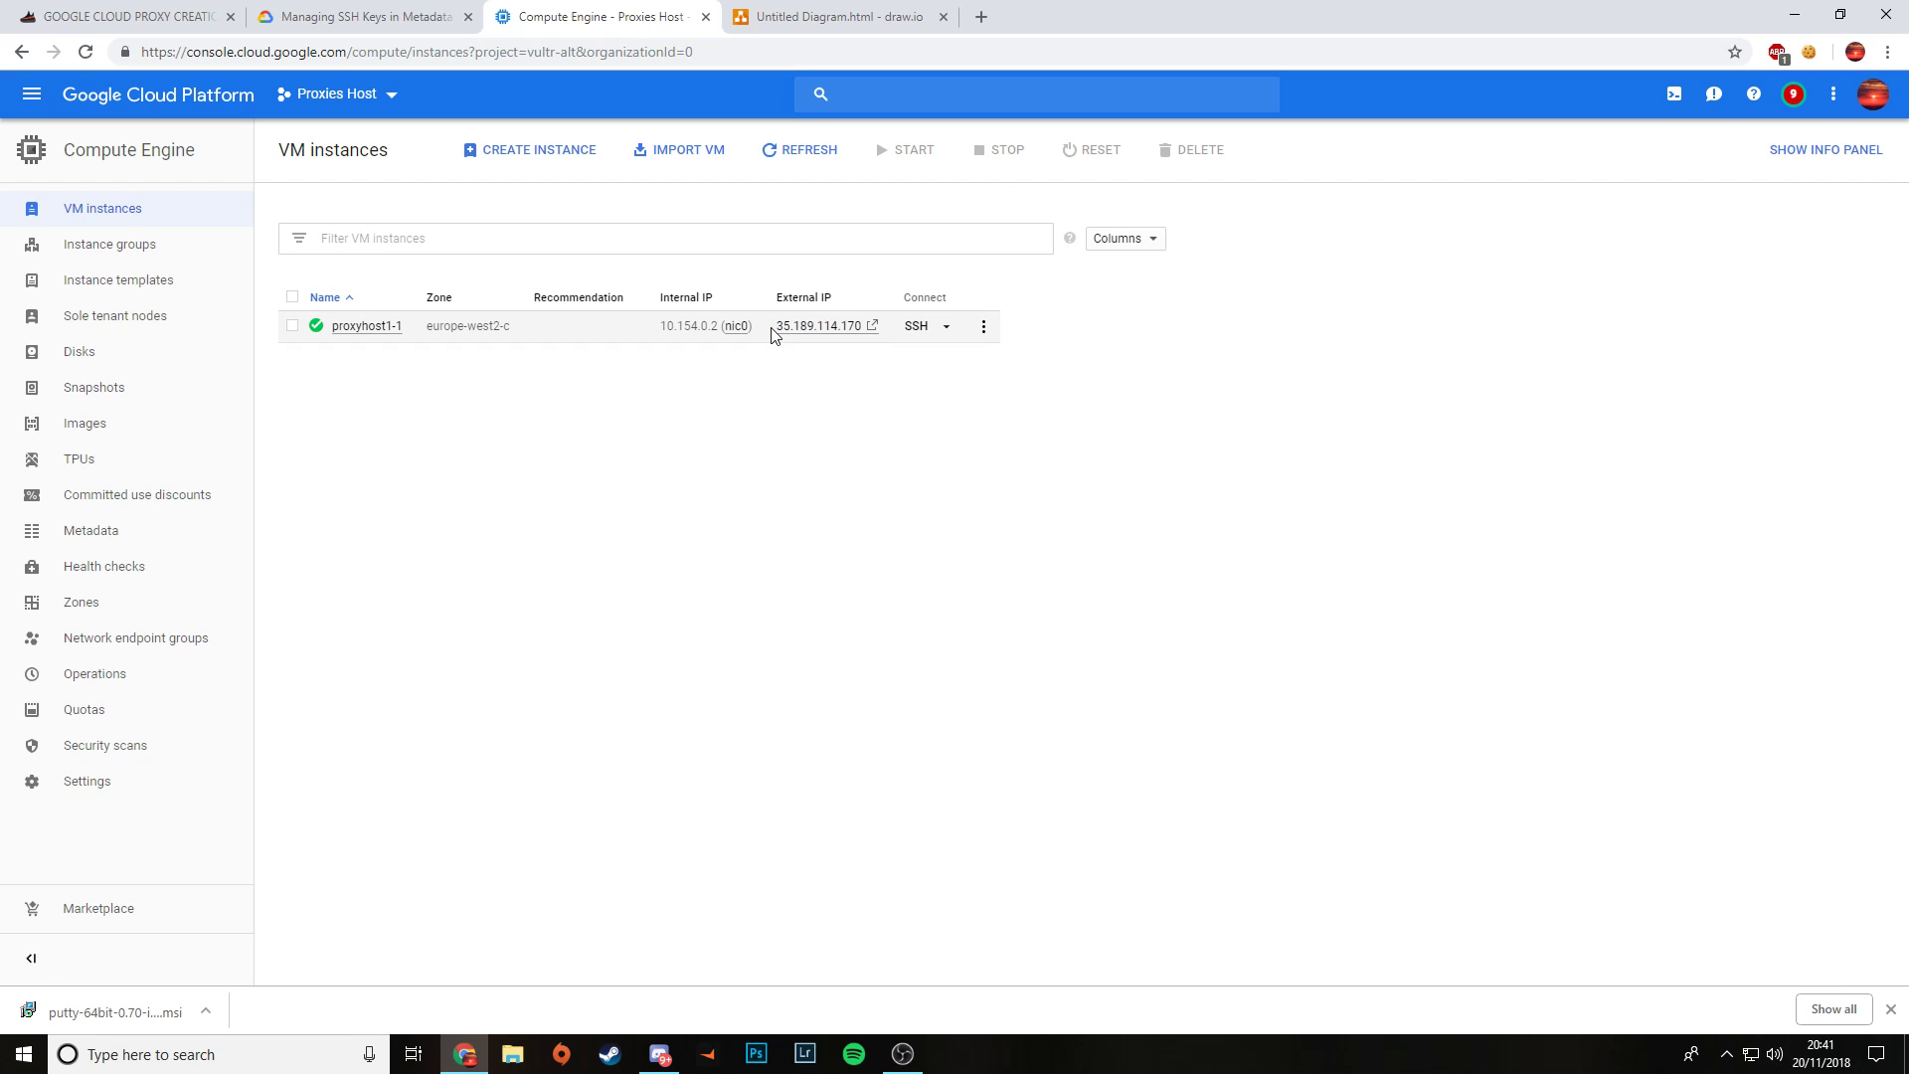
# Step: Copy the VM's external IP and log in via WinSCP as root
pyautogui.doubleClick(818, 325)
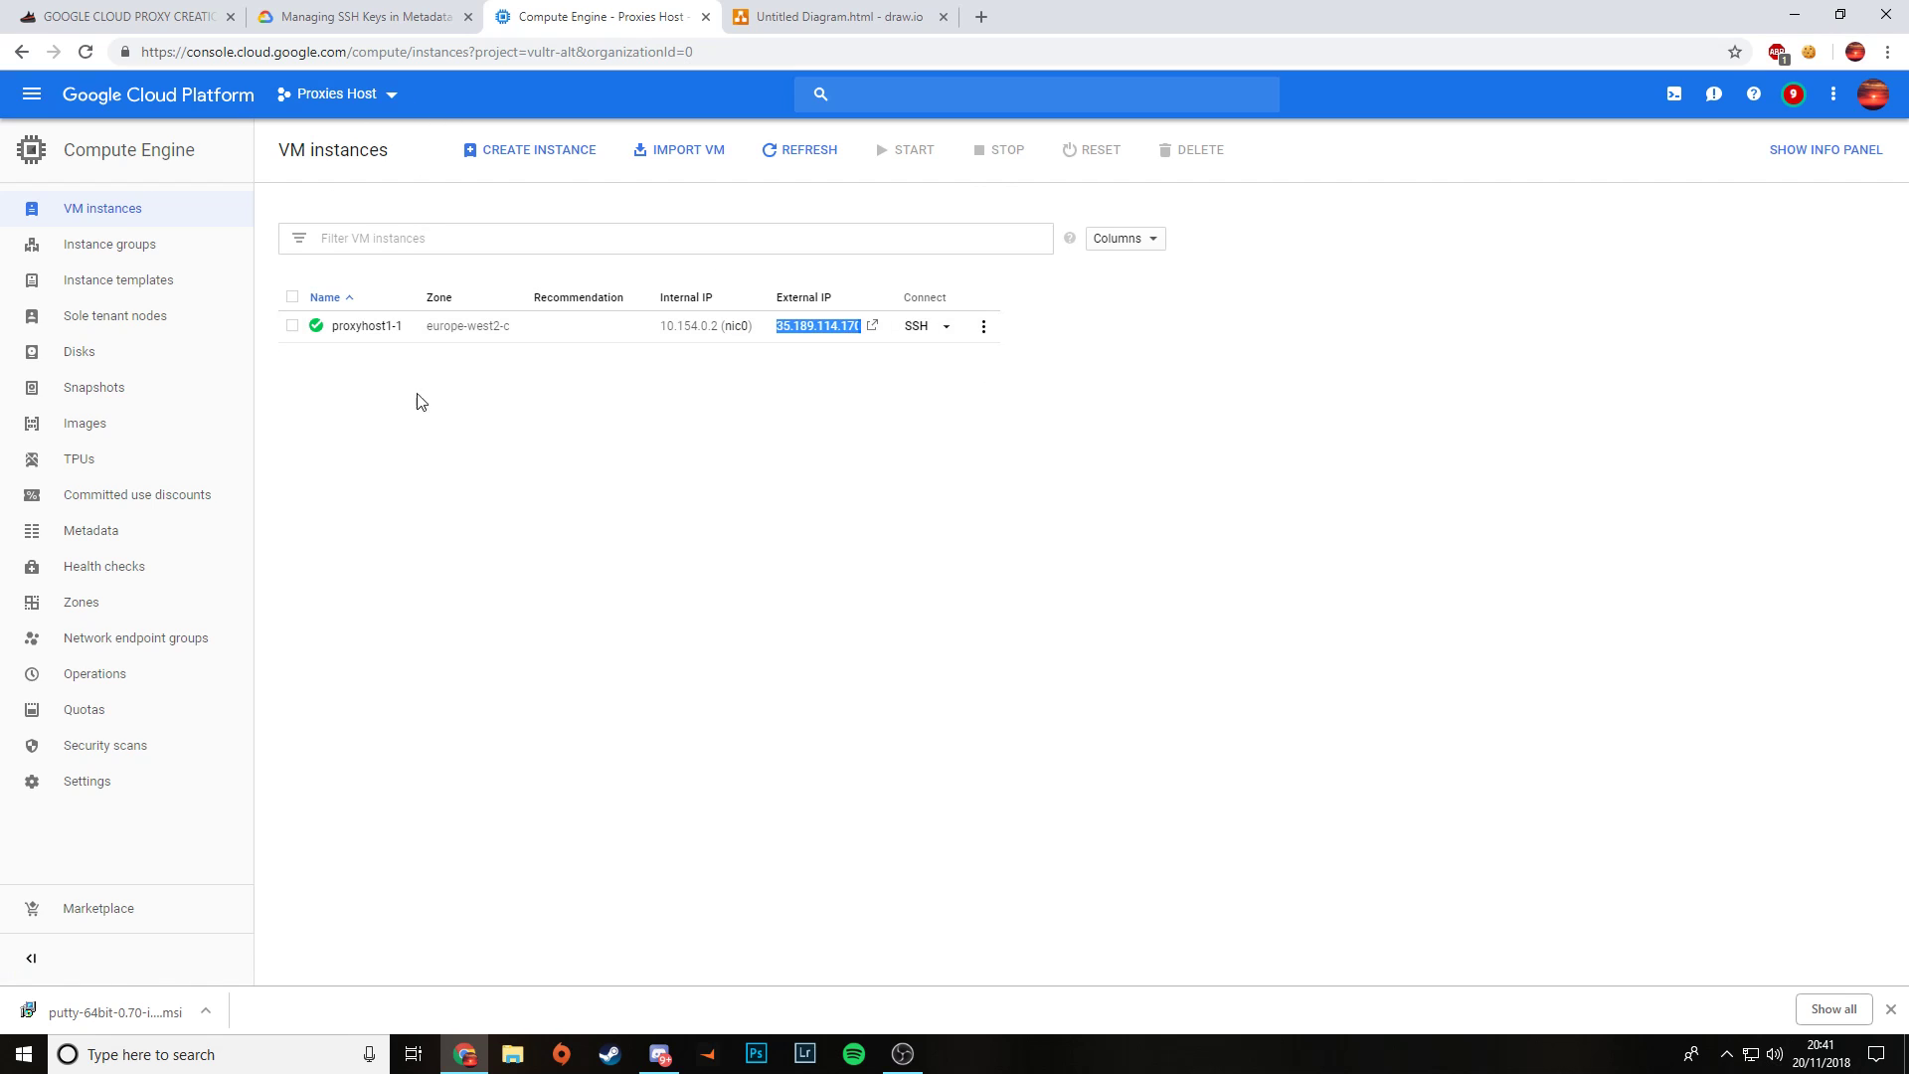
pyautogui.write('winscp')
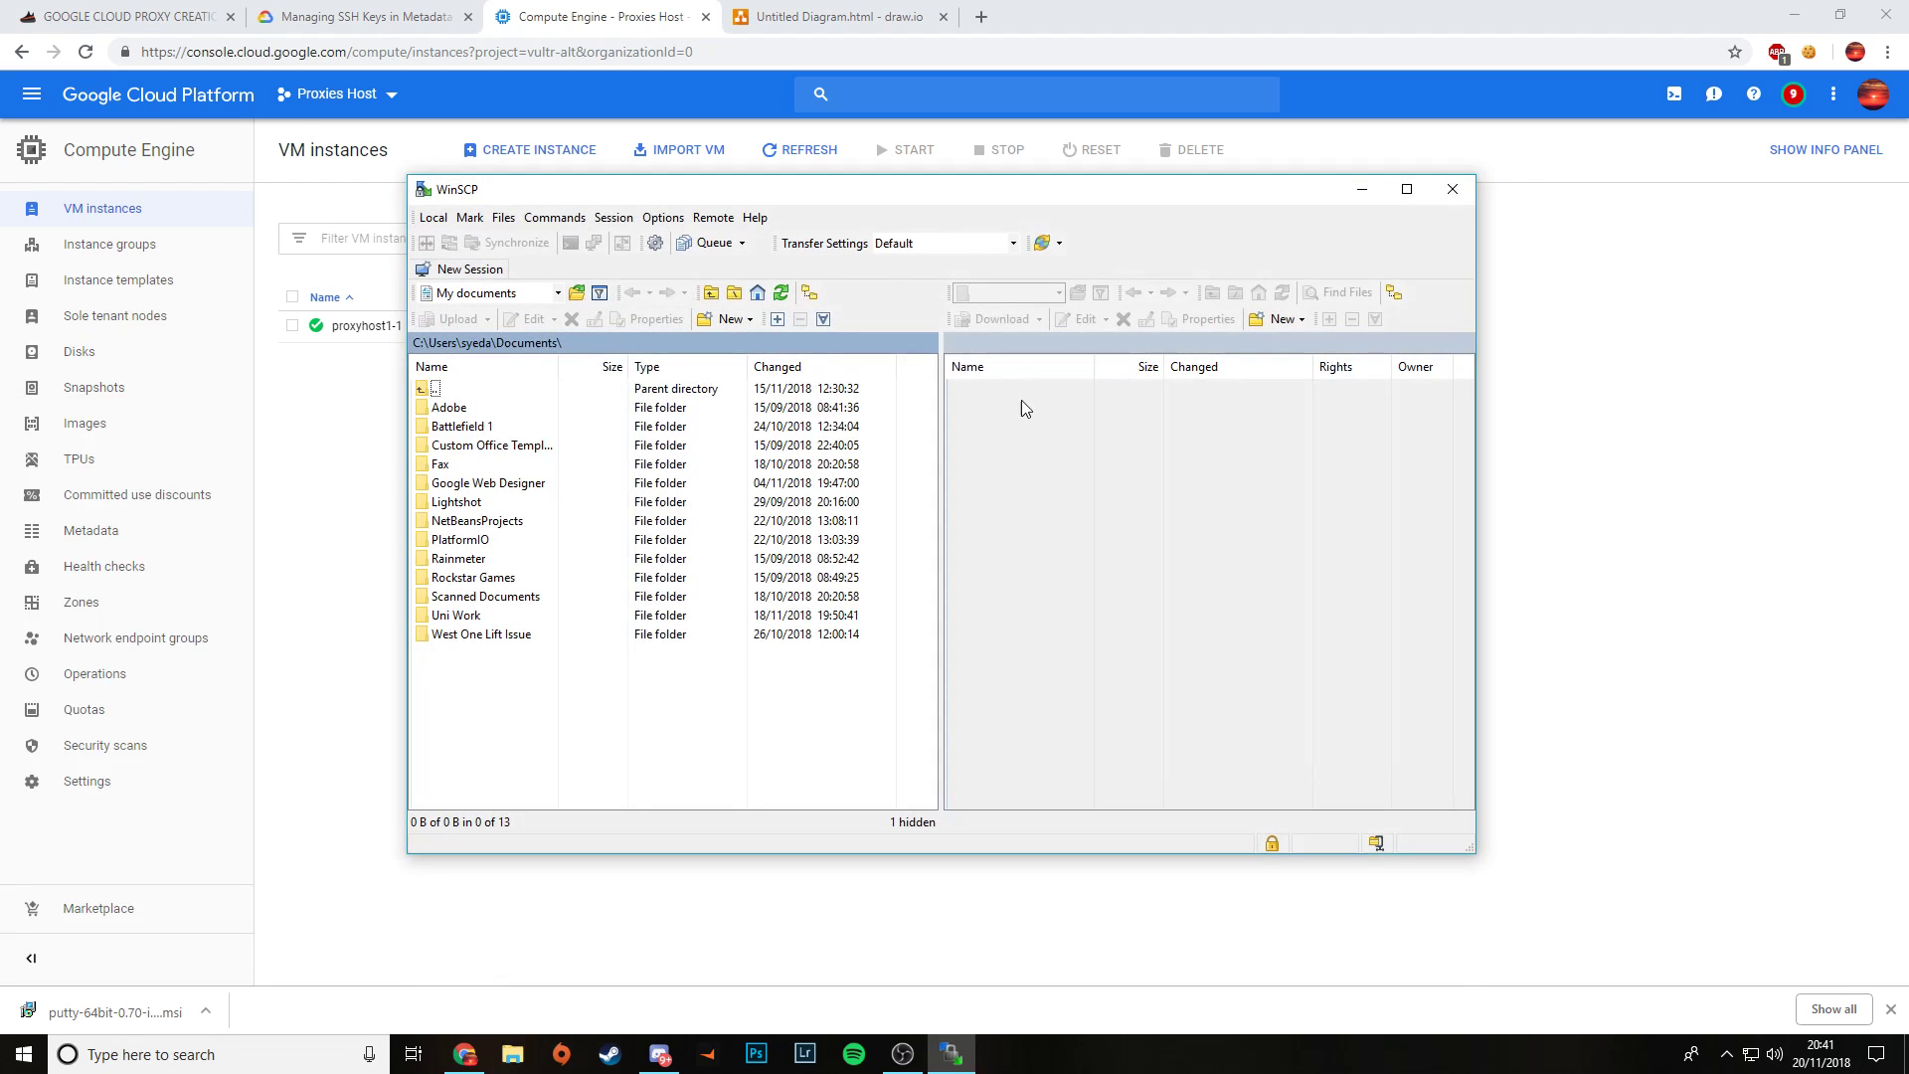
pyautogui.click(471, 267)
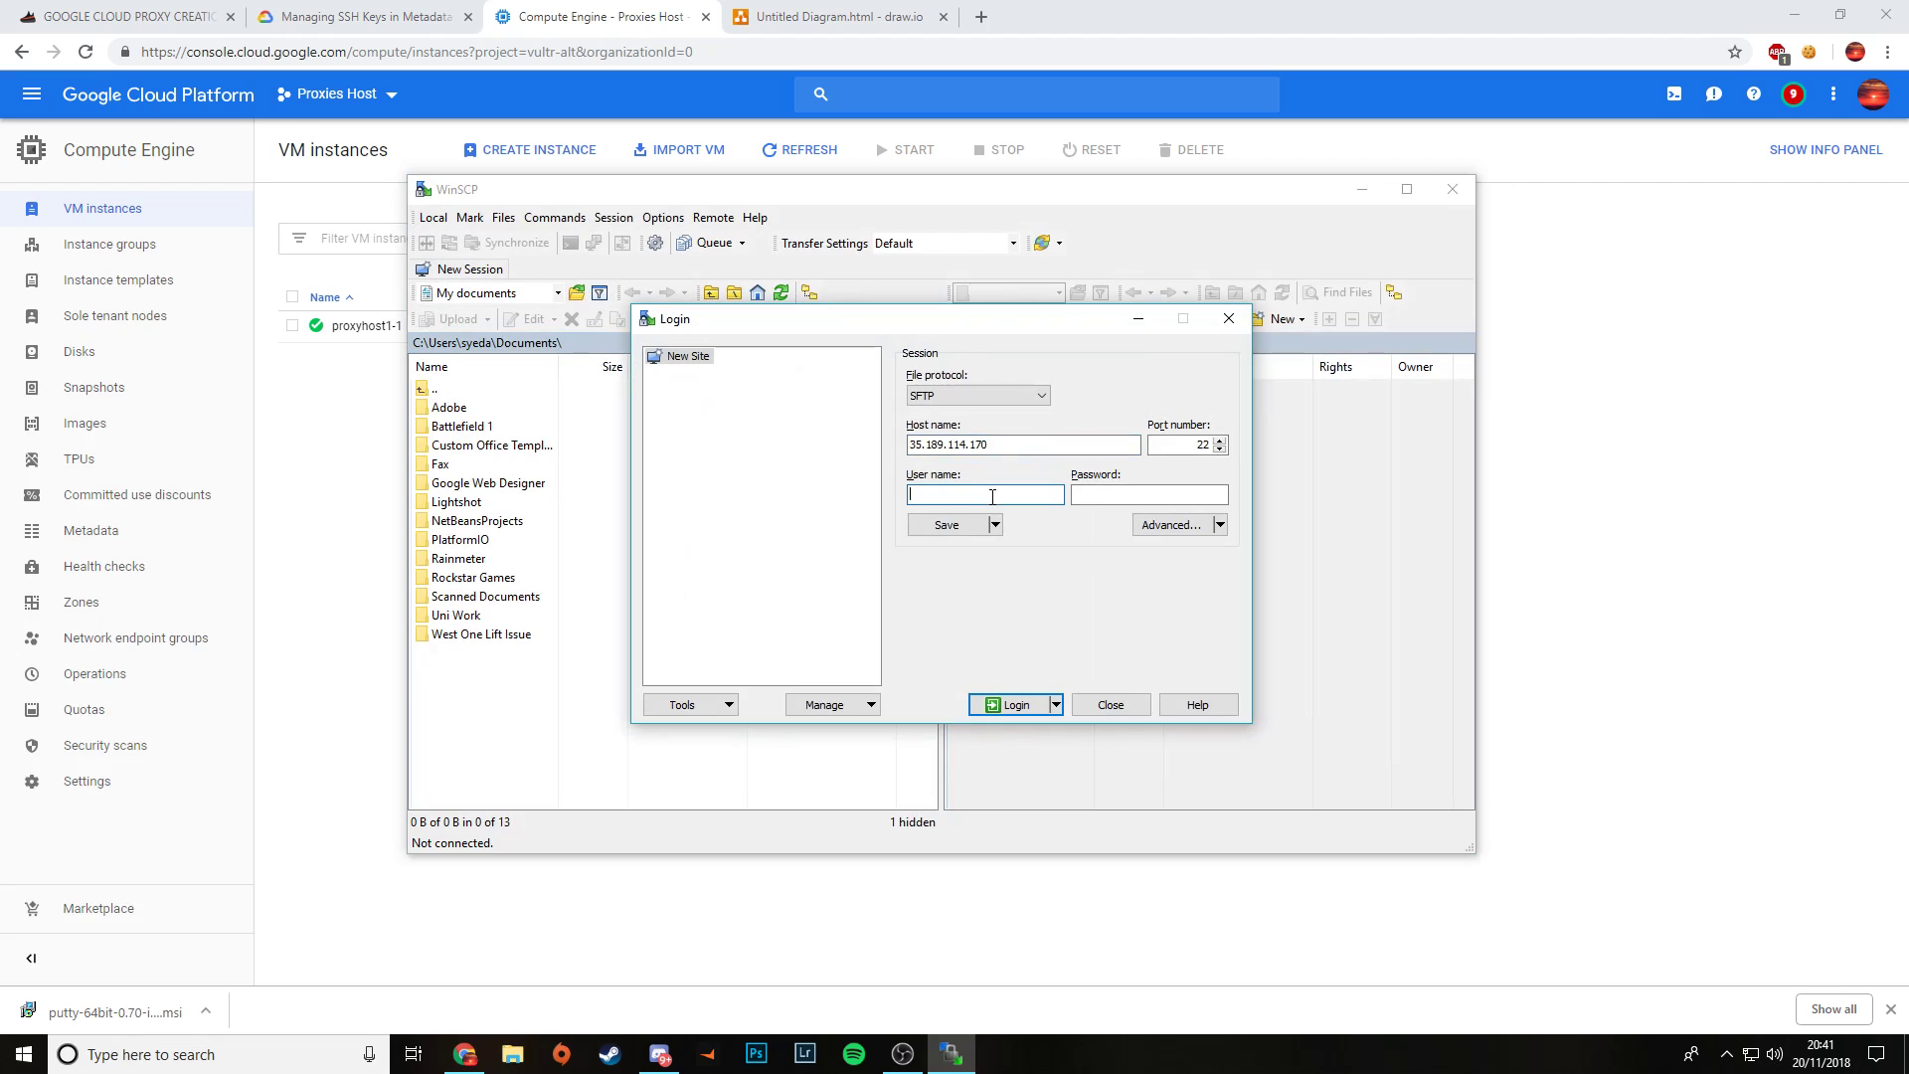
pyautogui.write('root')
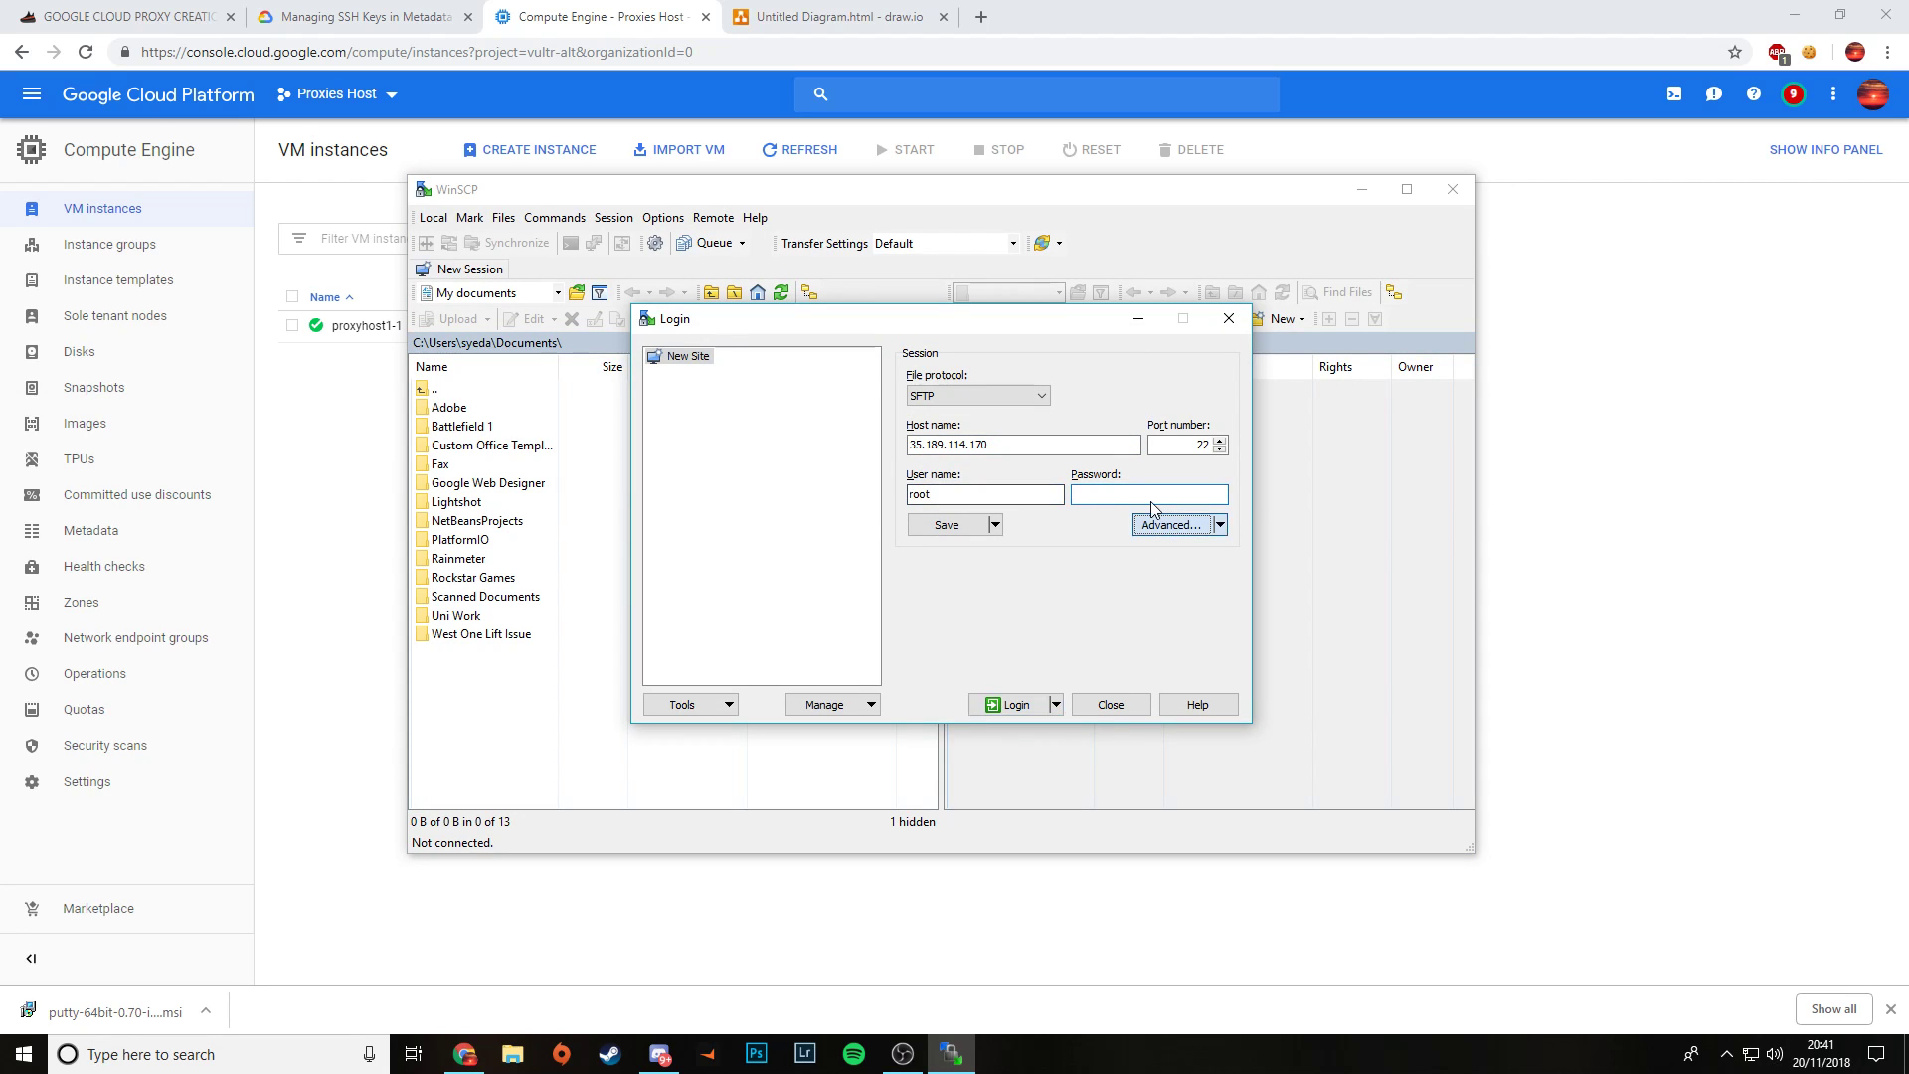
pyautogui.click(1172, 524)
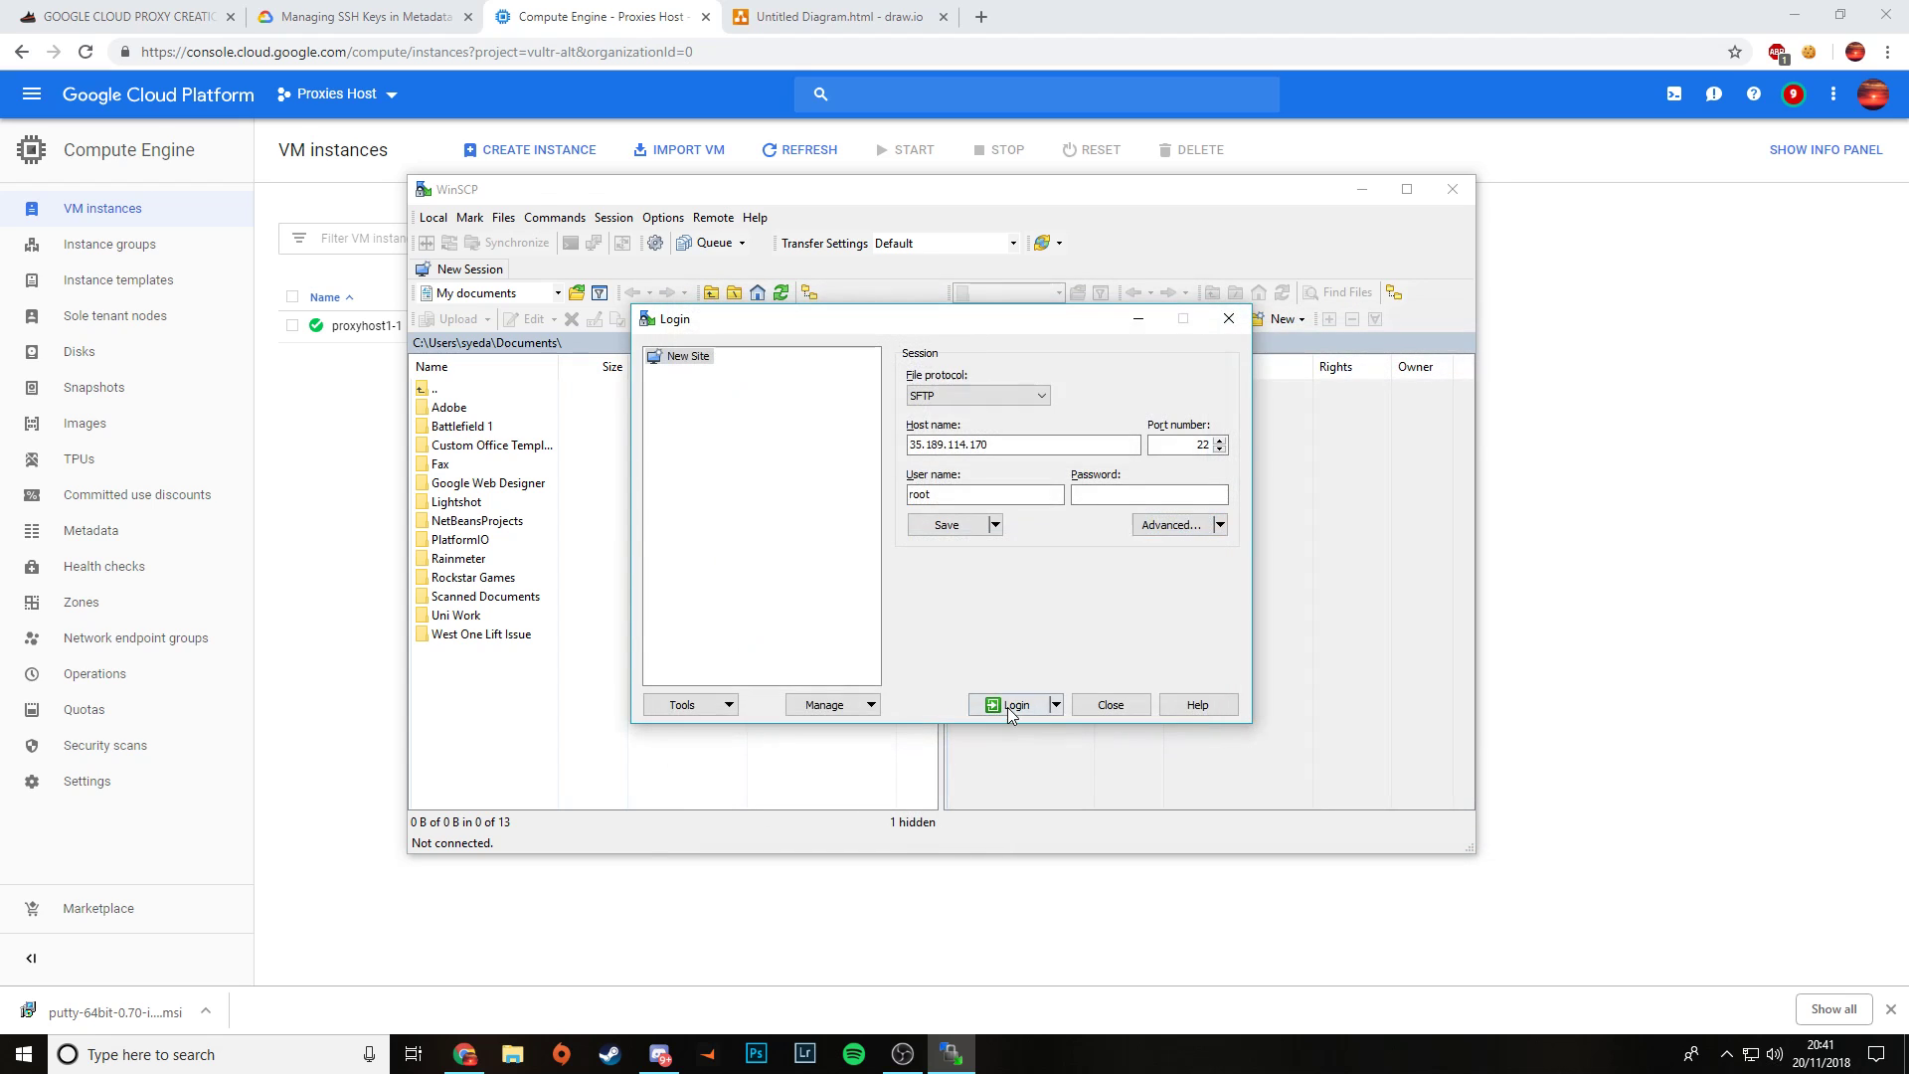
pyautogui.click(1010, 704)
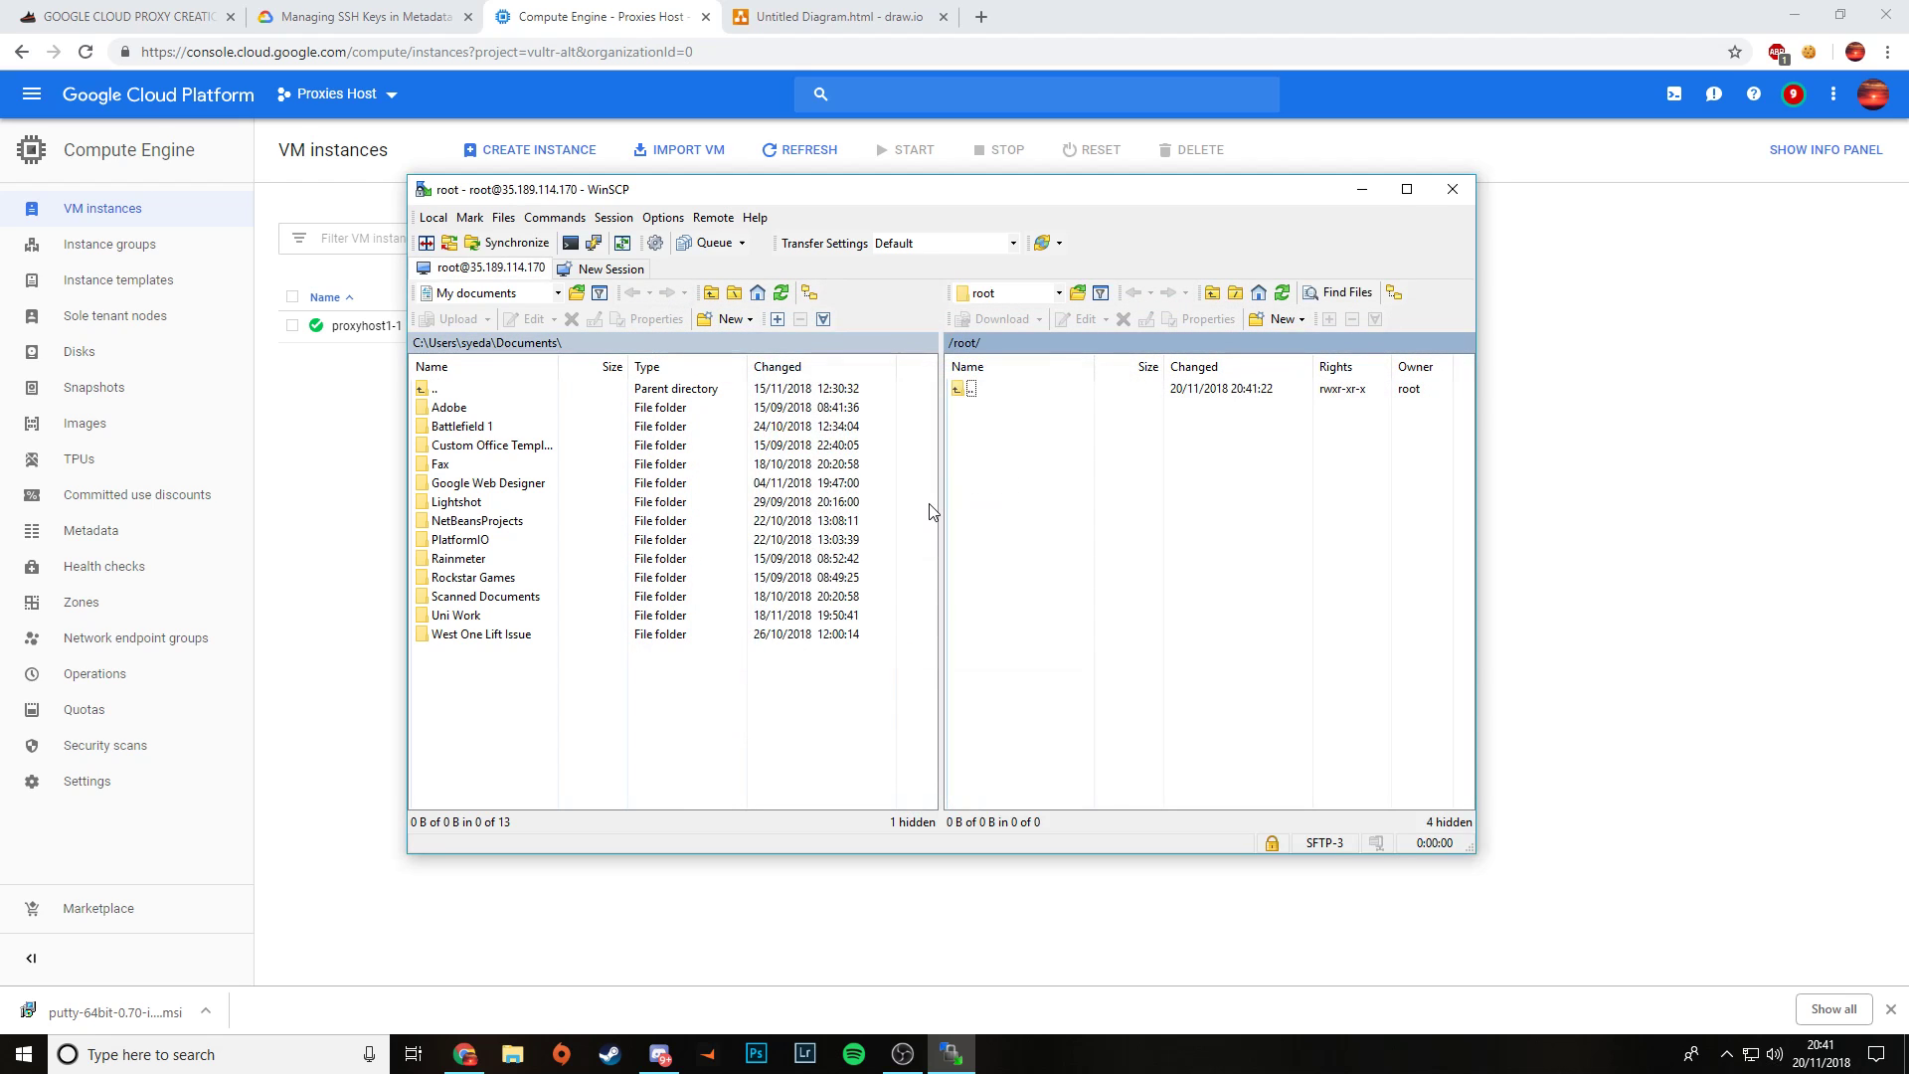
pyautogui.click(974, 386)
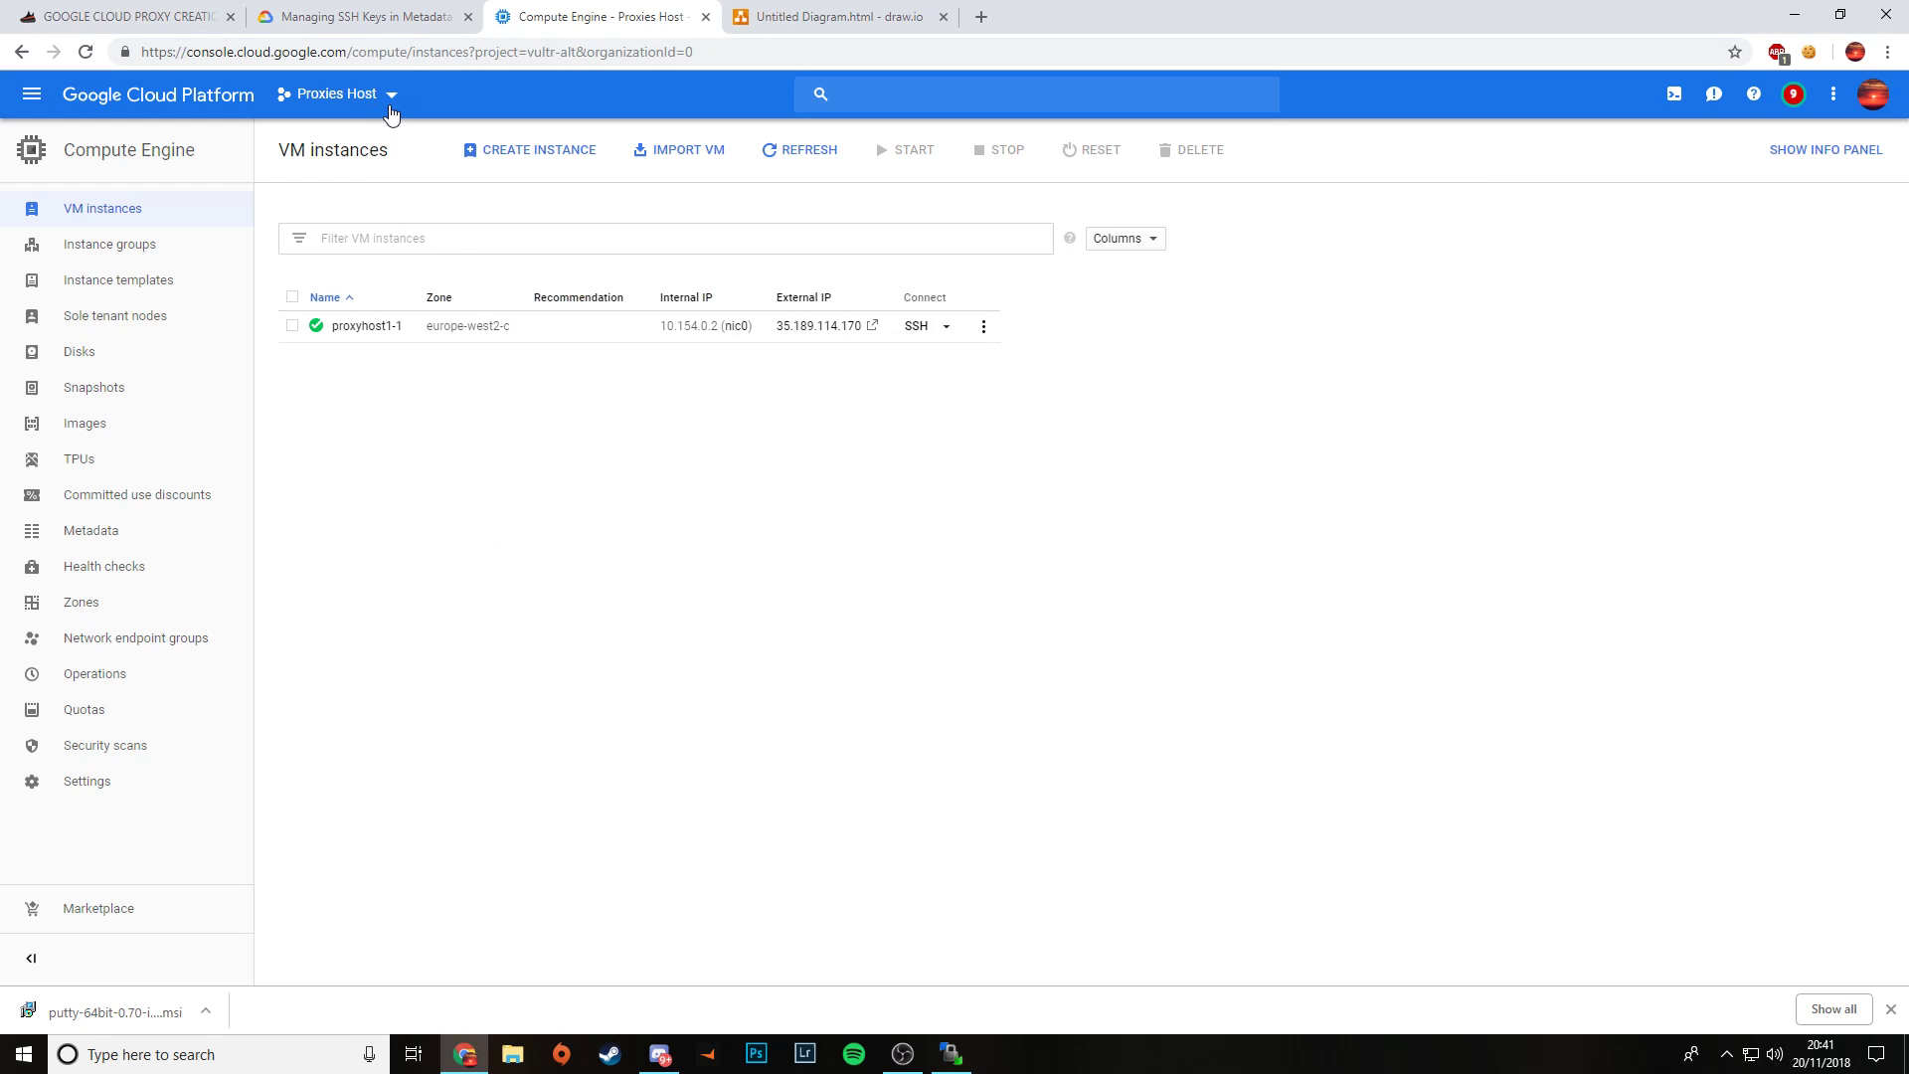
# Step: Switch back to the Chrome VM instances page showing proxyhost1-1 running
pyautogui.click(337, 93)
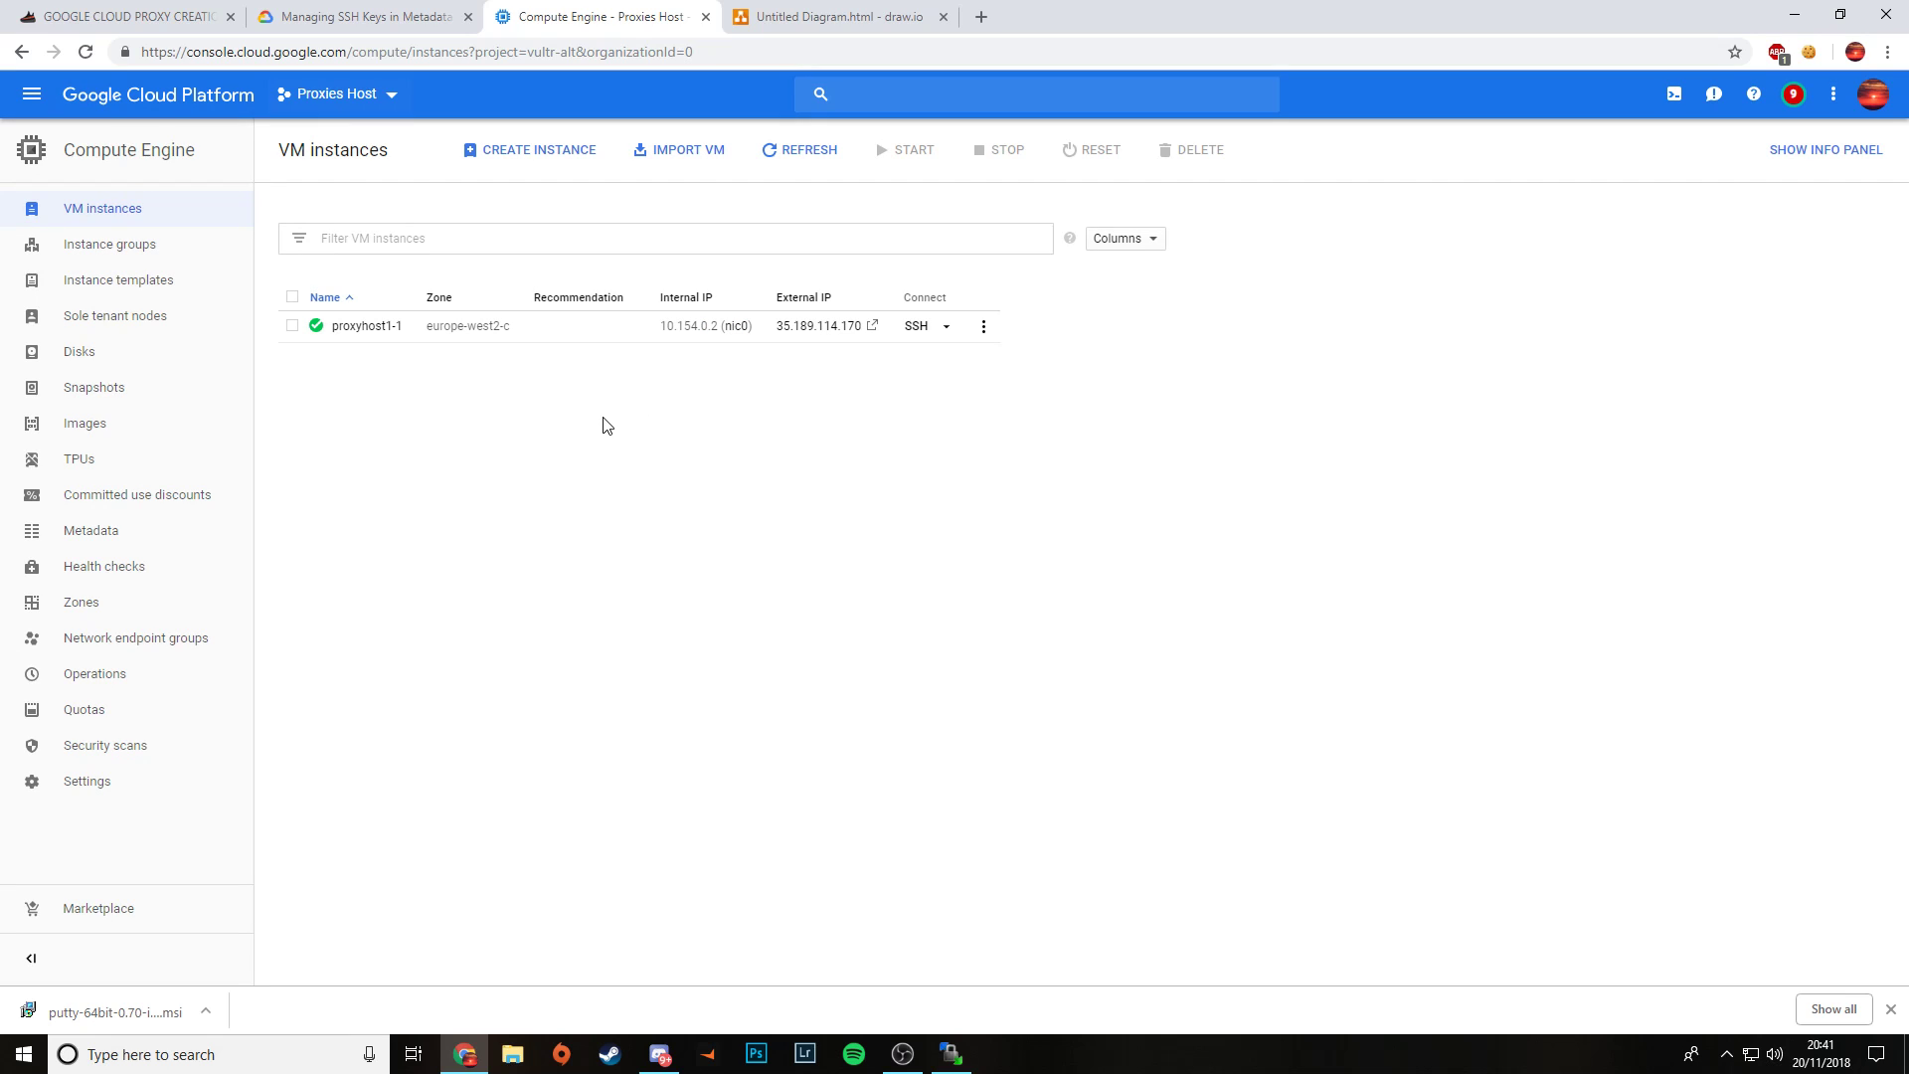
pyautogui.moveTo(699, 446)
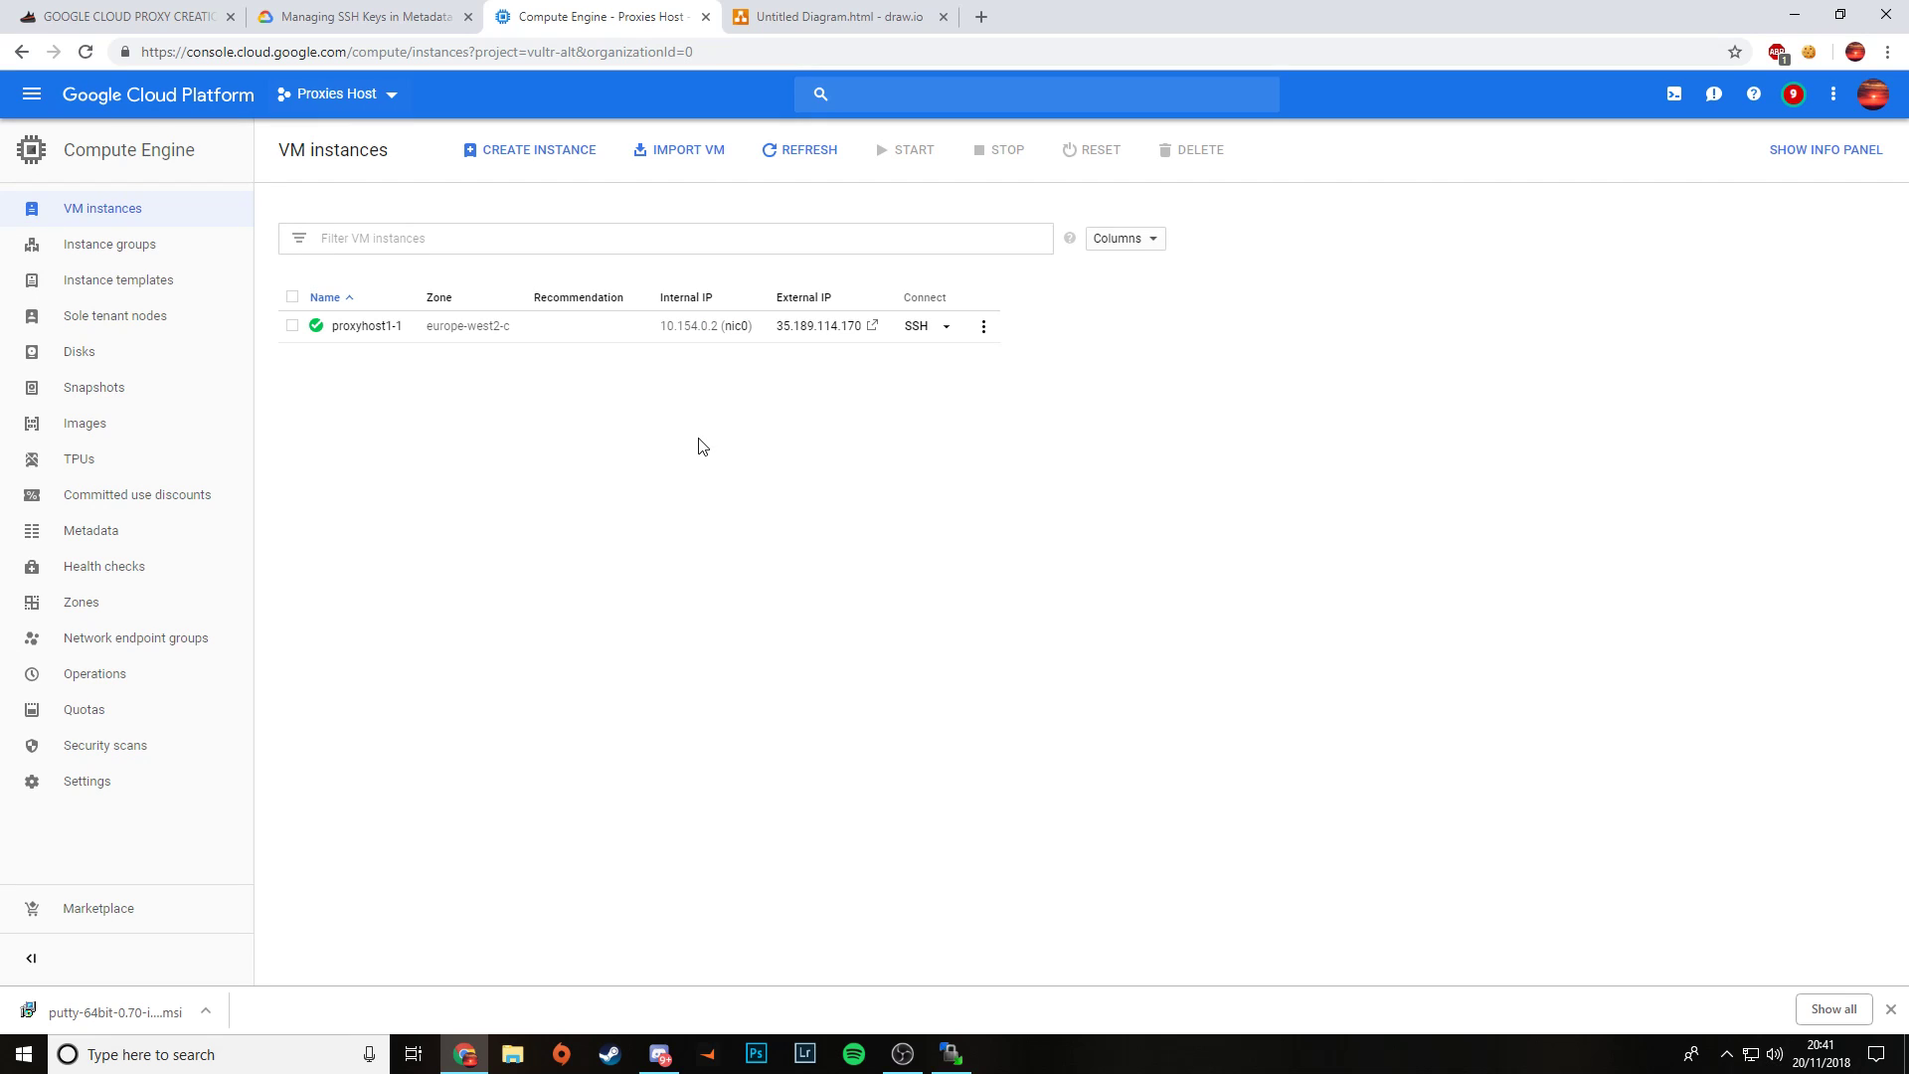
pyautogui.moveTo(759, 552)
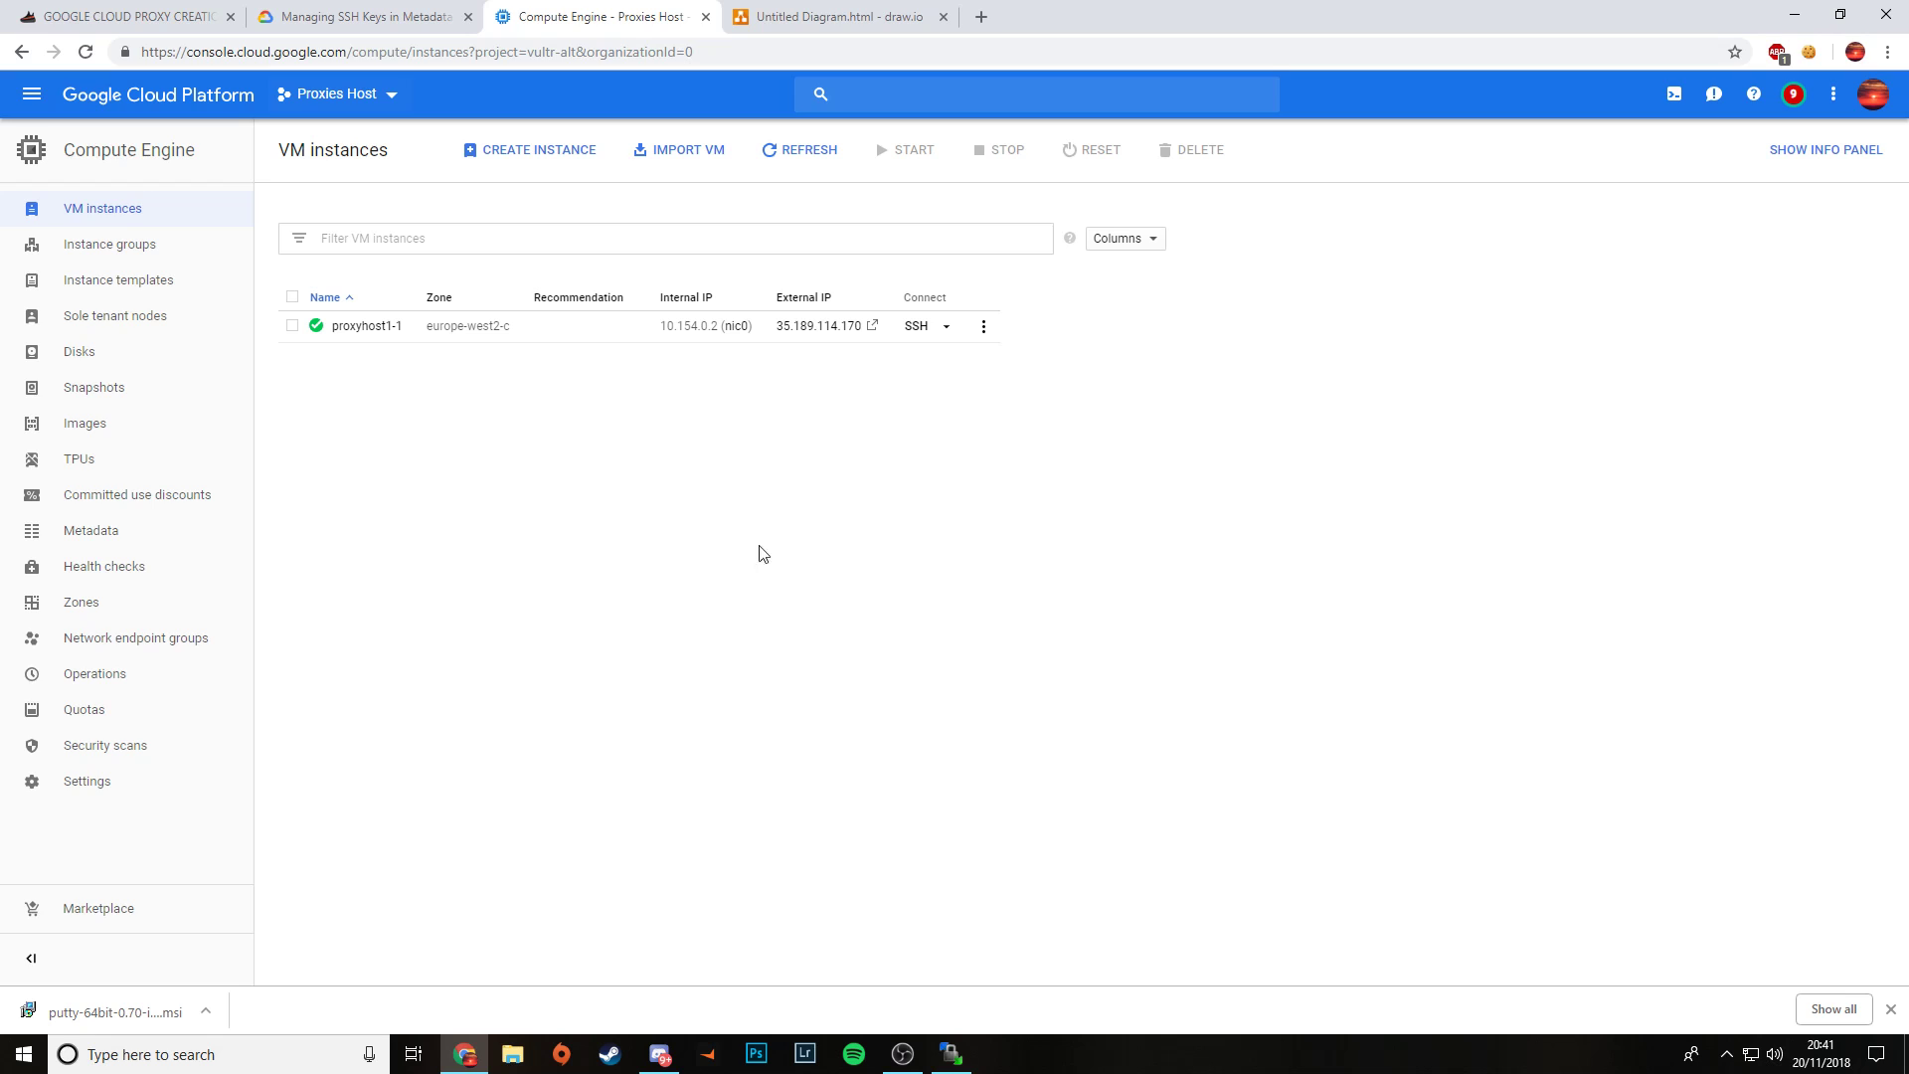
pyautogui.moveTo(678, 1001)
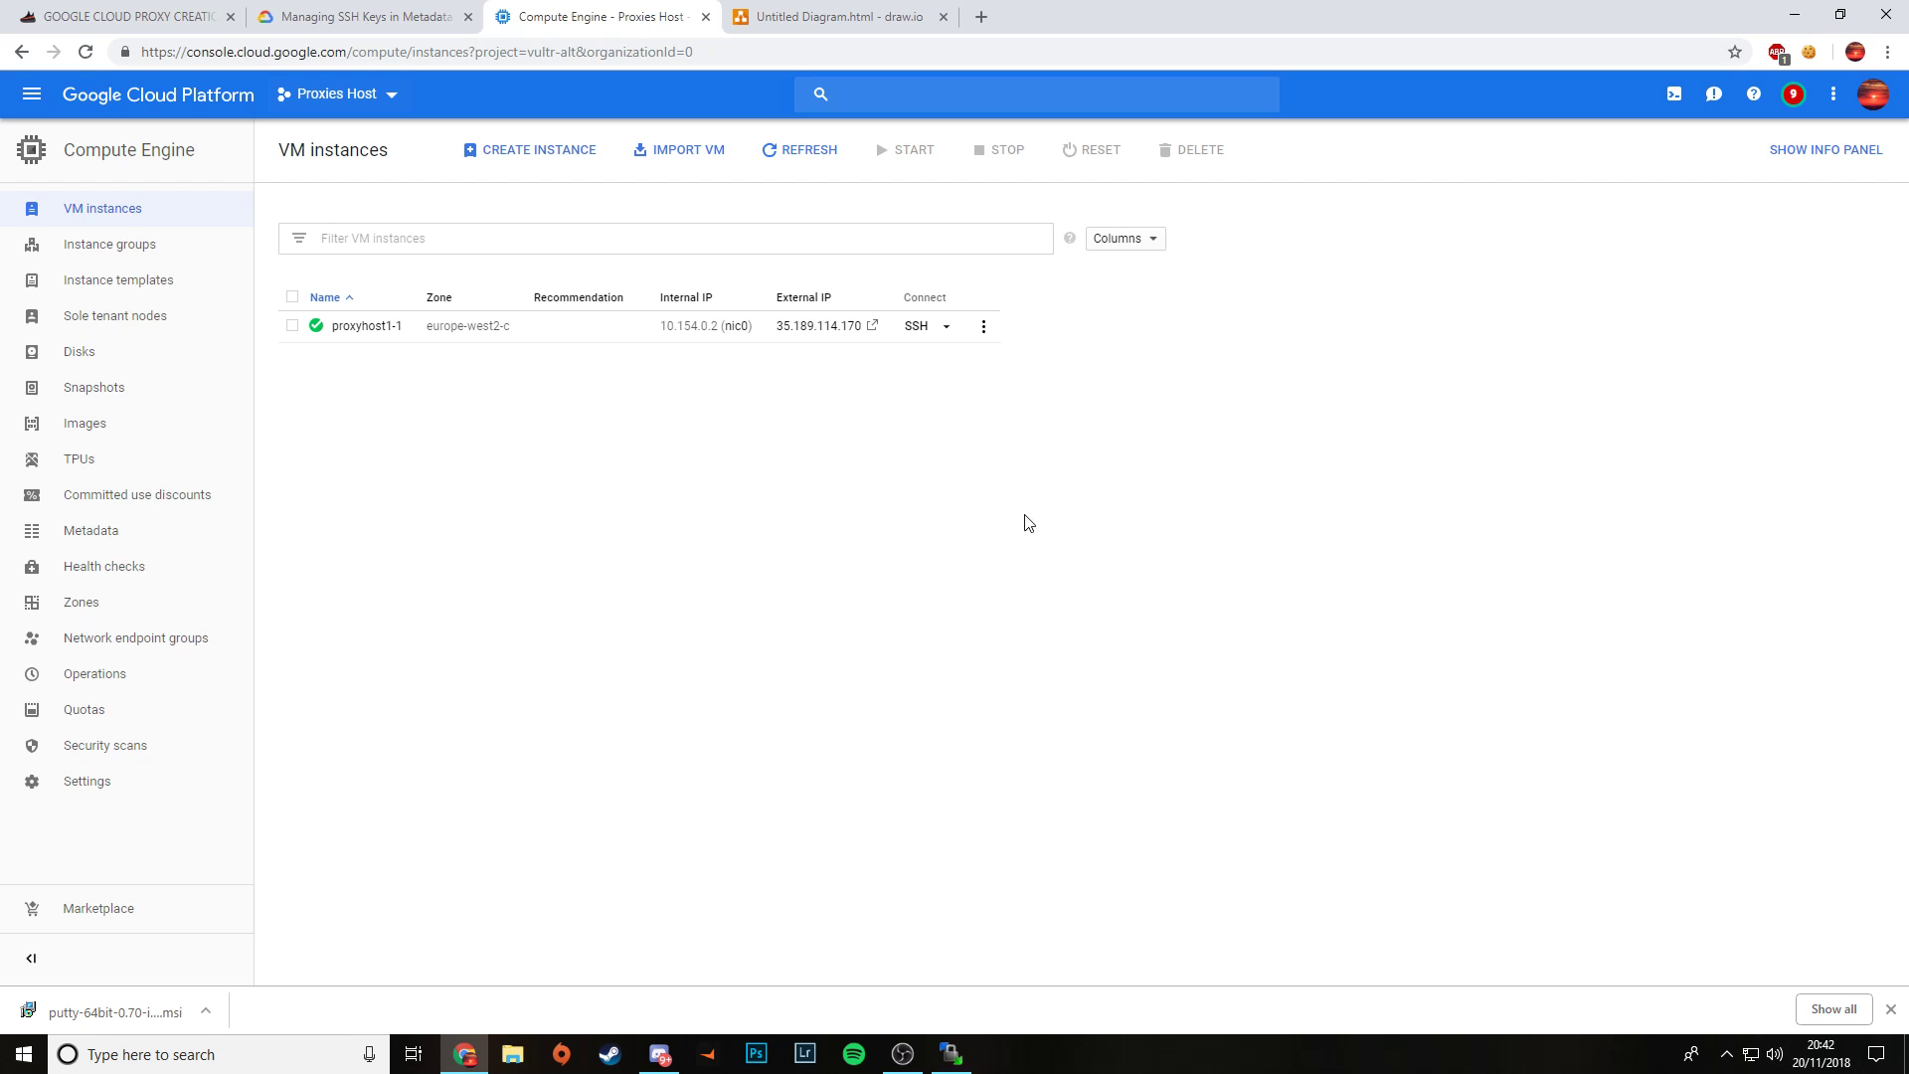
pyautogui.moveTo(698, 916)
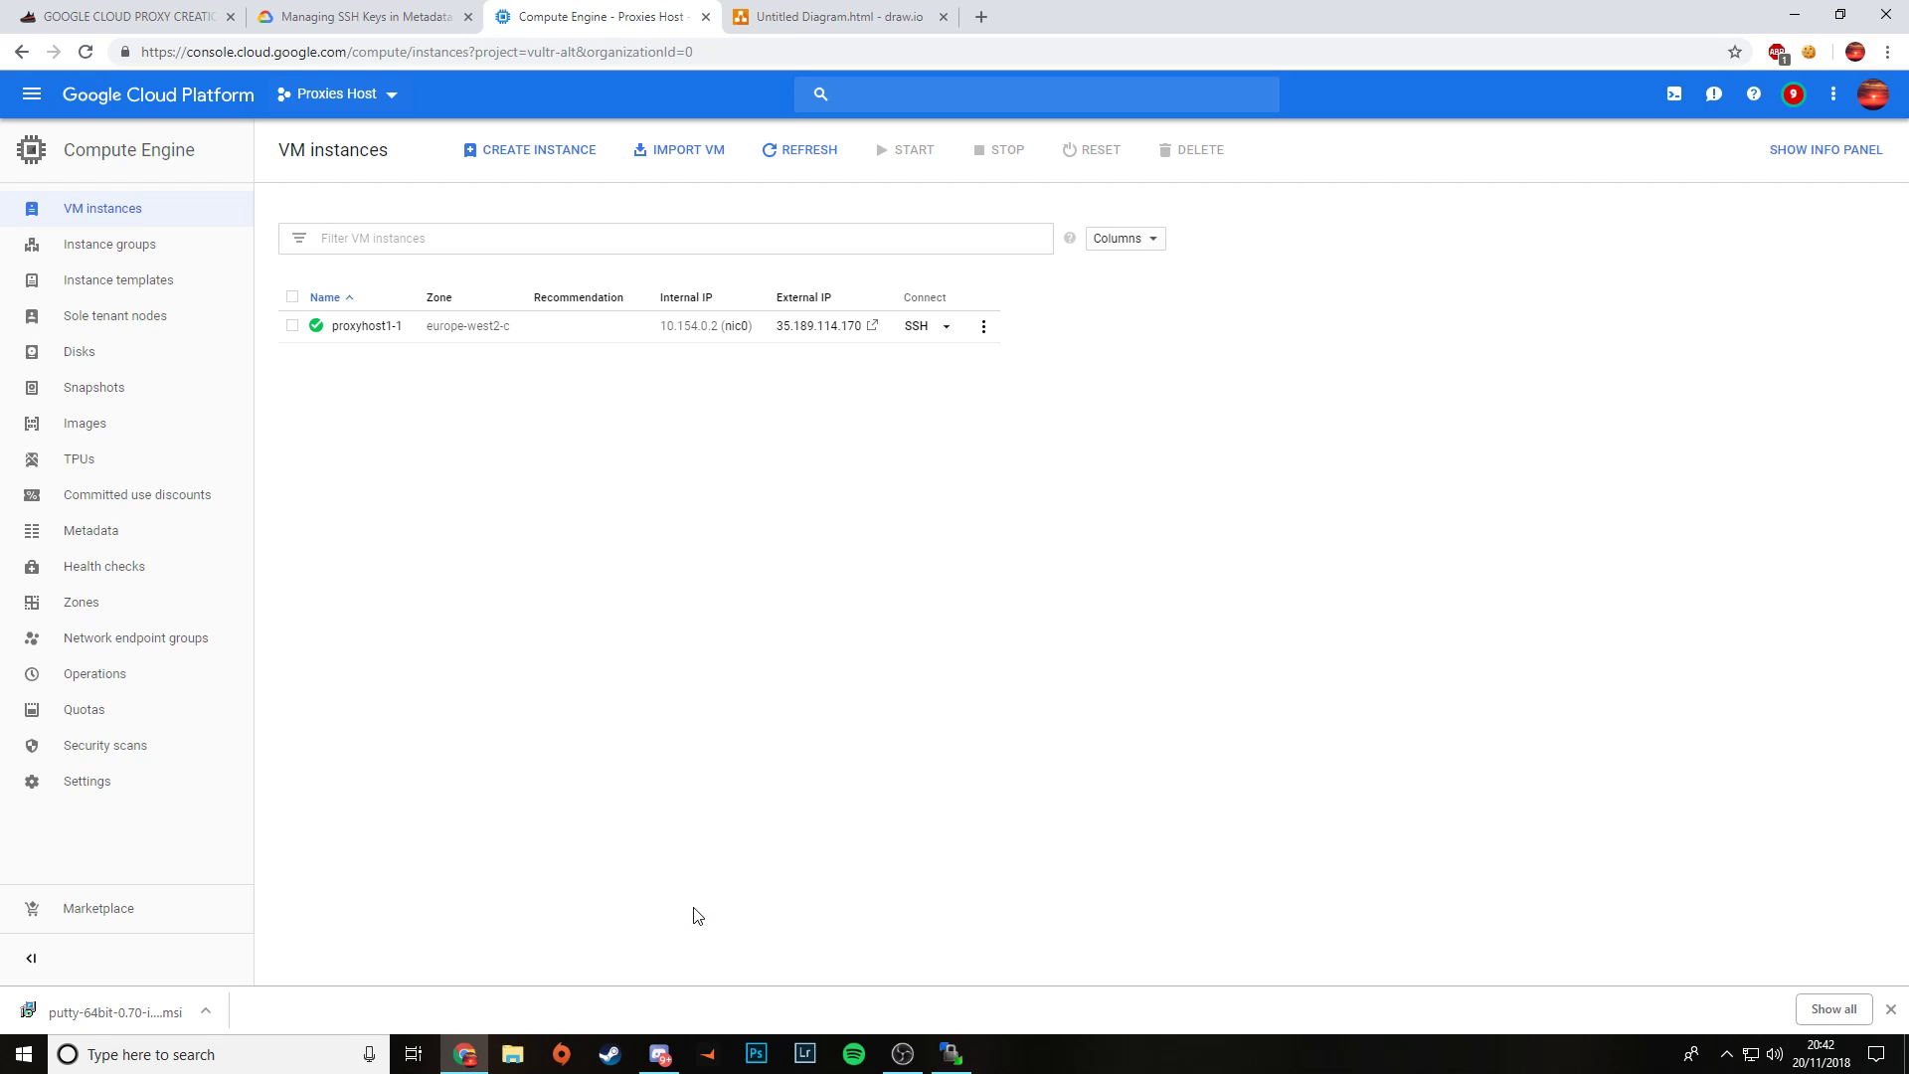